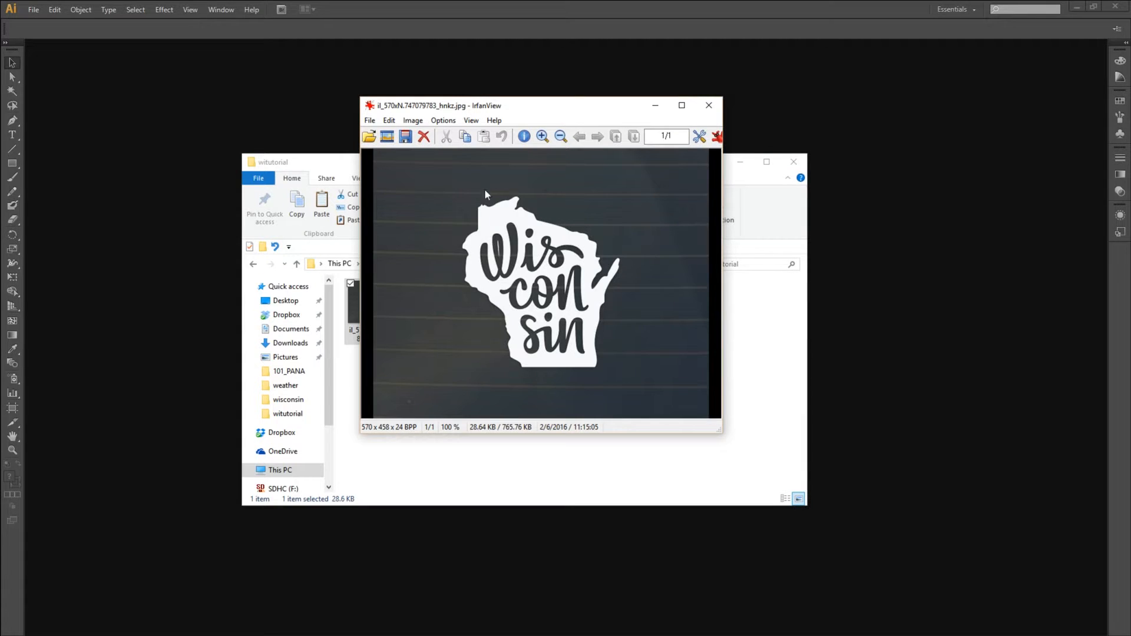
{"action": "mouse_move", "coordinate": [515, 374]}
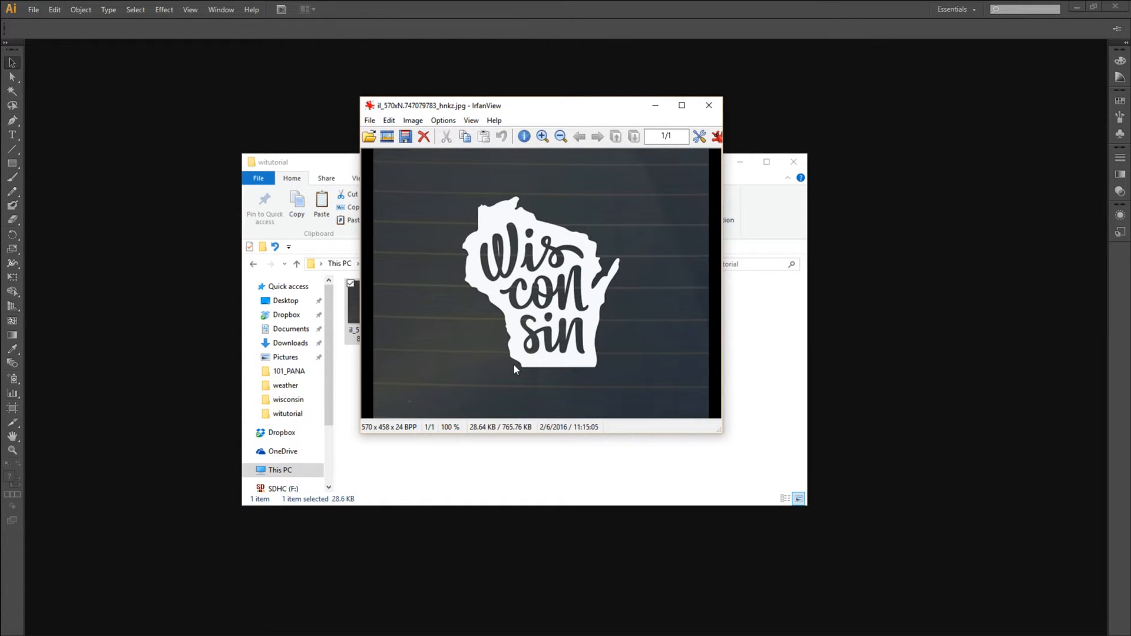
{"action": "mouse_move", "coordinate": [485, 332]}
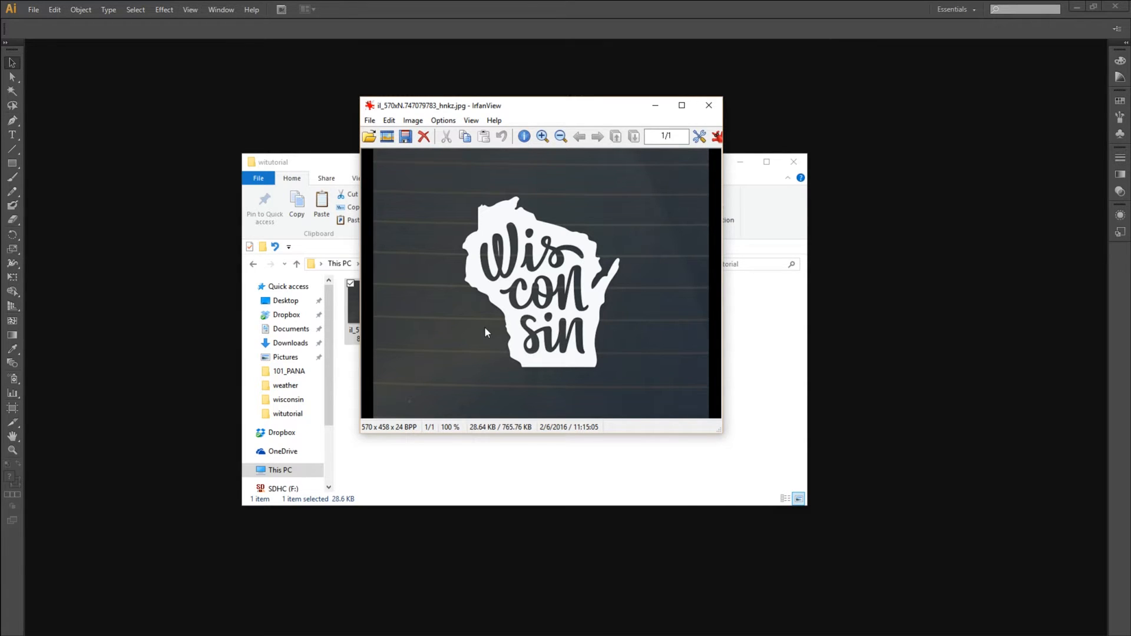
{"action": "mouse_move", "coordinate": [657, 250]}
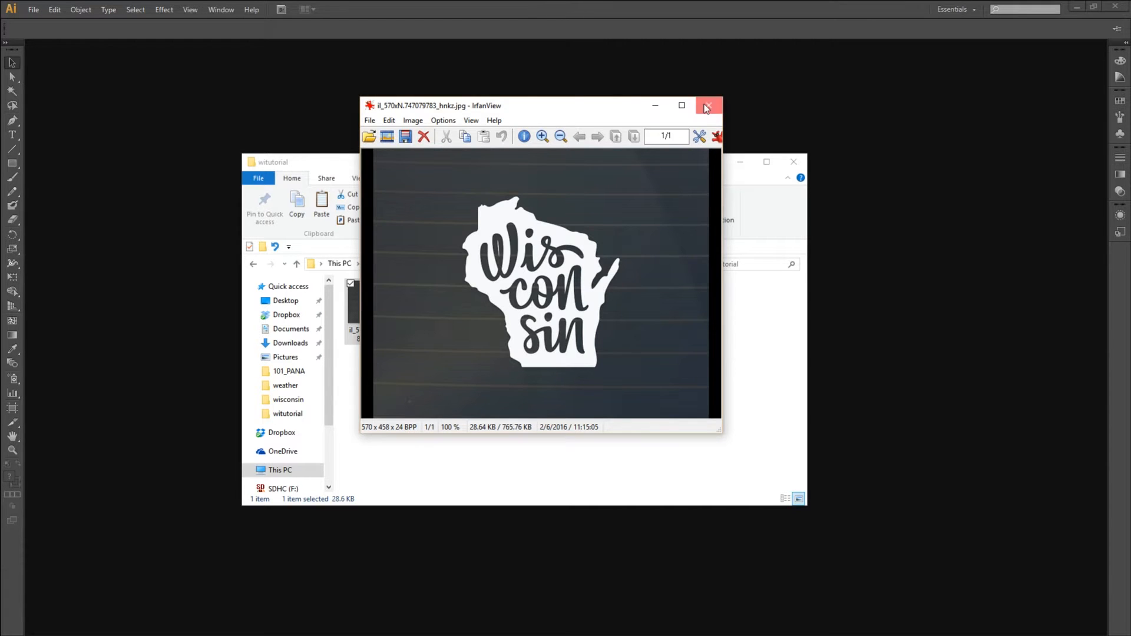
Close the IrfanView preview of the Wisconsin lettering image.
{"action": "left_click", "coordinate": [706, 106]}
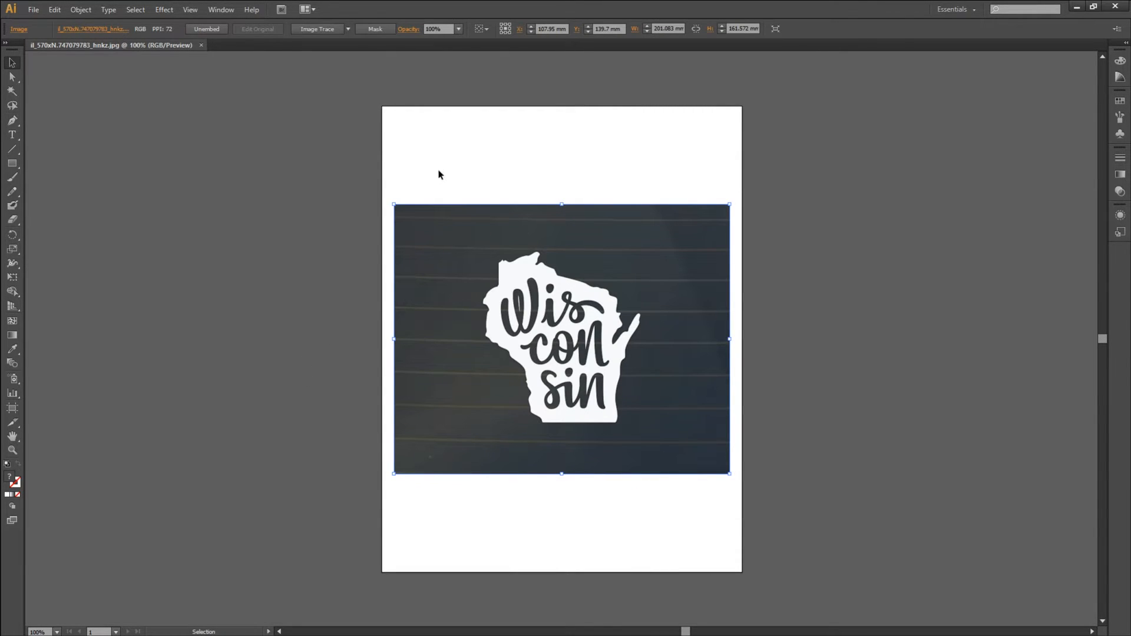
{"action": "mouse_move", "coordinate": [317, 29]}
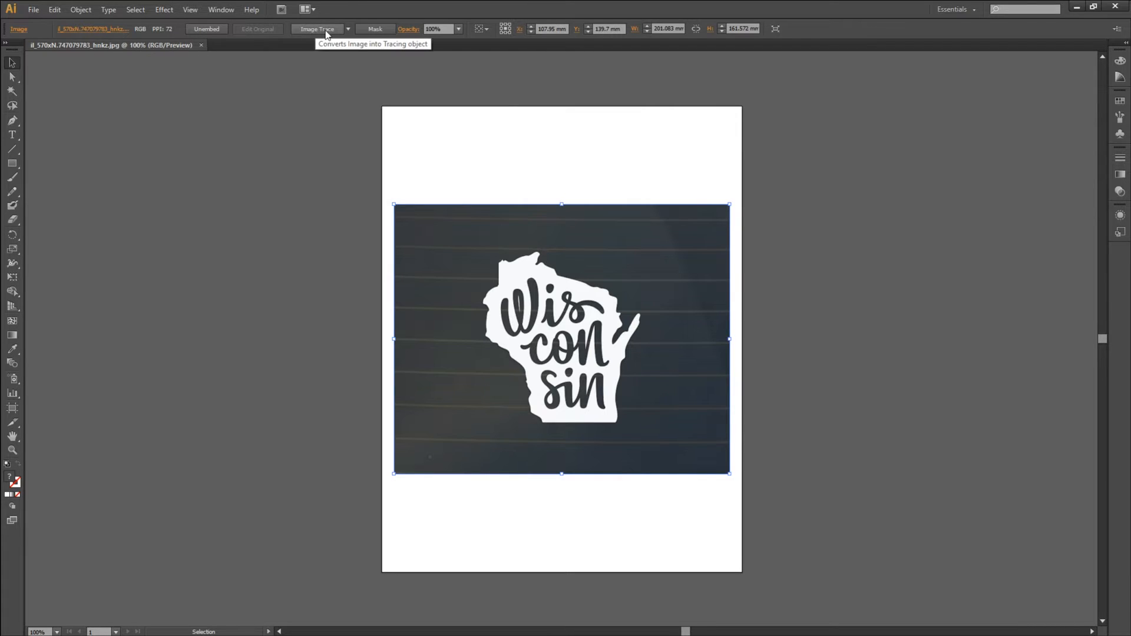
{"action": "mouse_move", "coordinate": [330, 33]}
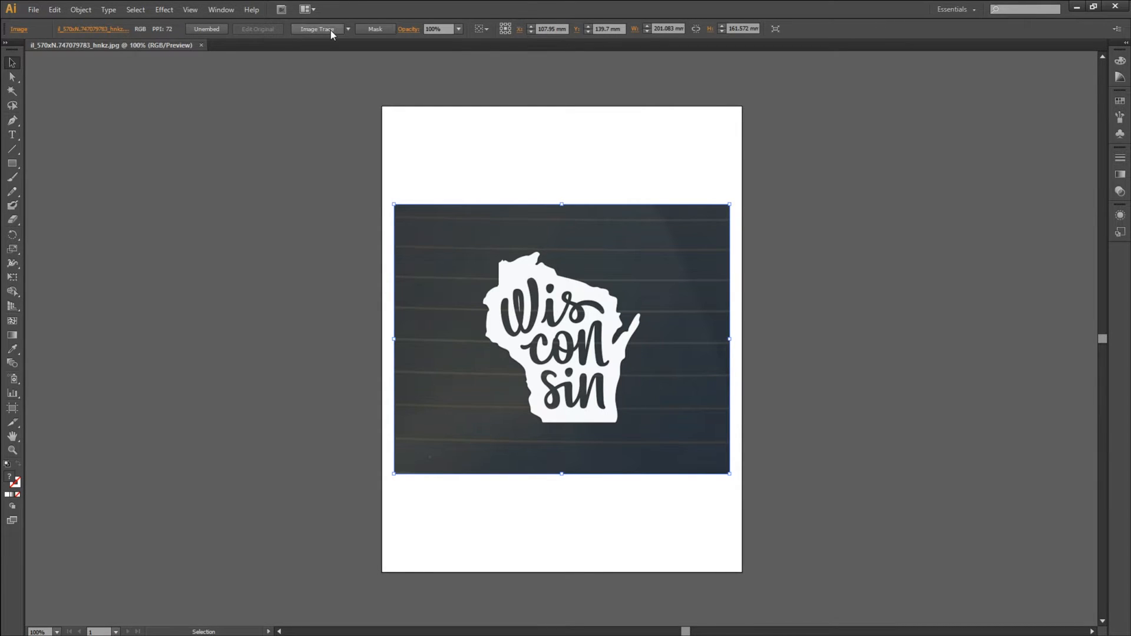
Run Image Trace on the placed Wisconsin photo for a black-and-white result.
{"action": "left_click", "coordinate": [316, 29]}
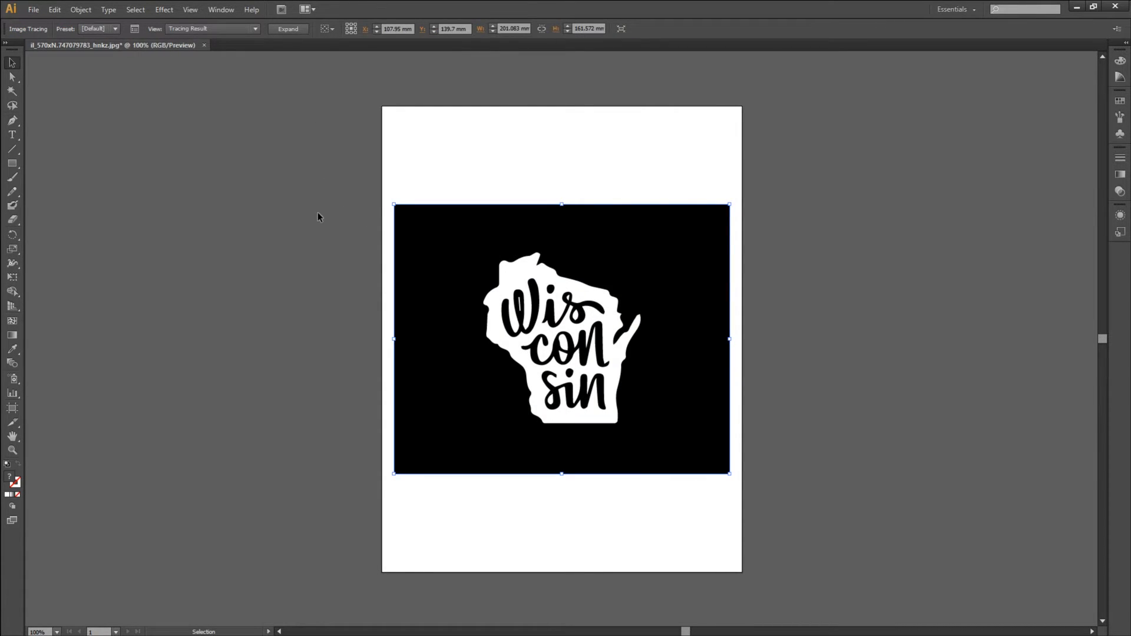
{"action": "mouse_move", "coordinate": [891, 220]}
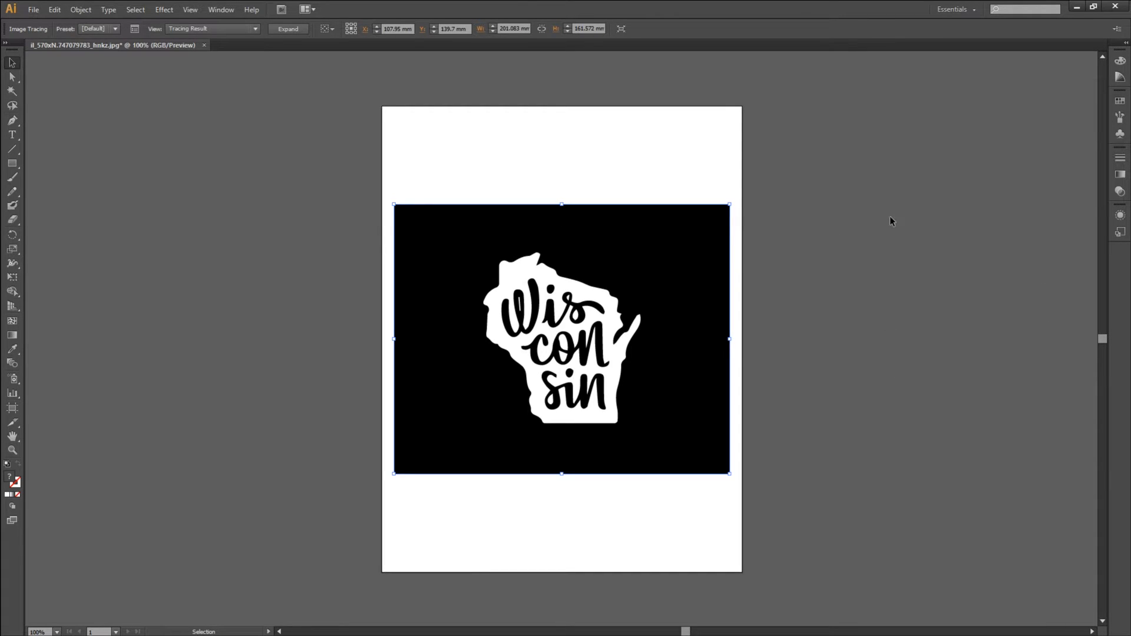
{"action": "mouse_move", "coordinate": [178, 88]}
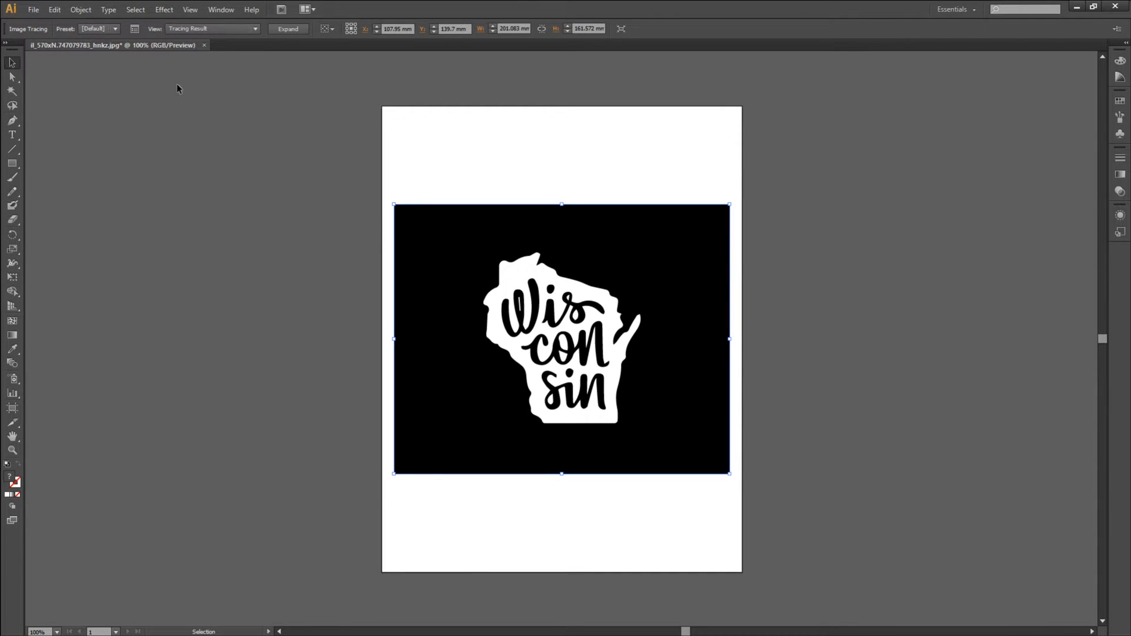
{"action": "mouse_move", "coordinate": [135, 28]}
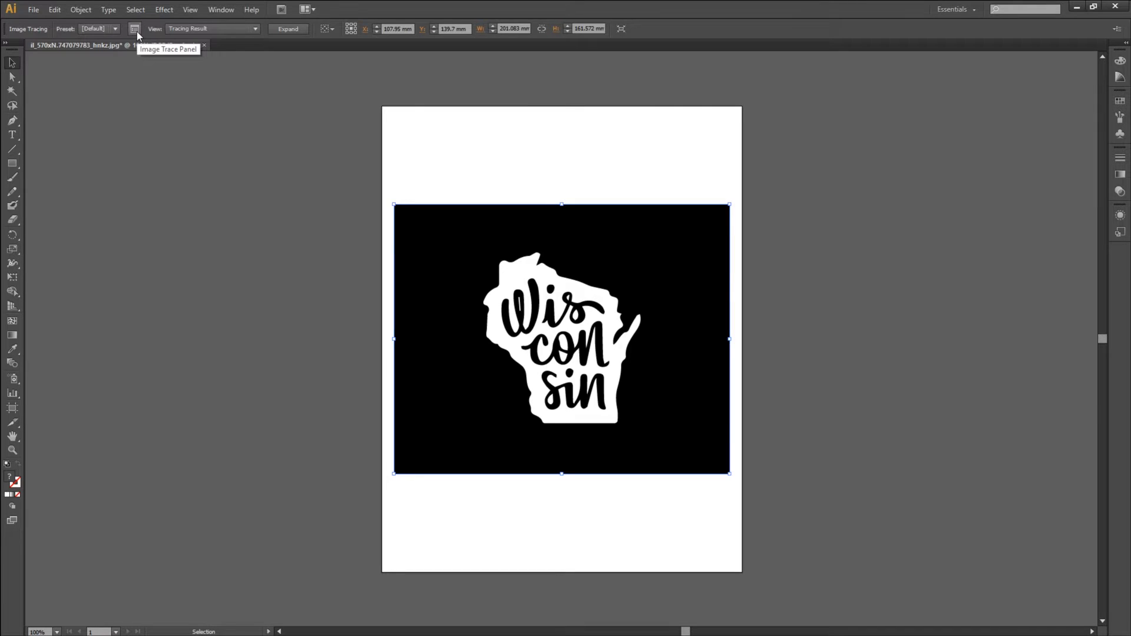
Switch the trace Method to overlapping, Expand the tracing into paths and Ungroup them.
{"action": "left_click", "coordinate": [135, 28]}
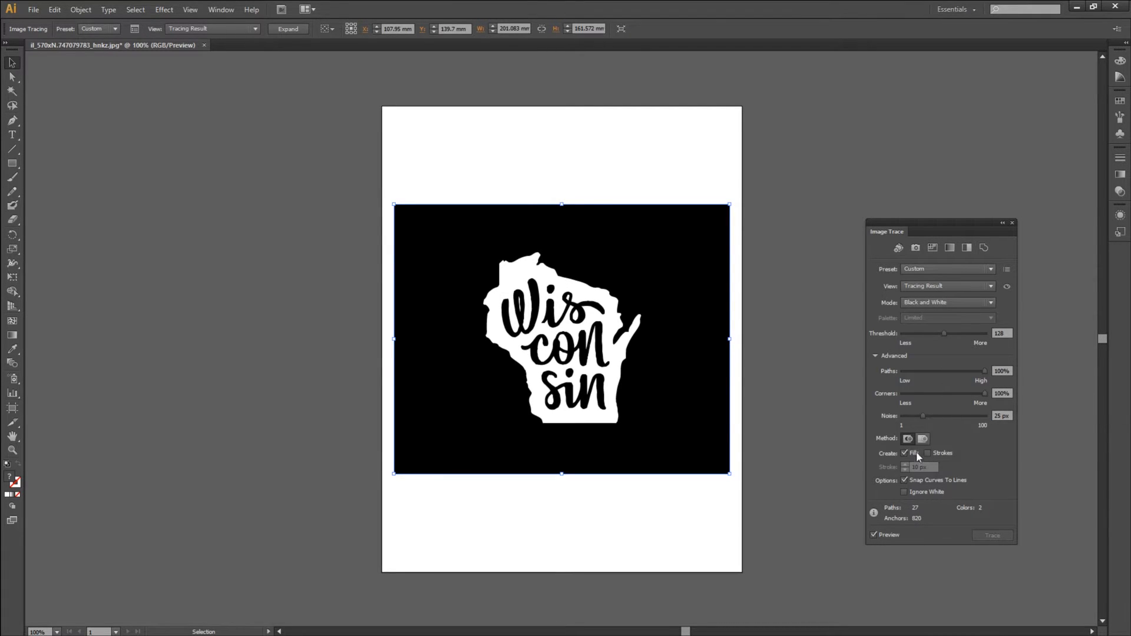
{"action": "mouse_move", "coordinate": [923, 438]}
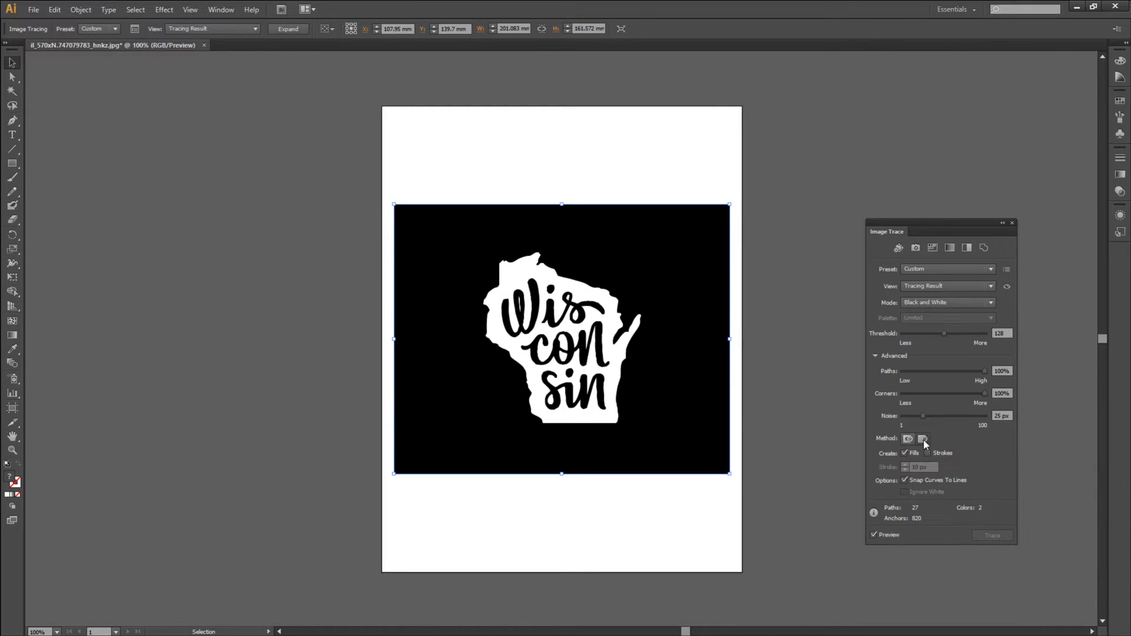
{"action": "left_click", "coordinate": [923, 438]}
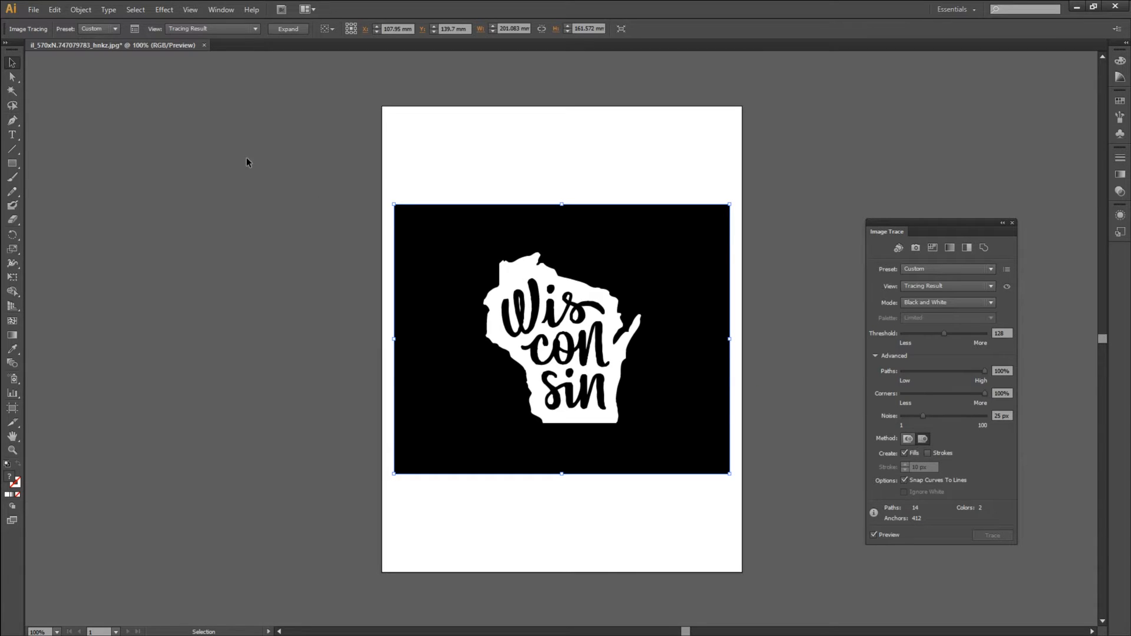
{"action": "mouse_move", "coordinate": [288, 28]}
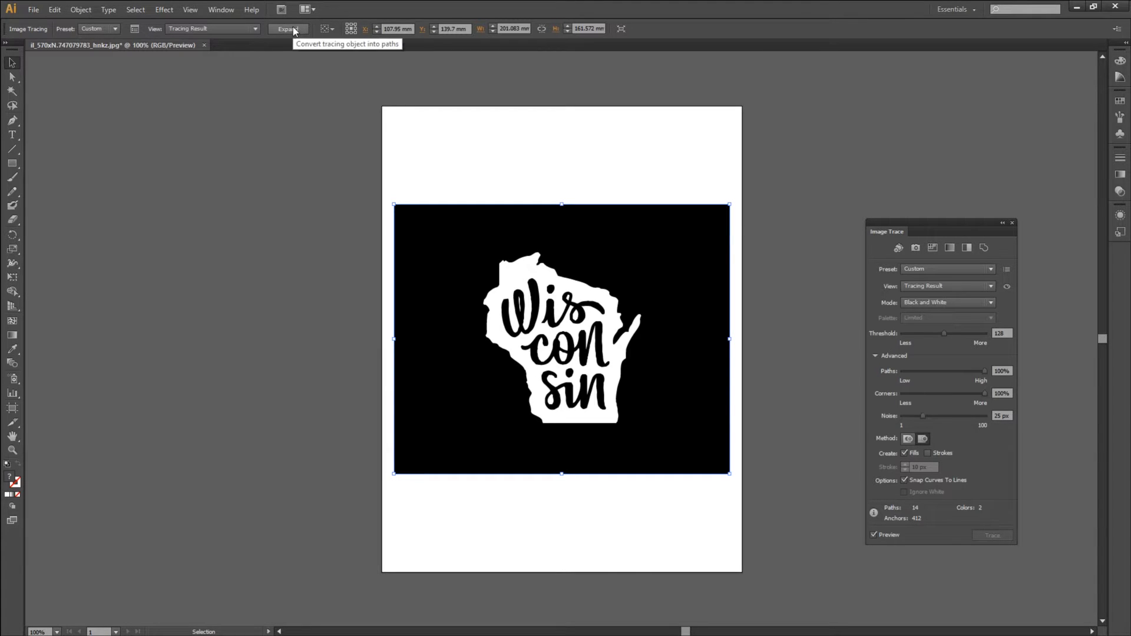
{"action": "left_click", "coordinate": [287, 28]}
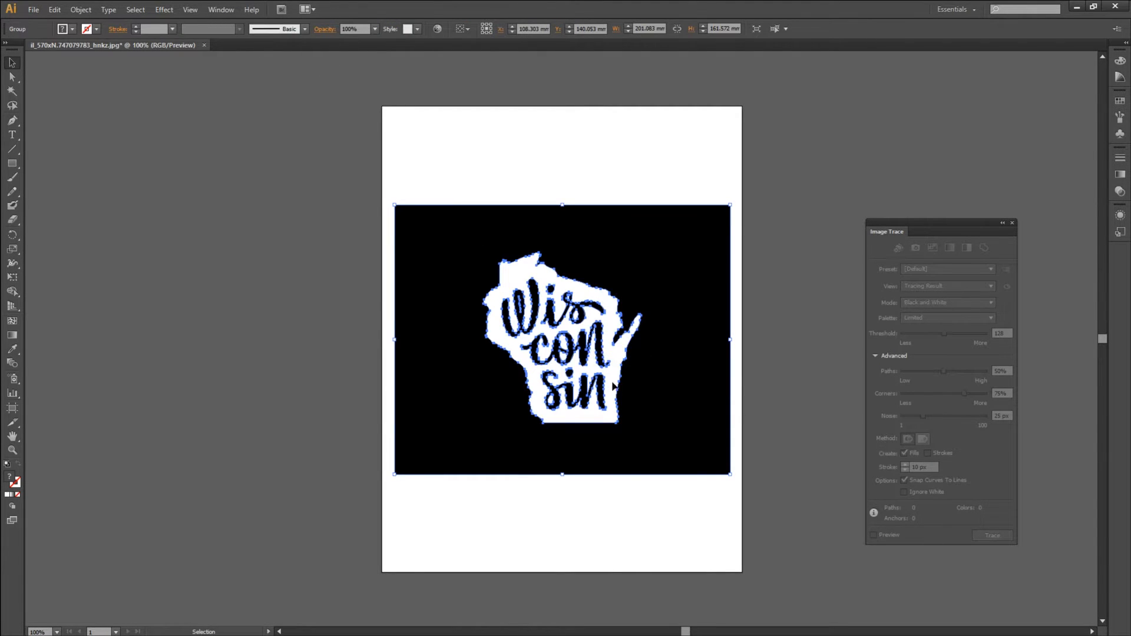
{"action": "mouse_move", "coordinate": [432, 187]}
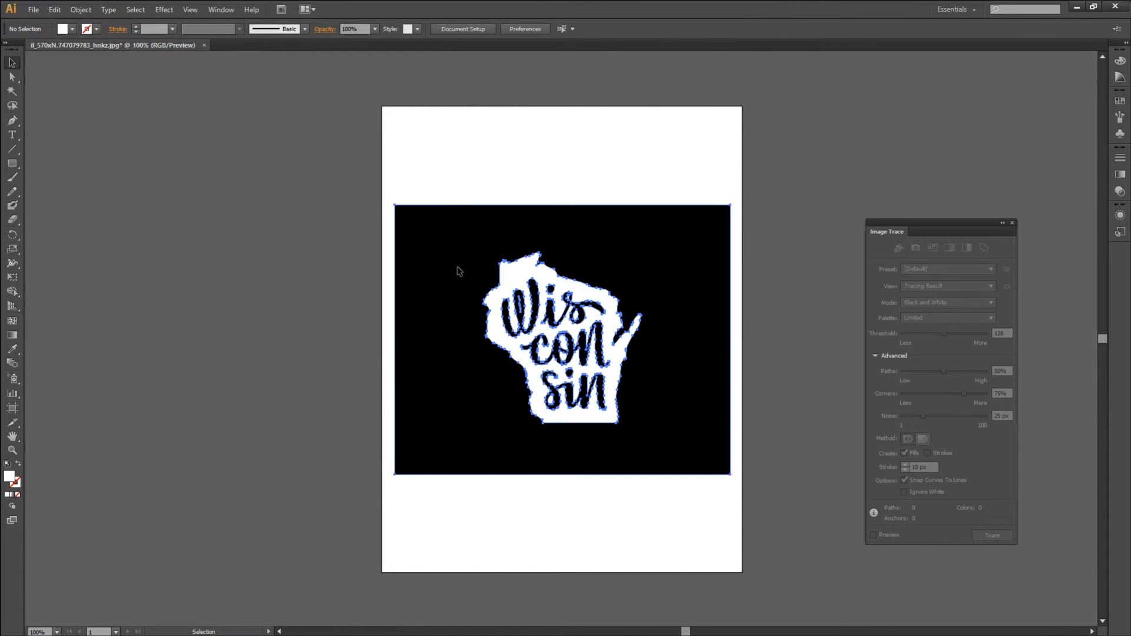
{"action": "right_click", "coordinate": [459, 270]}
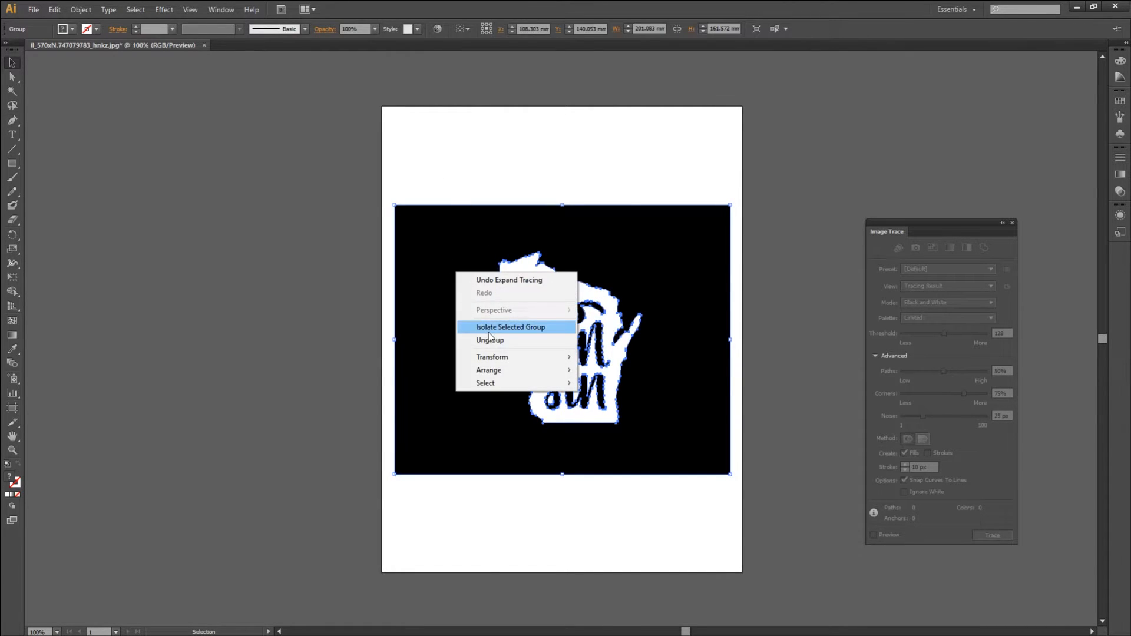
{"action": "mouse_move", "coordinate": [490, 339]}
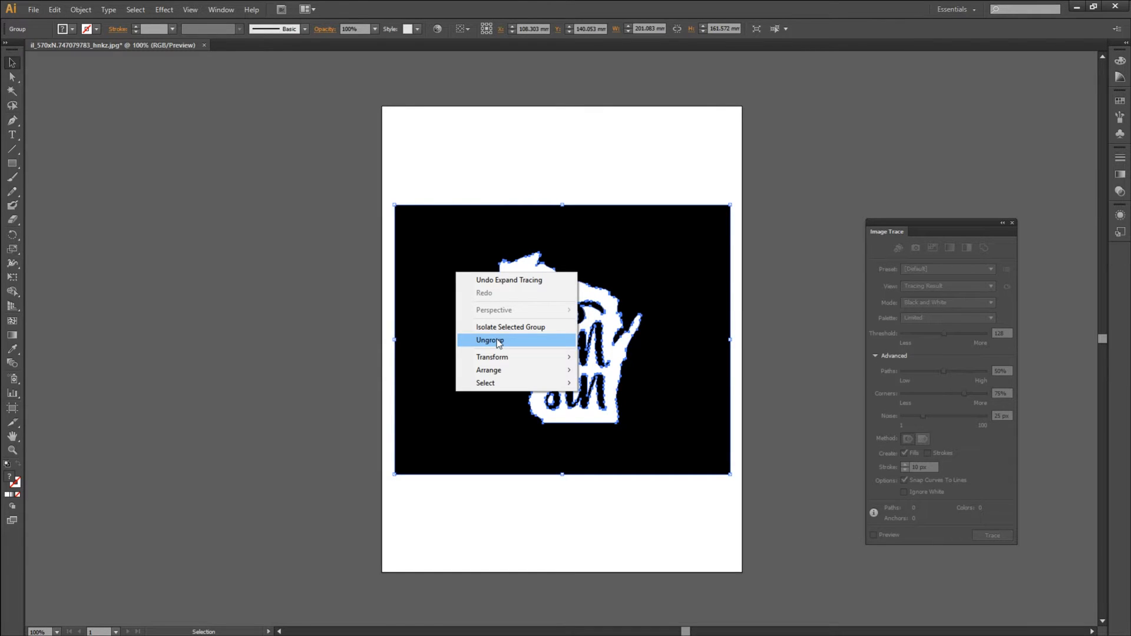
{"action": "left_click", "coordinate": [490, 339]}
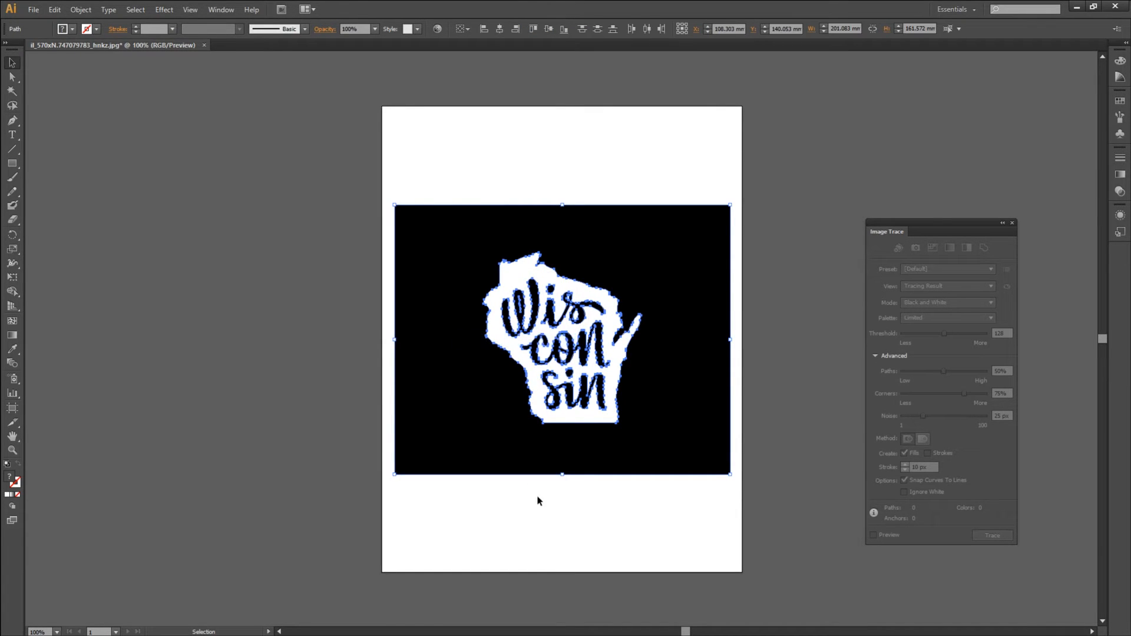
Delete the black background and give the state shape default white fill and black stroke.
{"action": "left_click", "coordinate": [990, 535]}
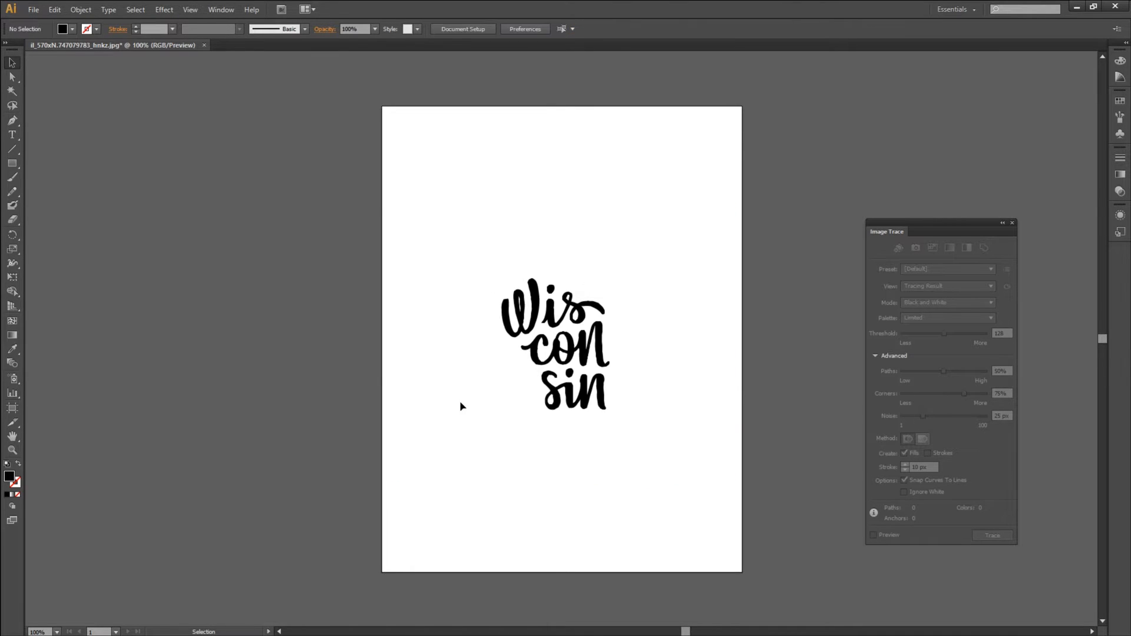
{"action": "mouse_move", "coordinate": [477, 373]}
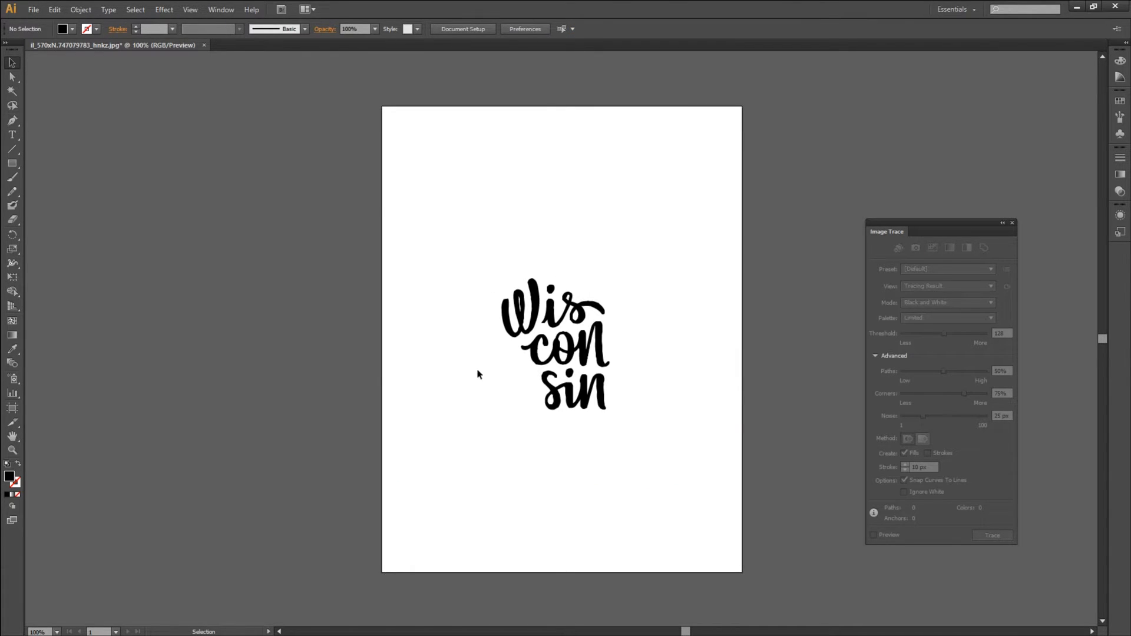
{"action": "mouse_move", "coordinate": [636, 461]}
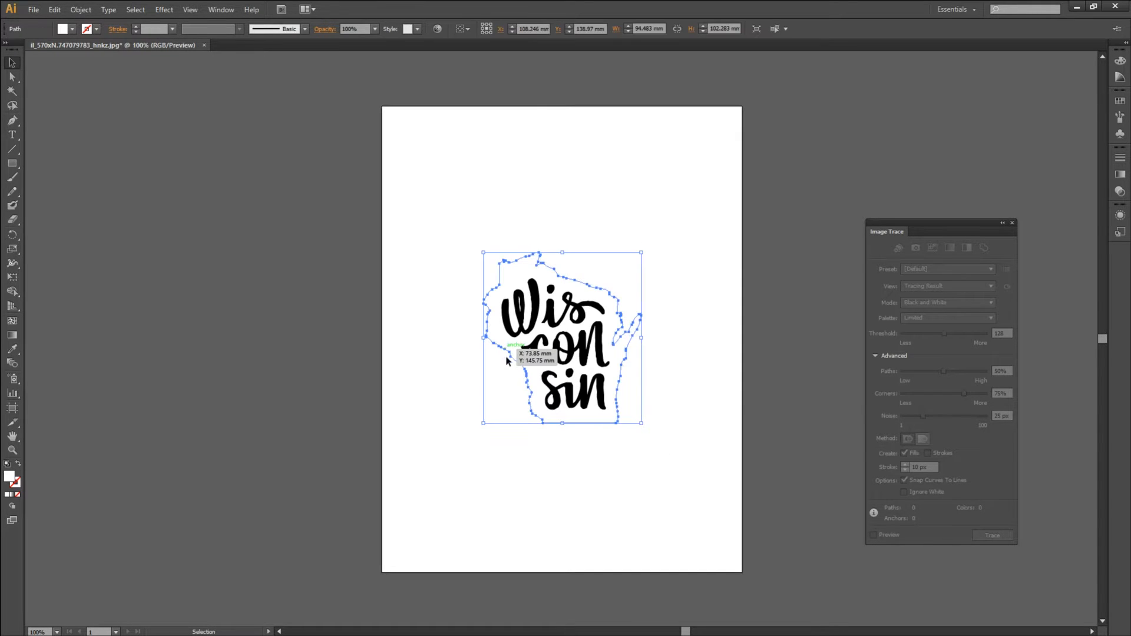
{"action": "mouse_move", "coordinate": [202, 452]}
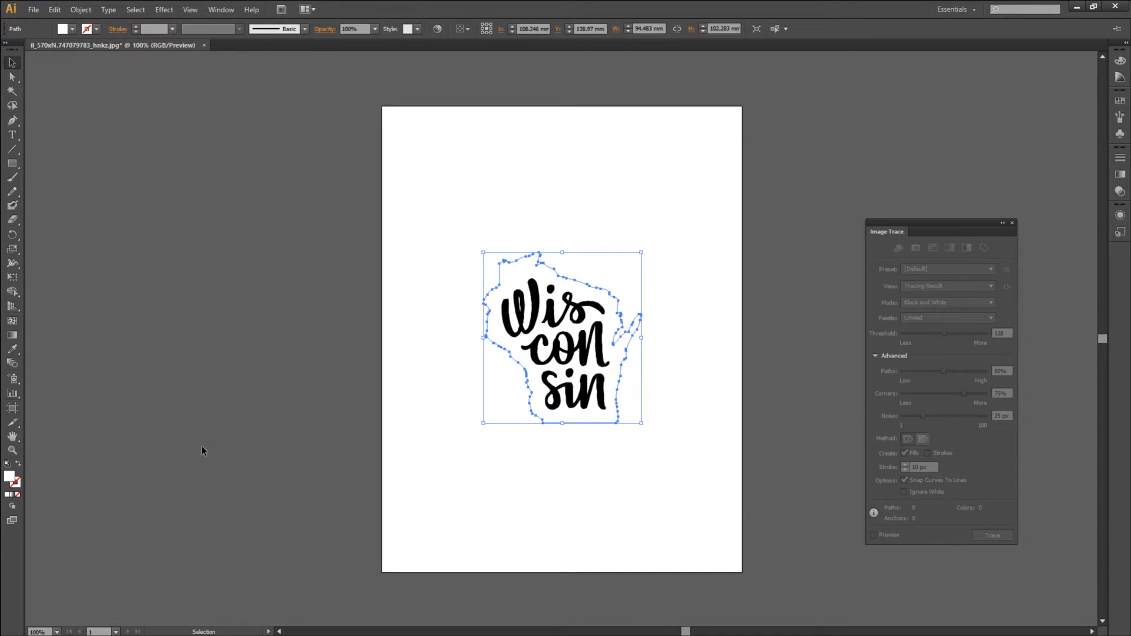
{"action": "mouse_move", "coordinate": [11, 479]}
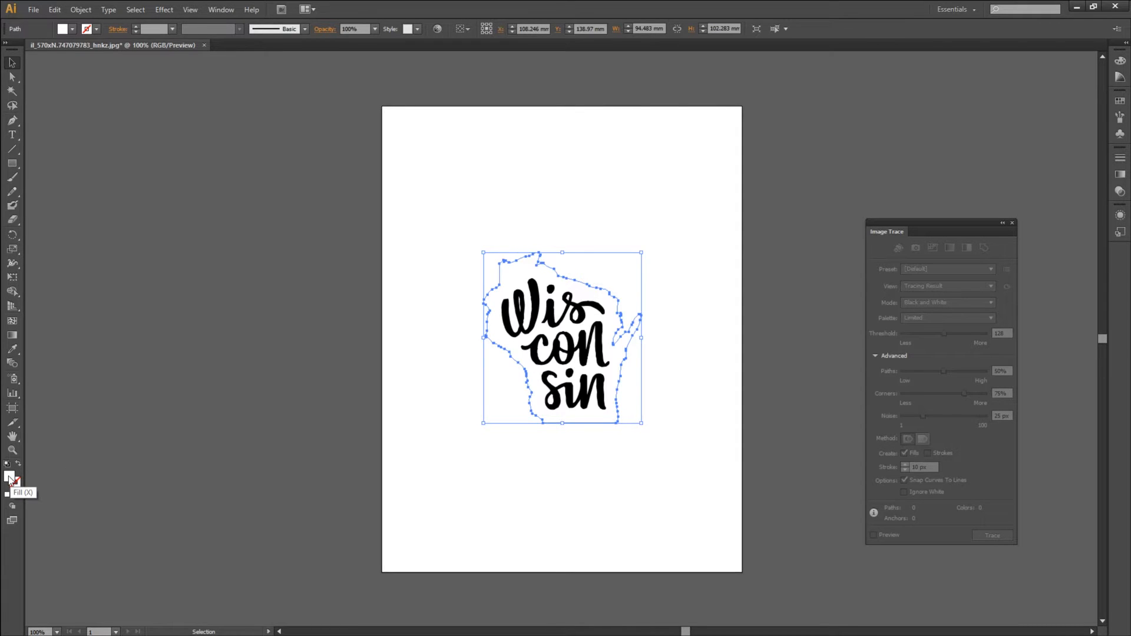
{"action": "mouse_move", "coordinate": [7, 472]}
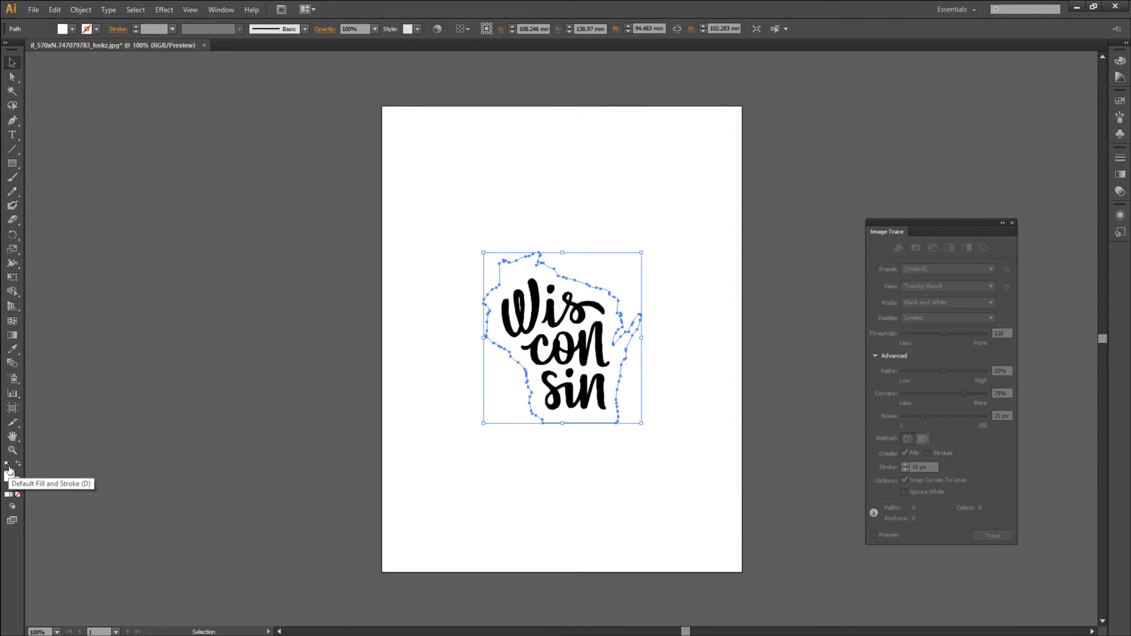
{"action": "left_click", "coordinate": [426, 368]}
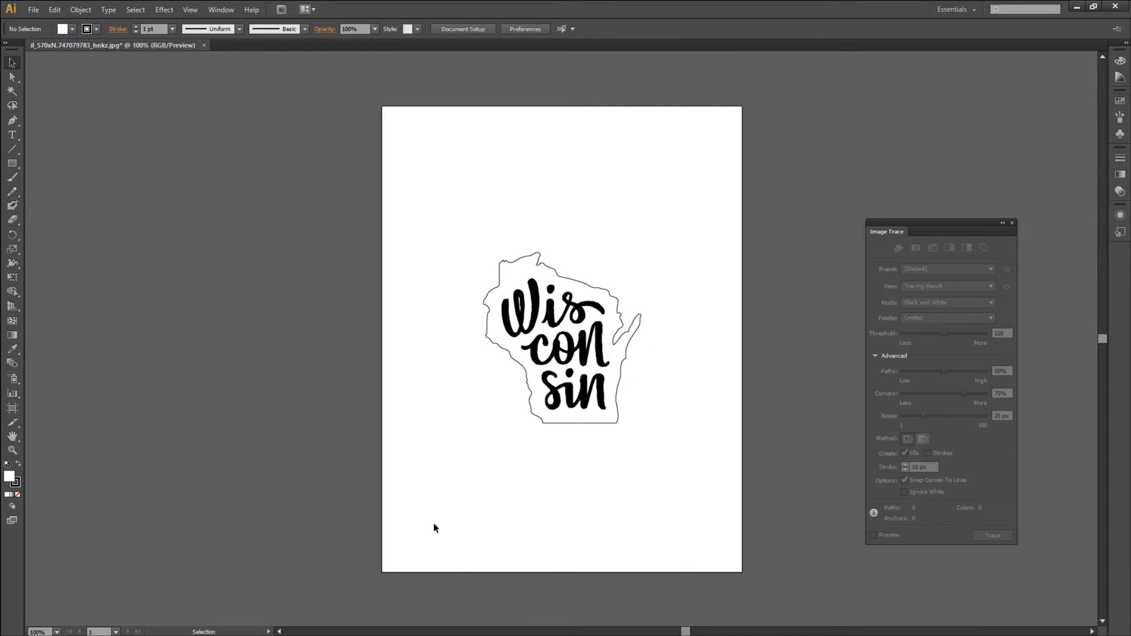
{"action": "mouse_move", "coordinate": [414, 360]}
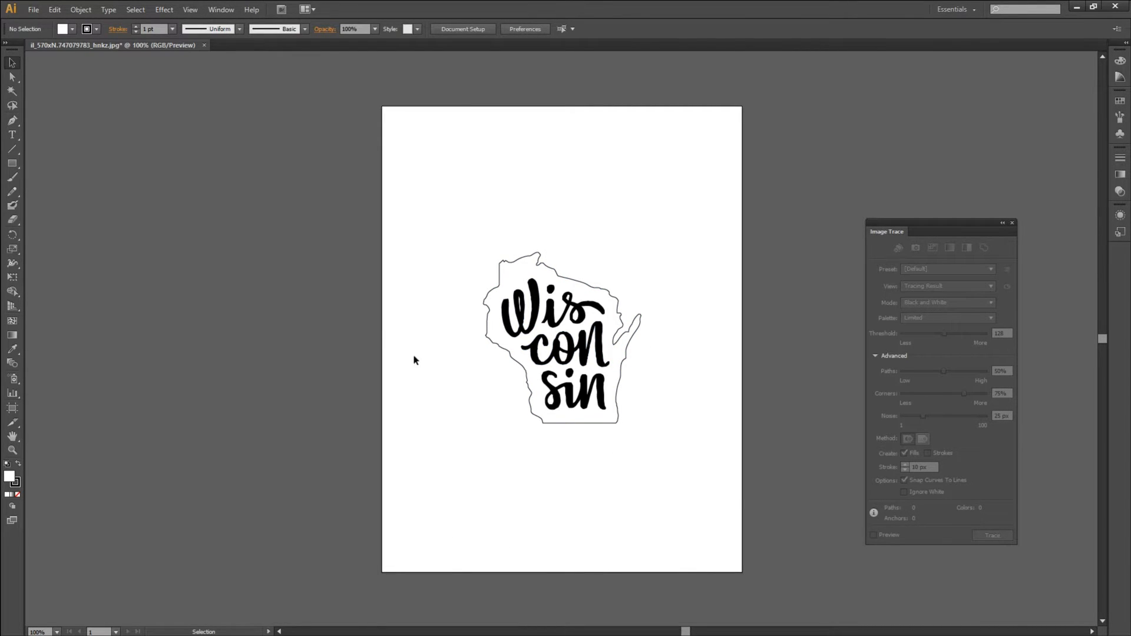
{"action": "mouse_move", "coordinate": [14, 20]}
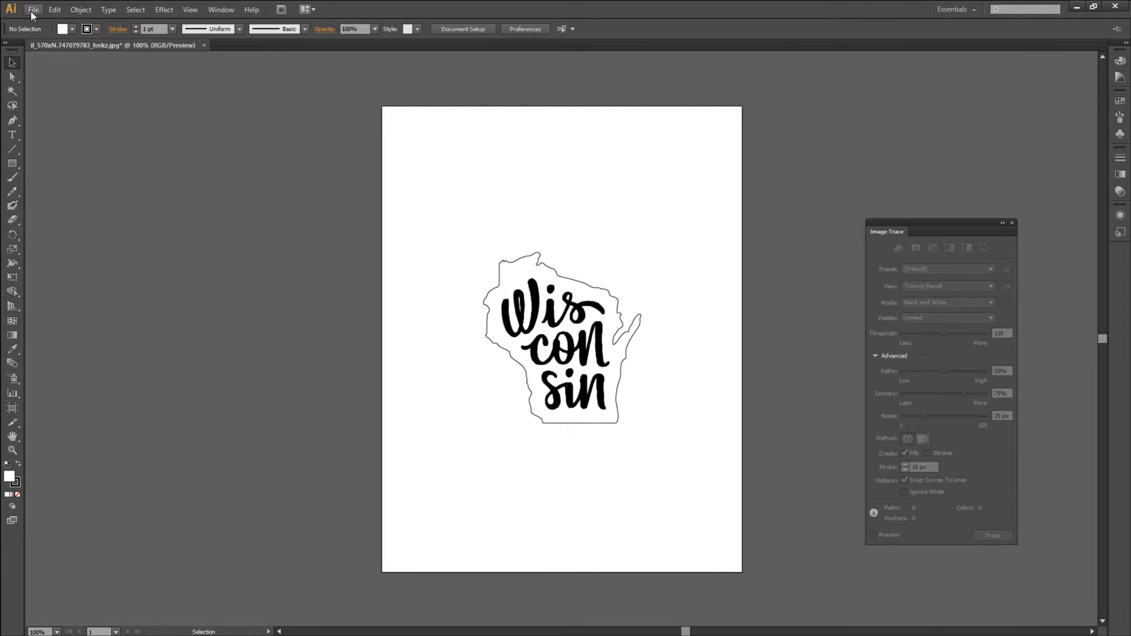
Save the artwork as wisconsin.svg, accepting the SVG Options defaults.
{"action": "left_click", "coordinate": [33, 10]}
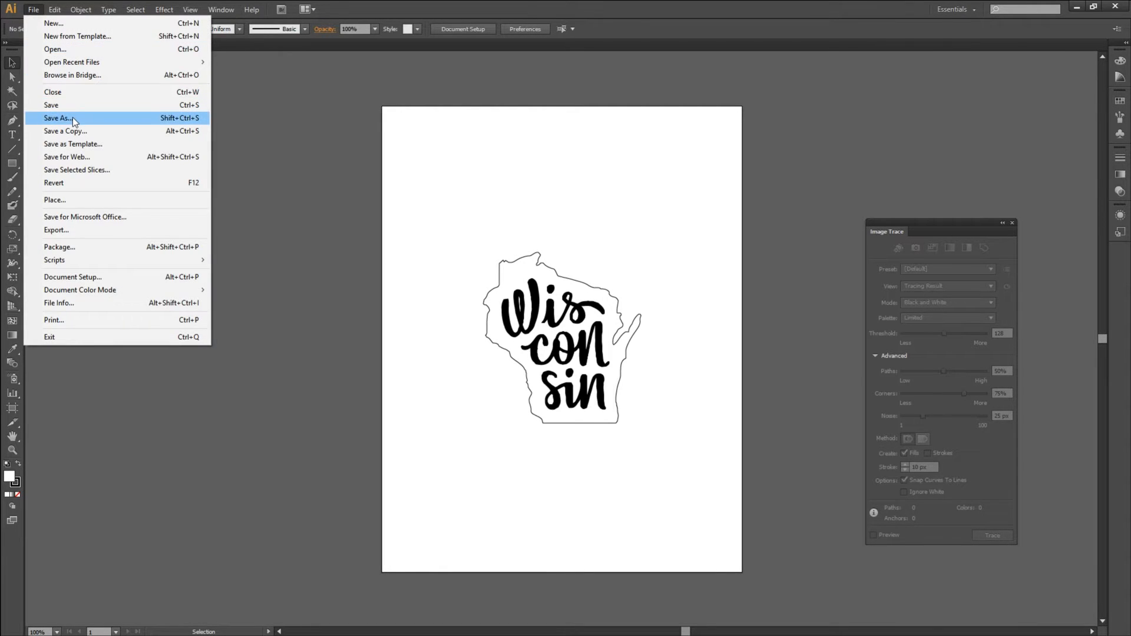
{"action": "left_click", "coordinate": [58, 117]}
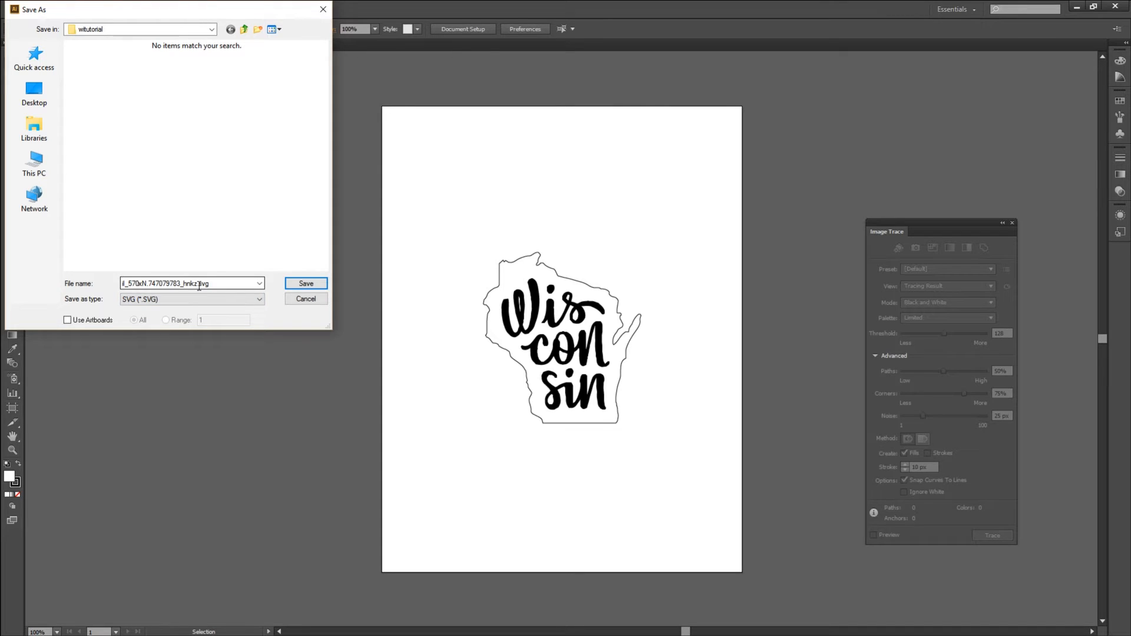
{"action": "triple_click", "coordinate": [190, 282]}
{"action": "type", "text": "wisconsin"}
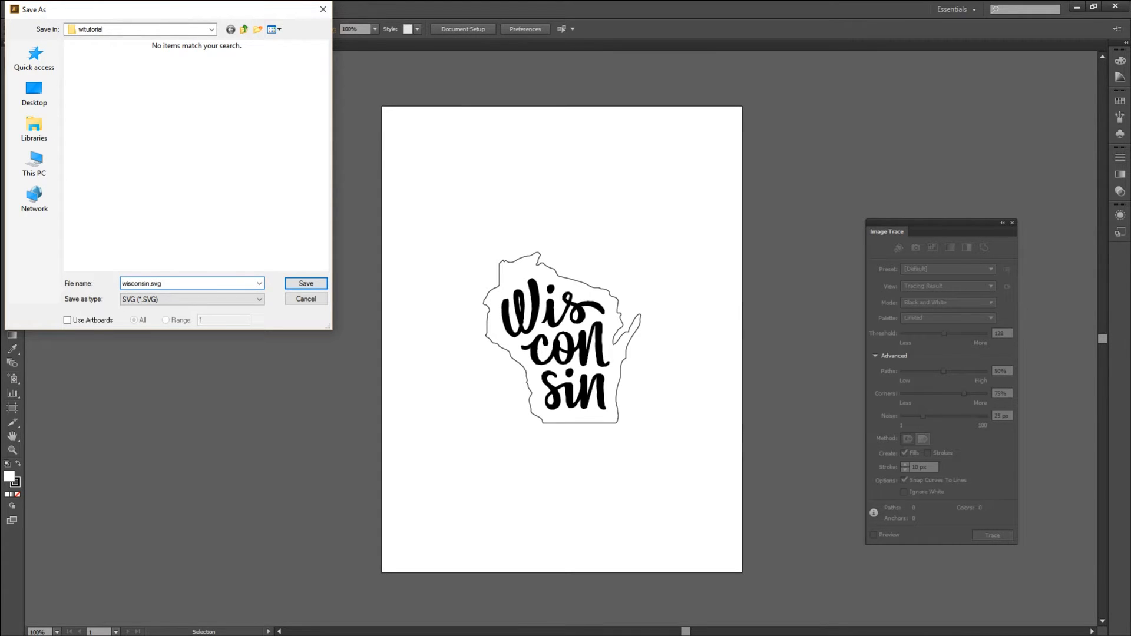
{"action": "left_click", "coordinate": [305, 282]}
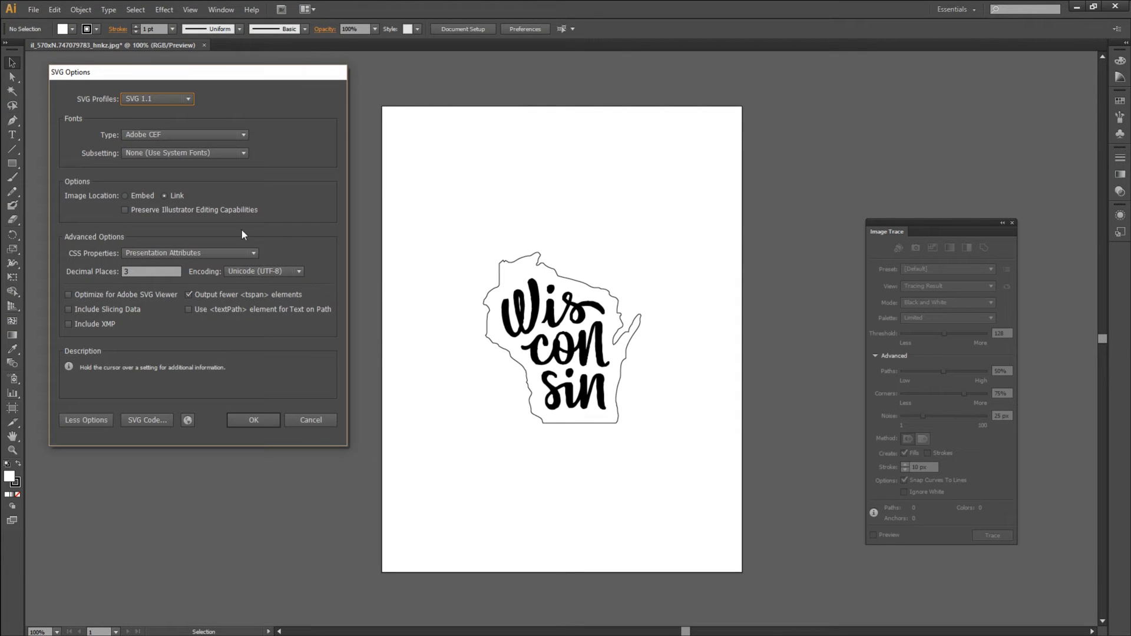
{"action": "left_click", "coordinate": [253, 420]}
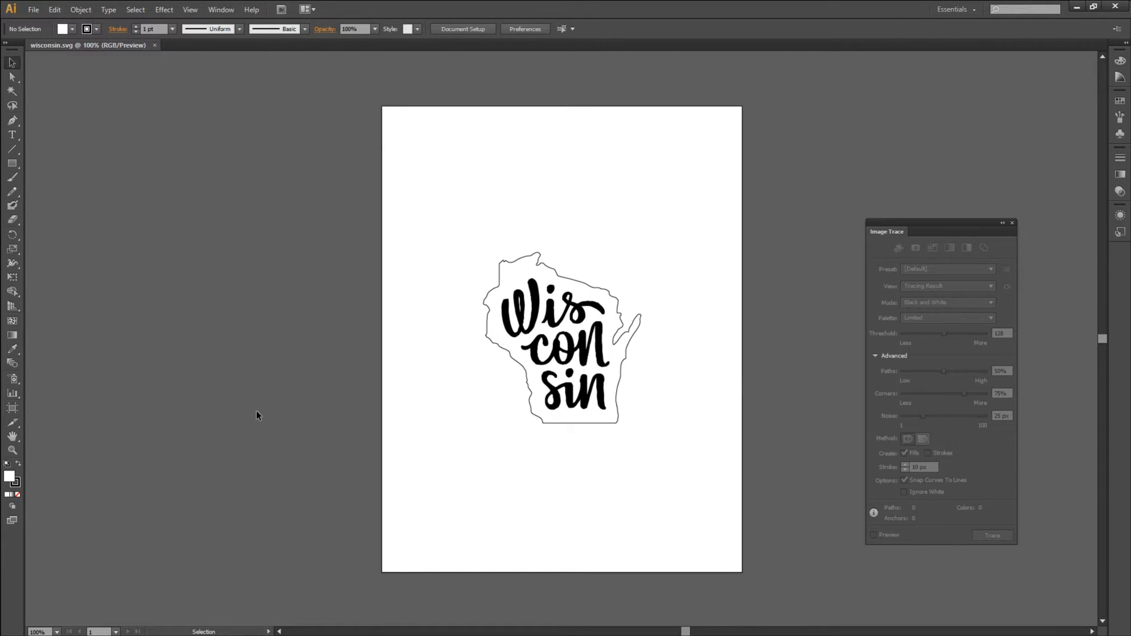
{"action": "mouse_move", "coordinate": [545, 261]}
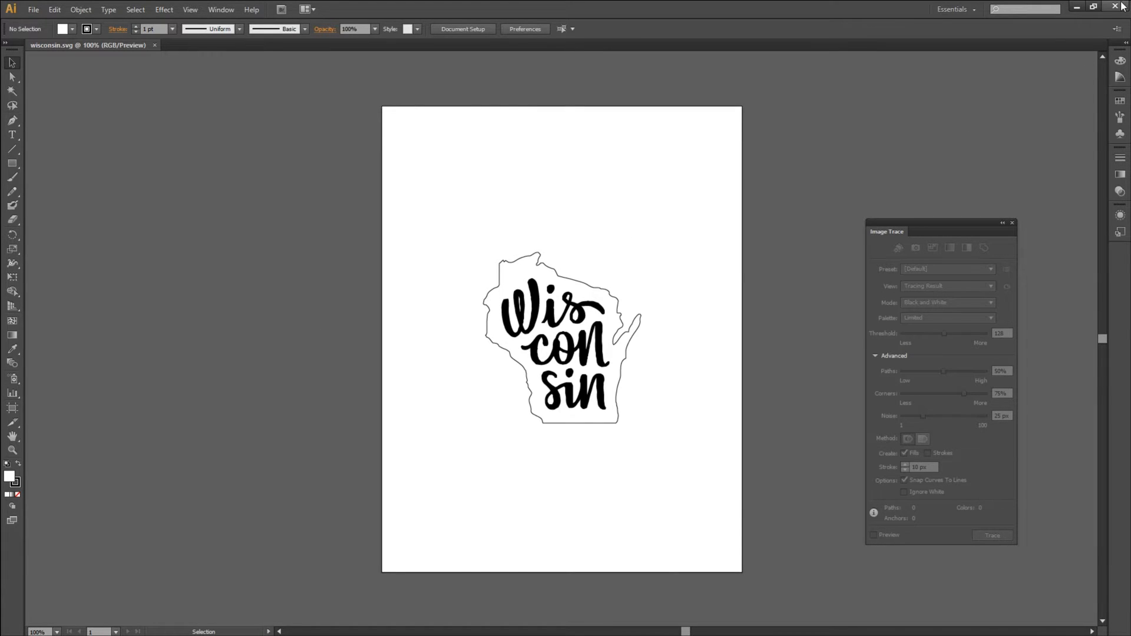
In Fusion 360, use Insert SVG and choose wisconsin.svg for a new sketch.
{"action": "left_click", "coordinate": [1010, 223]}
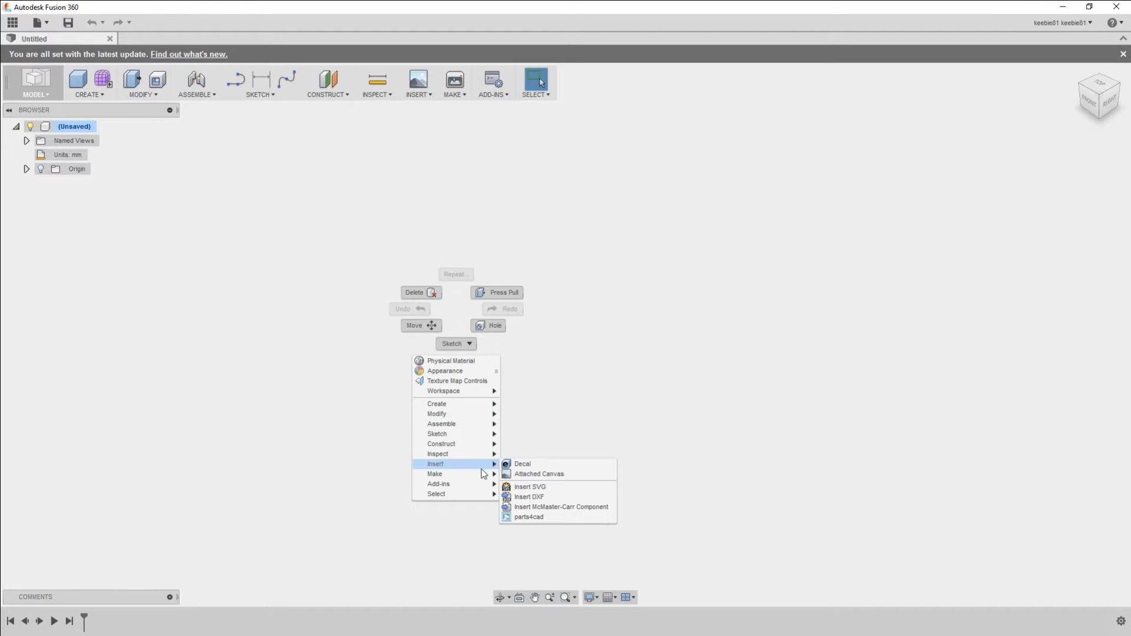
{"action": "mouse_move", "coordinate": [569, 490]}
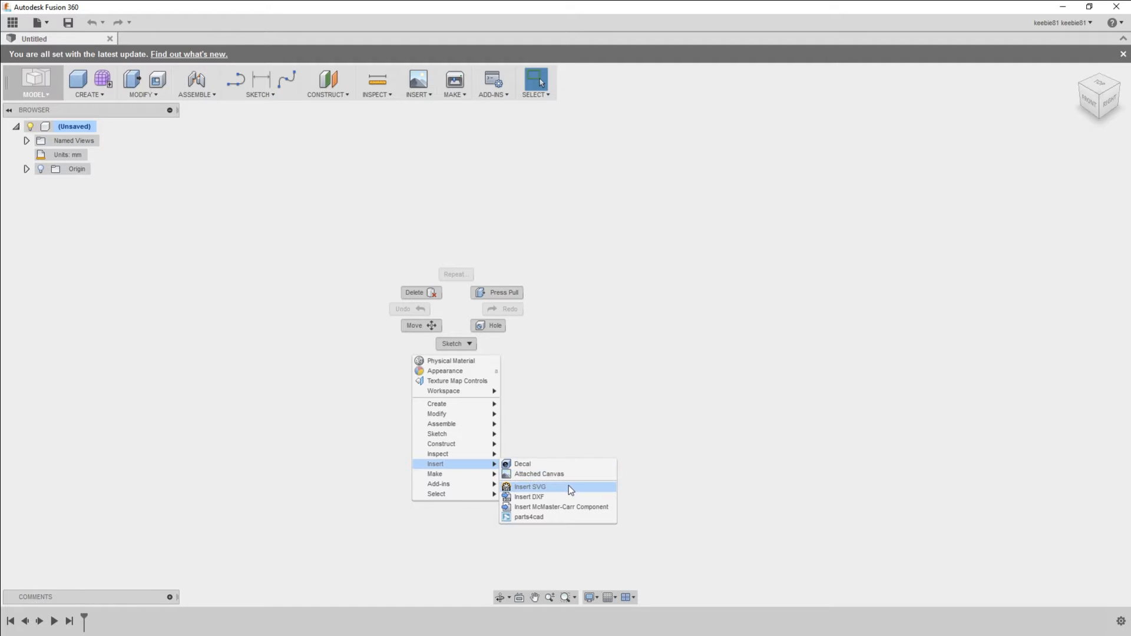
{"action": "left_click", "coordinate": [528, 486]}
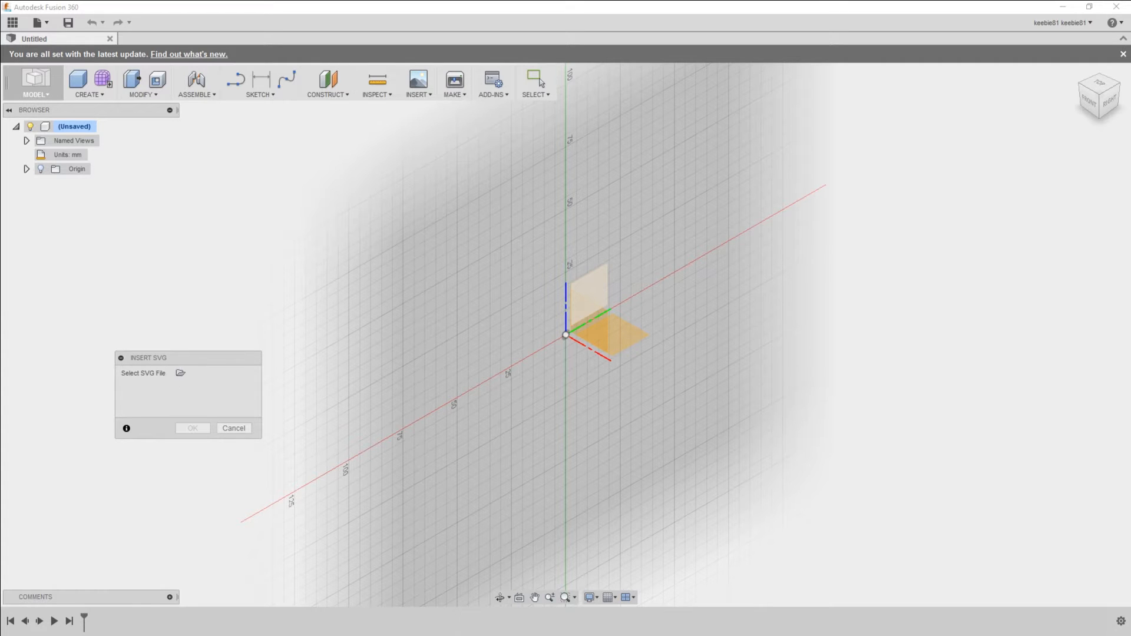
{"action": "mouse_move", "coordinate": [180, 374]}
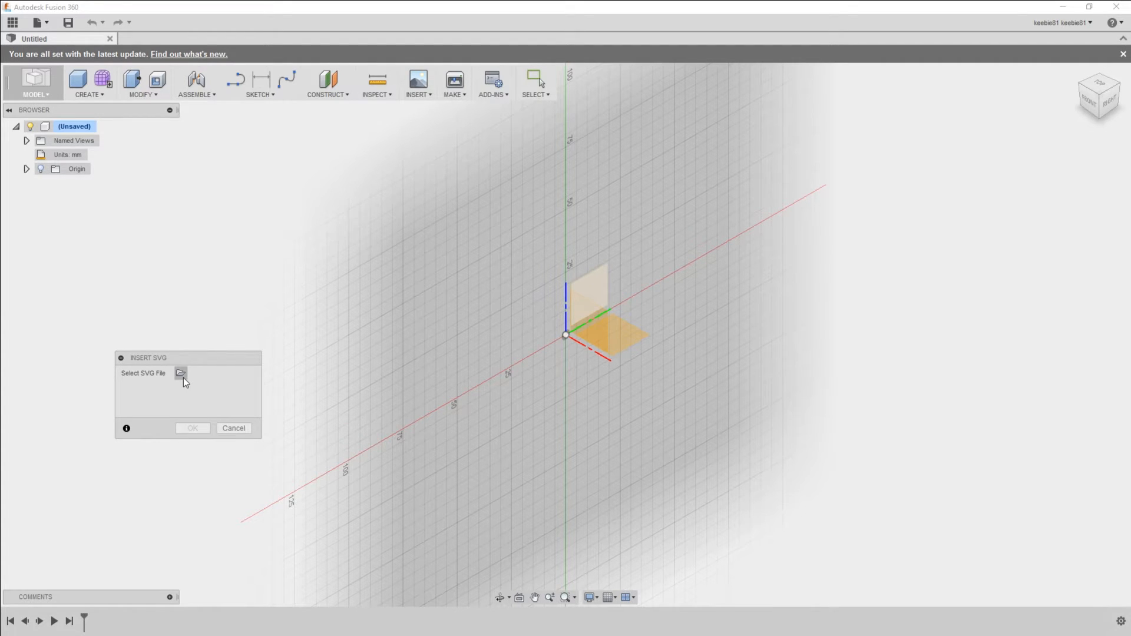
{"action": "left_click", "coordinate": [179, 373]}
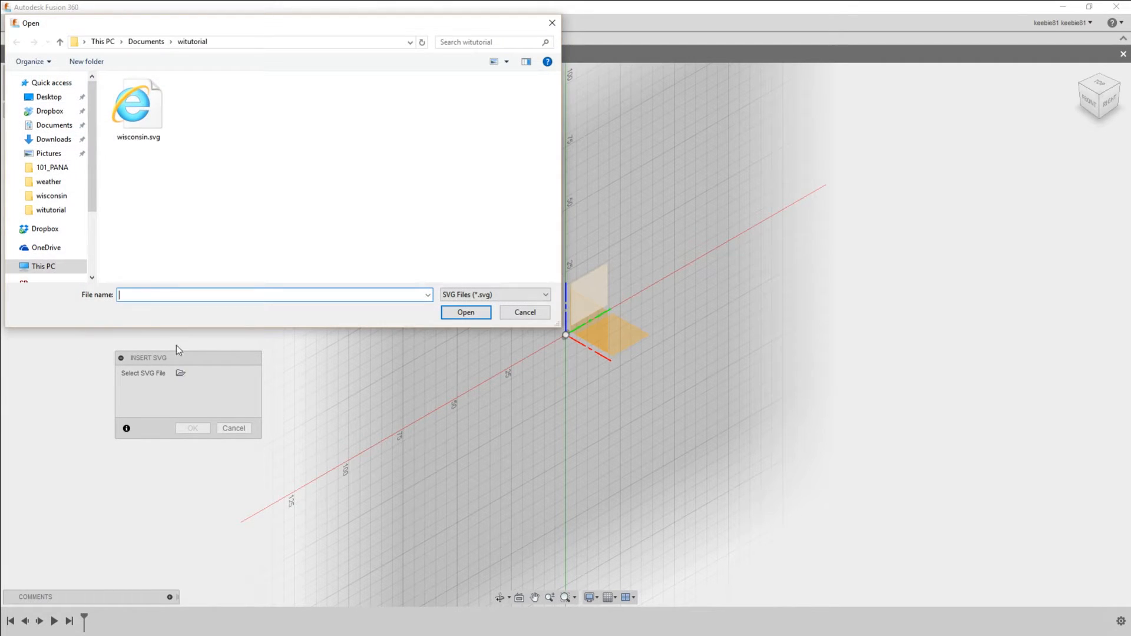
{"action": "left_click", "coordinate": [137, 105]}
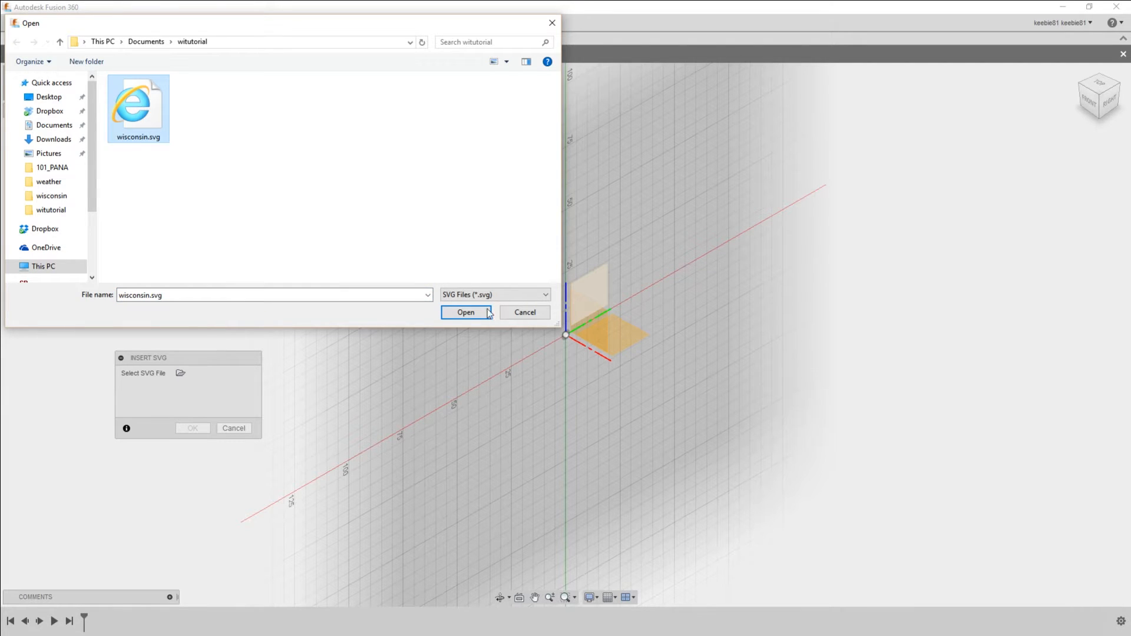
{"action": "left_click", "coordinate": [466, 313]}
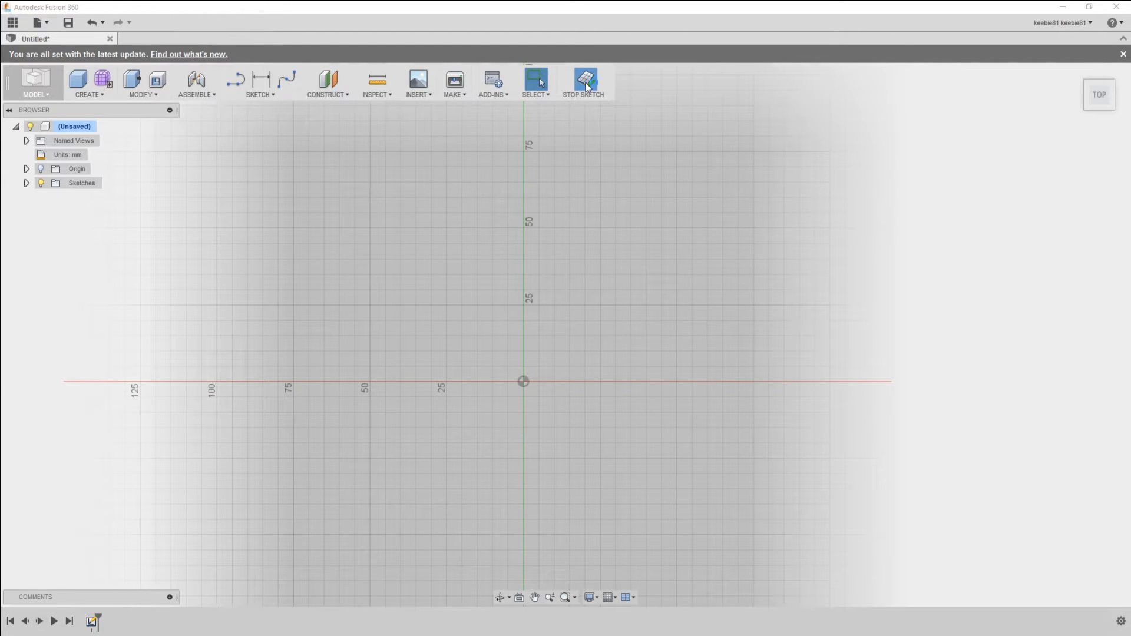
Stop the sketch so the Wisconsin outline and lettering remain as closed profiles.
{"action": "left_click", "coordinate": [586, 81]}
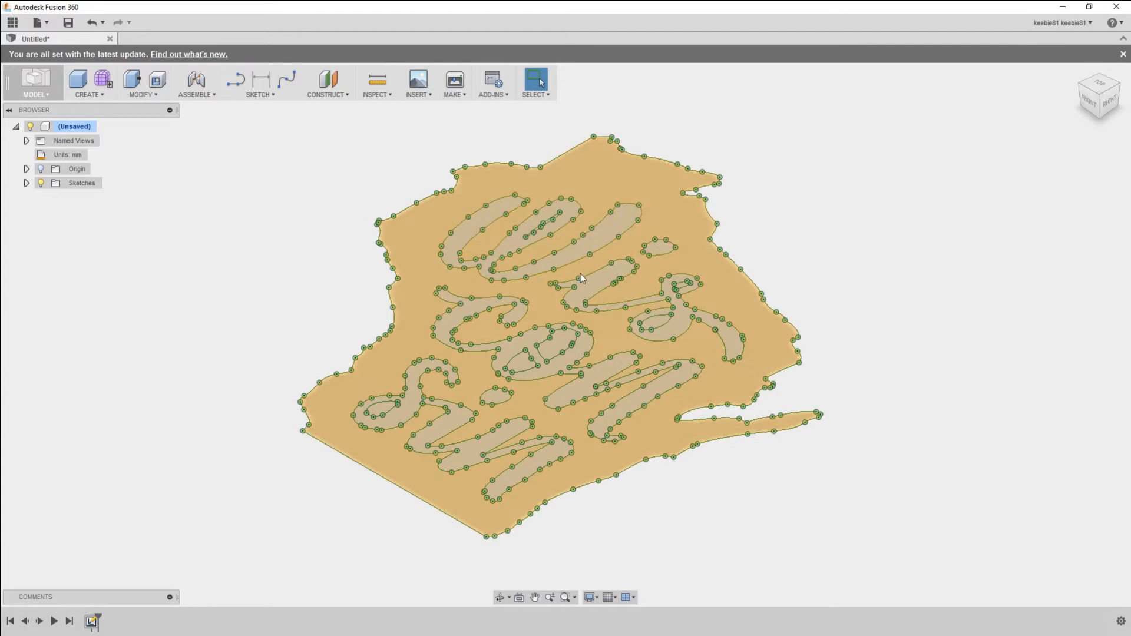
{"action": "mouse_move", "coordinate": [669, 259]}
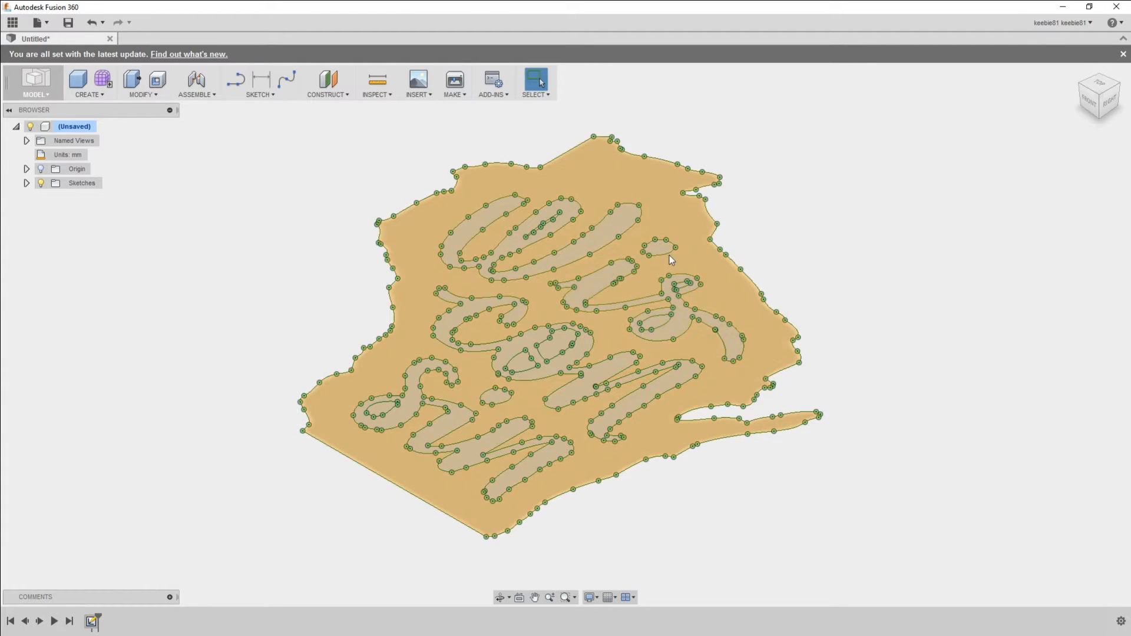
{"action": "left_click", "coordinate": [583, 343]}
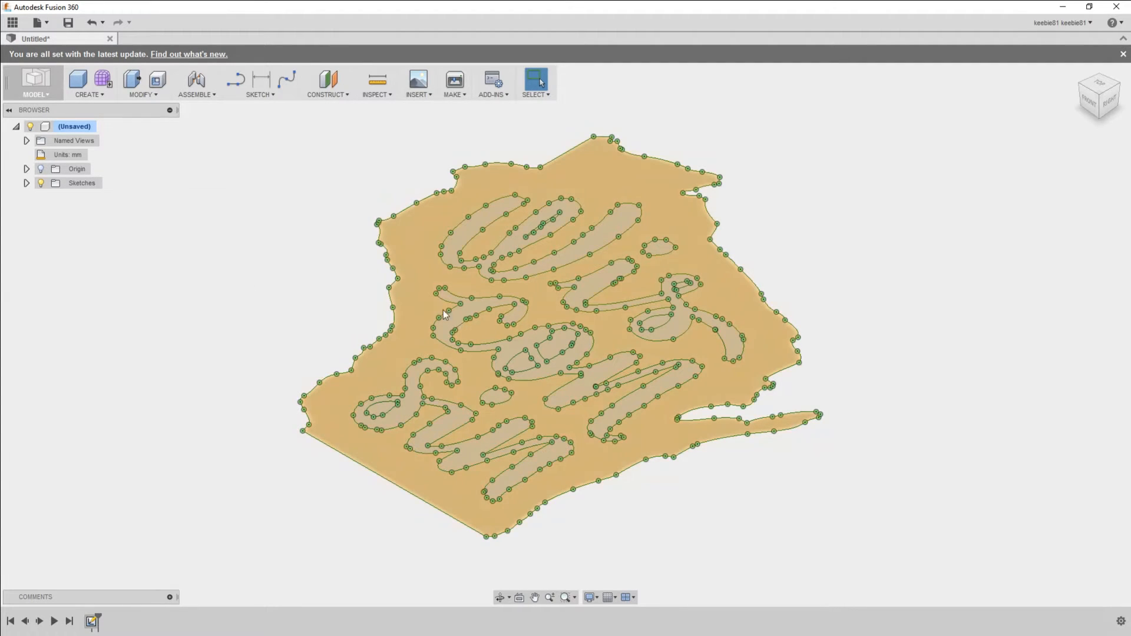
{"action": "left_click", "coordinate": [304, 127]}
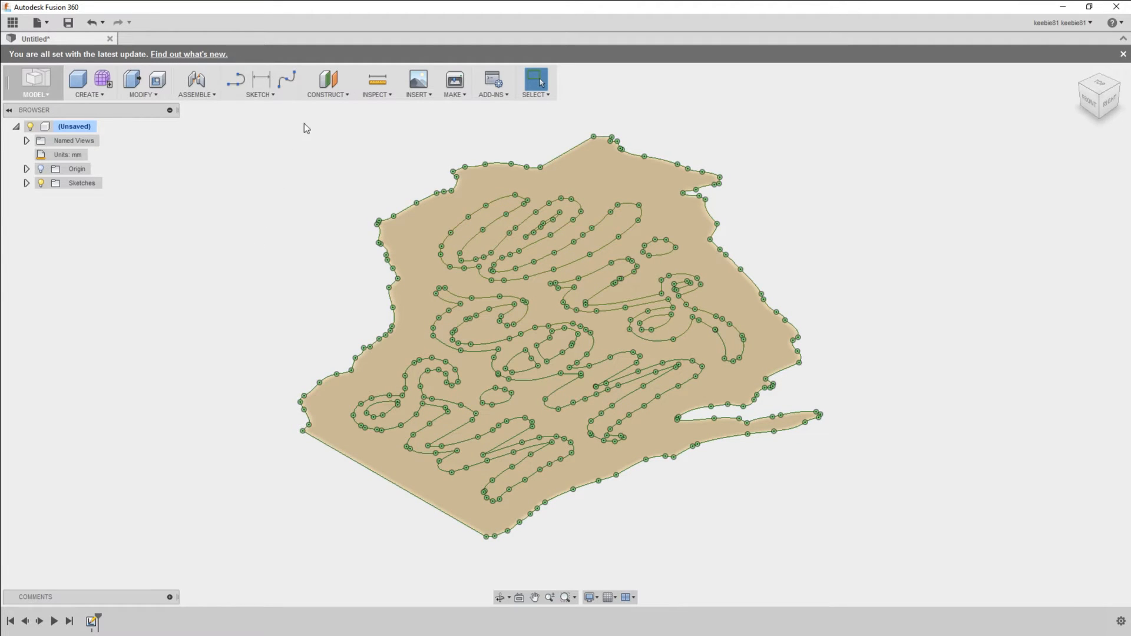
{"action": "left_click", "coordinate": [375, 80]}
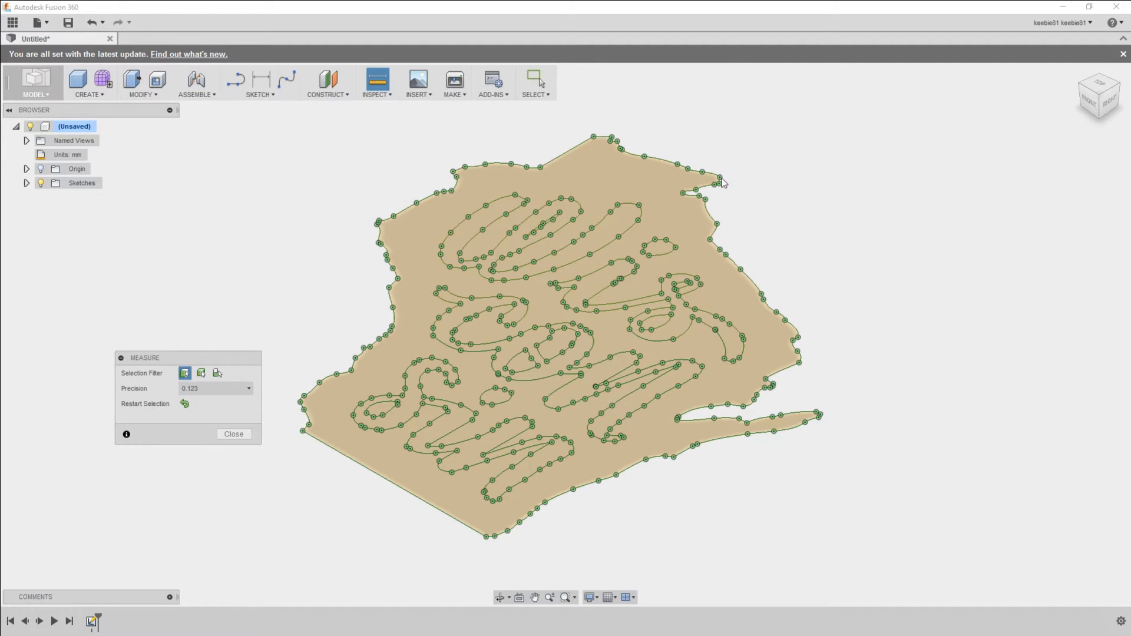
{"action": "left_click", "coordinate": [718, 179]}
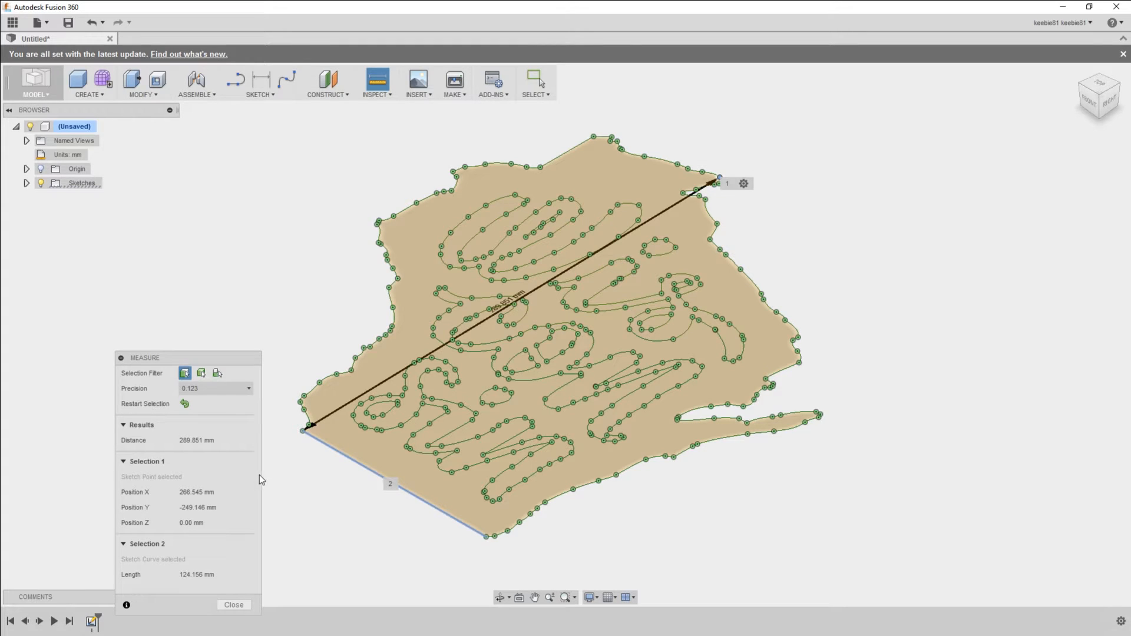
{"action": "mouse_move", "coordinate": [233, 483]}
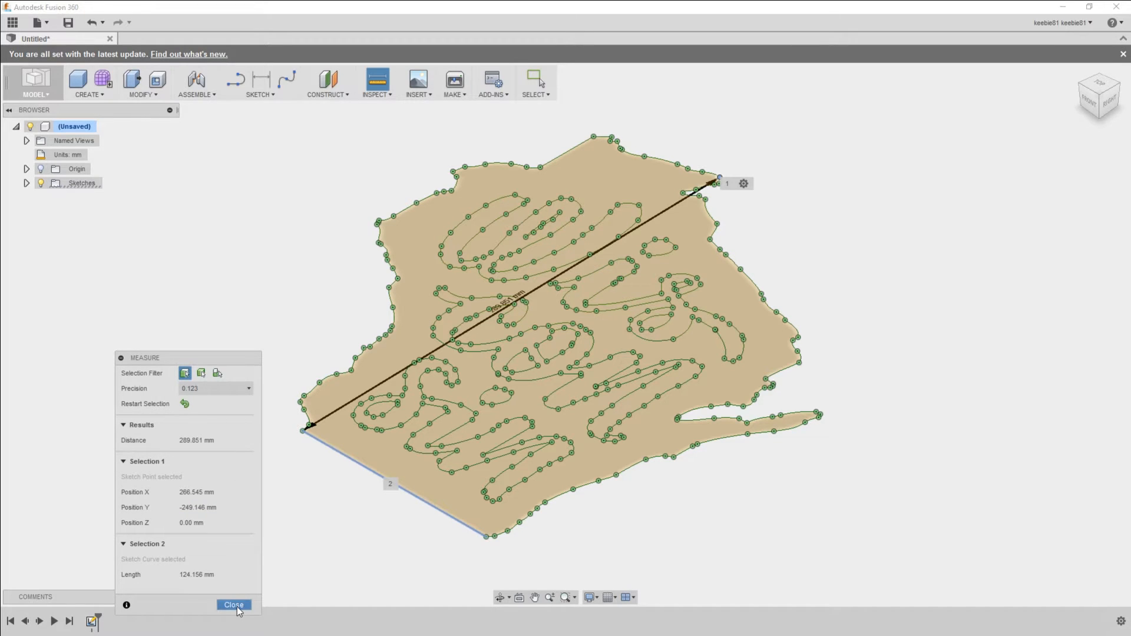
{"action": "left_click", "coordinate": [233, 604]}
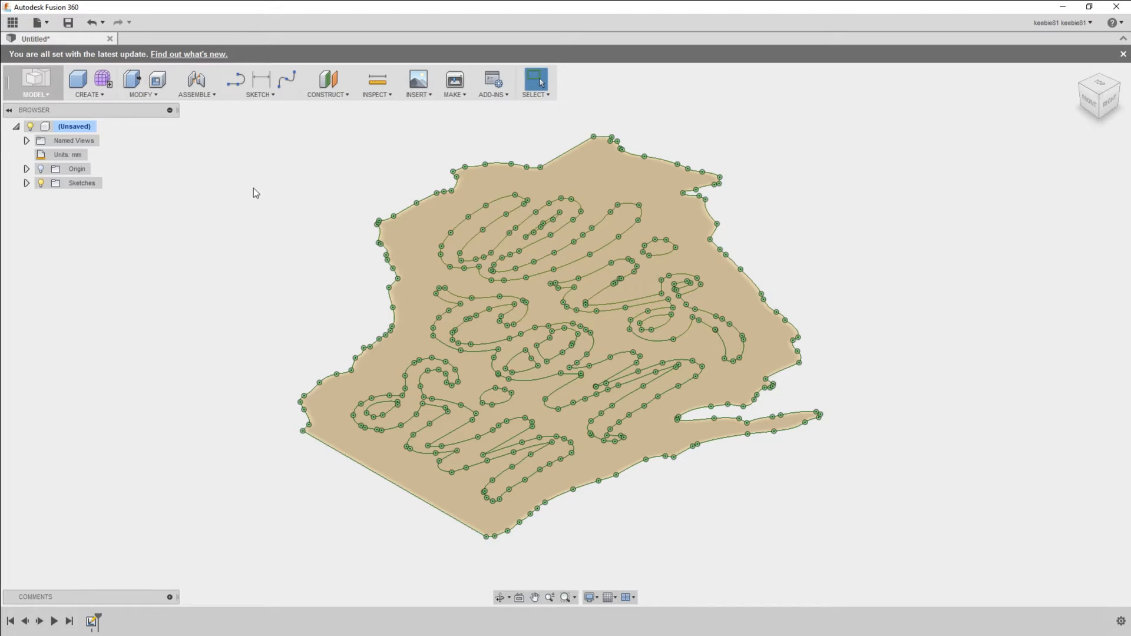
Scale Sketch1 uniformly by a factor of 0.25 using Modify > Scale.
{"action": "left_click", "coordinate": [143, 82]}
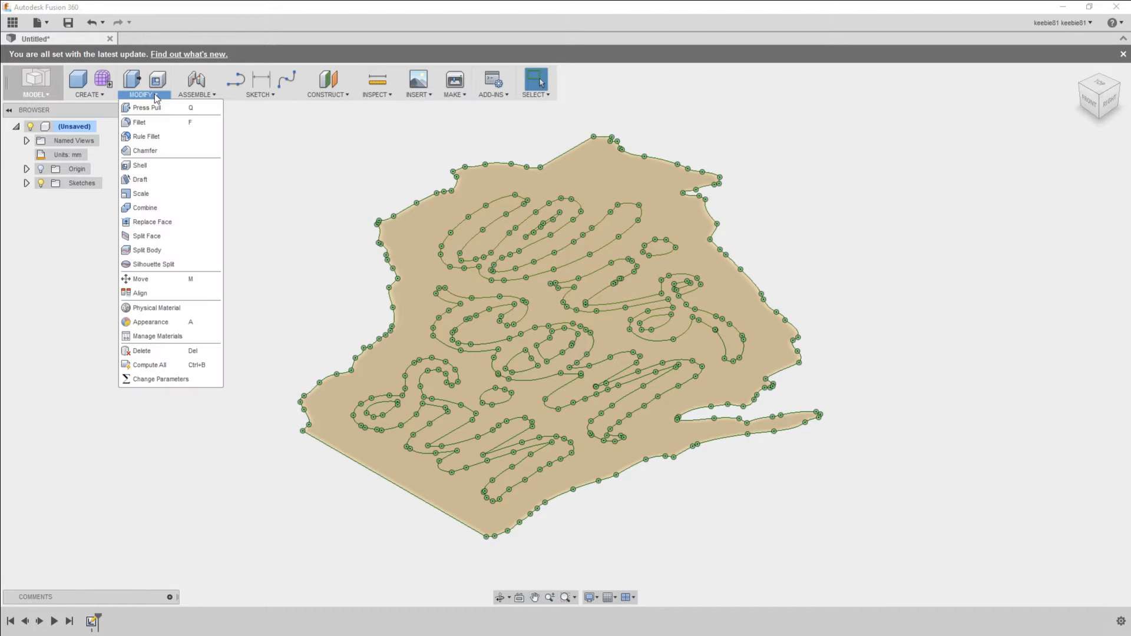
{"action": "left_click", "coordinate": [140, 193]}
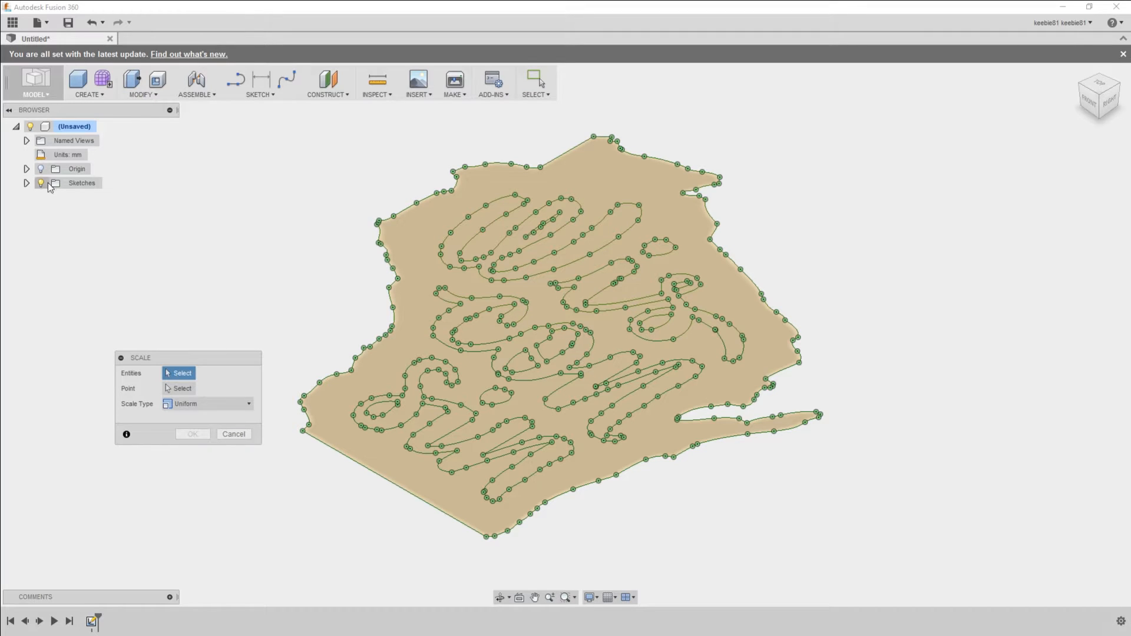
{"action": "left_click", "coordinate": [27, 182]}
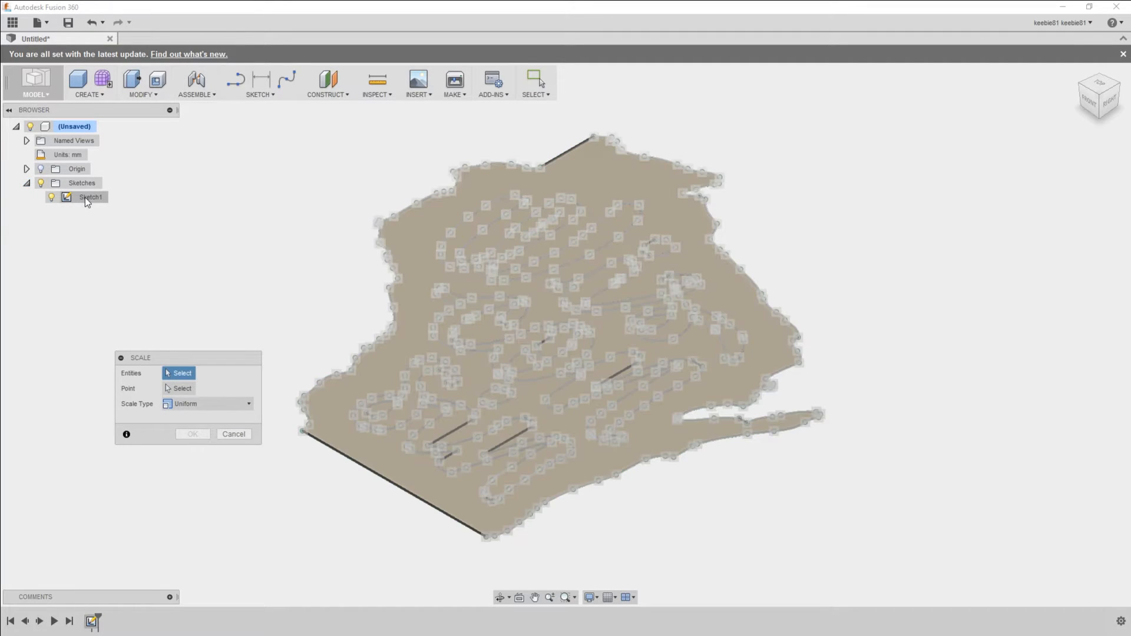
{"action": "left_click", "coordinate": [91, 197]}
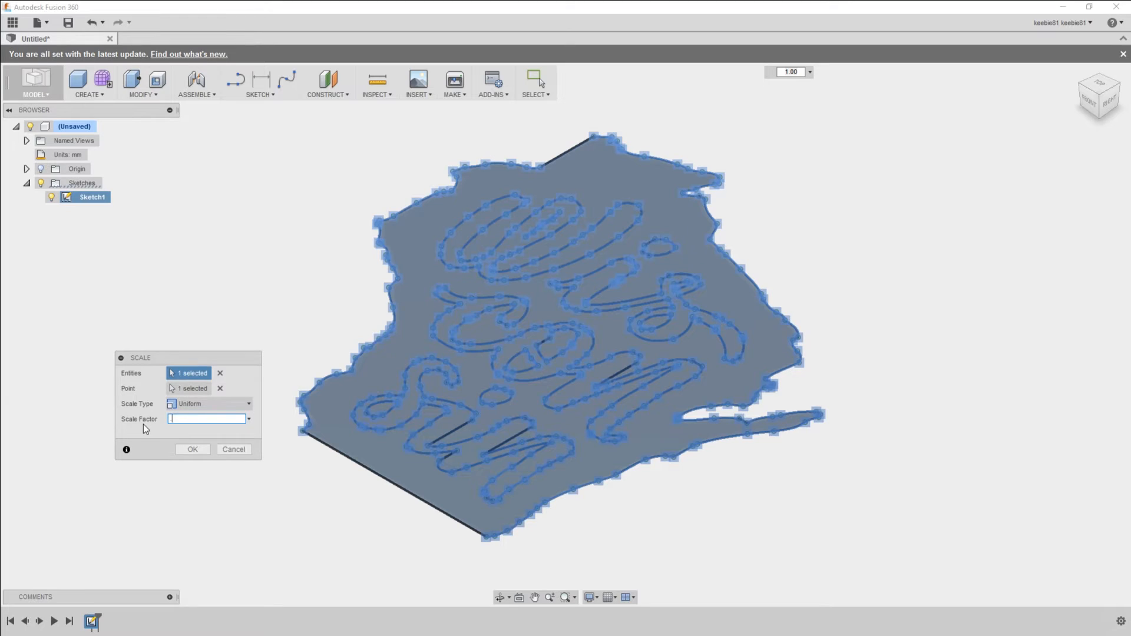
{"action": "type", "text": "25"}
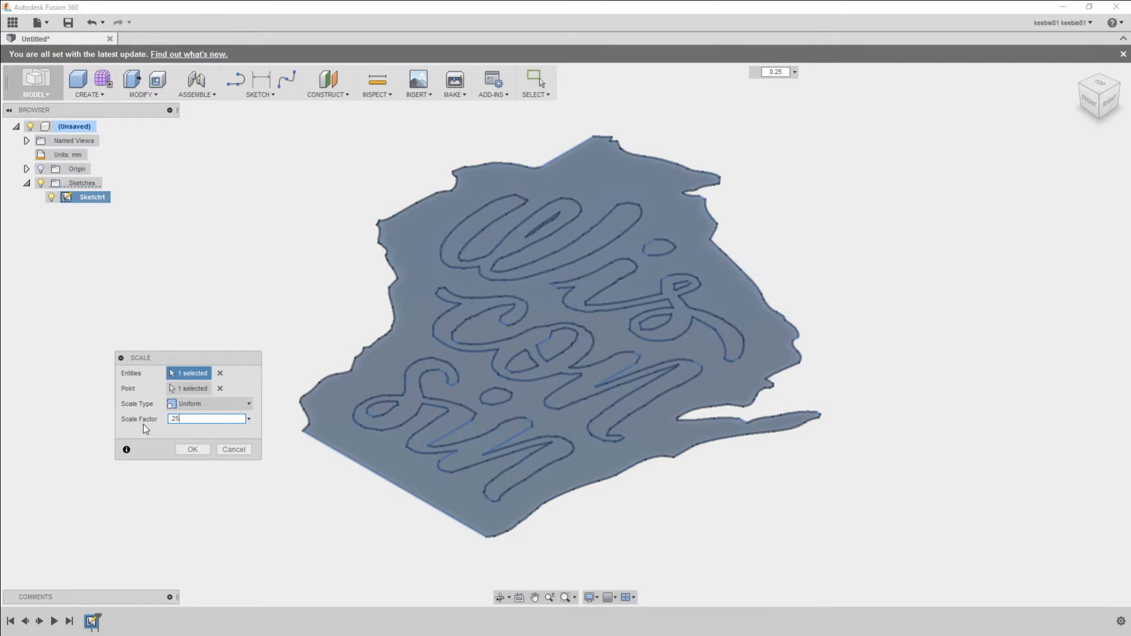
{"action": "left_click", "coordinate": [192, 449]}
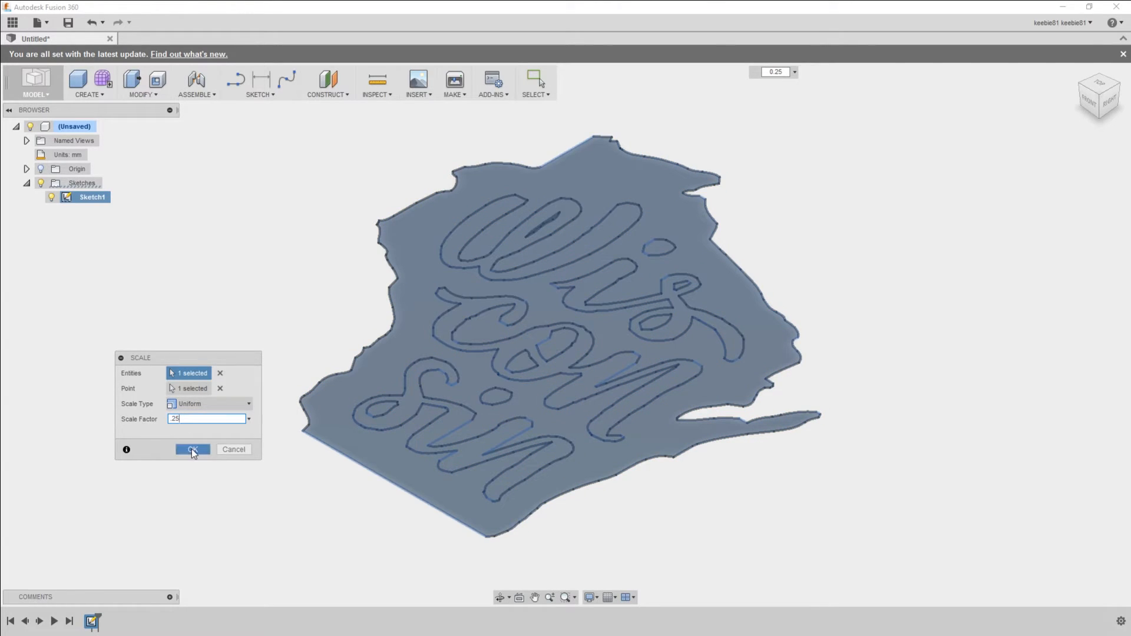
Extrude the outline profiles around the letters 10 mm into a solid block.
{"action": "left_click", "coordinate": [192, 449]}
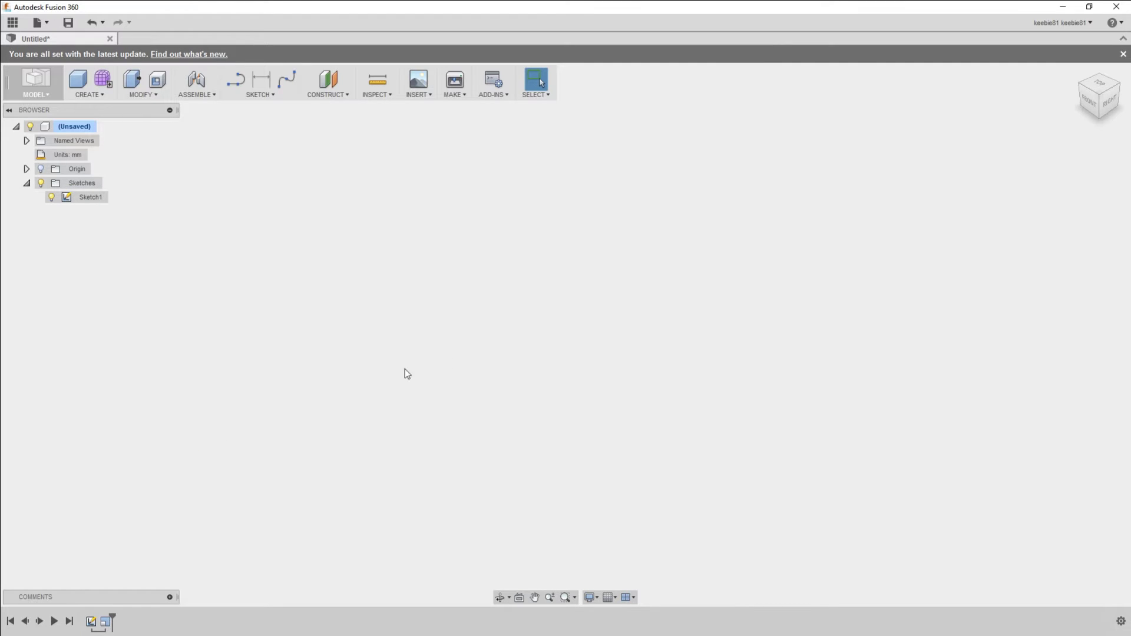
{"action": "mouse_move", "coordinate": [1071, 85]}
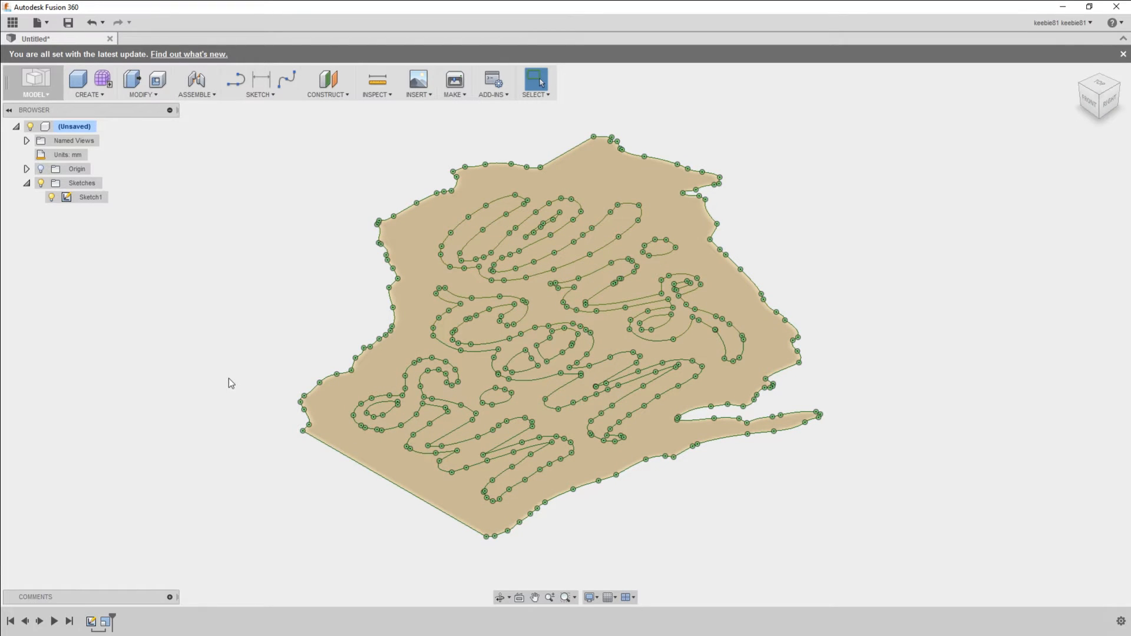
{"action": "mouse_move", "coordinate": [327, 288]}
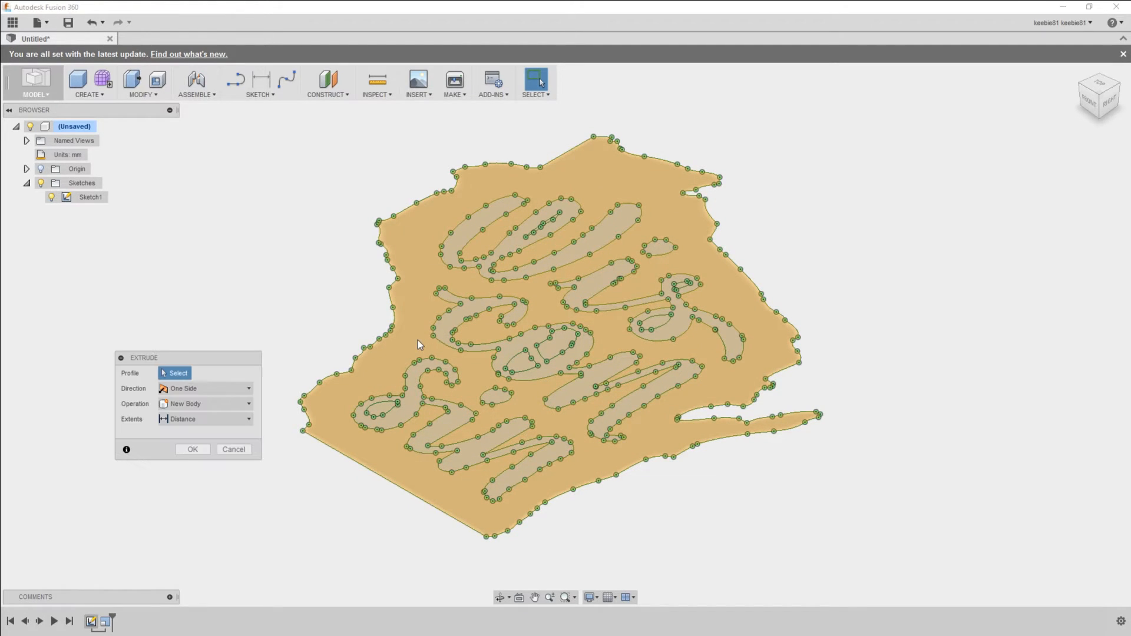
{"action": "left_click", "coordinate": [577, 325]}
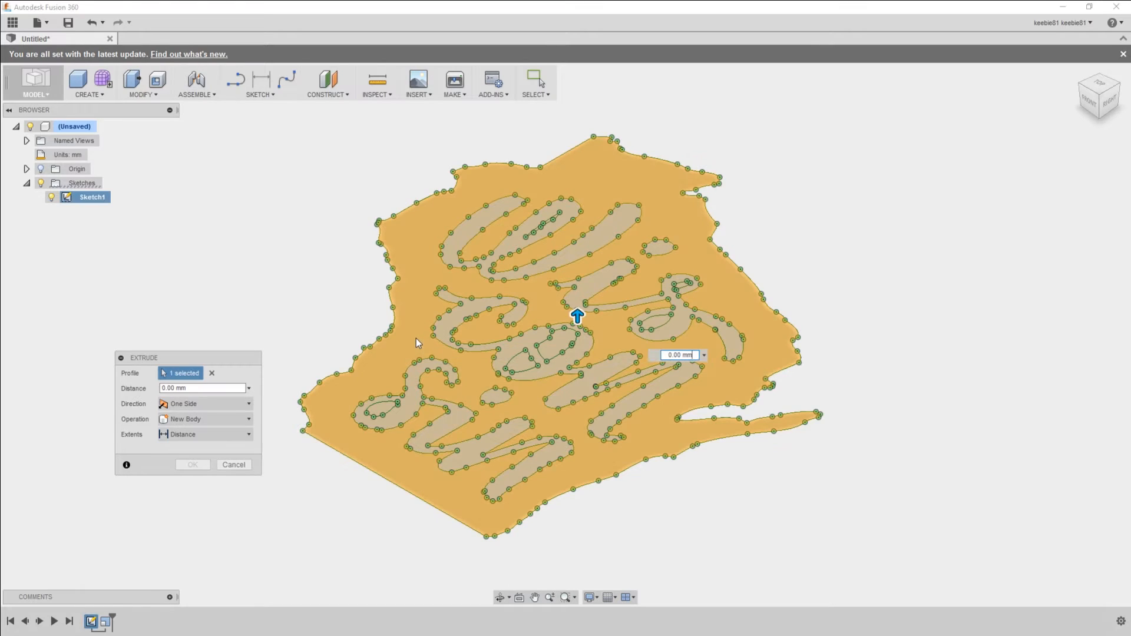
{"action": "mouse_move", "coordinate": [555, 350]}
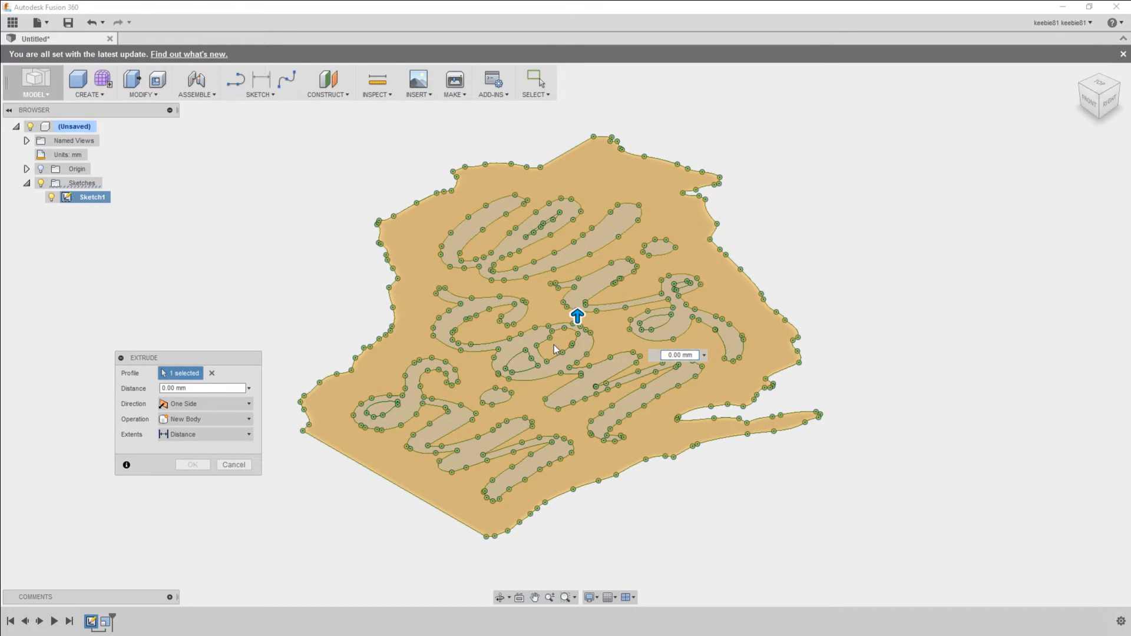
{"action": "left_click", "coordinate": [390, 416]}
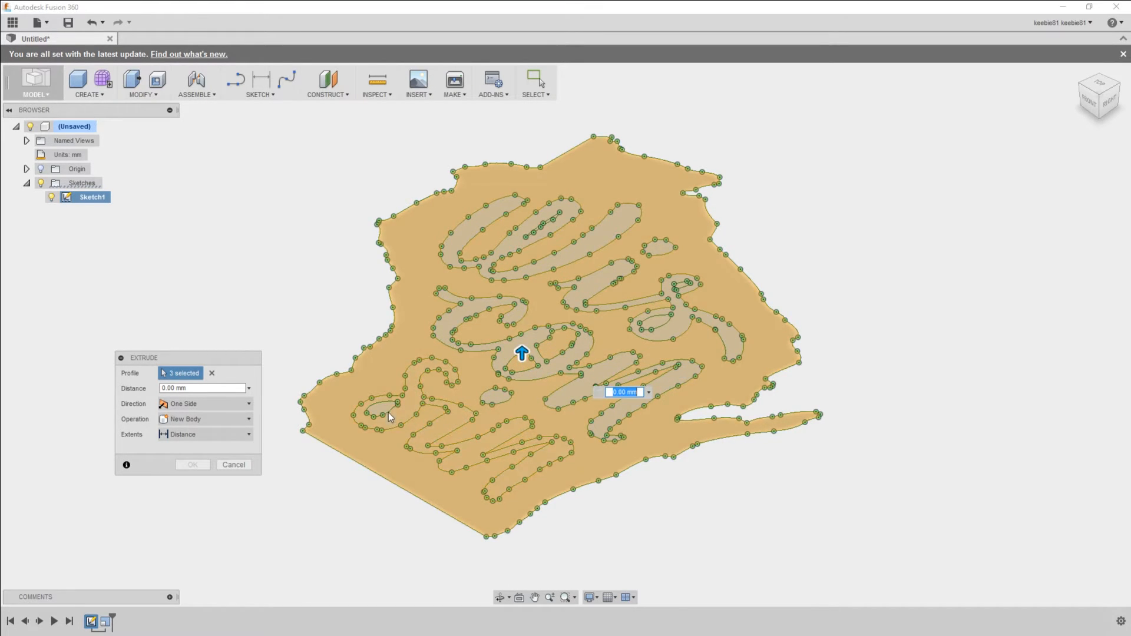
{"action": "left_click", "coordinate": [656, 325]}
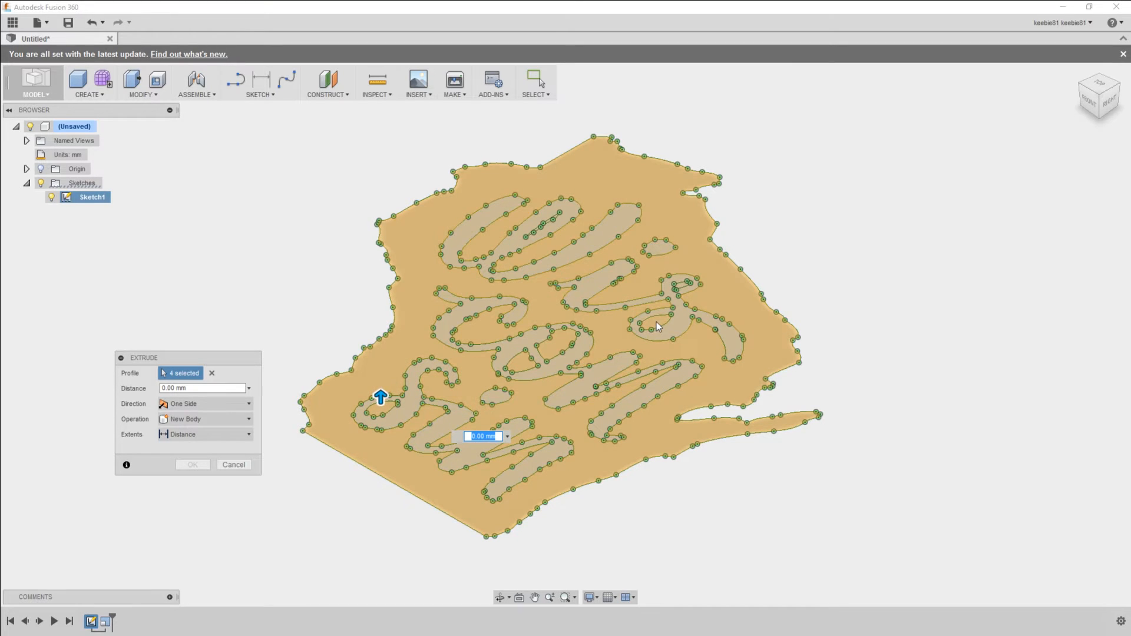
{"action": "left_click", "coordinate": [655, 326]}
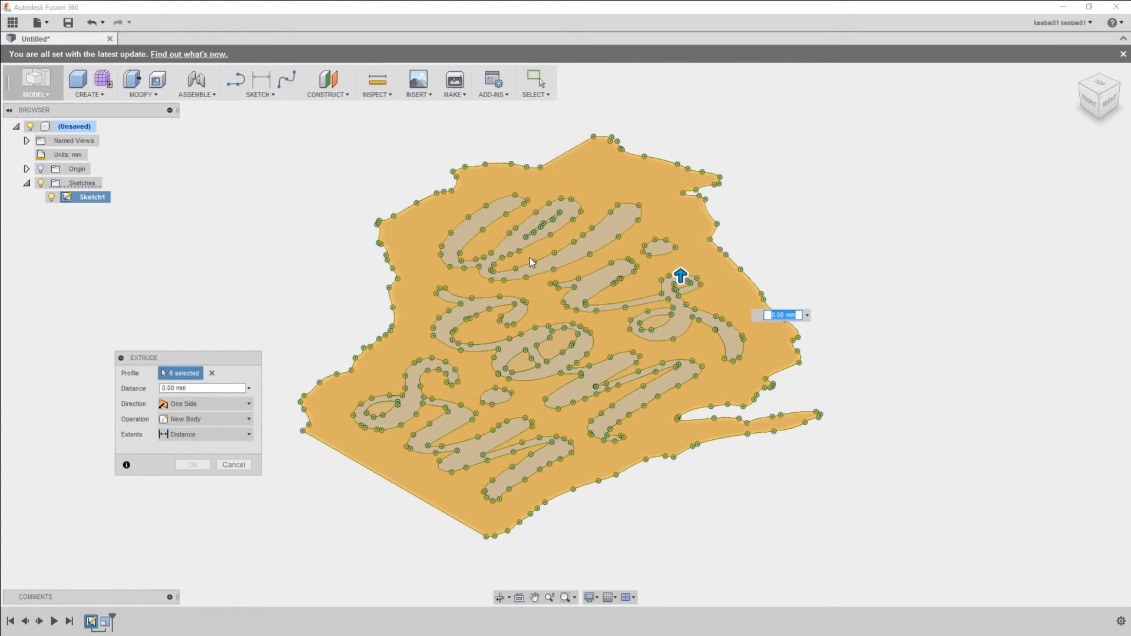
{"action": "mouse_move", "coordinate": [523, 265]}
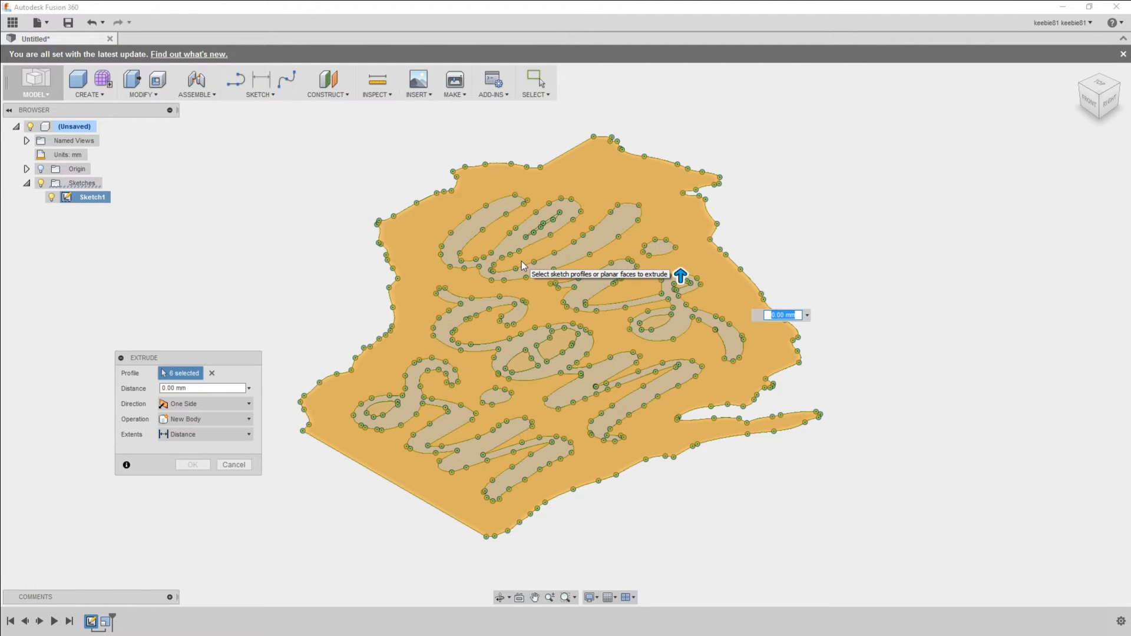
{"action": "mouse_move", "coordinate": [371, 363]}
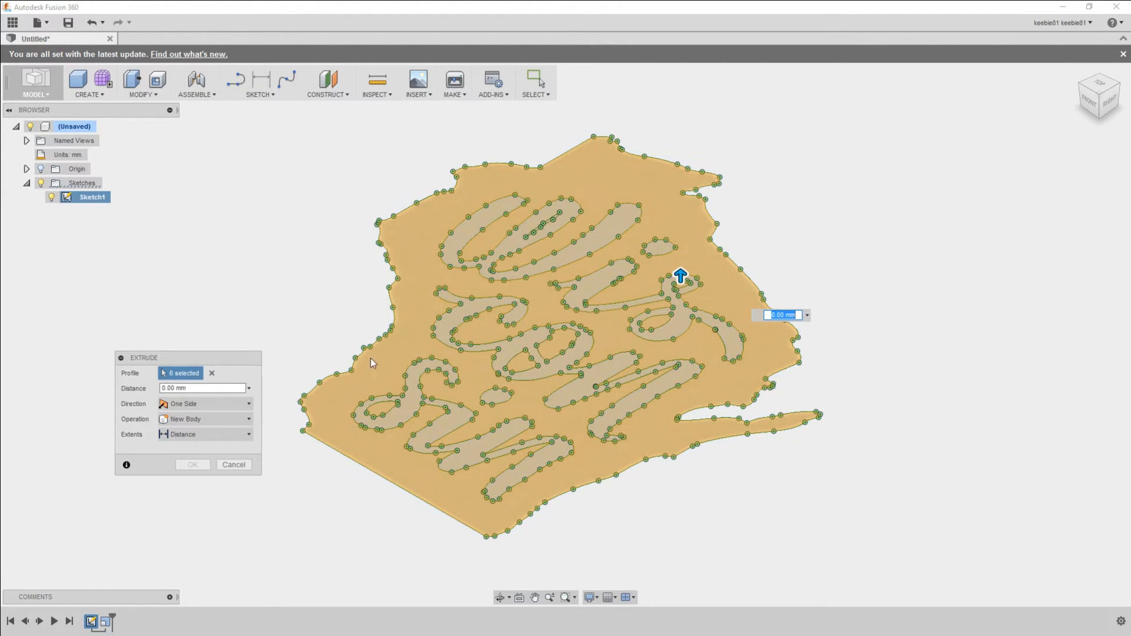
{"action": "mouse_move", "coordinate": [782, 330]}
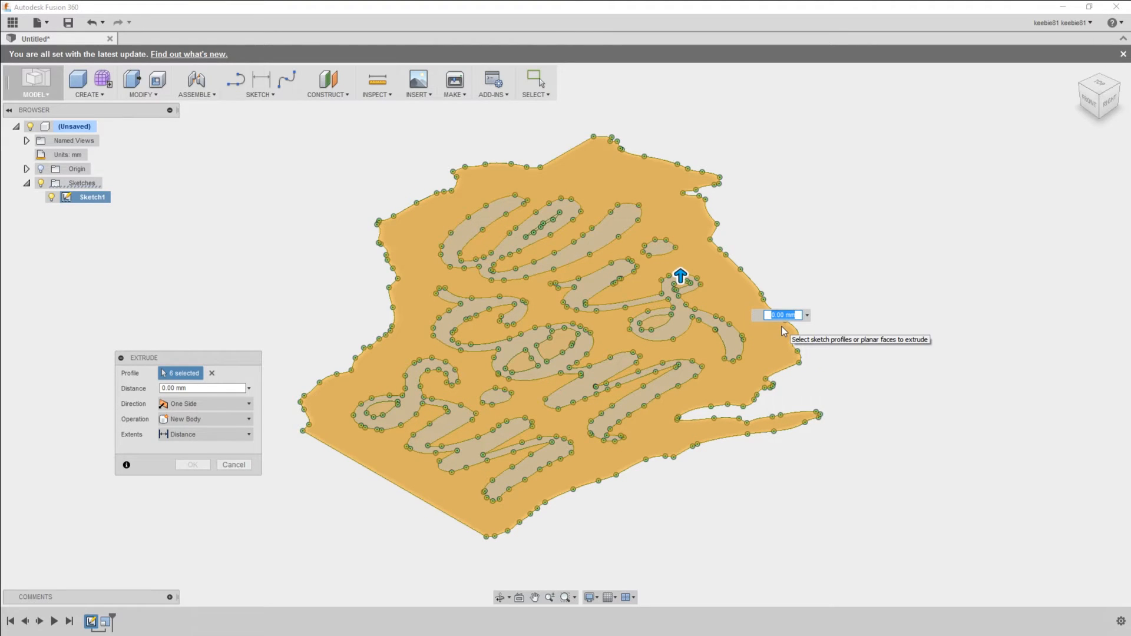
{"action": "type", "text": "10"}
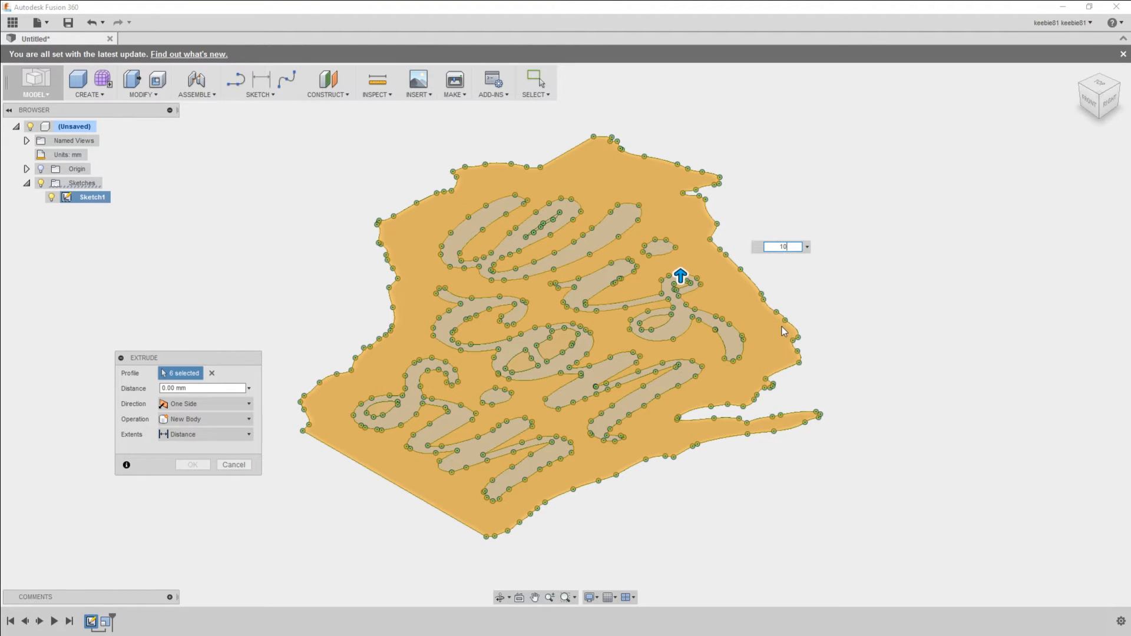
{"action": "left_click", "coordinate": [192, 464]}
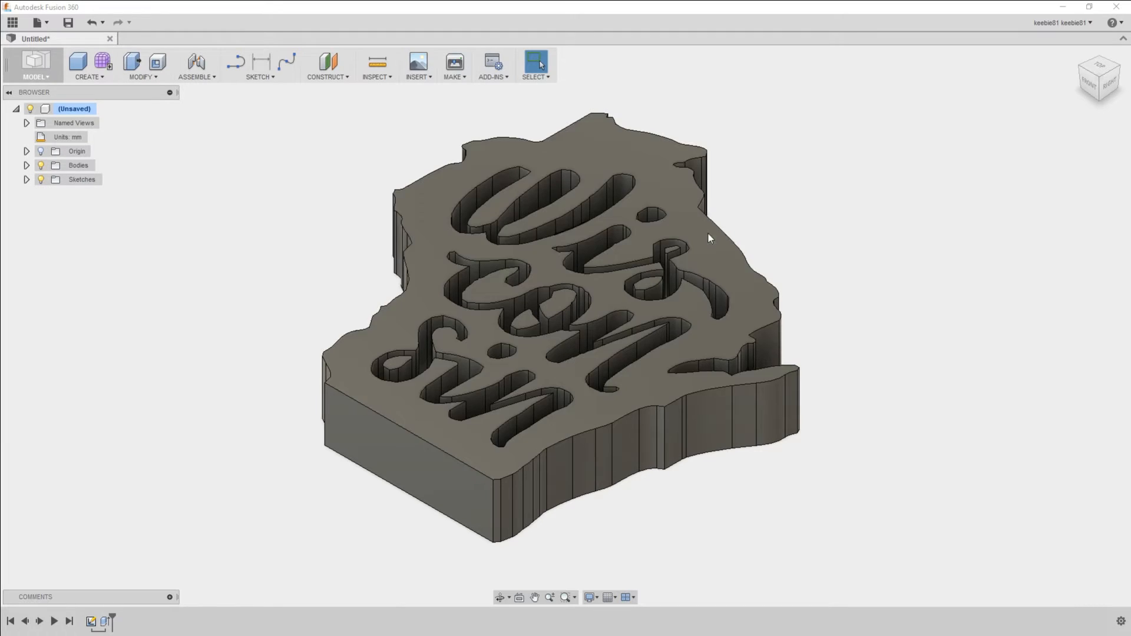
{"action": "mouse_move", "coordinate": [502, 207]}
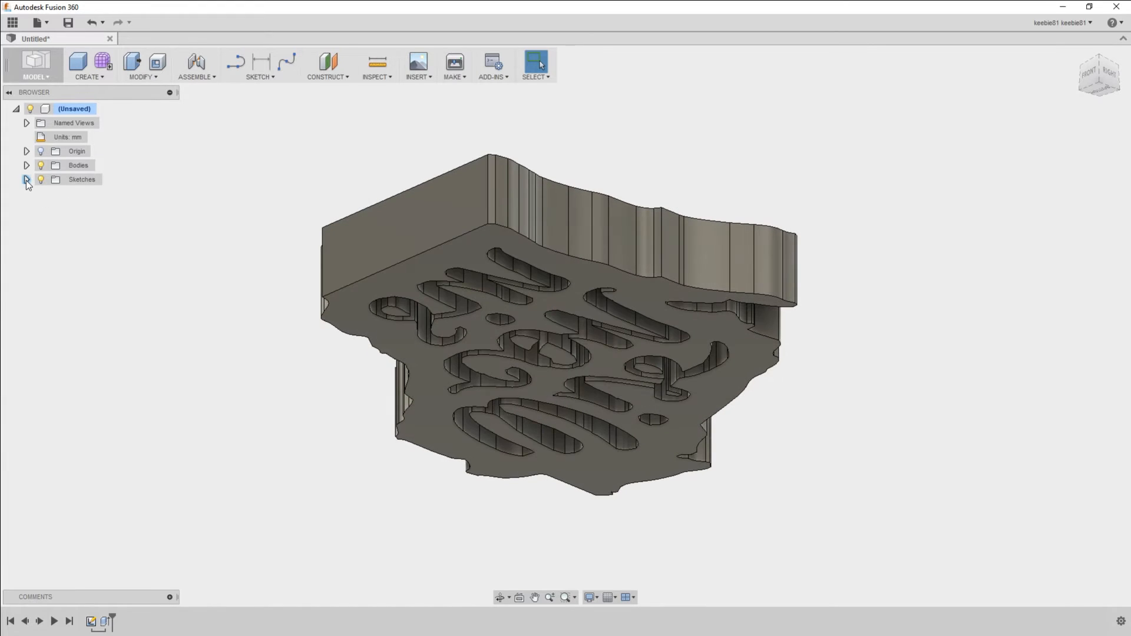
Extrude all Sketch1 profiles from the underside as a base layer under the block.
{"action": "left_click", "coordinate": [27, 179]}
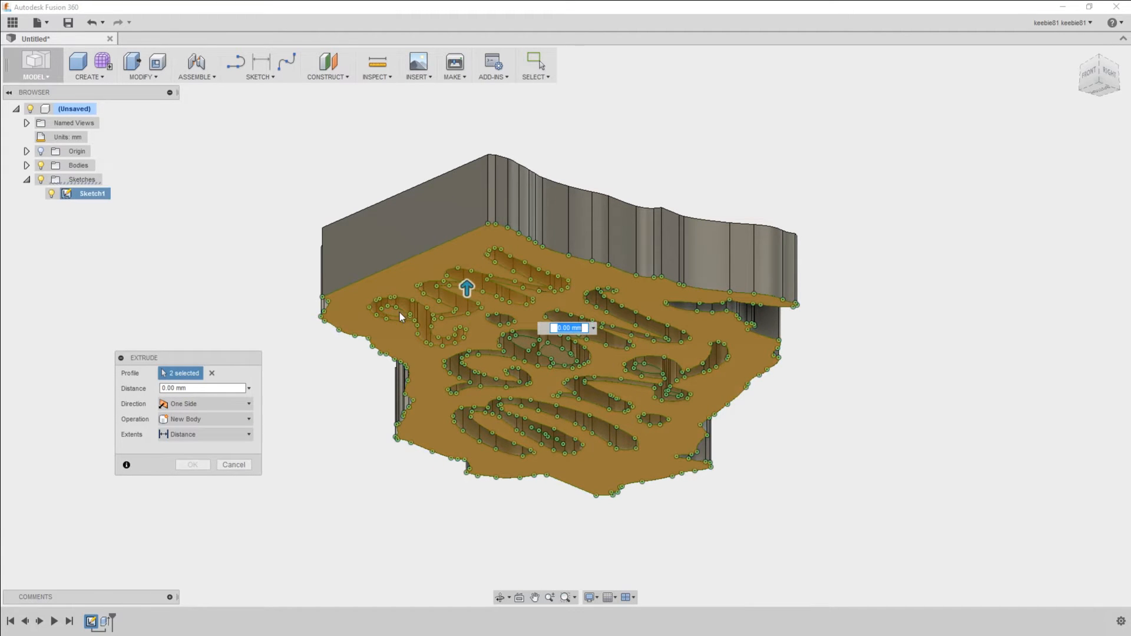
{"action": "left_click", "coordinate": [501, 310]}
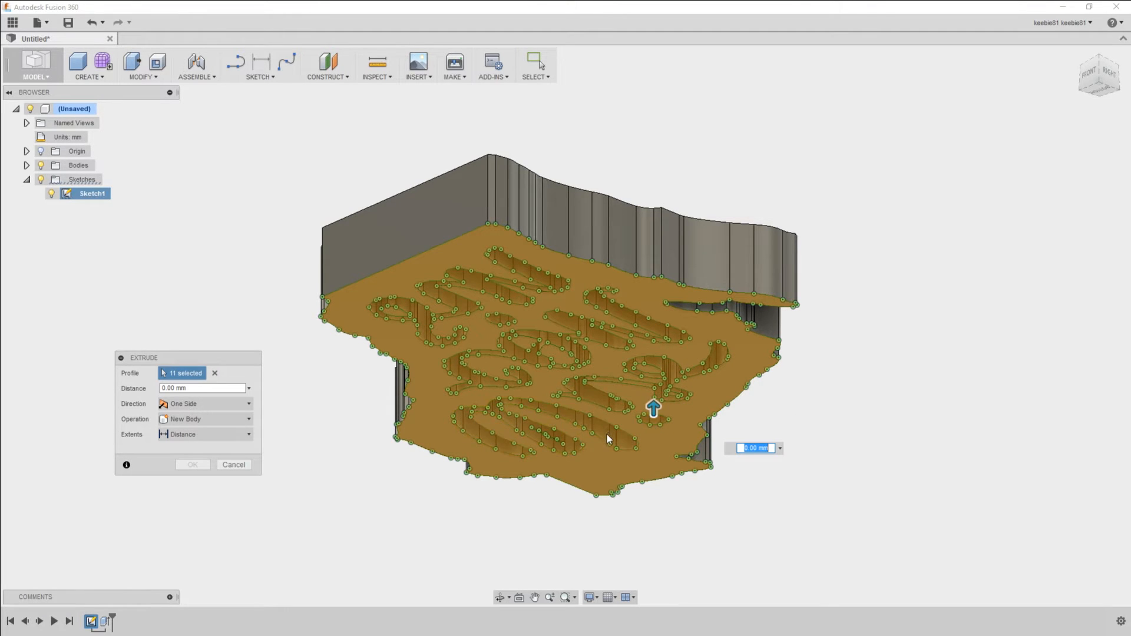
{"action": "left_click", "coordinate": [527, 425]}
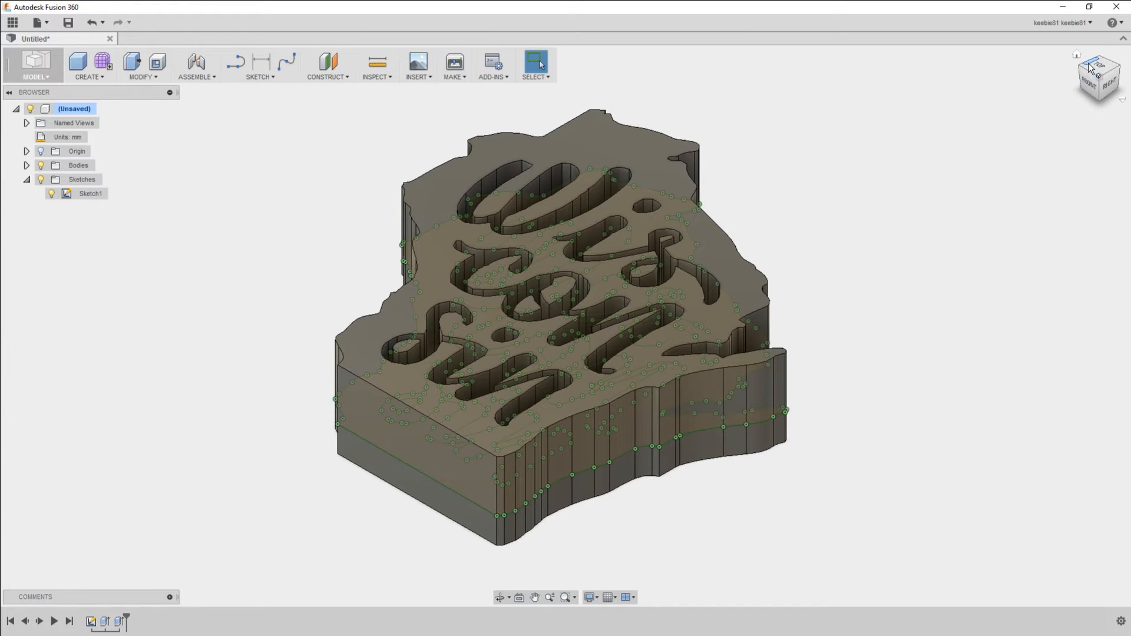
Save the lettered Wisconsin design as an STL named wisconsin in the witutorial folder.
{"action": "left_click", "coordinate": [1097, 75]}
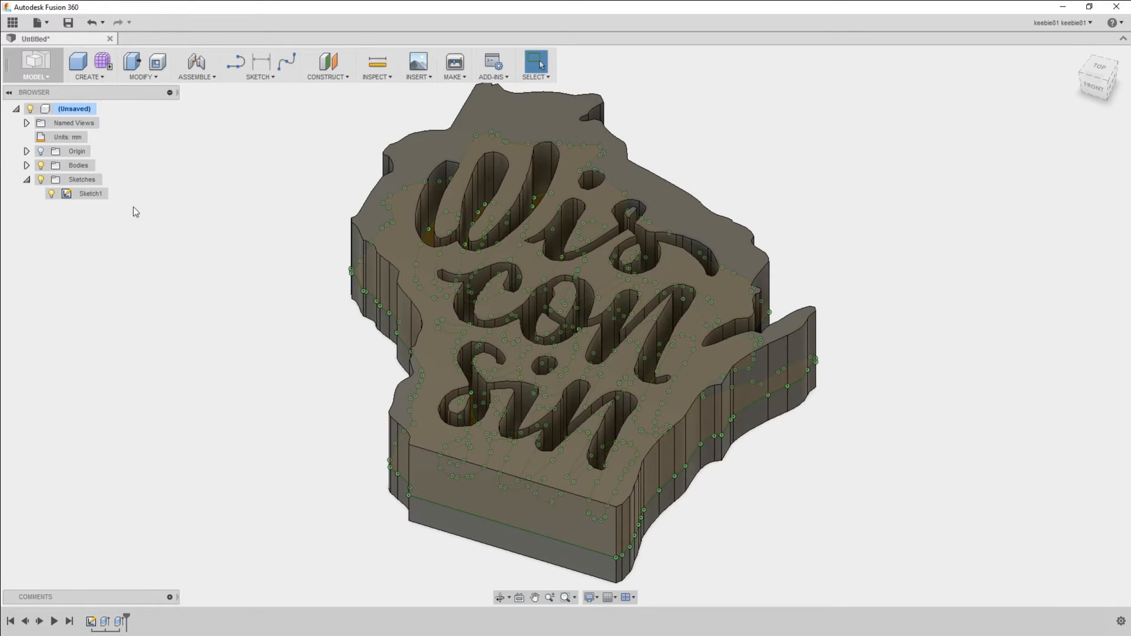
{"action": "right_click", "coordinate": [71, 108]}
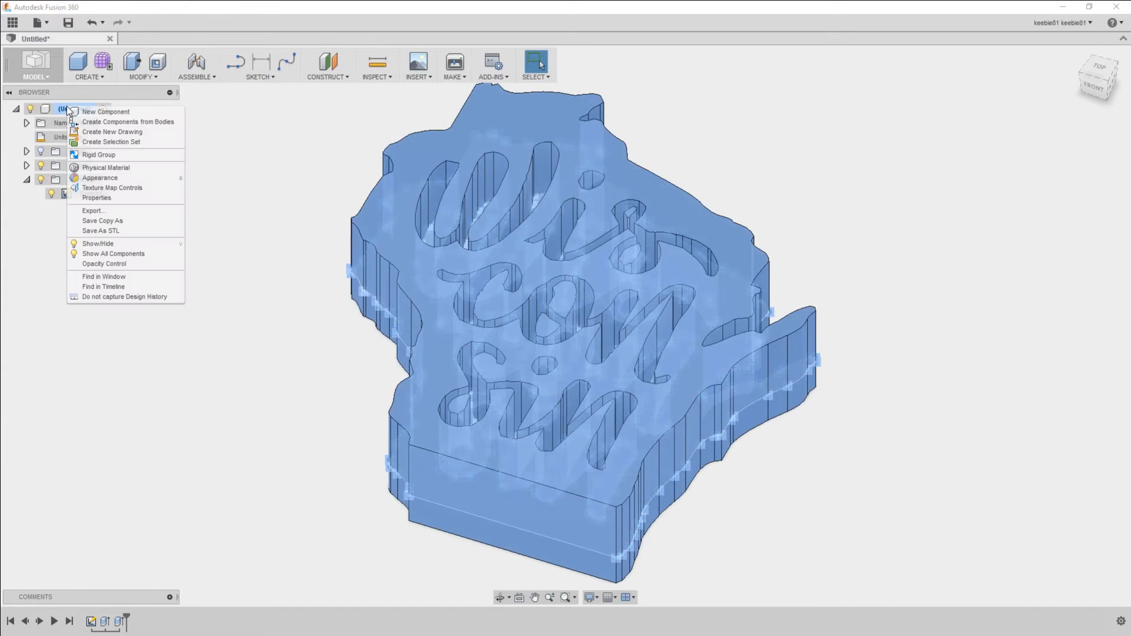
{"action": "left_click", "coordinate": [100, 230]}
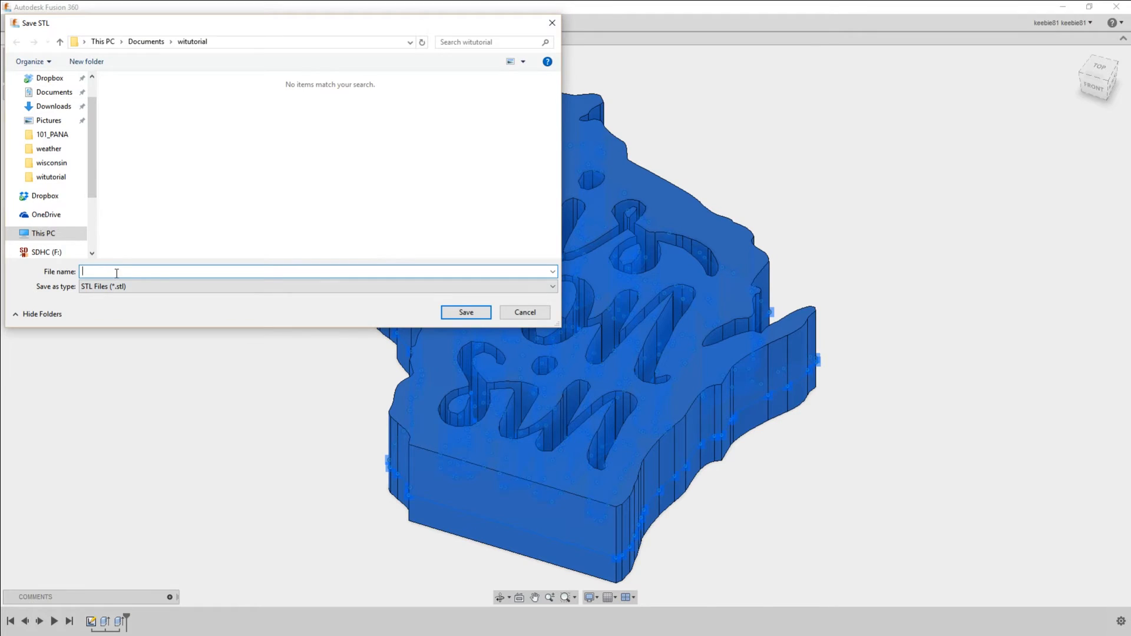
{"action": "type", "text": "wisconsin"}
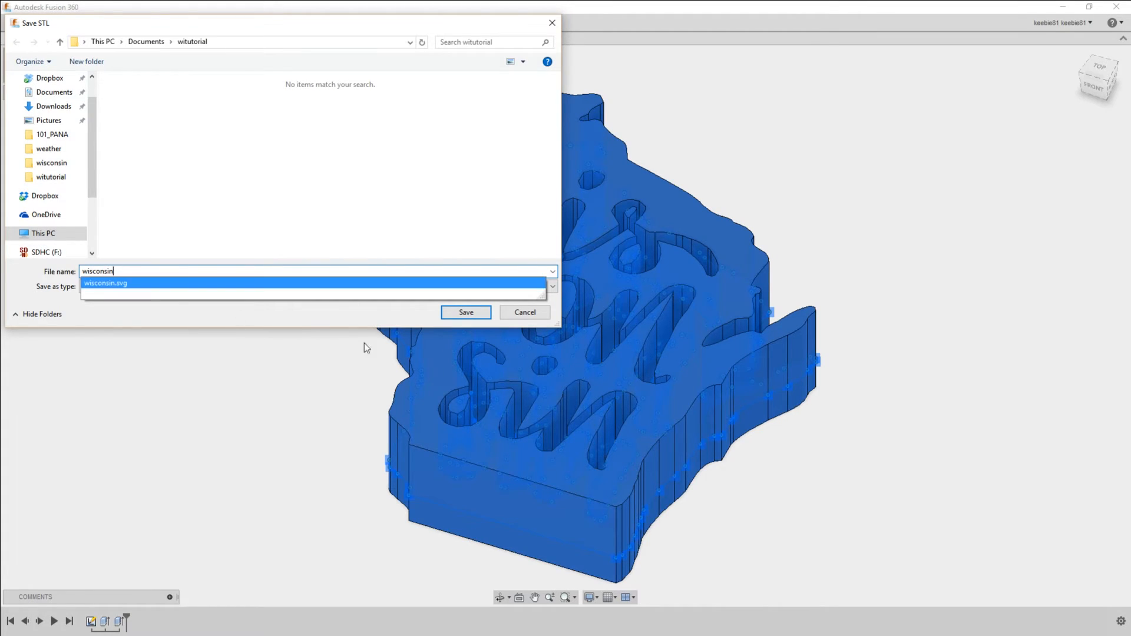
{"action": "left_click", "coordinate": [465, 311]}
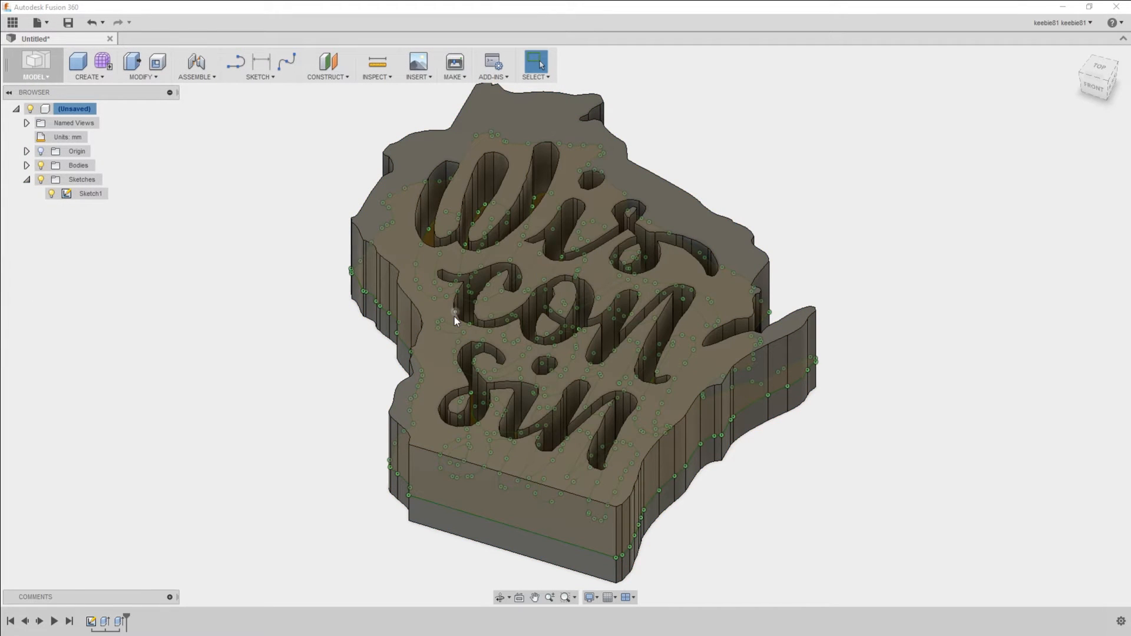
{"action": "mouse_move", "coordinate": [404, 323]}
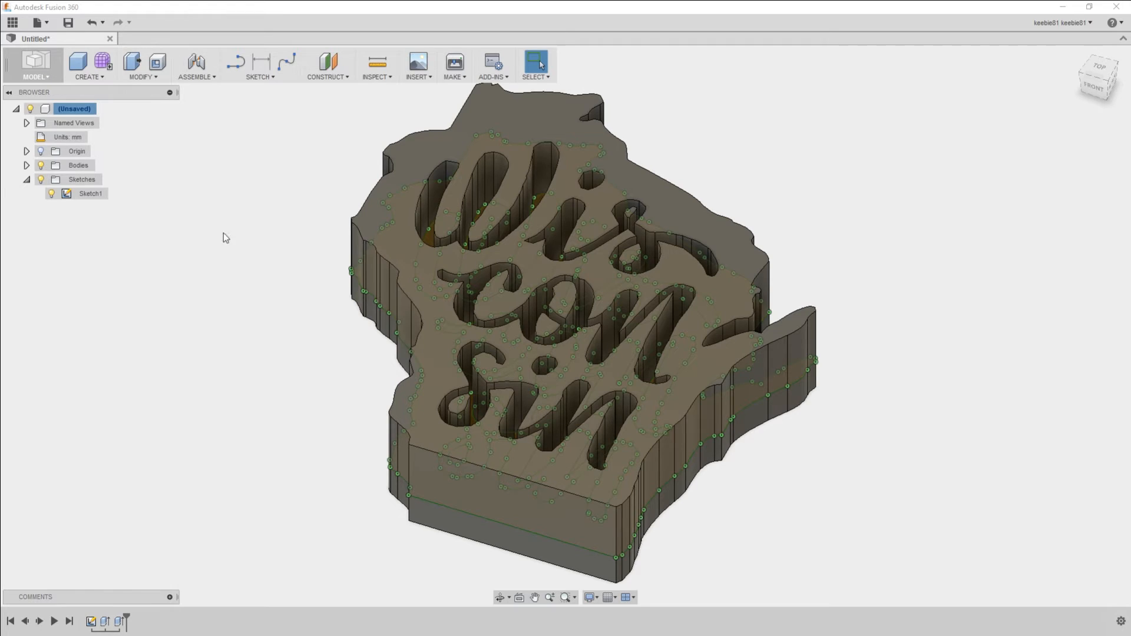
Expand the Bodies folder and select the first extrusion in the timeline.
{"action": "left_click", "coordinate": [27, 165]}
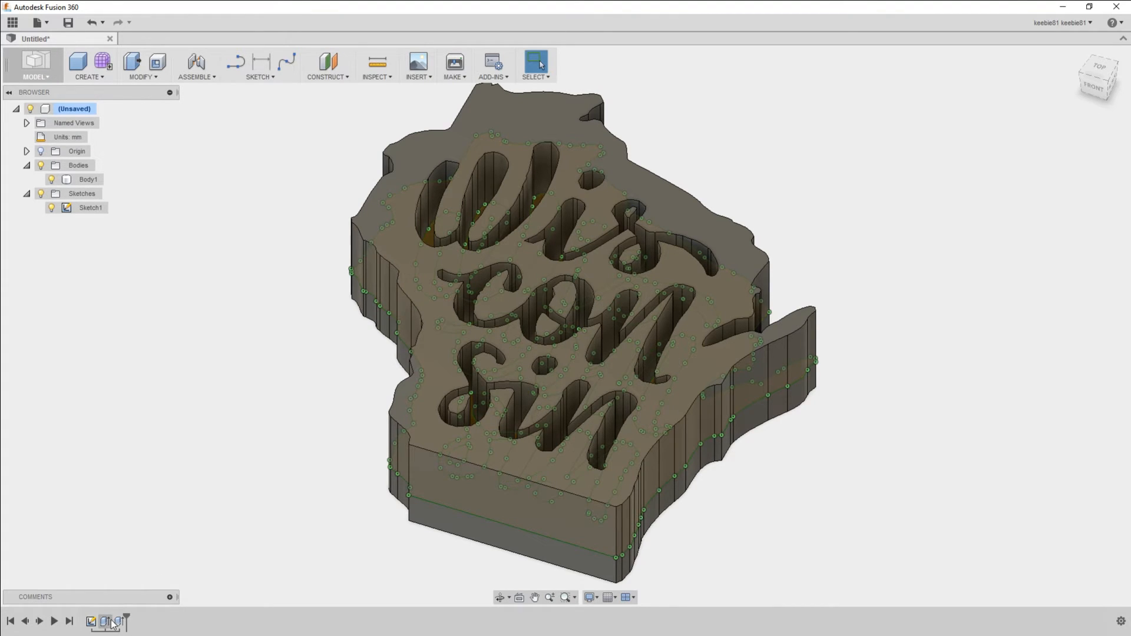
{"action": "left_click", "coordinate": [88, 180]}
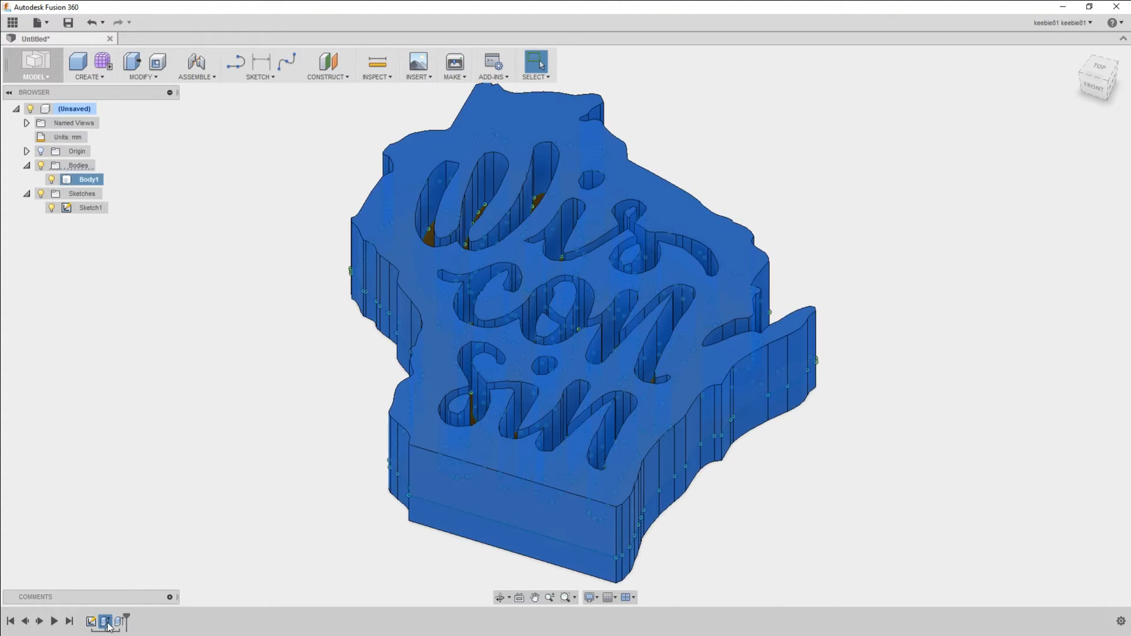
Delete the first Extrude feature, confirming the warning, leaving only the flat slab.
{"action": "right_click", "coordinate": [105, 622]}
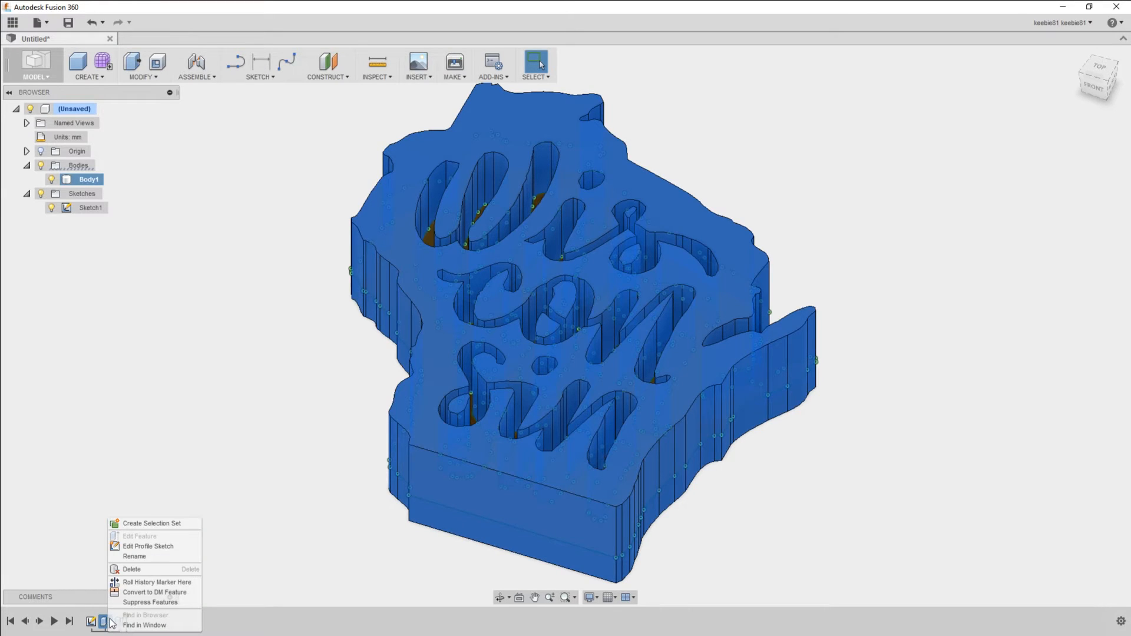
{"action": "mouse_move", "coordinate": [131, 569]}
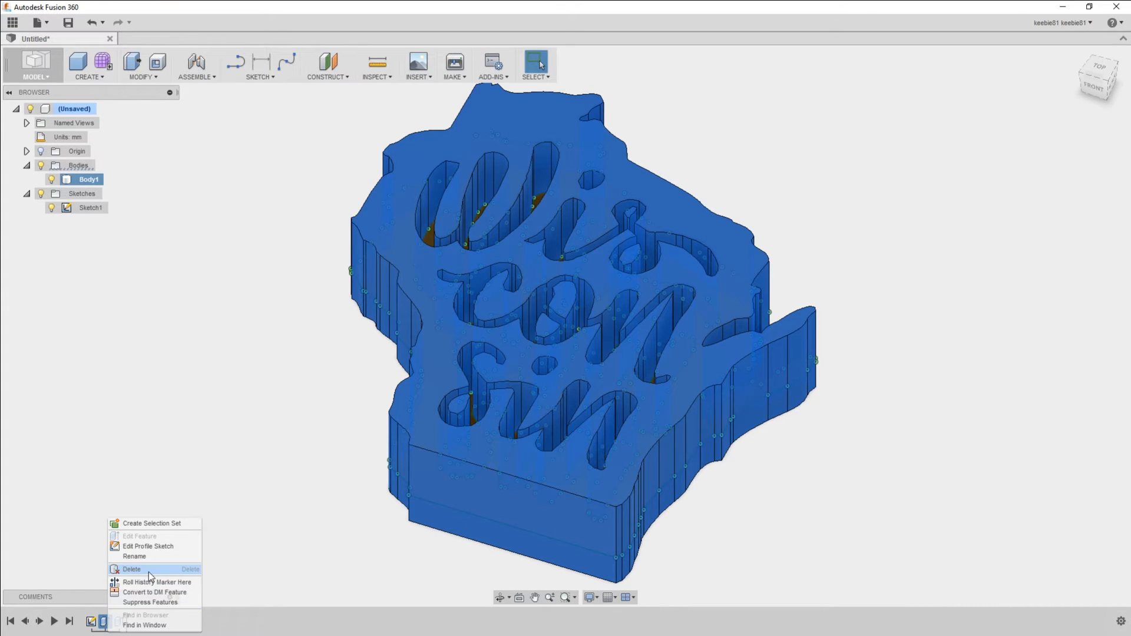
{"action": "left_click", "coordinate": [130, 569]}
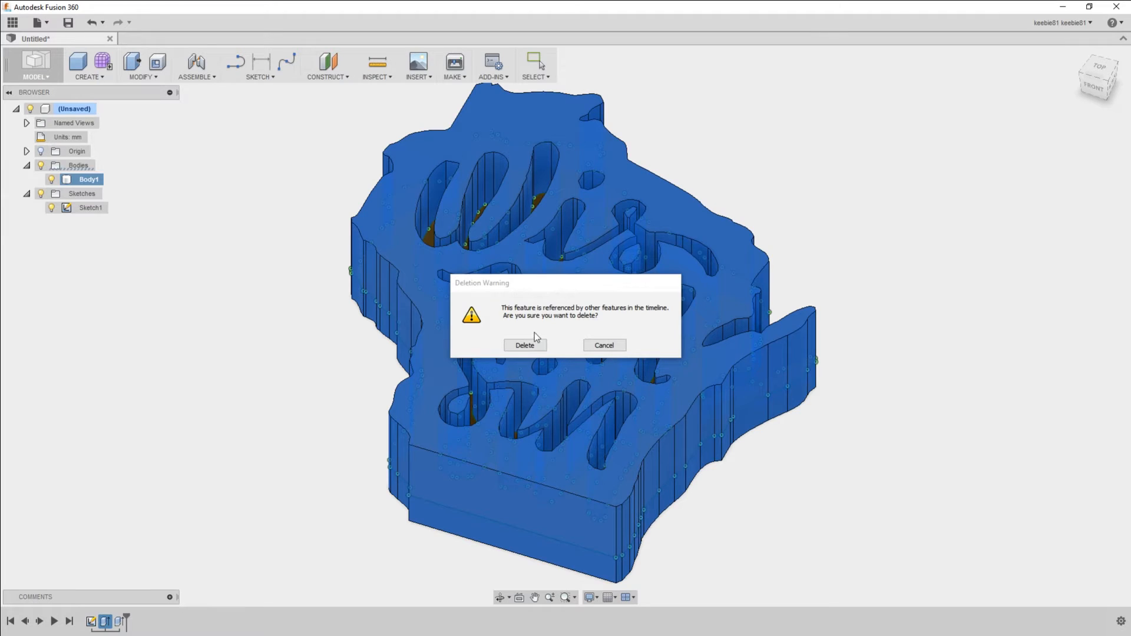
{"action": "left_click", "coordinate": [525, 345]}
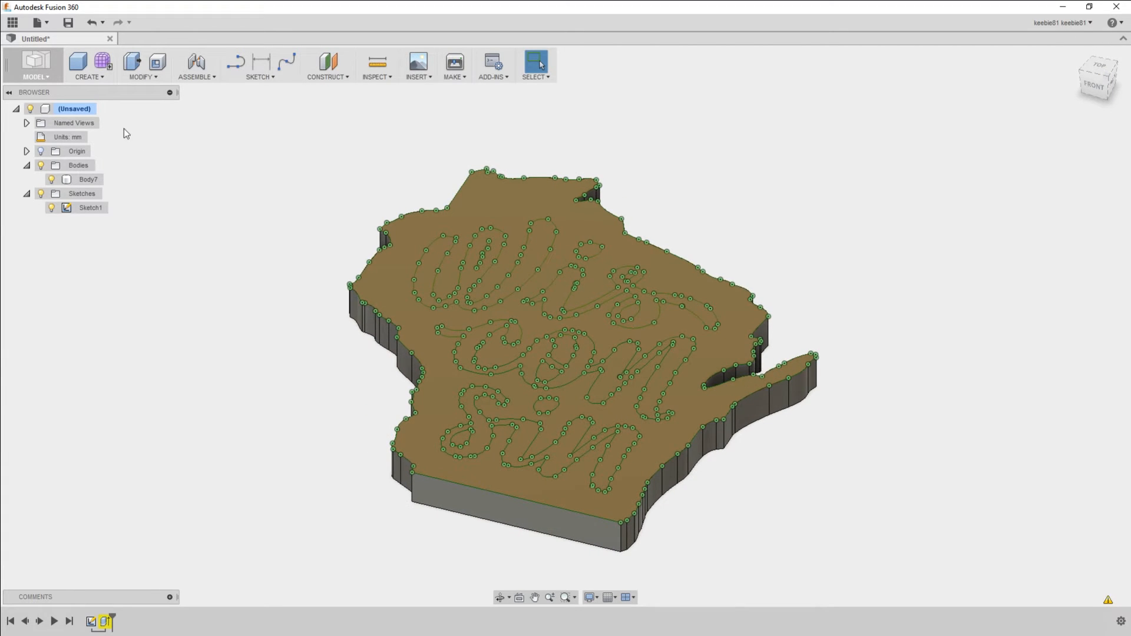
Save the flat Wisconsin slab as an STL named bottom in the witutorial folder.
{"action": "right_click", "coordinate": [73, 108]}
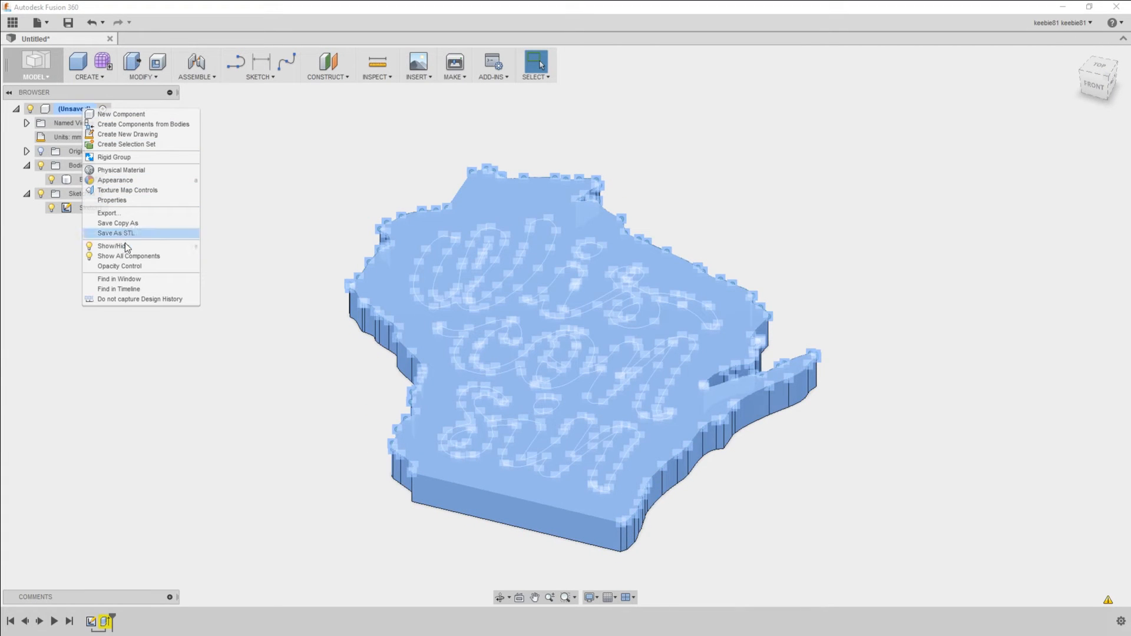
{"action": "left_click", "coordinate": [116, 233]}
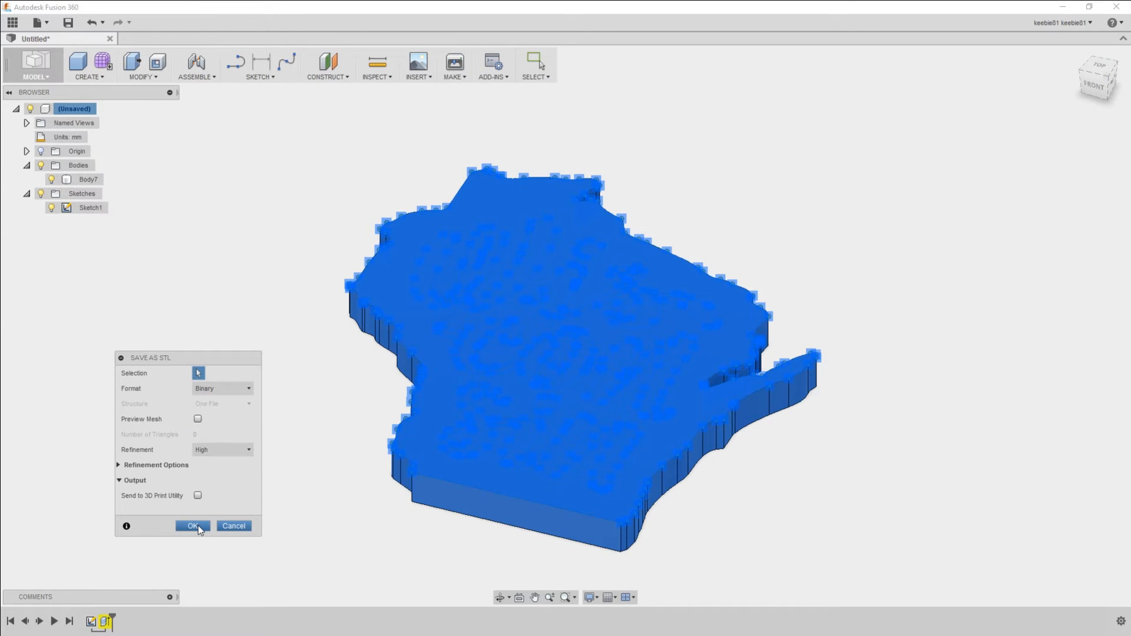
{"action": "left_click", "coordinate": [192, 526]}
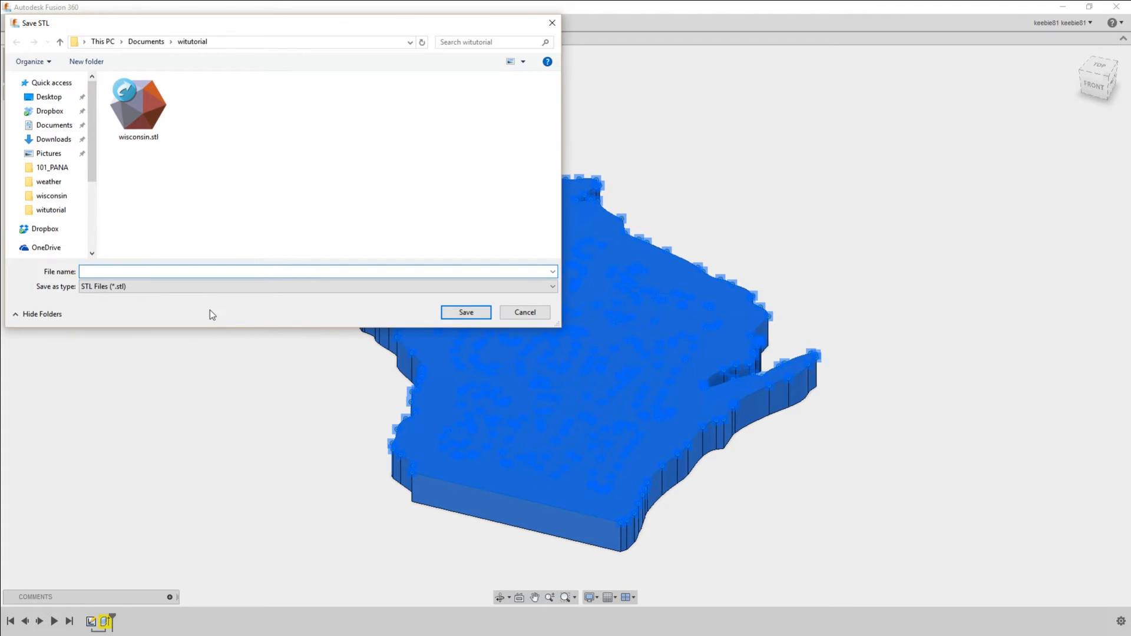
{"action": "type", "text": "bo"}
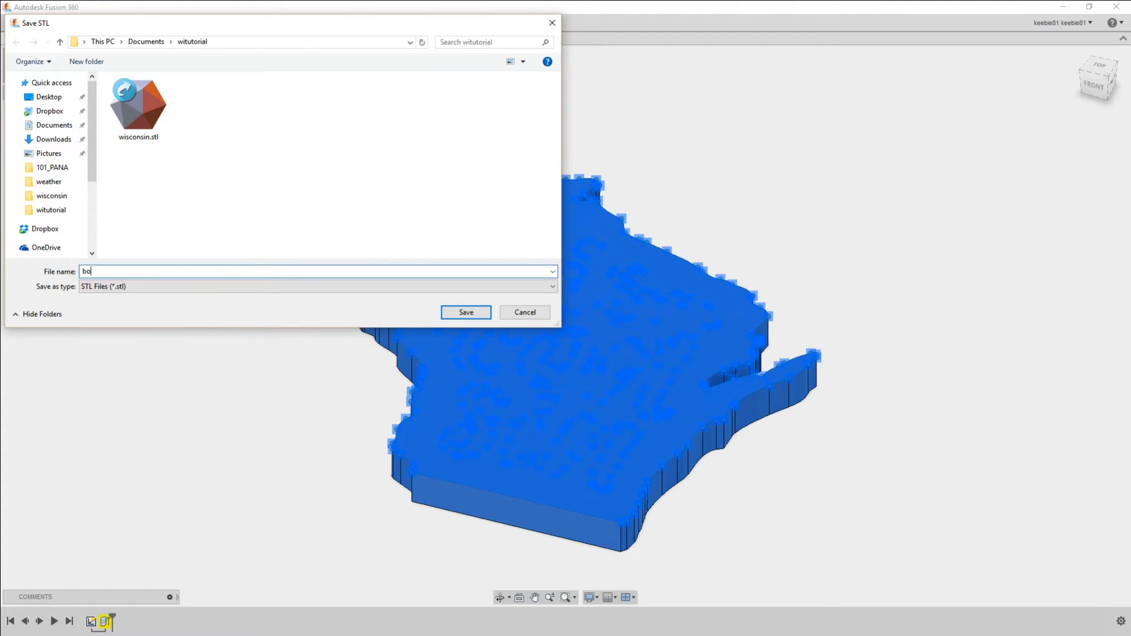
{"action": "type", "text": "ttom"}
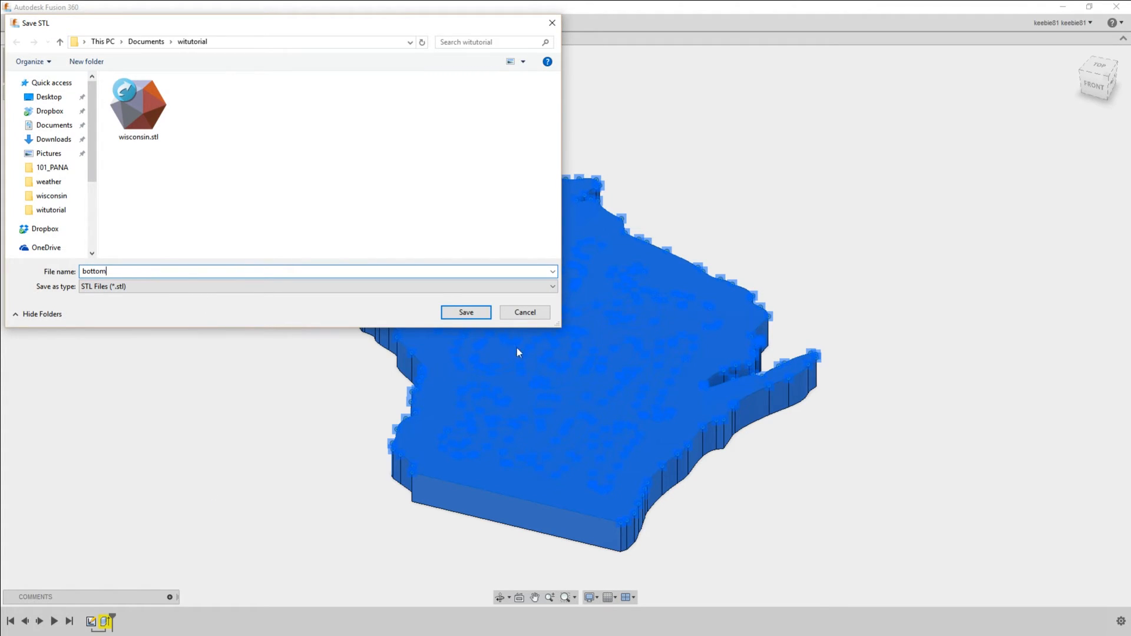
{"action": "left_click", "coordinate": [466, 311]}
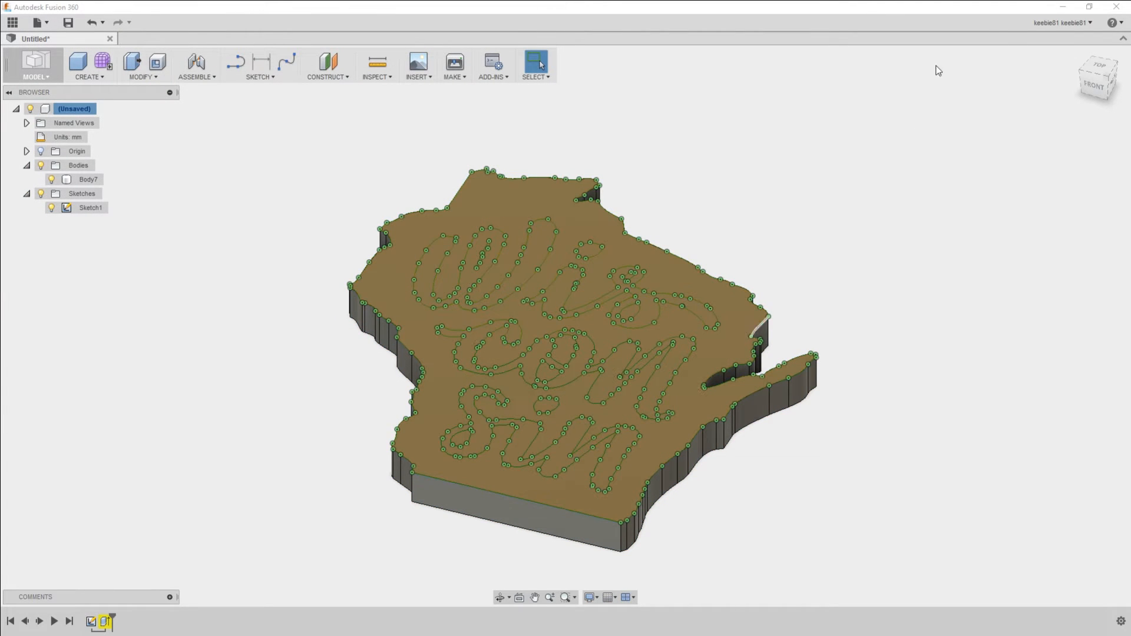
{"action": "mouse_move", "coordinate": [1122, 8]}
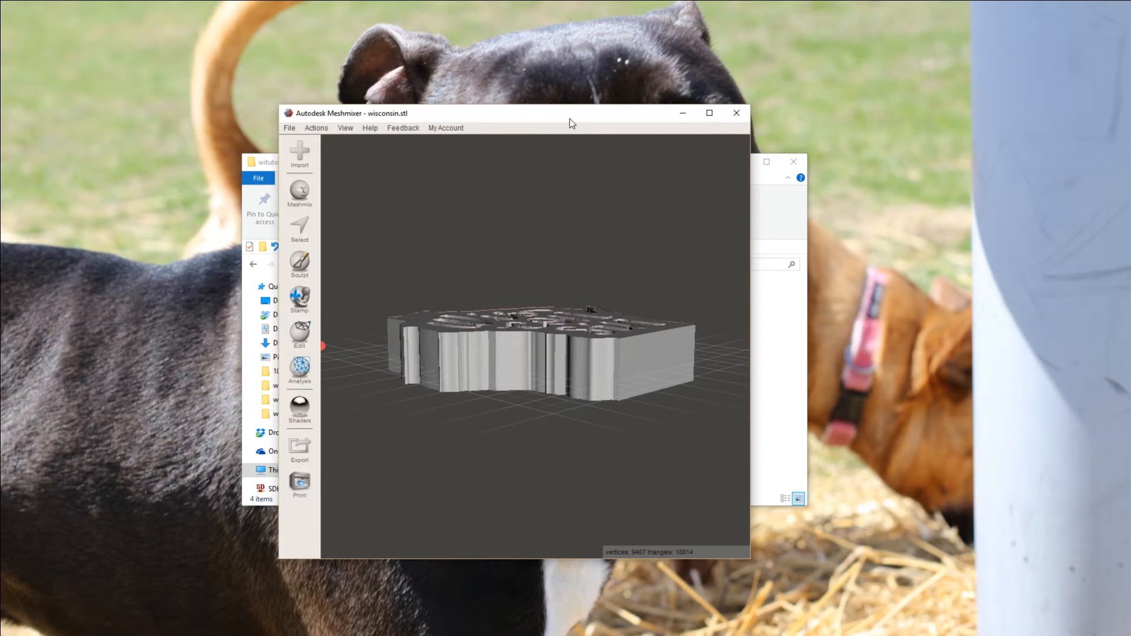
Maximize Meshmixer with wisconsin.stl loaded and bring up the Edit operations list.
{"action": "left_click", "coordinate": [708, 113]}
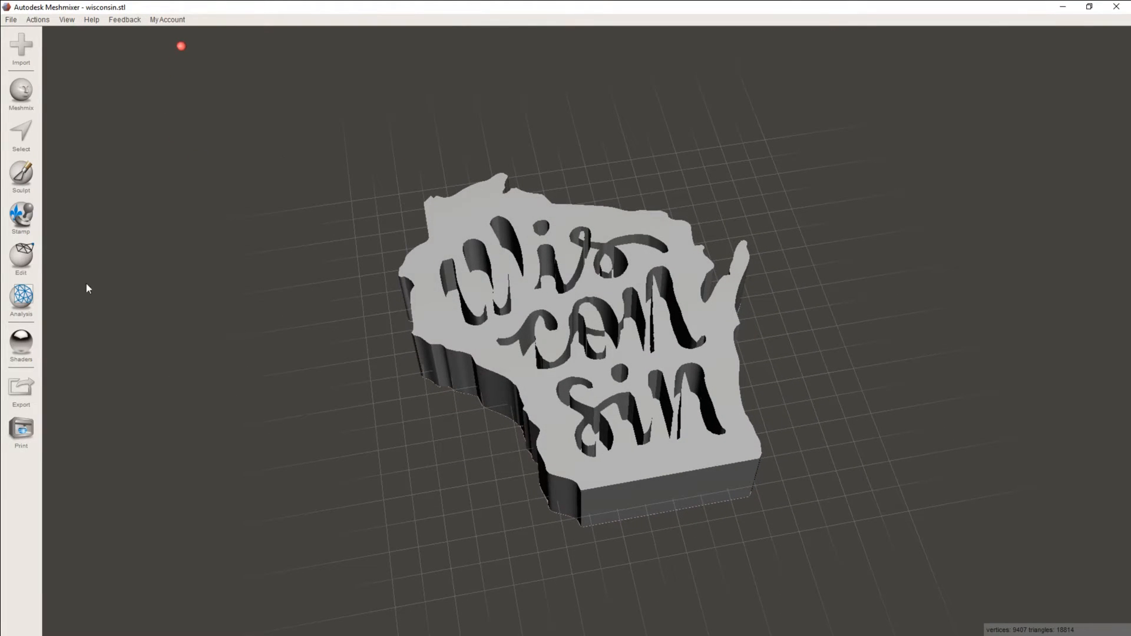
{"action": "left_click", "coordinate": [21, 257]}
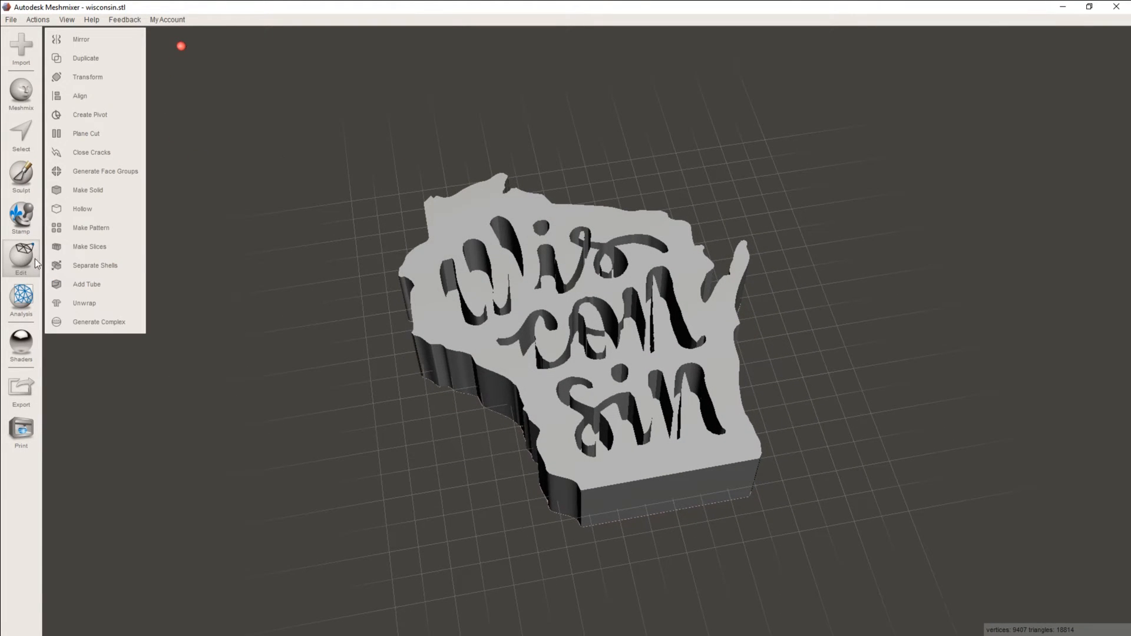
Start Make Pattern with Random Primitives (Surface), Regular Grid tiling, Subtract composition and Clip To Surface.
{"action": "left_click", "coordinate": [91, 227]}
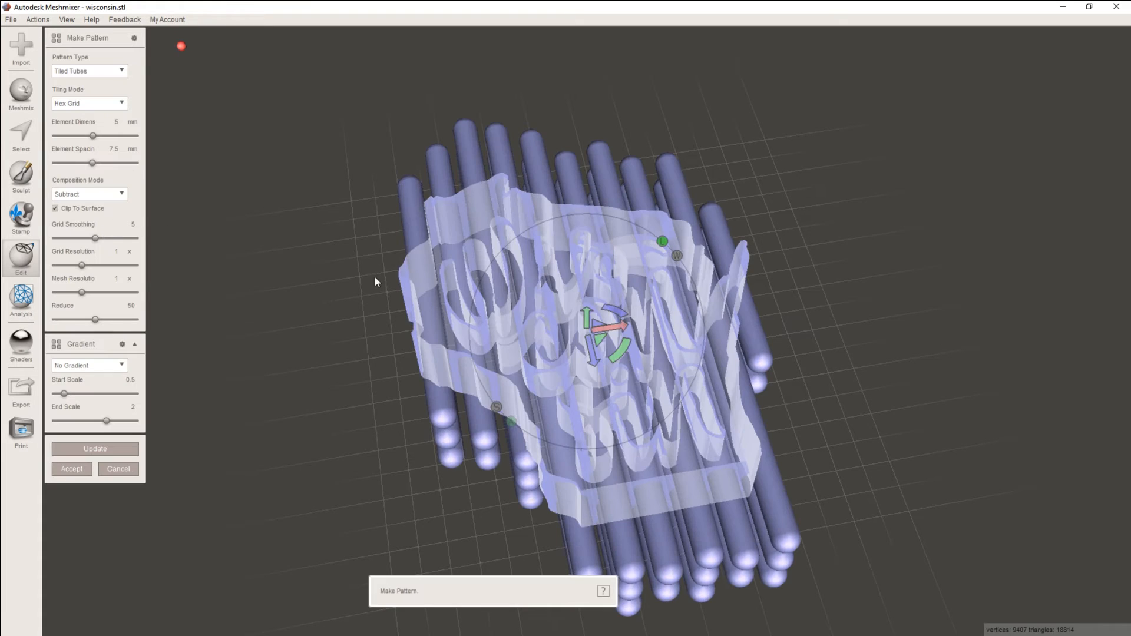
{"action": "left_click", "coordinate": [90, 71]}
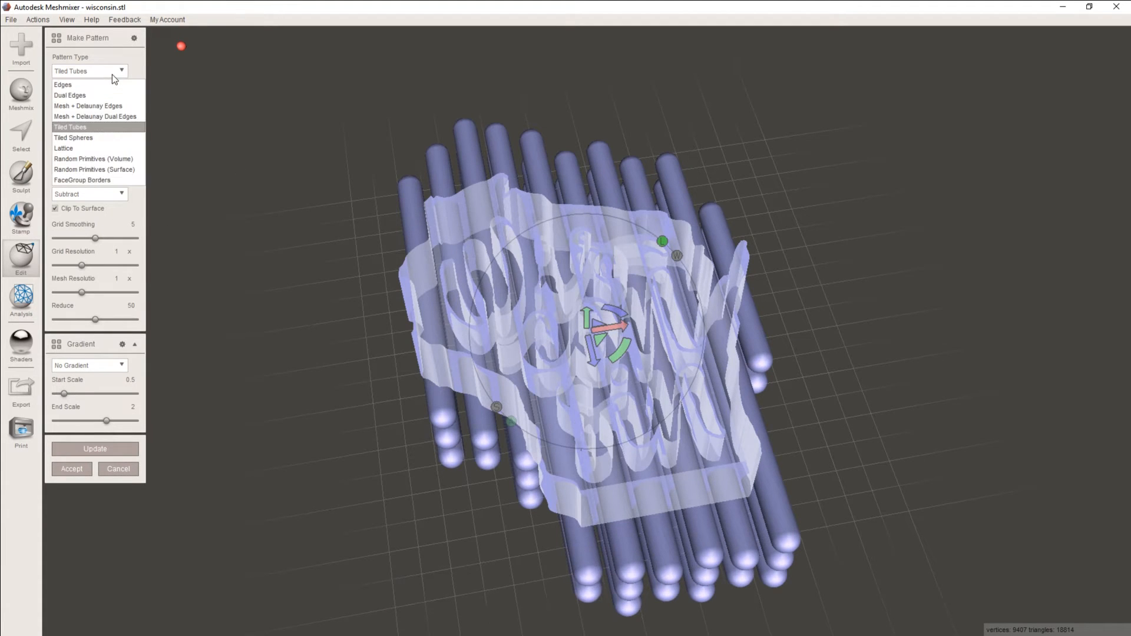
{"action": "left_click", "coordinate": [94, 170]}
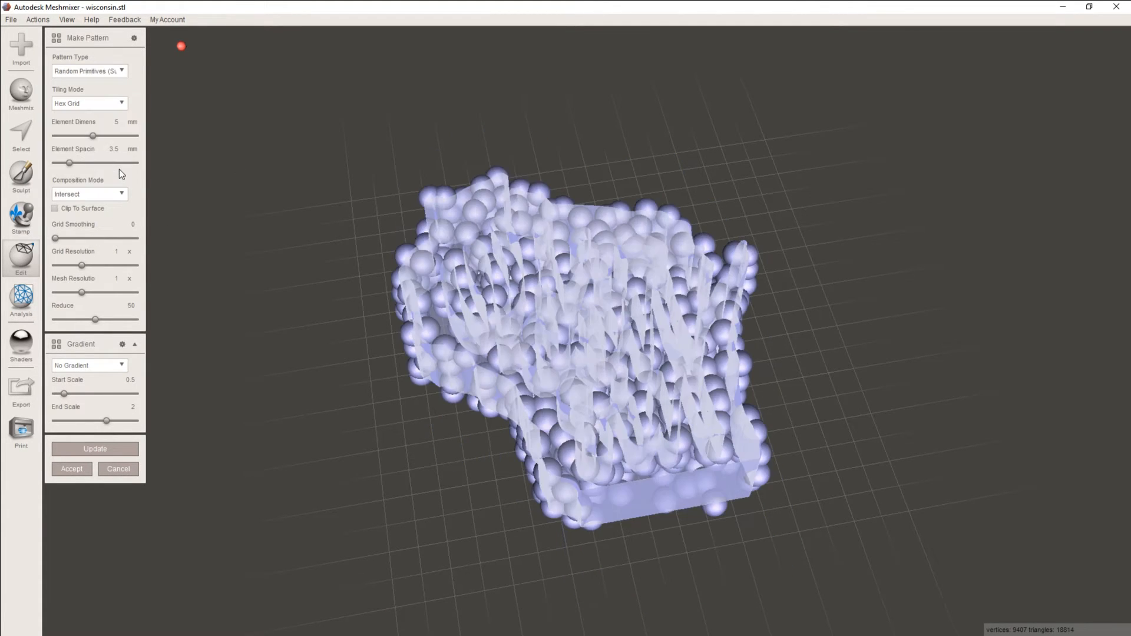
{"action": "mouse_move", "coordinate": [101, 149]}
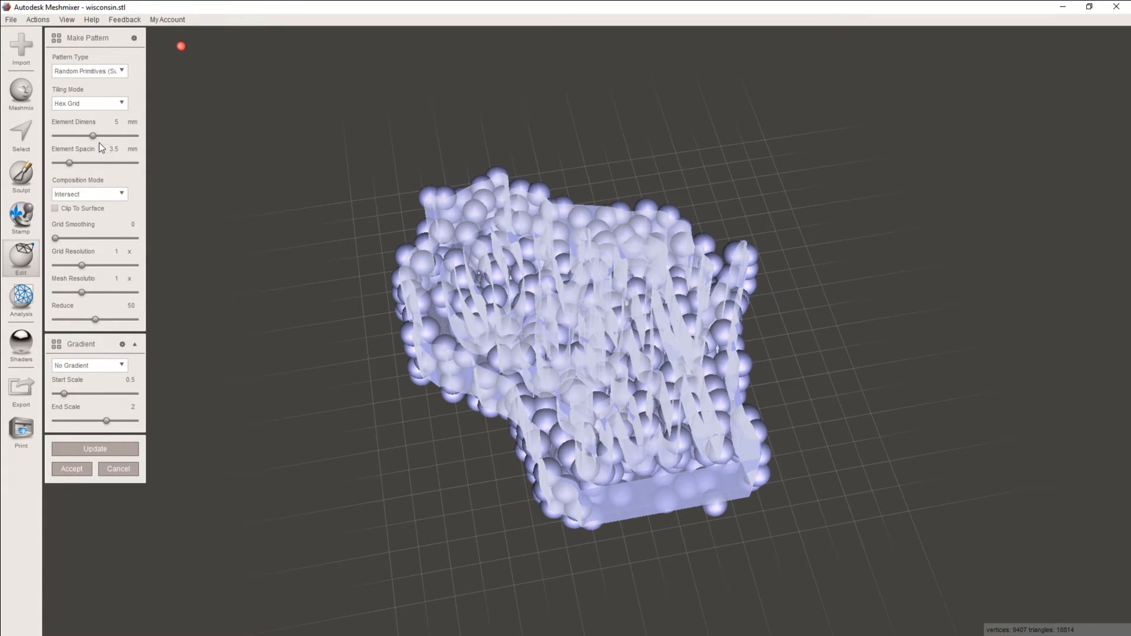
{"action": "left_click", "coordinate": [88, 103]}
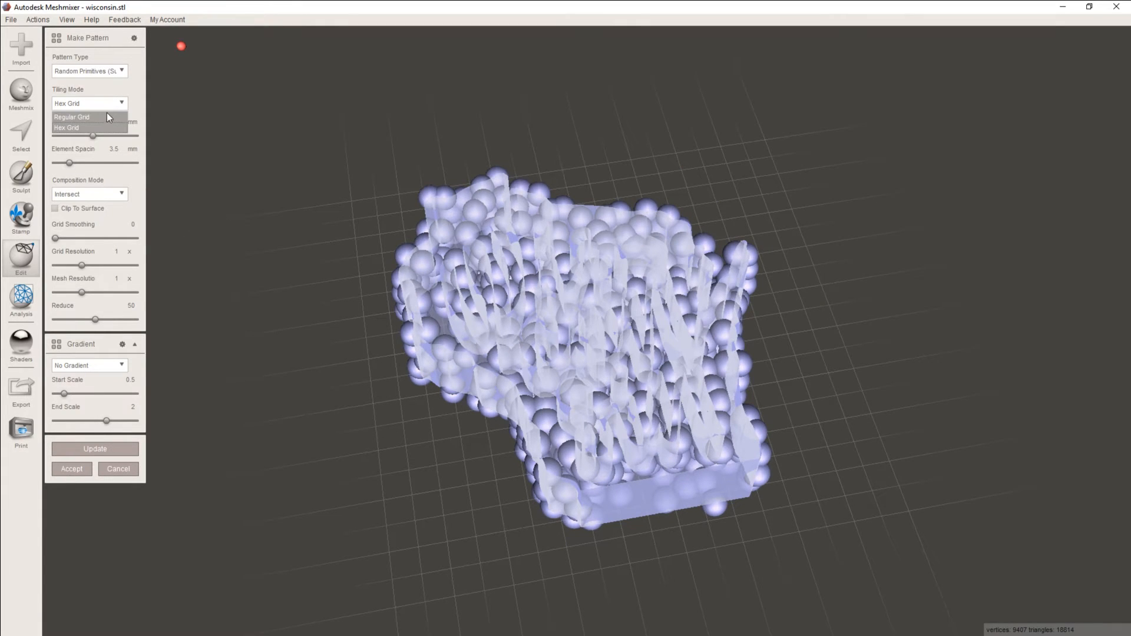
{"action": "left_click", "coordinate": [72, 116]}
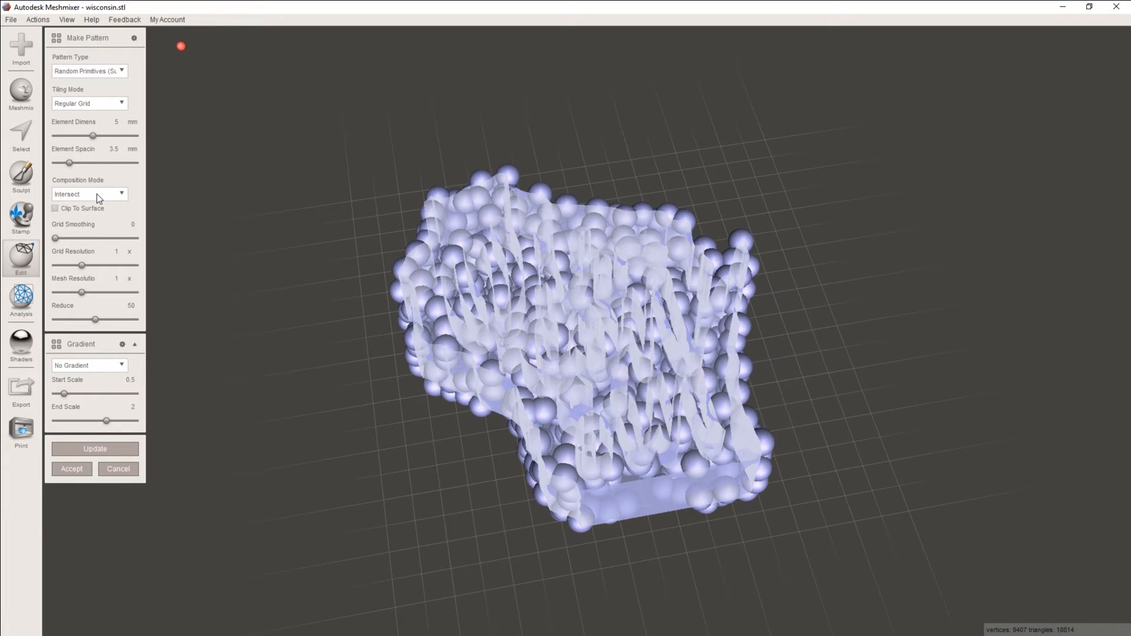
{"action": "left_click", "coordinate": [85, 194]}
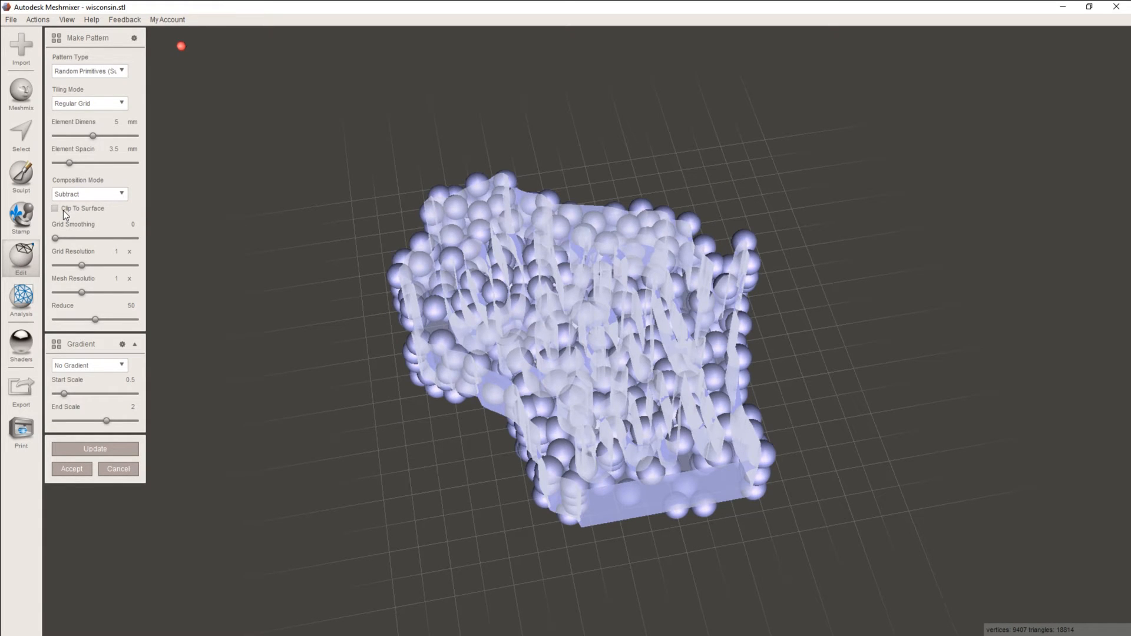
{"action": "left_click", "coordinate": [56, 208]}
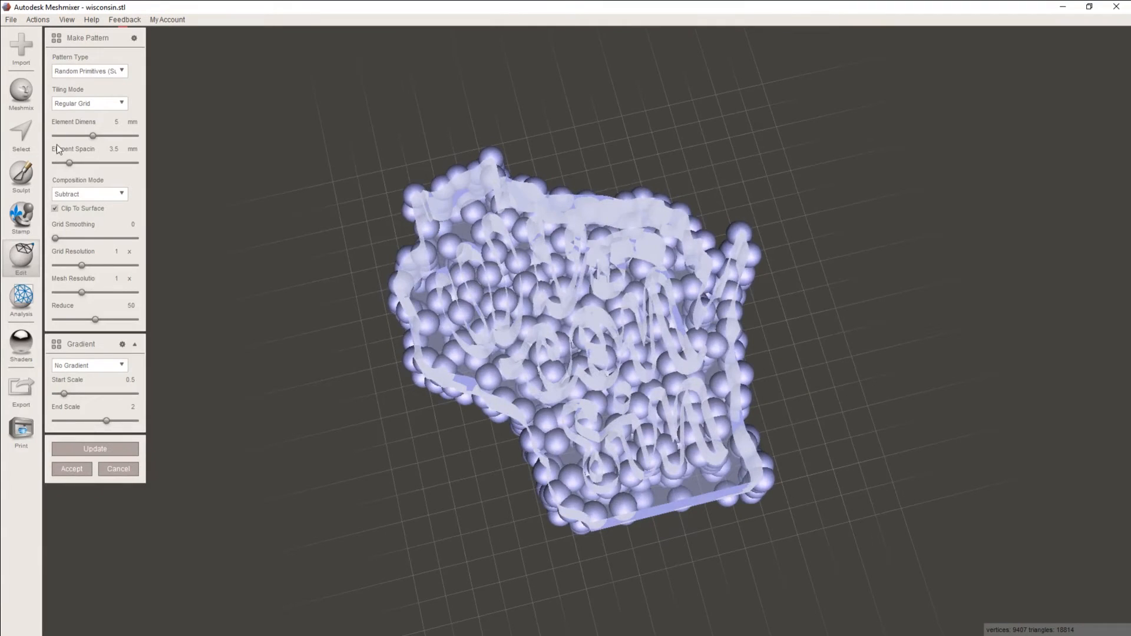
Set Element Dimension to about 5.732 mm and Element Spacing to about 6.986 mm.
{"action": "left_click_drag", "start_coordinate": [94, 136], "coordinate": [98, 136]}
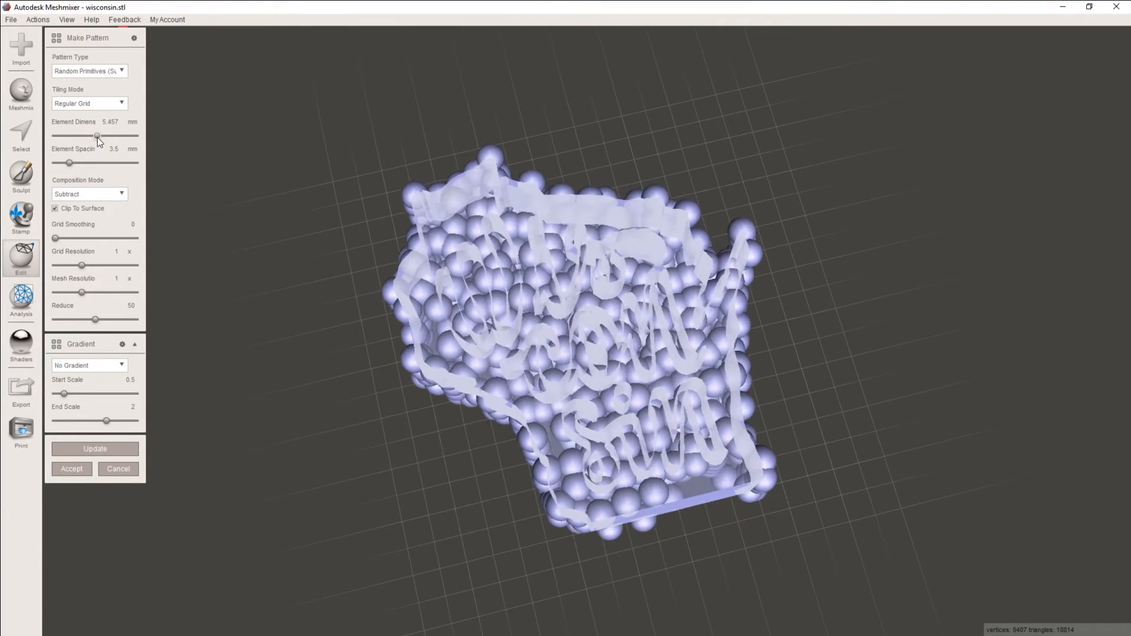
{"action": "left_click_drag", "start_coordinate": [98, 136], "coordinate": [99, 136]}
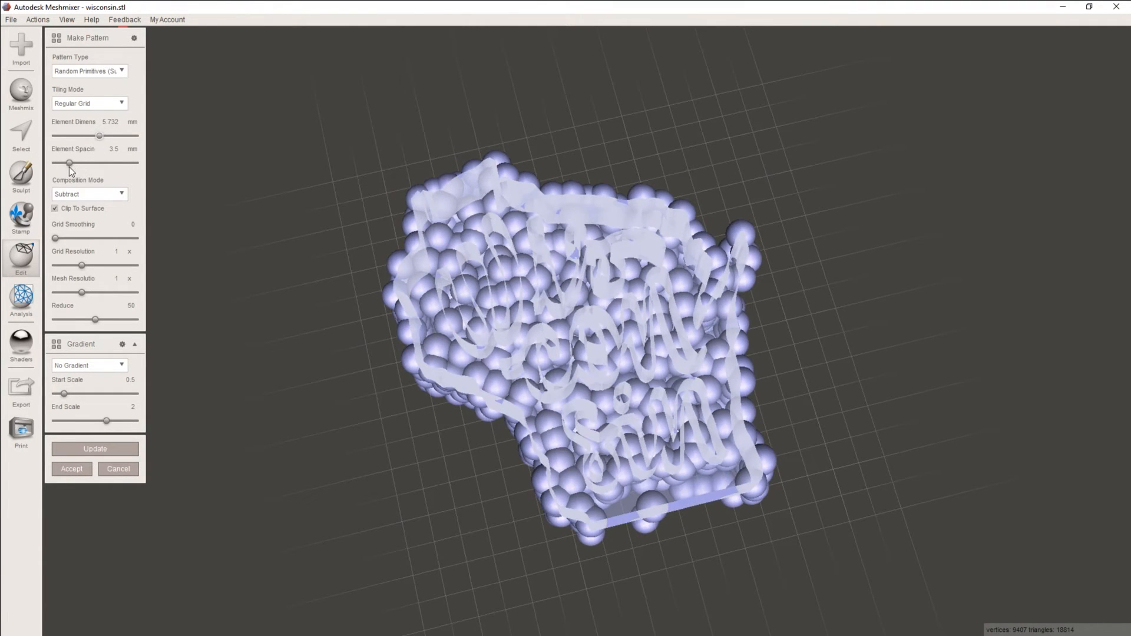
{"action": "left_click_drag", "start_coordinate": [68, 164], "coordinate": [88, 164]}
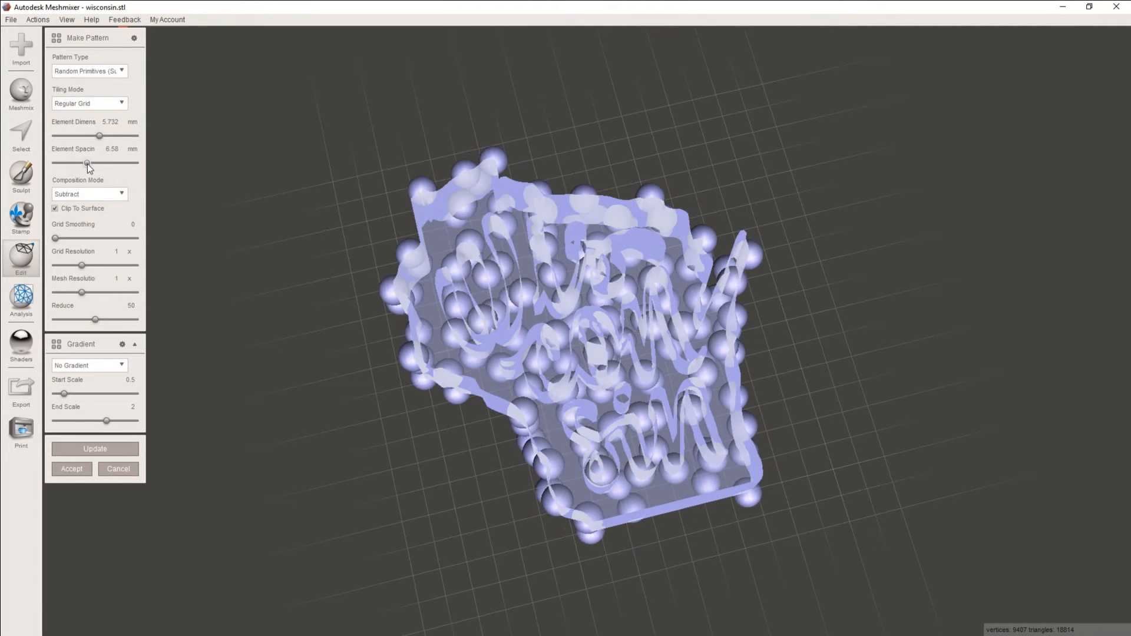
{"action": "left_click_drag", "start_coordinate": [86, 162], "coordinate": [92, 162]}
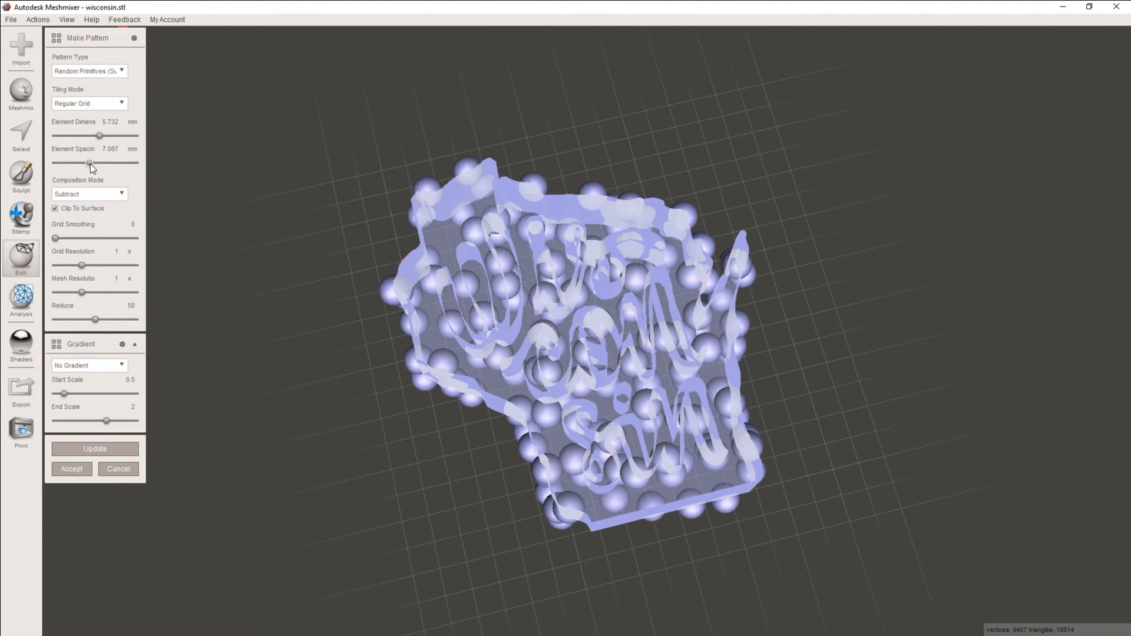
{"action": "left_click_drag", "start_coordinate": [92, 163], "coordinate": [89, 162]}
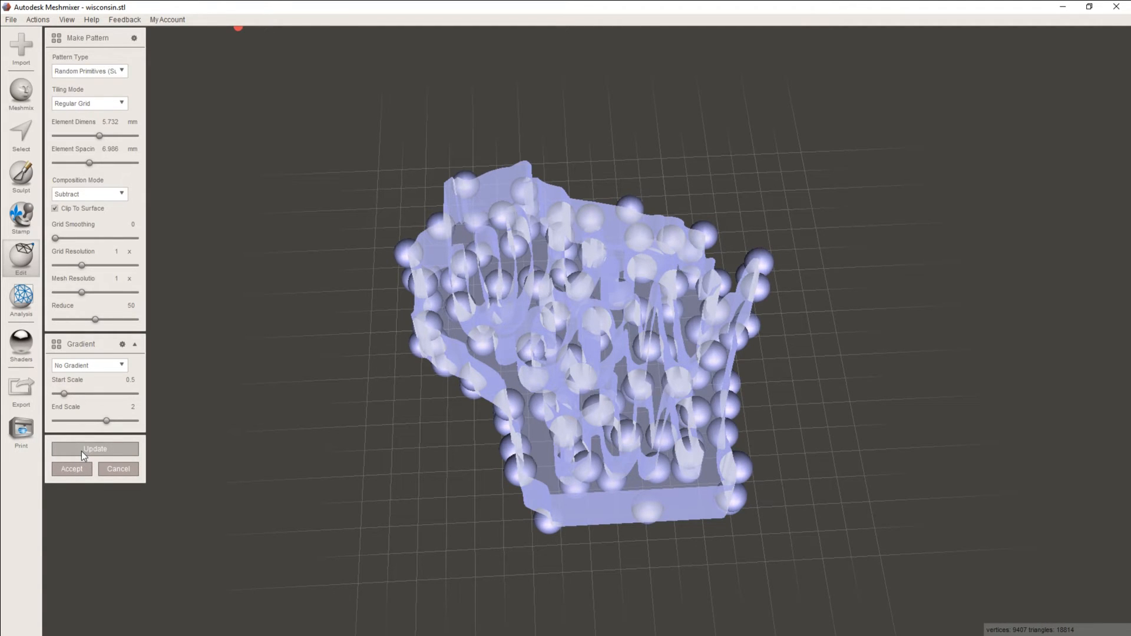
Update the pattern preview and accept it, dimpling the Wisconsin block with spheres.
{"action": "left_click", "coordinate": [94, 447]}
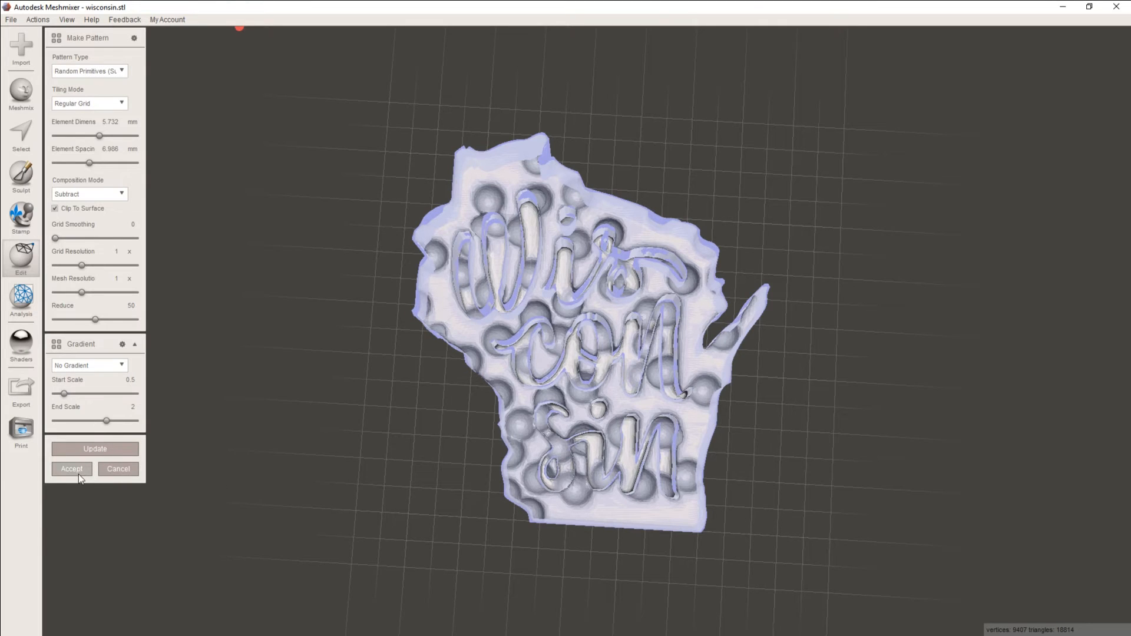
{"action": "left_click", "coordinate": [71, 469]}
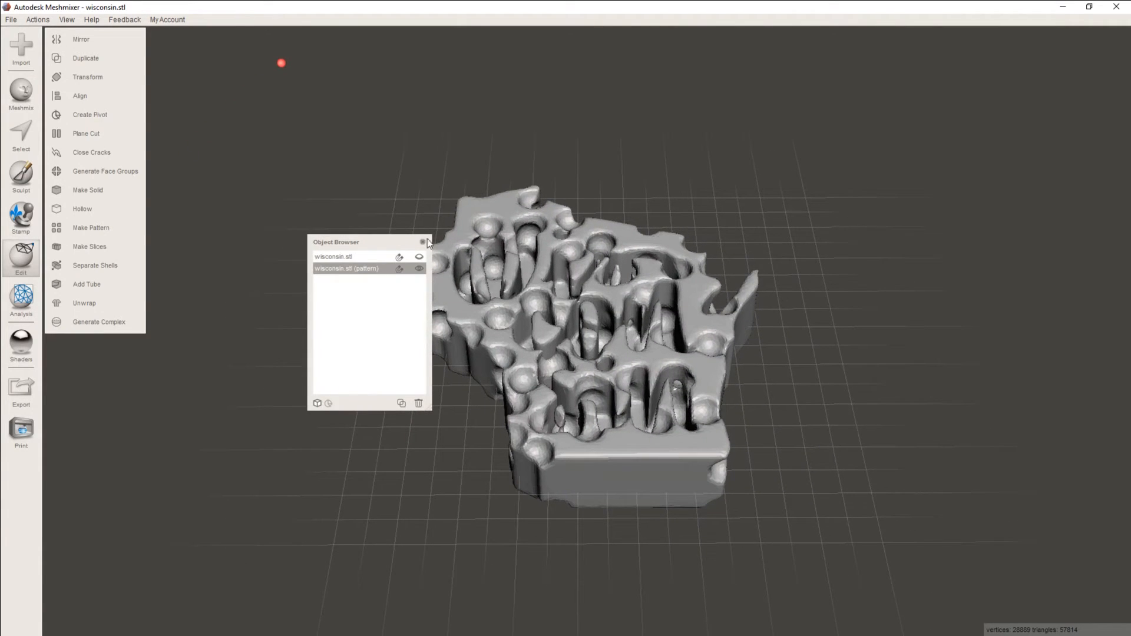
Close the Object Browser and apply a Plane Cut discarding half with remeshed fill.
{"action": "left_click", "coordinate": [423, 241]}
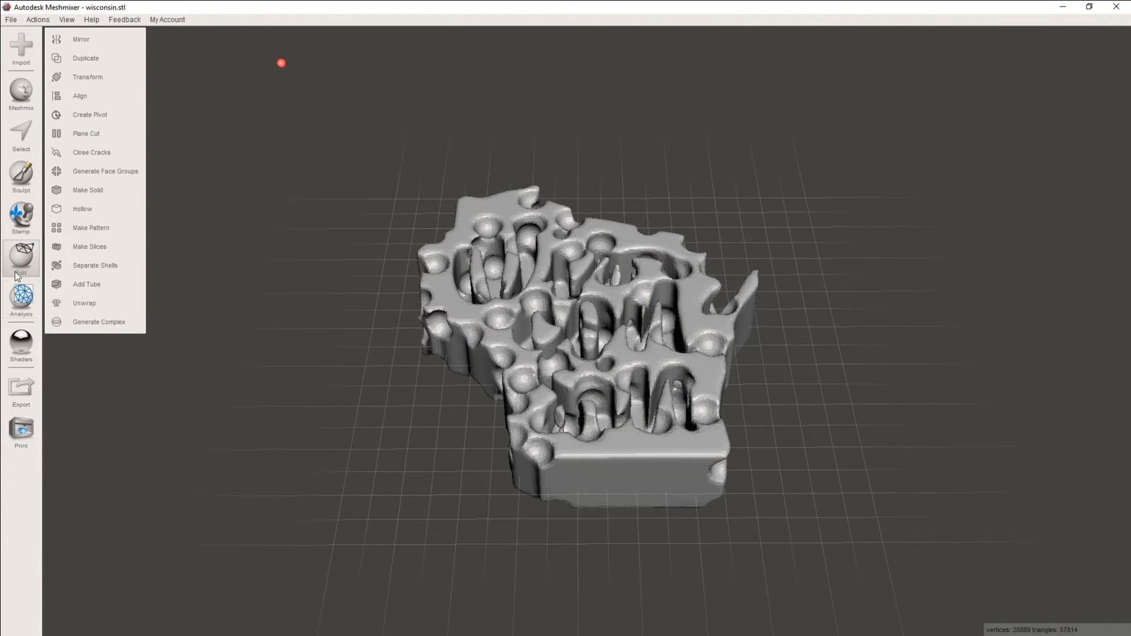
{"action": "mouse_move", "coordinate": [105, 171]}
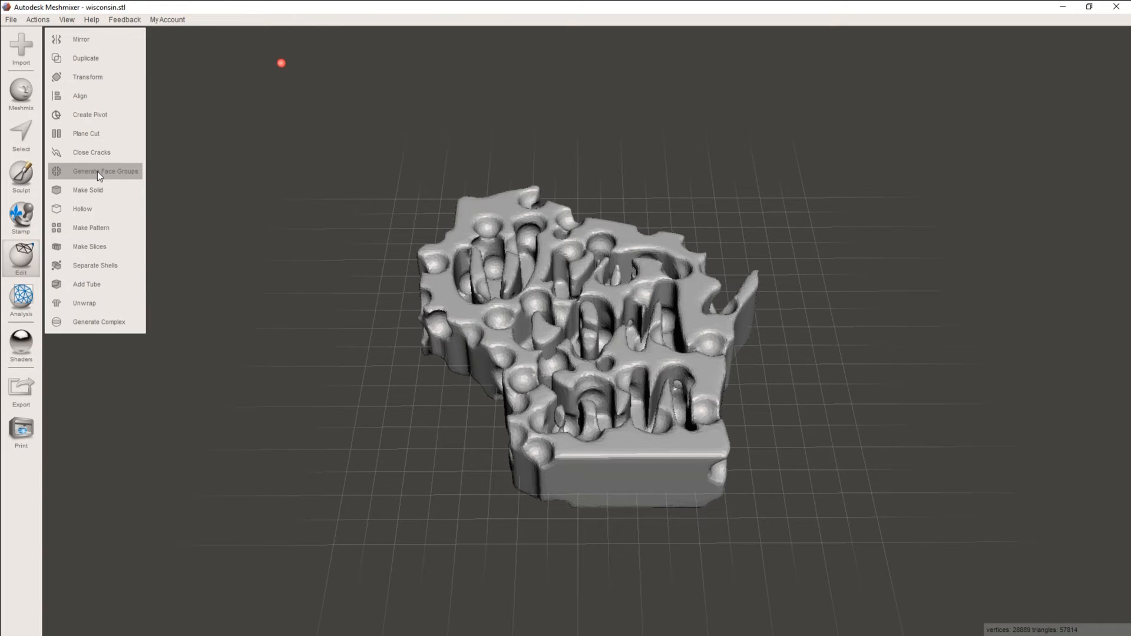
{"action": "left_click", "coordinate": [84, 133]}
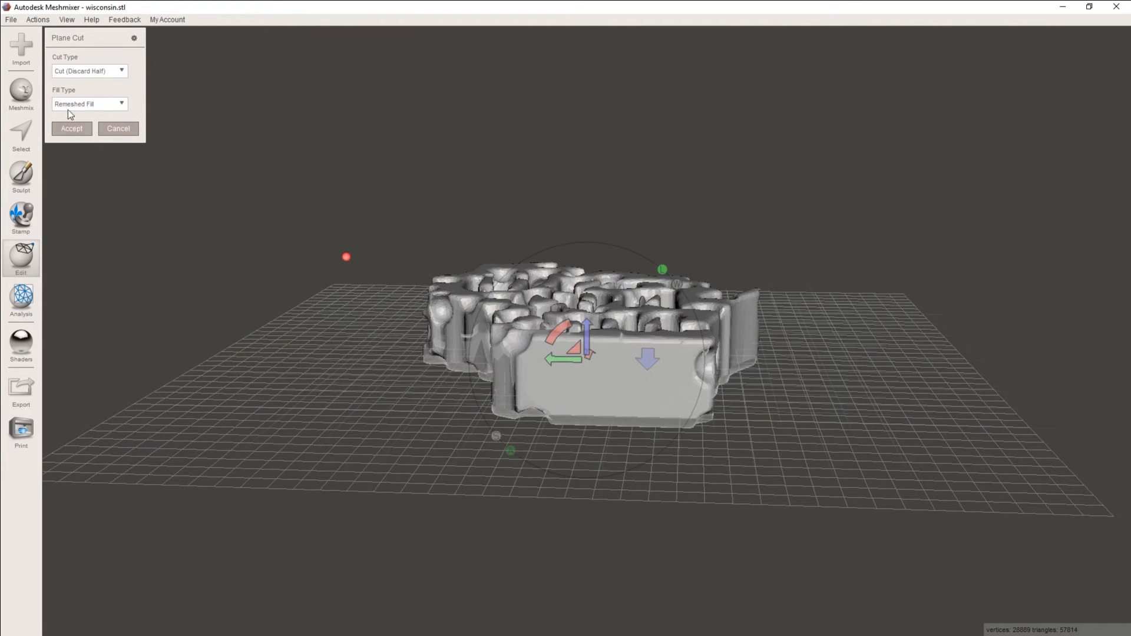
{"action": "left_click", "coordinate": [70, 129]}
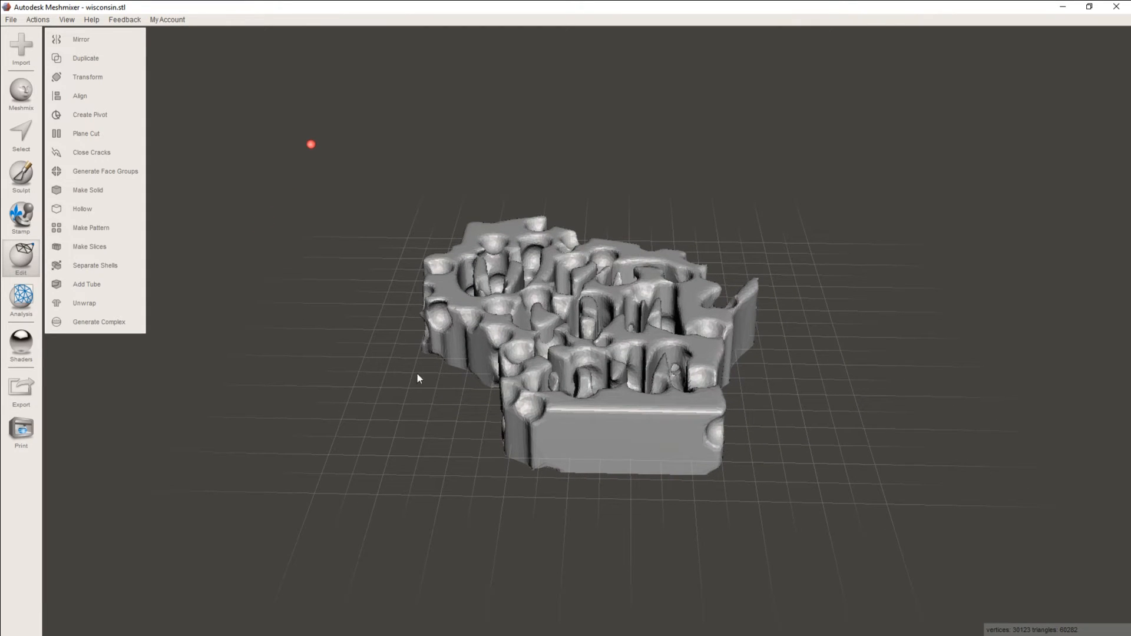
{"action": "mouse_move", "coordinate": [153, 223]}
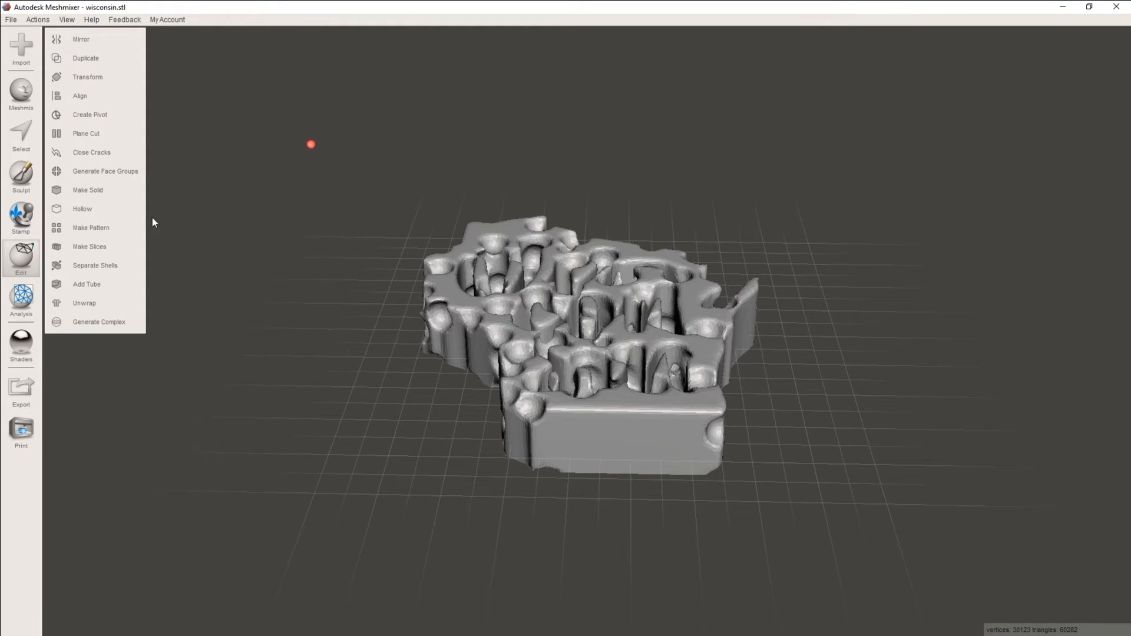
{"action": "mouse_move", "coordinate": [21, 48]}
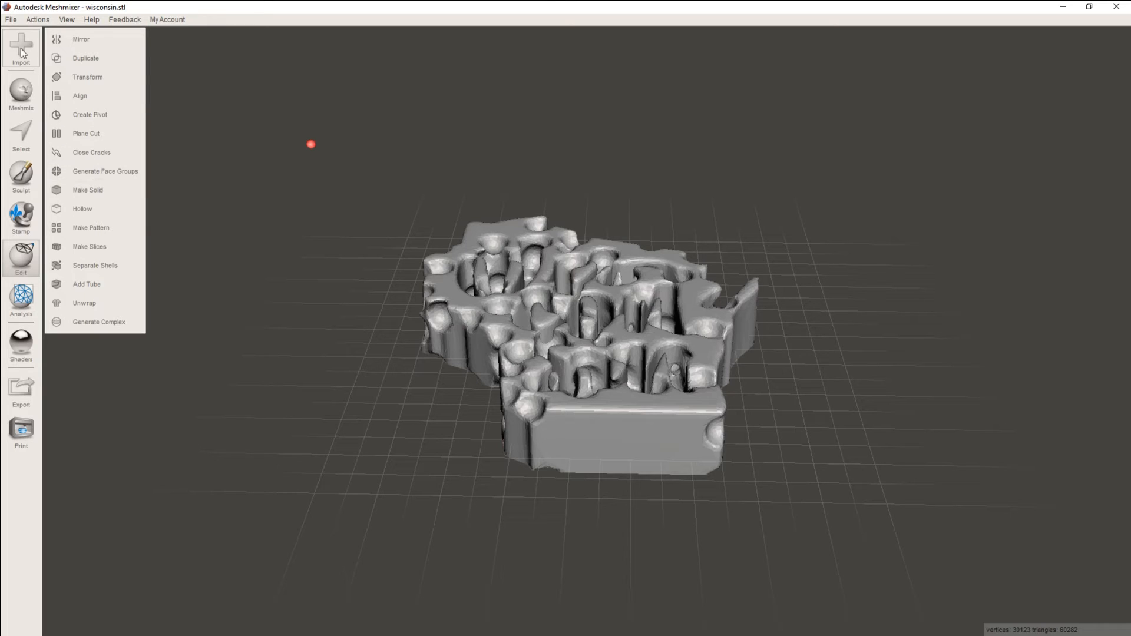
Run the Inspector on the dimpled mesh, finish it, and start exporting the mesh.
{"action": "left_click", "coordinate": [22, 299]}
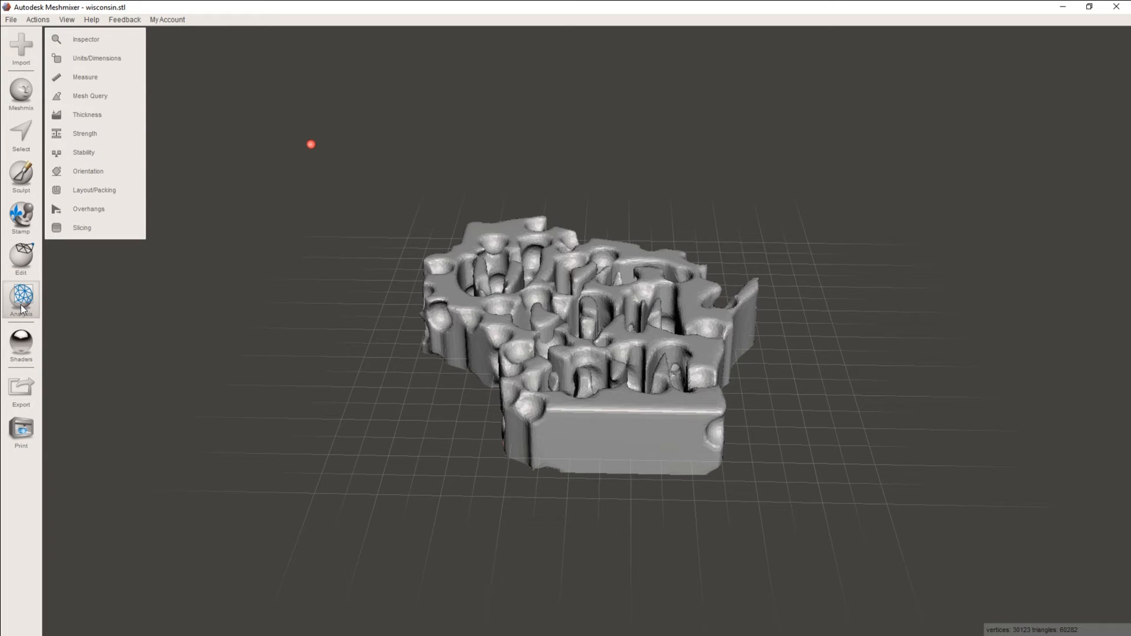
{"action": "left_click", "coordinate": [85, 39]}
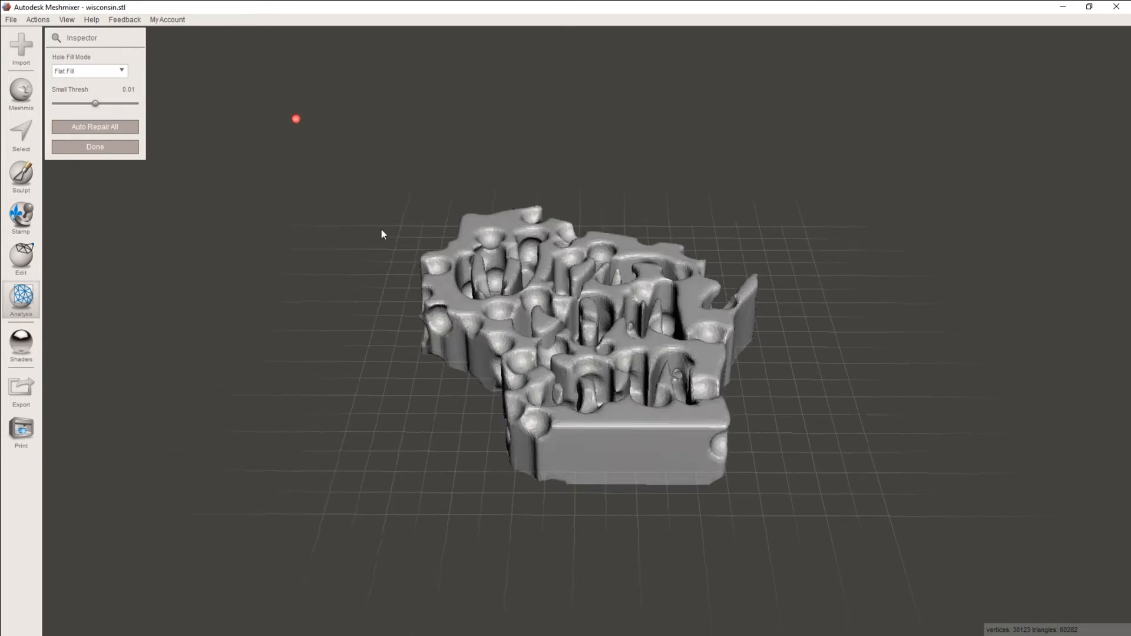
{"action": "left_click_drag", "start_coordinate": [382, 233], "coordinate": [362, 178]}
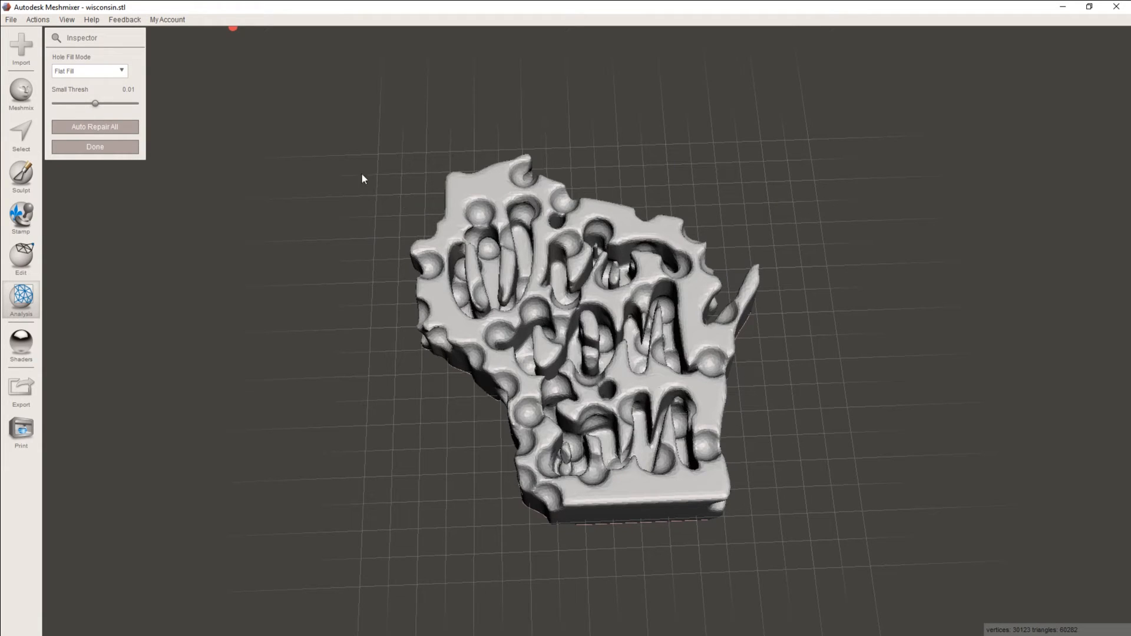
{"action": "mouse_move", "coordinate": [195, 221]}
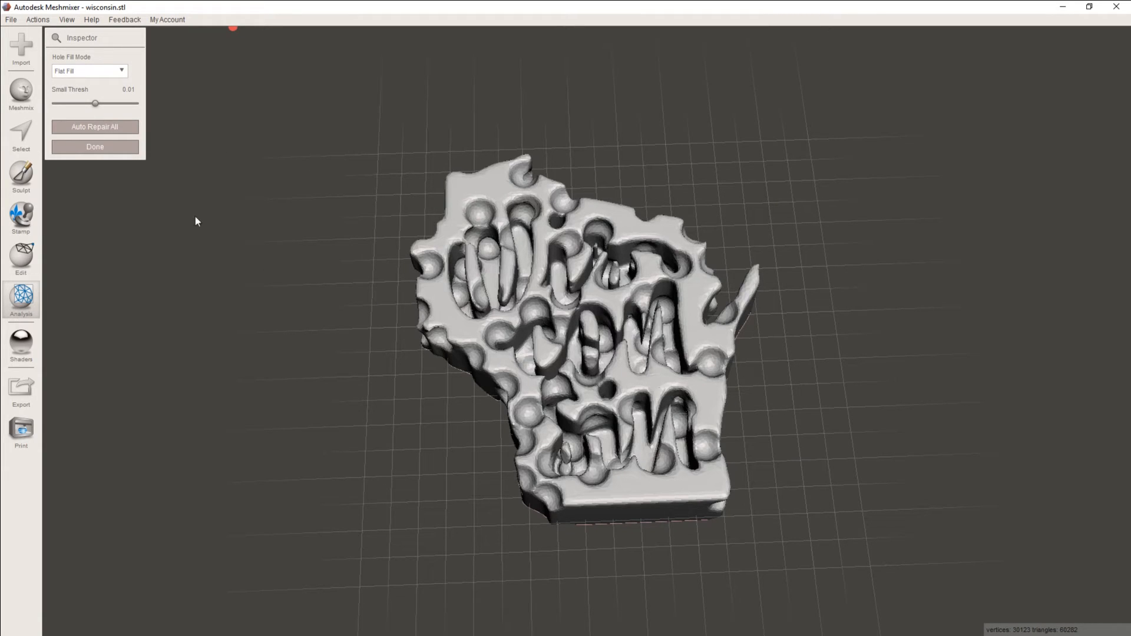
{"action": "left_click", "coordinate": [21, 300]}
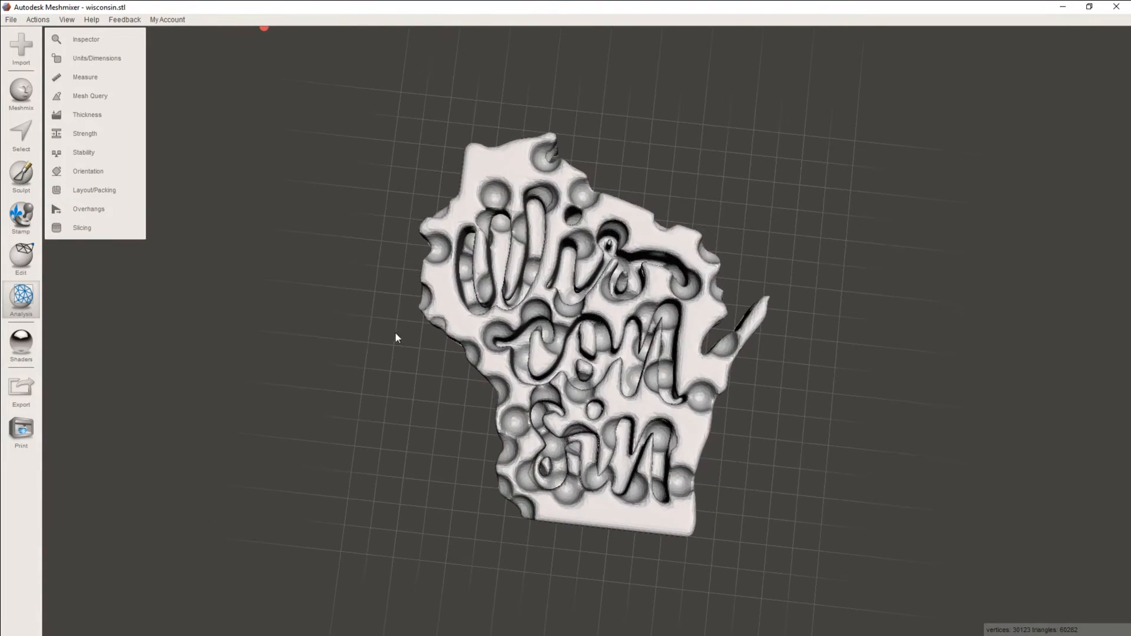
{"action": "left_click", "coordinate": [21, 390]}
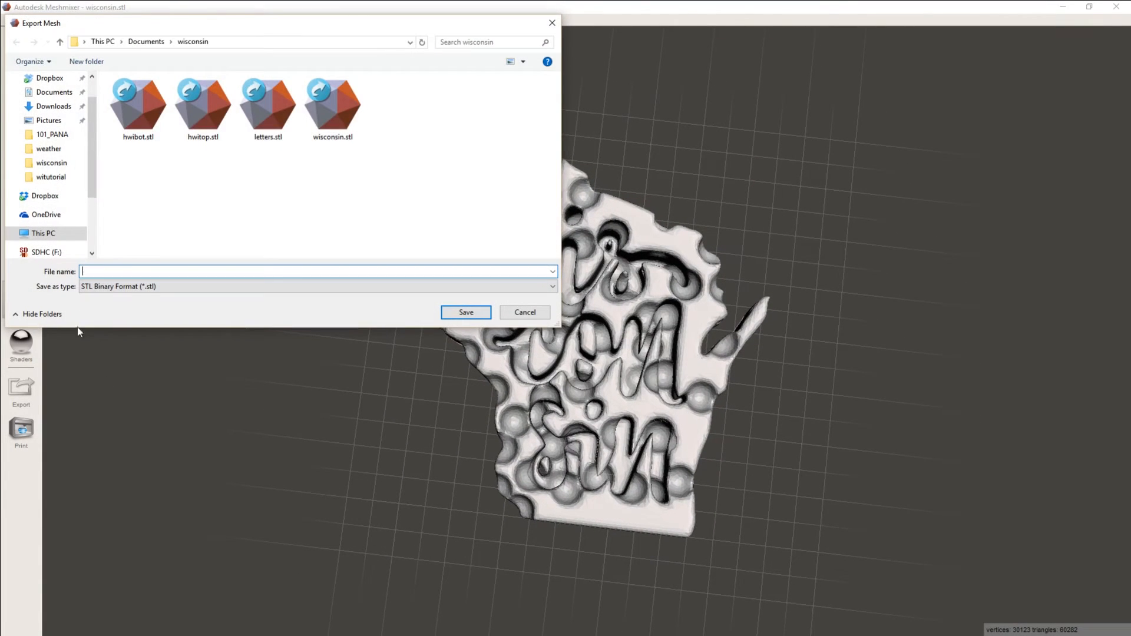
{"action": "mouse_move", "coordinate": [161, 259]}
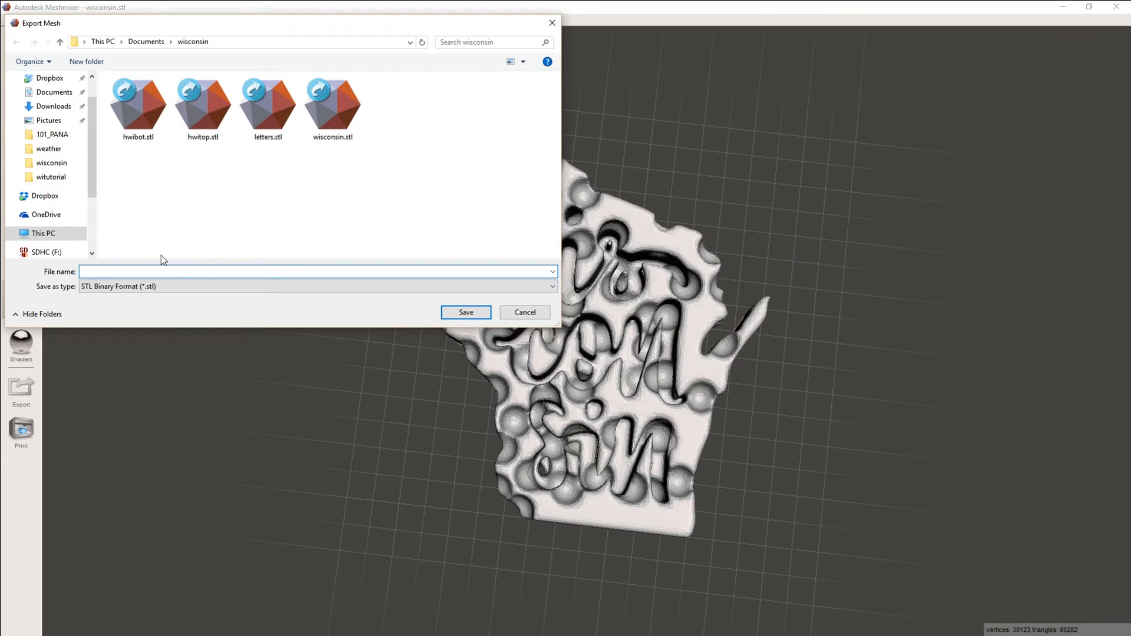
Save the dimpled mesh as wisconsinholes.stl in the witutorial folder.
{"action": "type", "text": "wisco"}
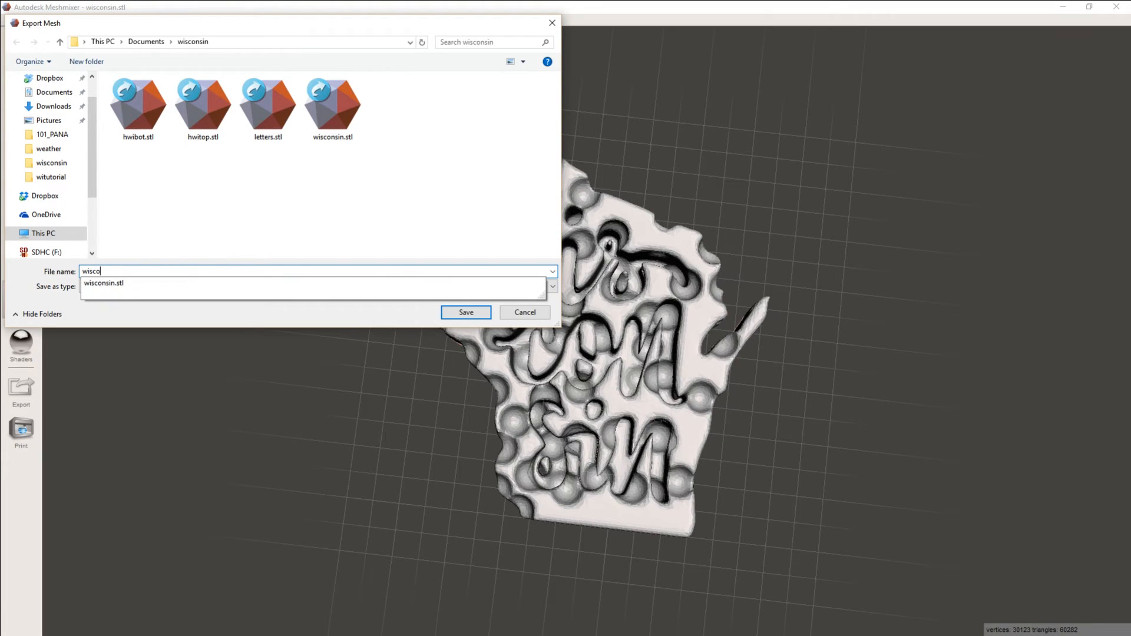
{"action": "type", "text": "nsinho"}
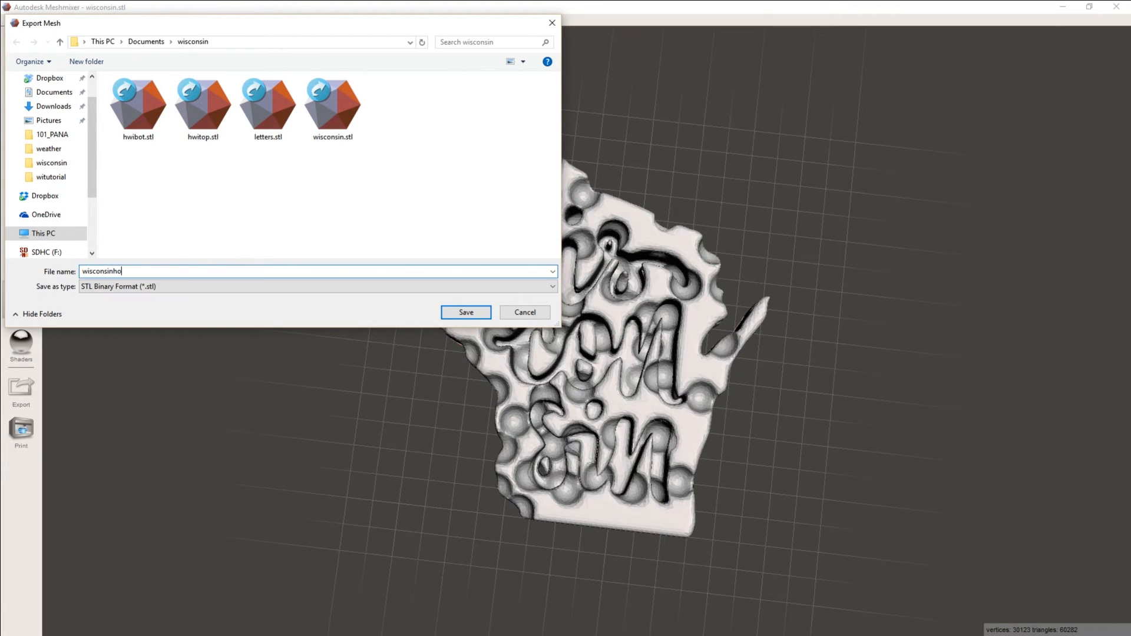
{"action": "type", "text": "les"}
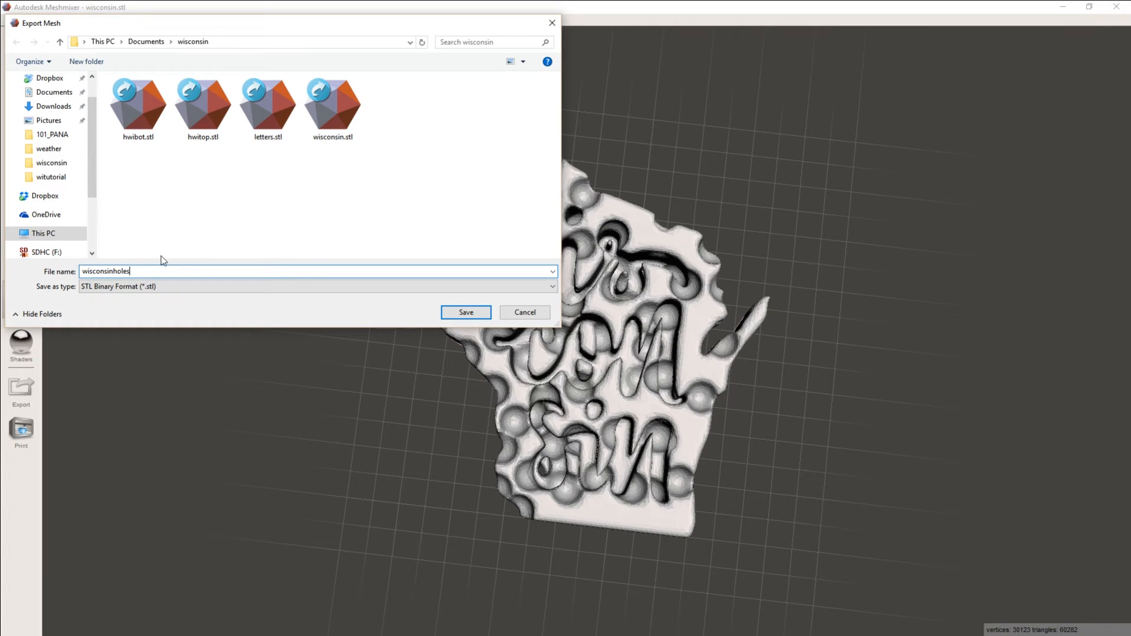
{"action": "left_click", "coordinate": [466, 312]}
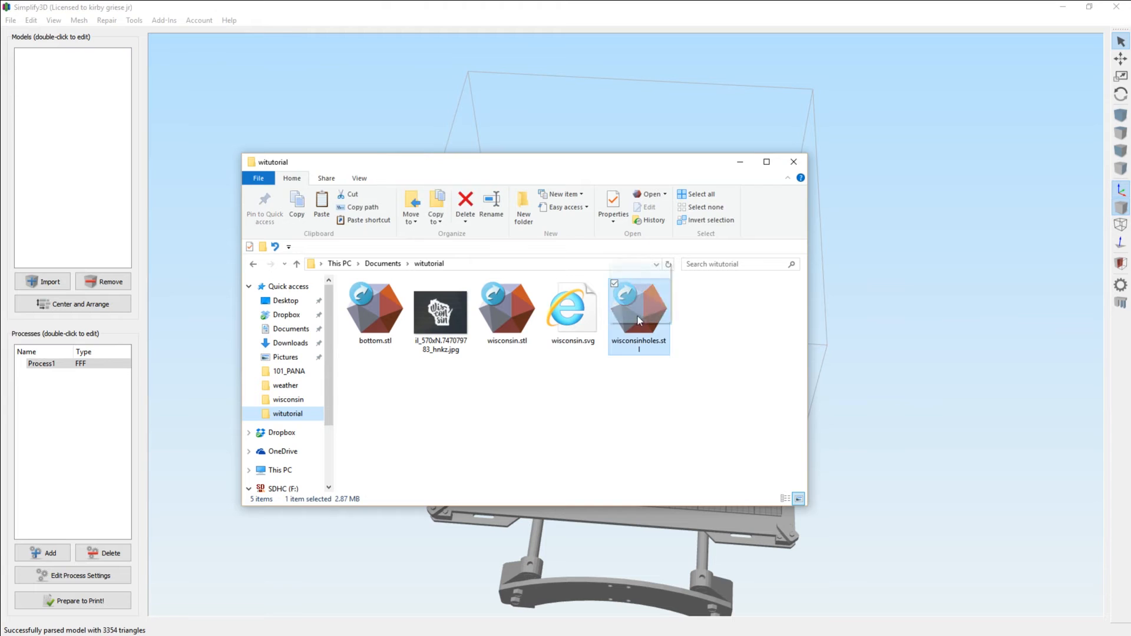
Load wisconsinholes.stl and bottom.stl from the witutorial folder onto the build plate.
{"action": "left_click", "coordinate": [375, 311]}
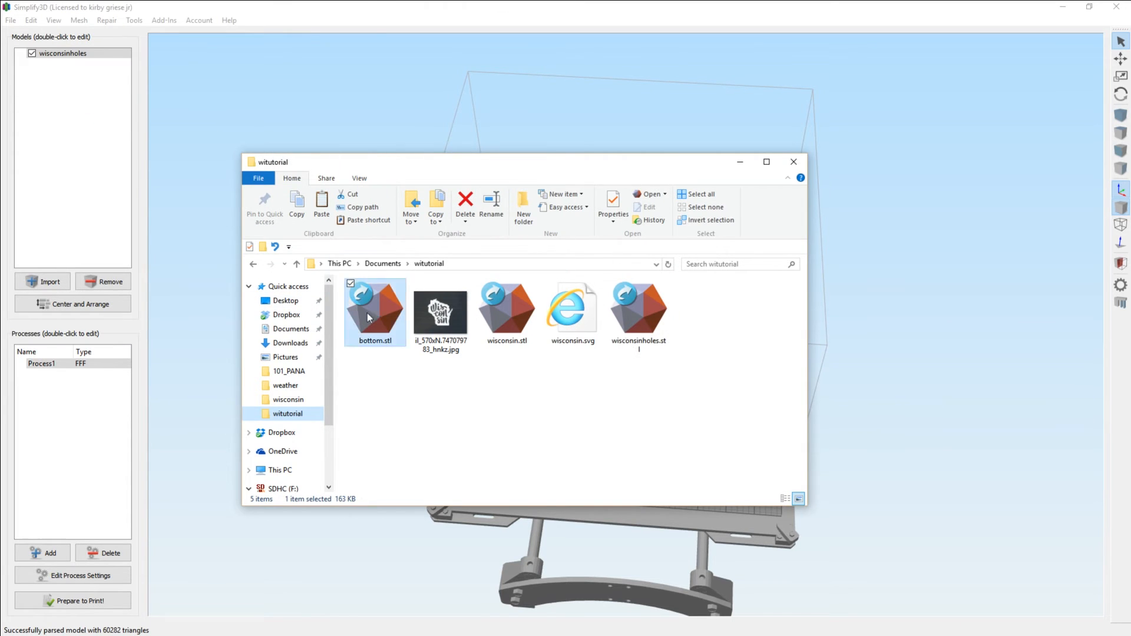
{"action": "double_click", "coordinate": [373, 306]}
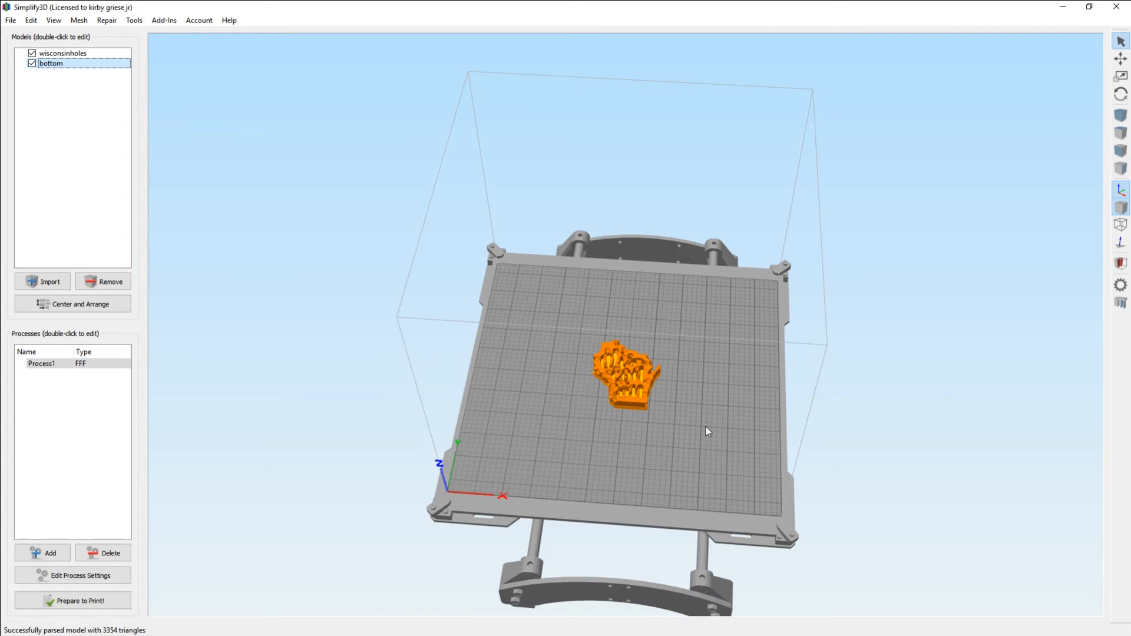
{"action": "scroll", "scroll_direction": "up", "scroll_amount": 3}
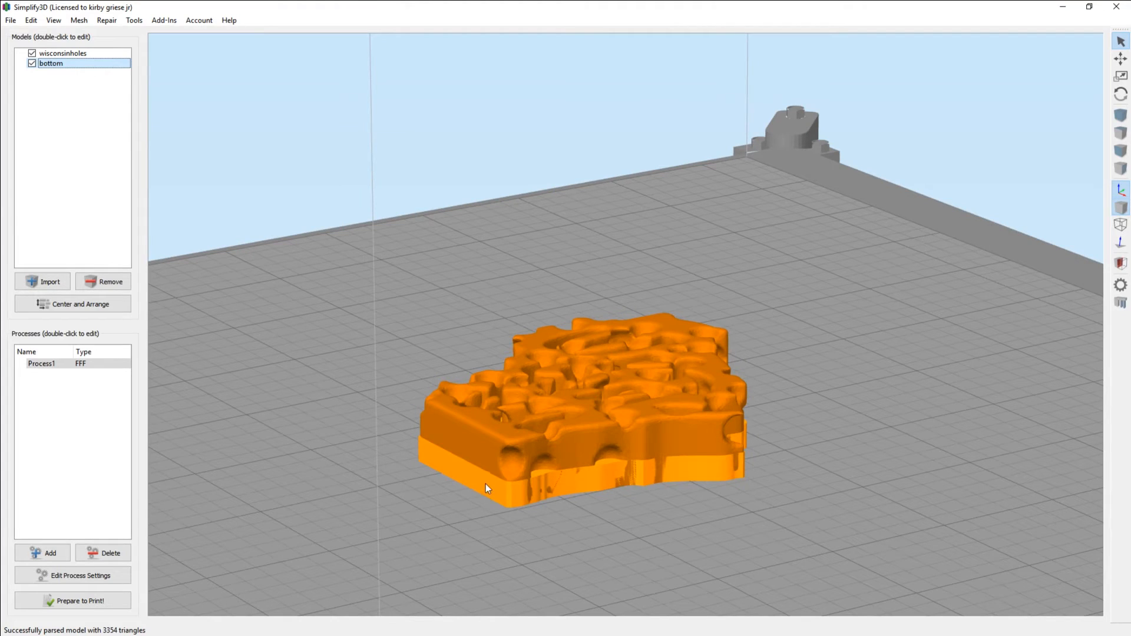
Set bottom's Z size to 1 mm with Uniform Scaling off so X and Y stay 100%.
{"action": "double_click", "coordinate": [51, 64]}
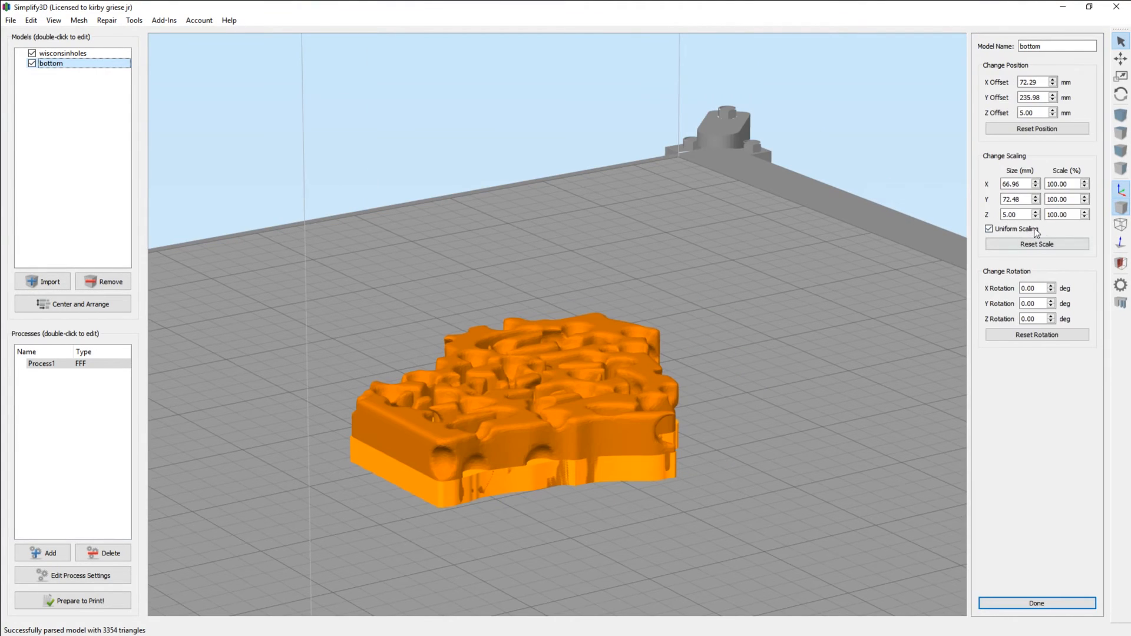
{"action": "triple_click", "coordinate": [1063, 214]}
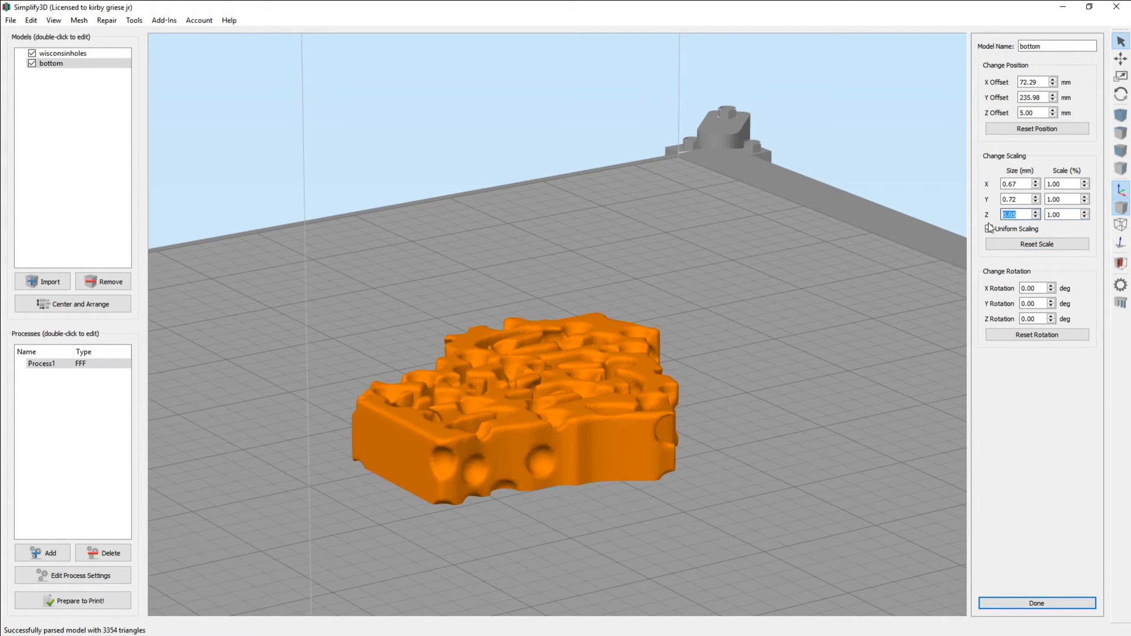
{"action": "type", "text": "1"}
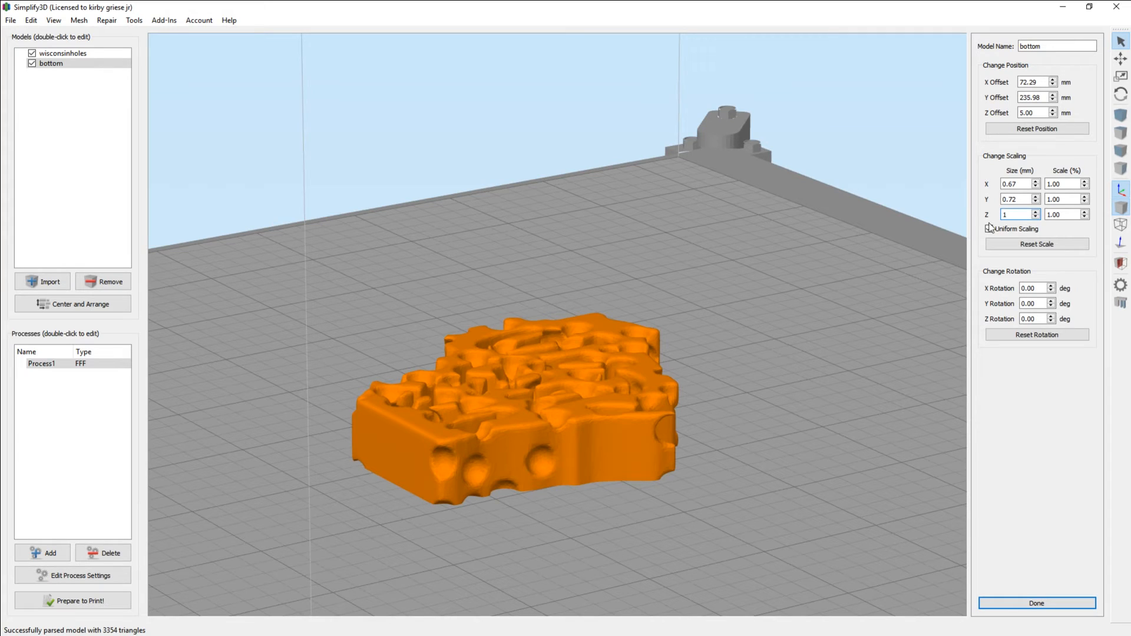
{"action": "left_click", "coordinate": [988, 229]}
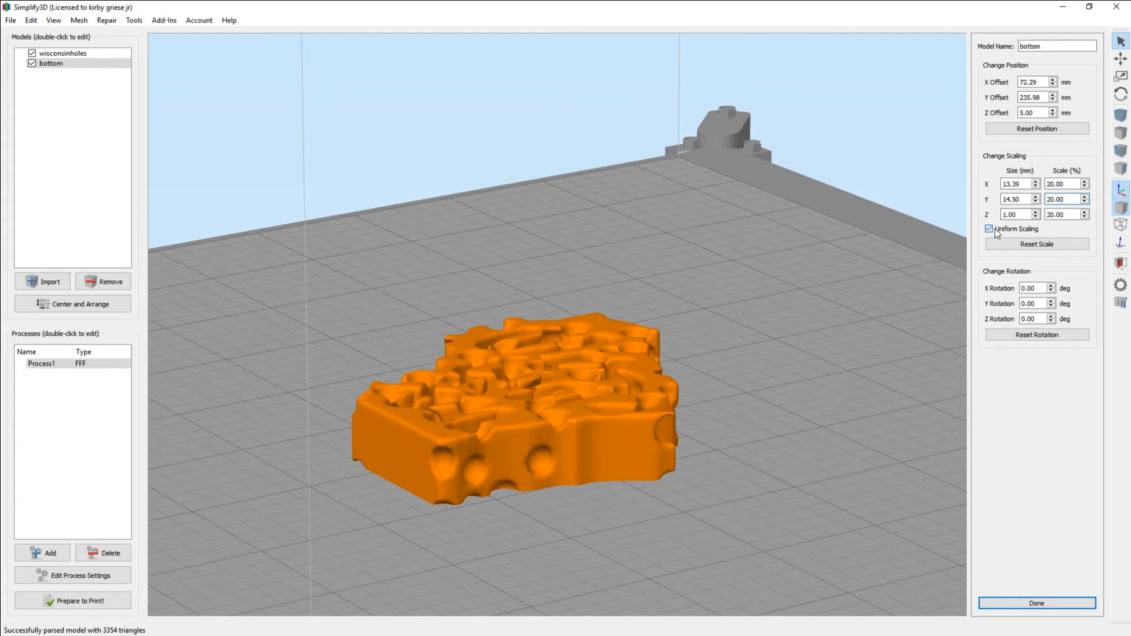
{"action": "left_click", "coordinate": [988, 228]}
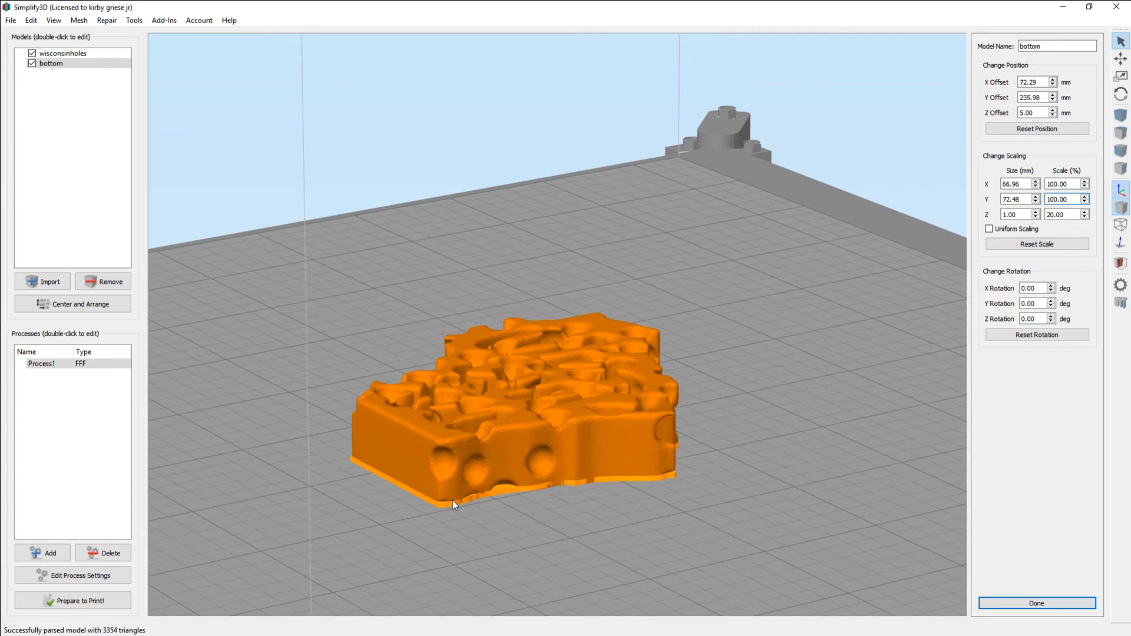
{"action": "mouse_move", "coordinate": [583, 473]}
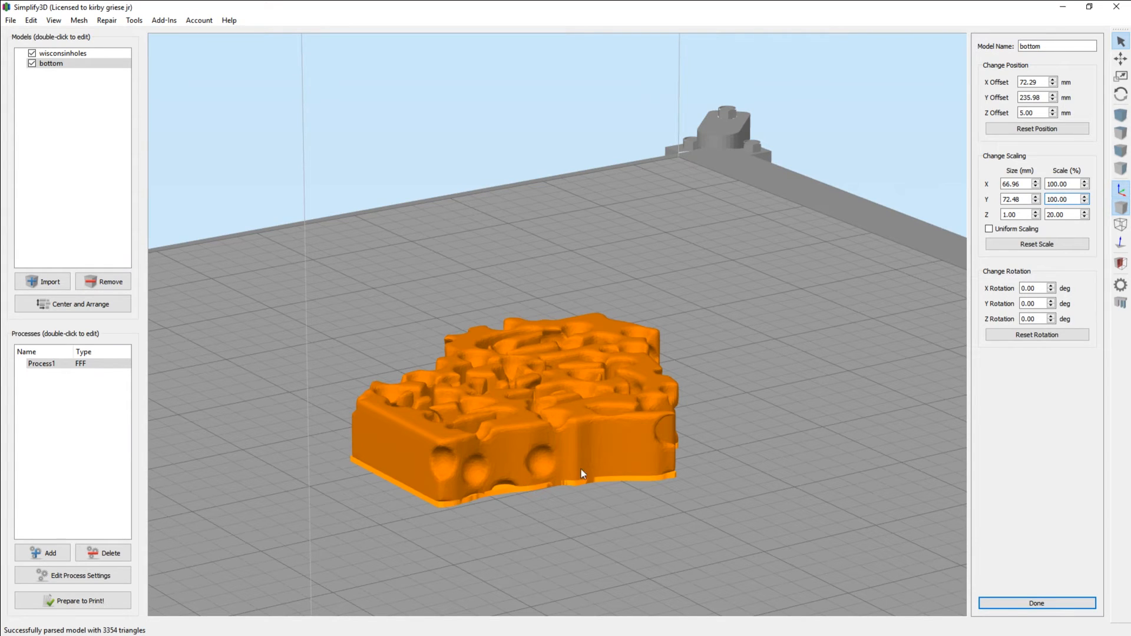
{"action": "mouse_move", "coordinate": [1036, 603]}
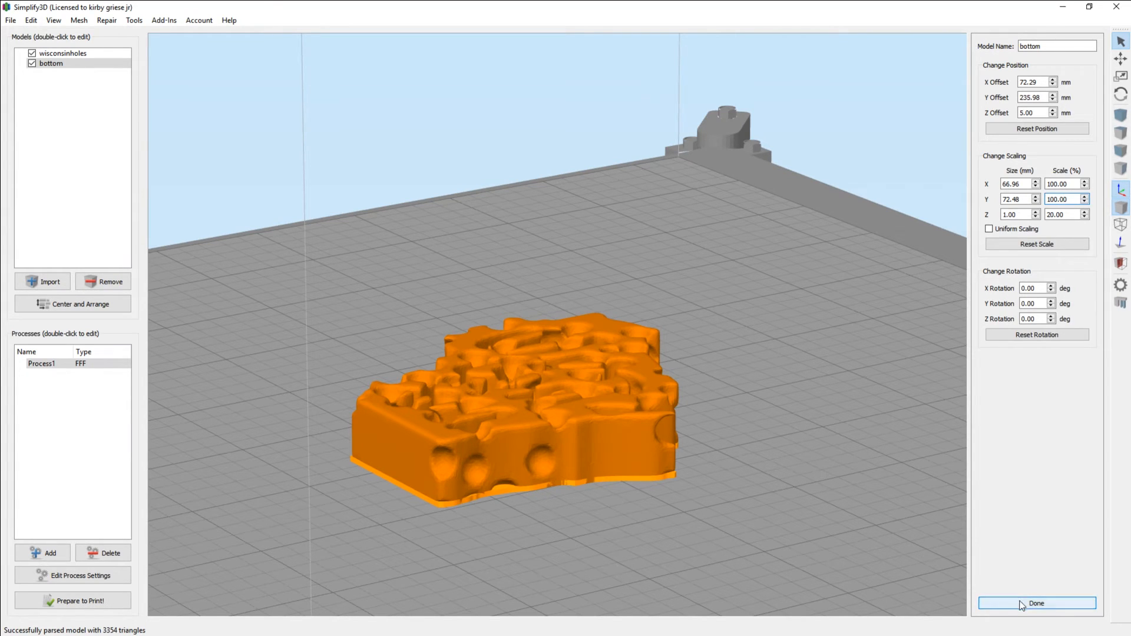
{"action": "left_click", "coordinate": [1036, 603]}
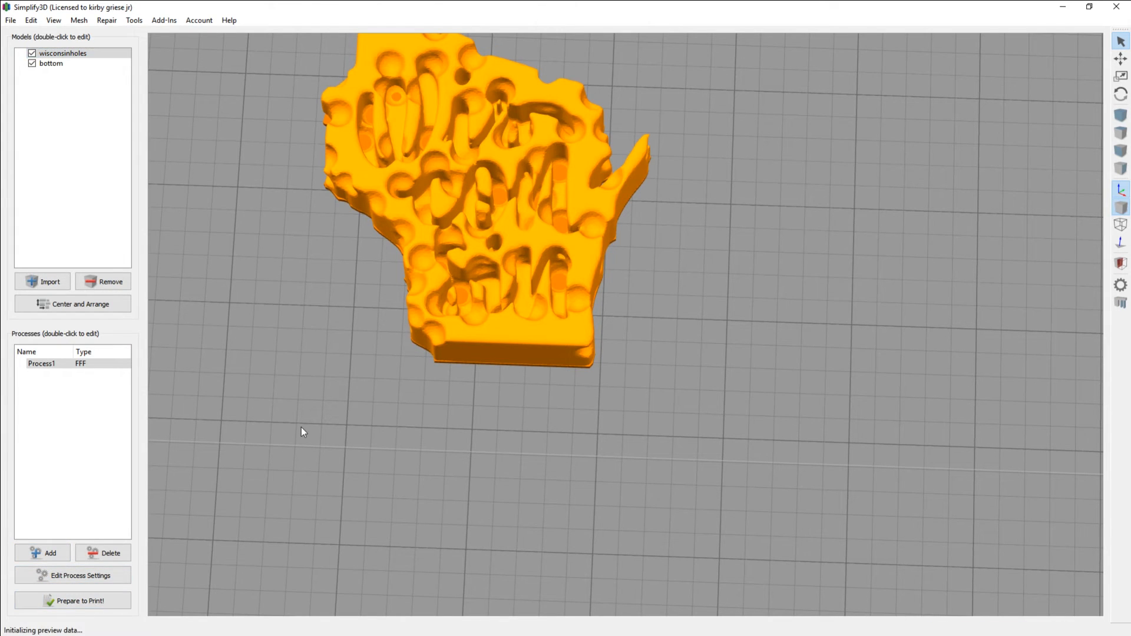
Run Prepare to Print to slice the stacked models and build the preview.
{"action": "left_click", "coordinate": [72, 600]}
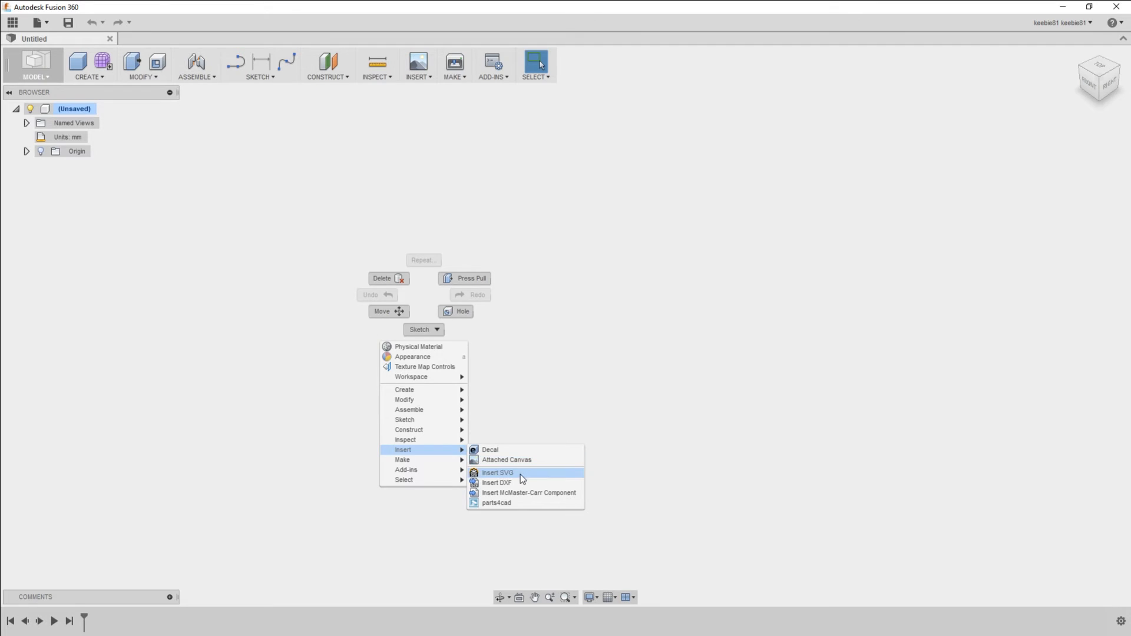
Insert wisconsin.svg into a sketch with the XY plane scale set to 25.
{"action": "left_click", "coordinate": [497, 472]}
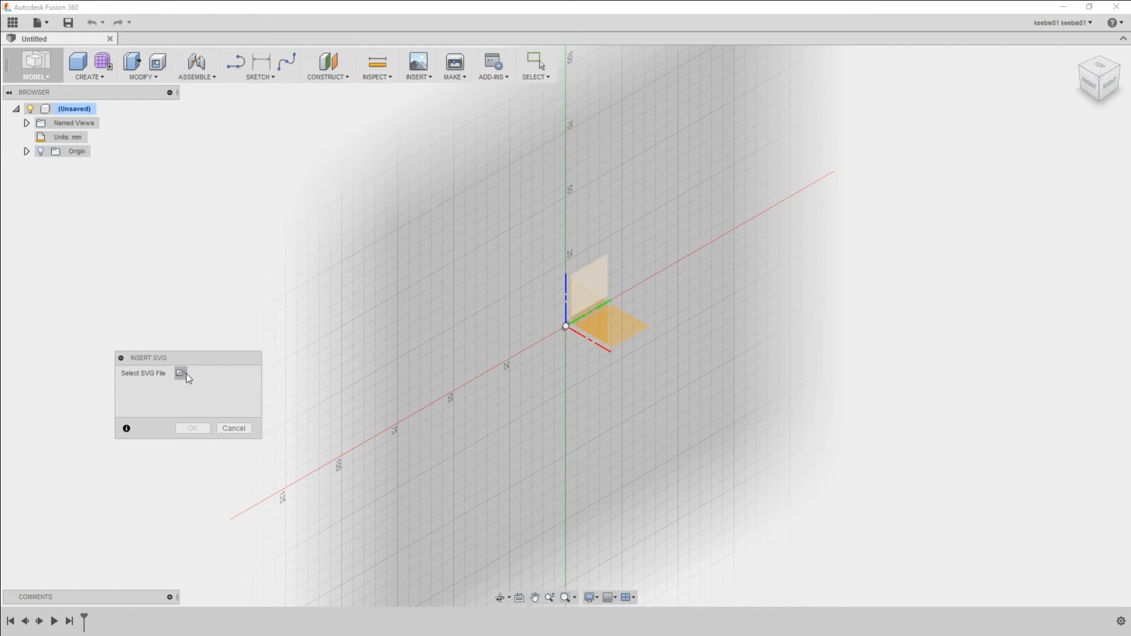
{"action": "left_click", "coordinate": [180, 373]}
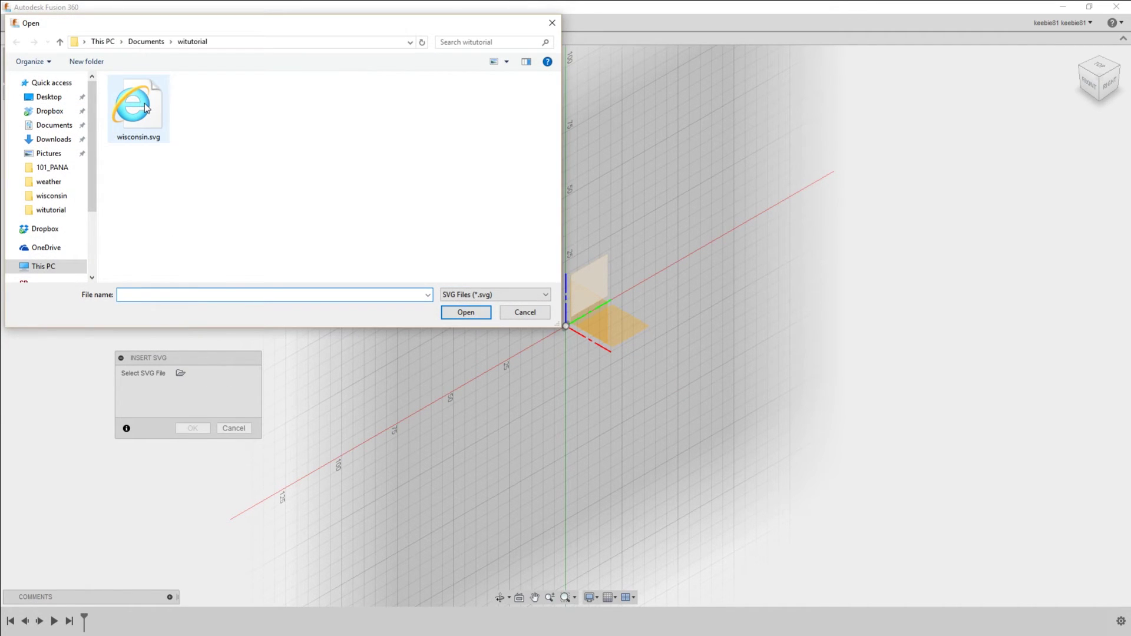
{"action": "left_click", "coordinate": [524, 313]}
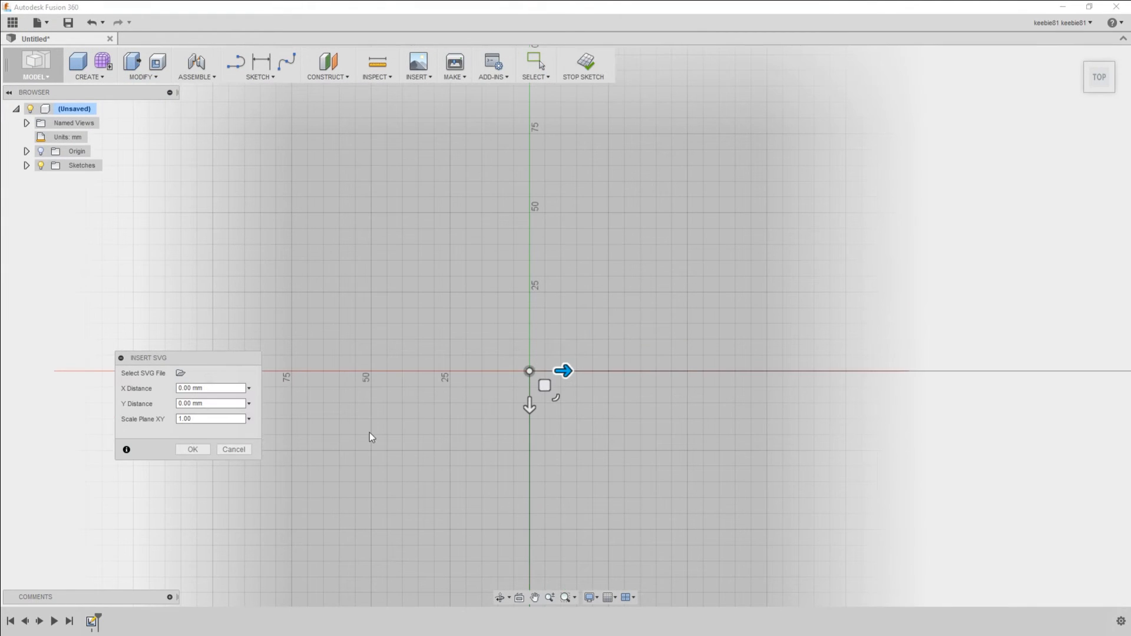
{"action": "triple_click", "coordinate": [210, 418]}
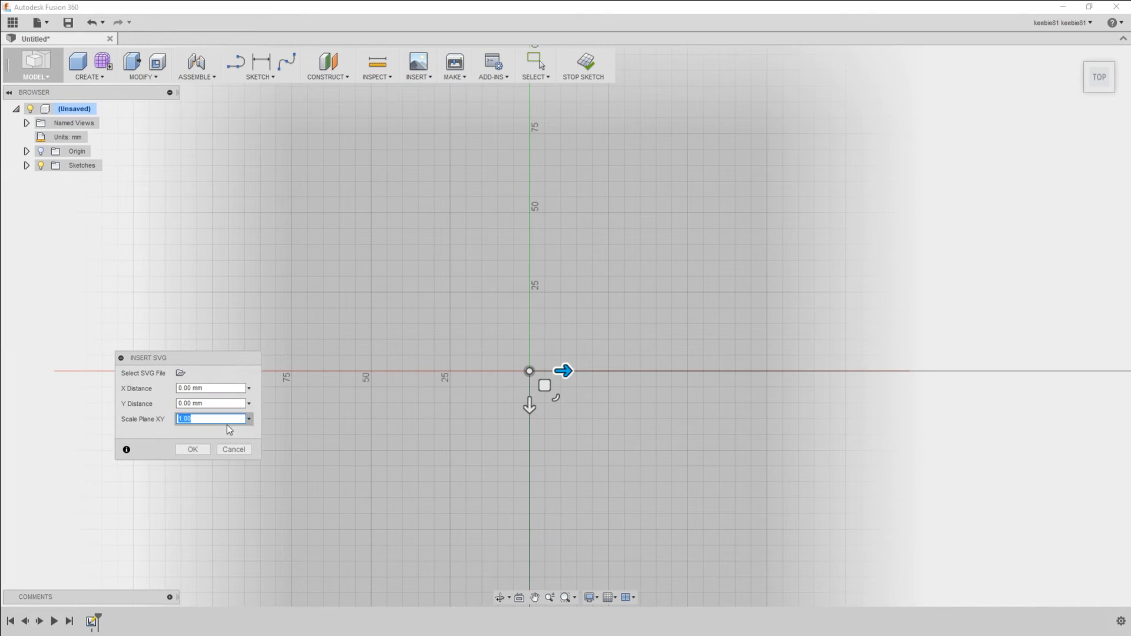
{"action": "mouse_move", "coordinate": [211, 431]}
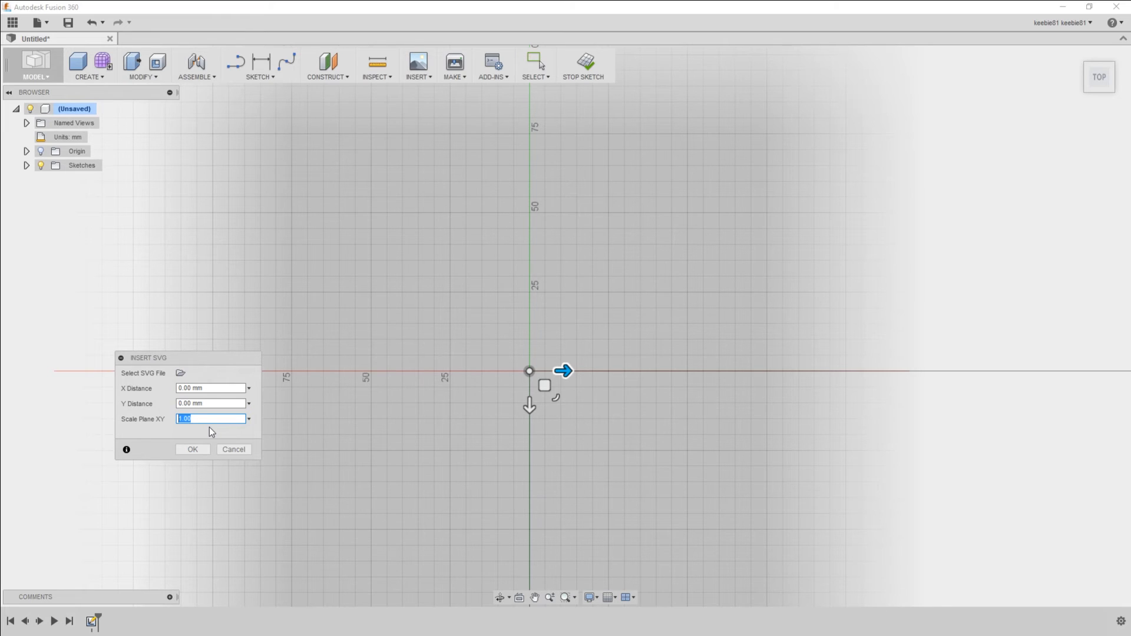
{"action": "type", "text": "25"}
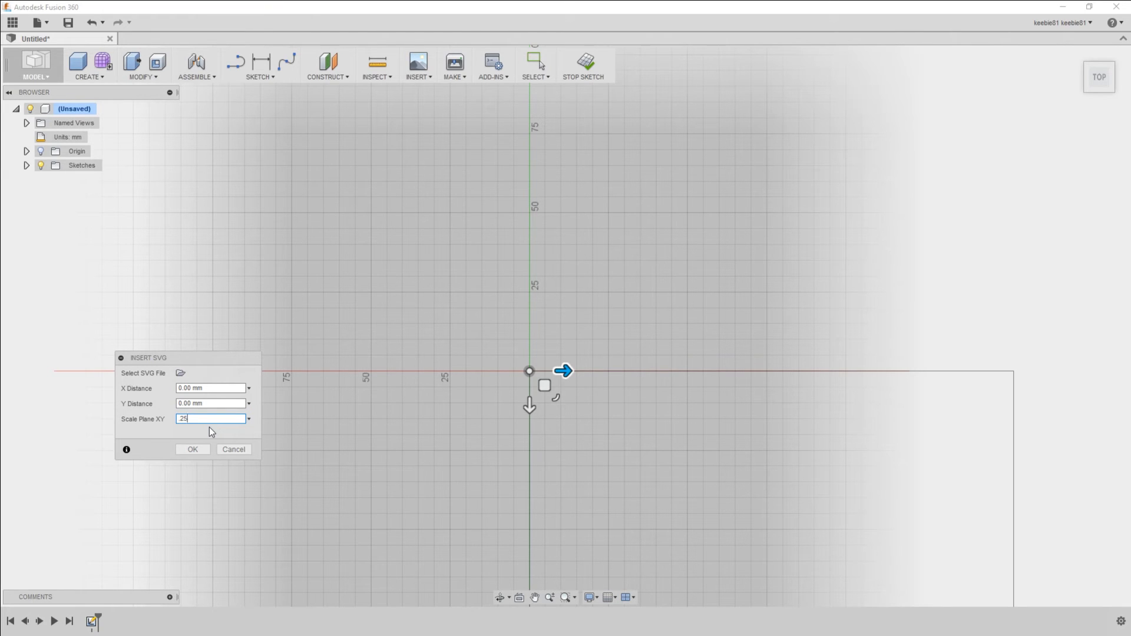
{"action": "left_click", "coordinate": [191, 449]}
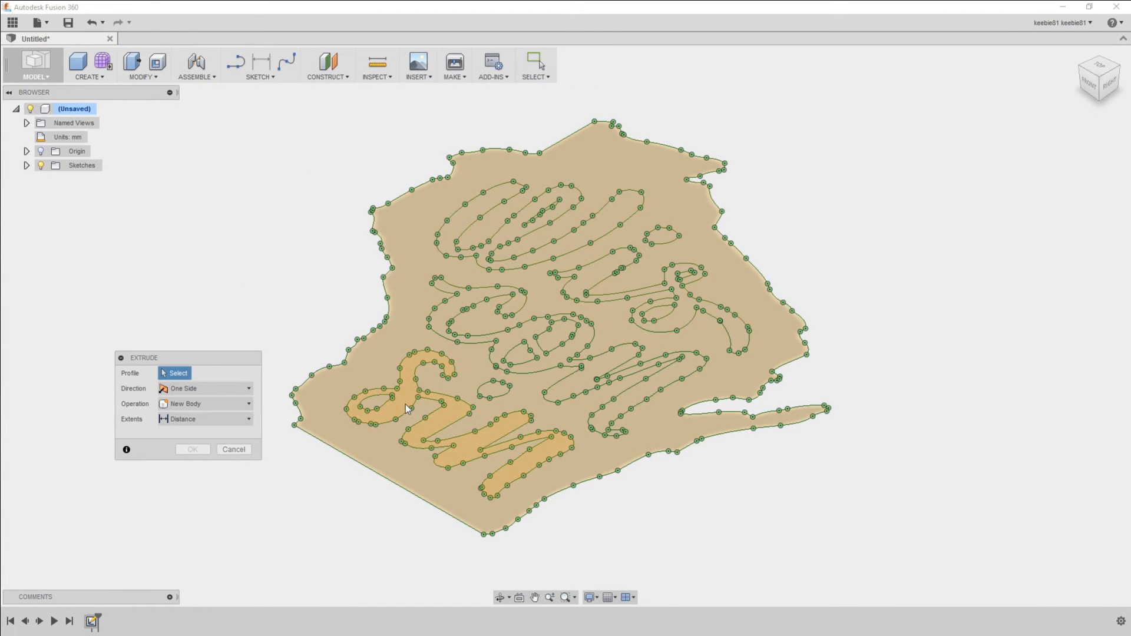
Extrude all the Wisconsin letter profiles 10 mm as a new body.
{"action": "left_click", "coordinate": [492, 382]}
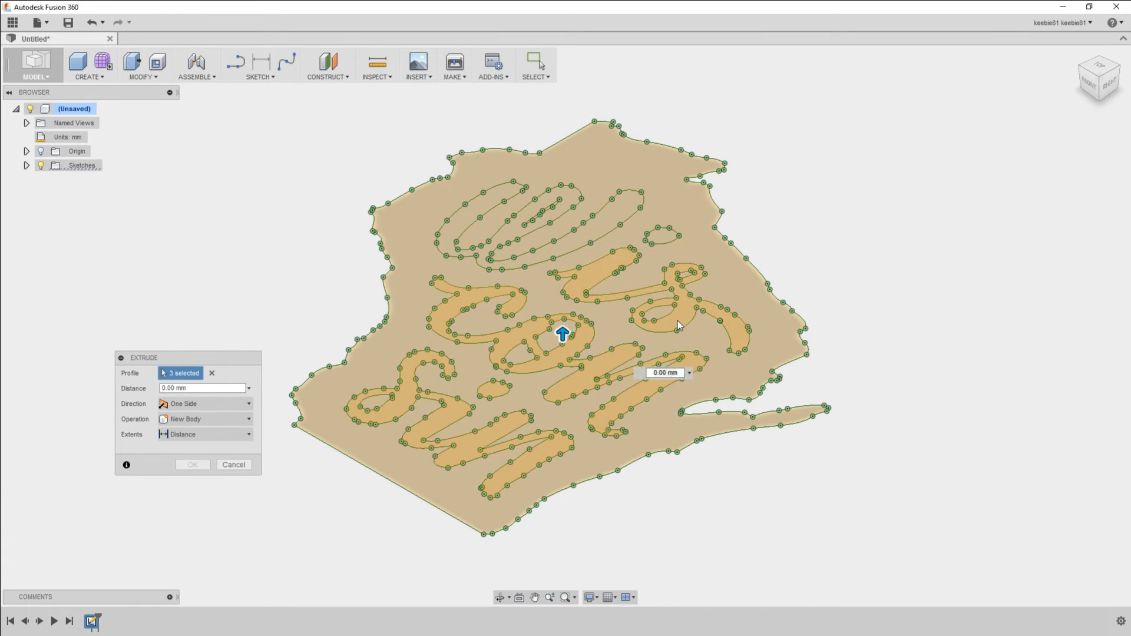
{"action": "left_click", "coordinate": [659, 227]}
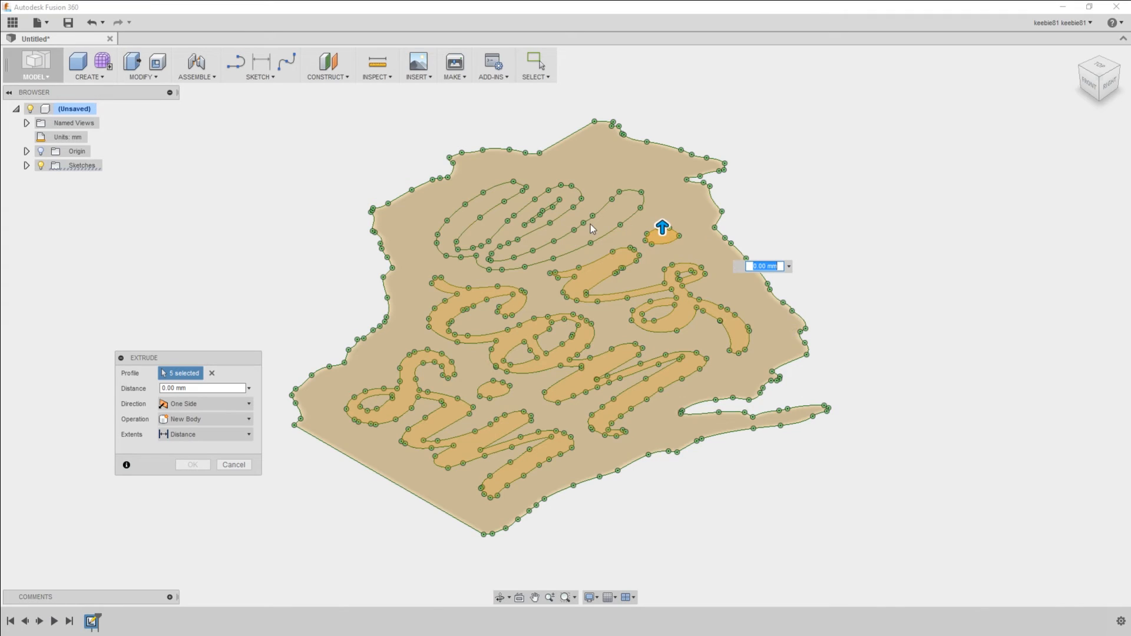
{"action": "left_click", "coordinate": [505, 202]}
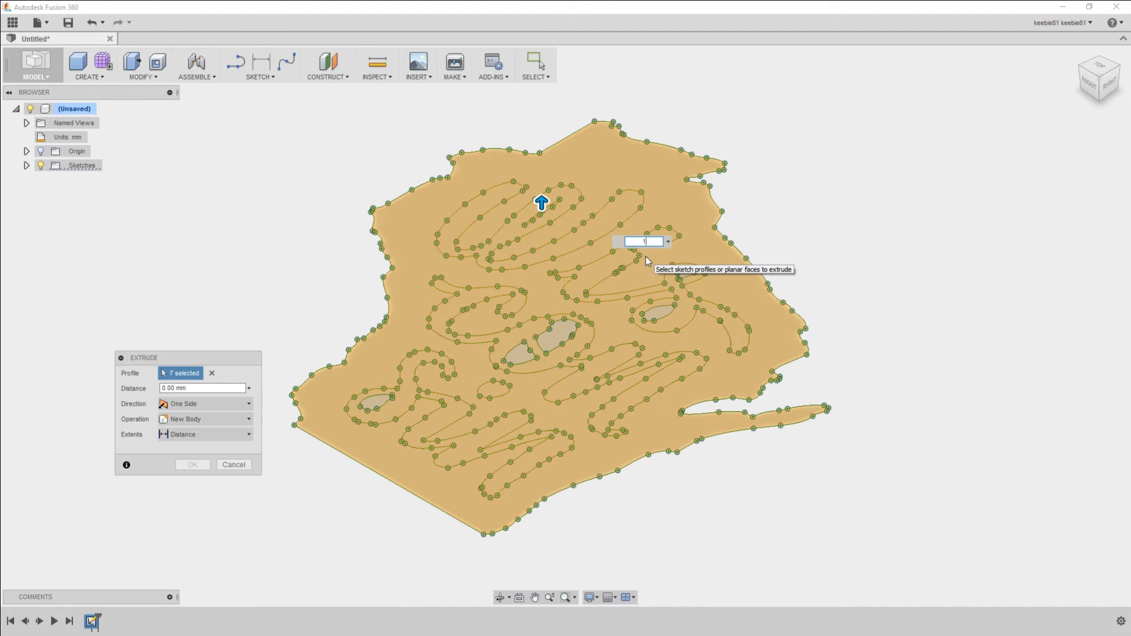
{"action": "type", "text": "10"}
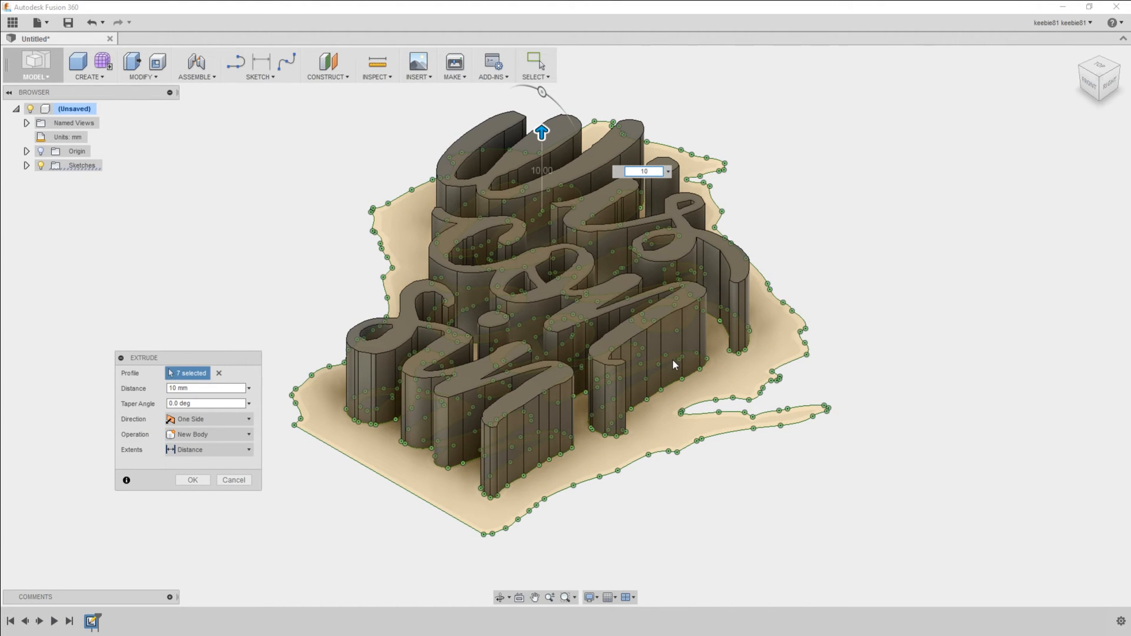
{"action": "left_click", "coordinate": [192, 479]}
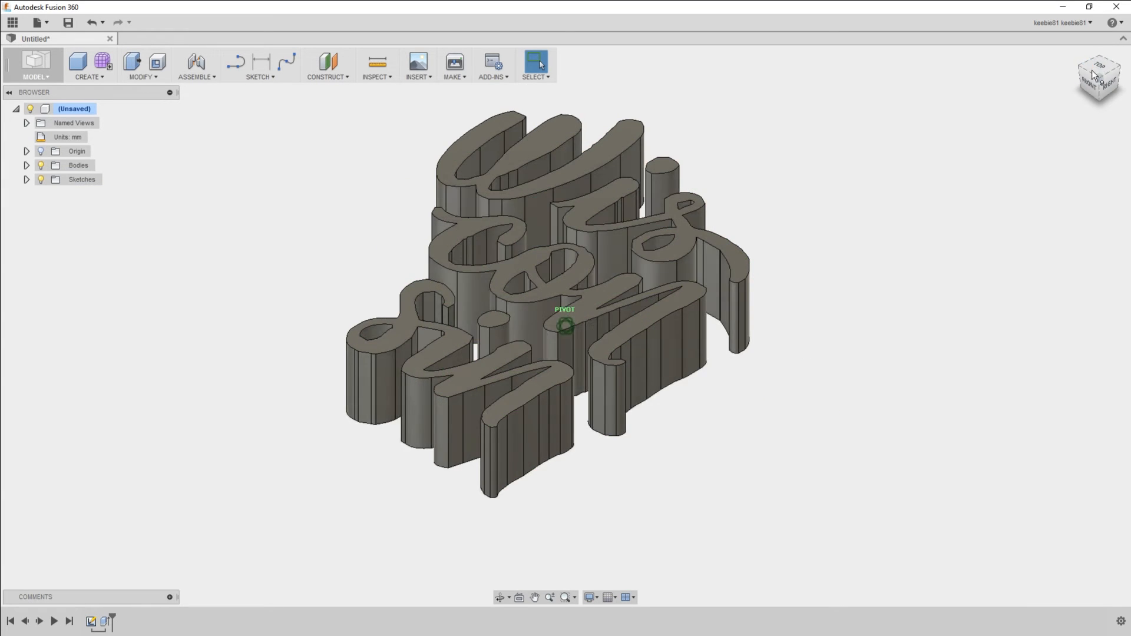
Save the root component as letters.stl in the witutorial folder.
{"action": "left_click", "coordinate": [1098, 69]}
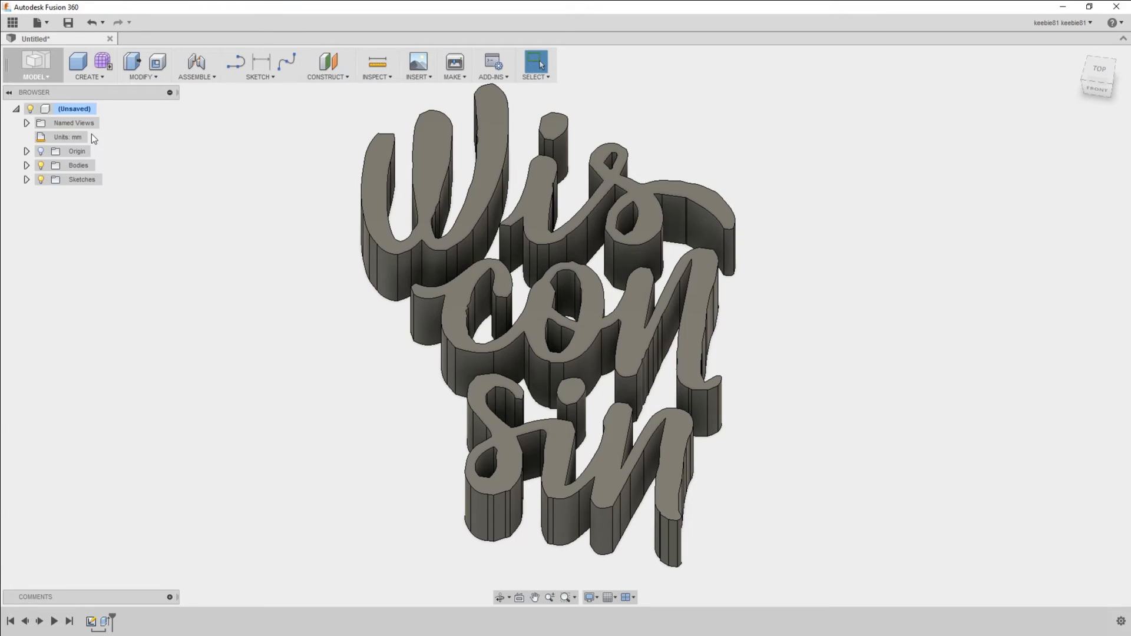
{"action": "right_click", "coordinate": [73, 109]}
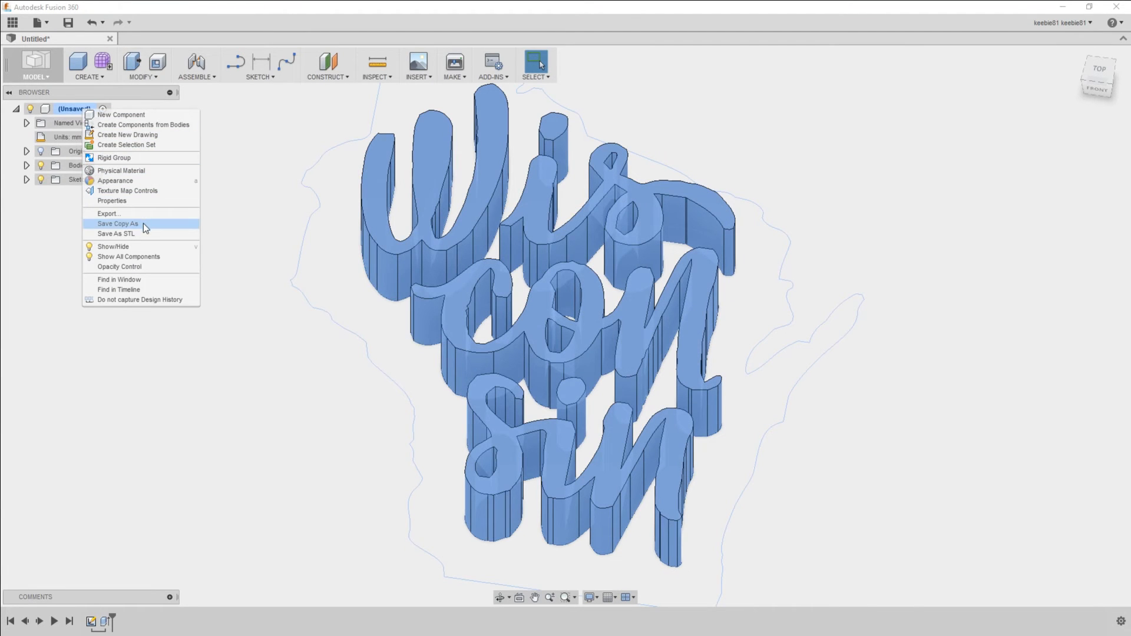
{"action": "left_click", "coordinate": [115, 233]}
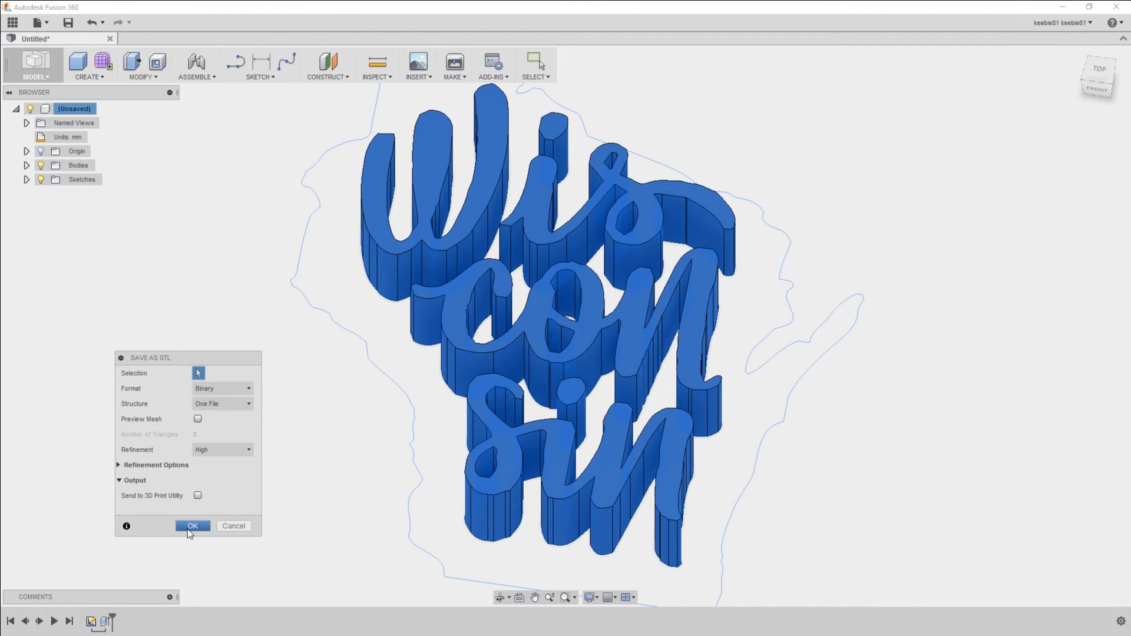
{"action": "left_click", "coordinate": [192, 526]}
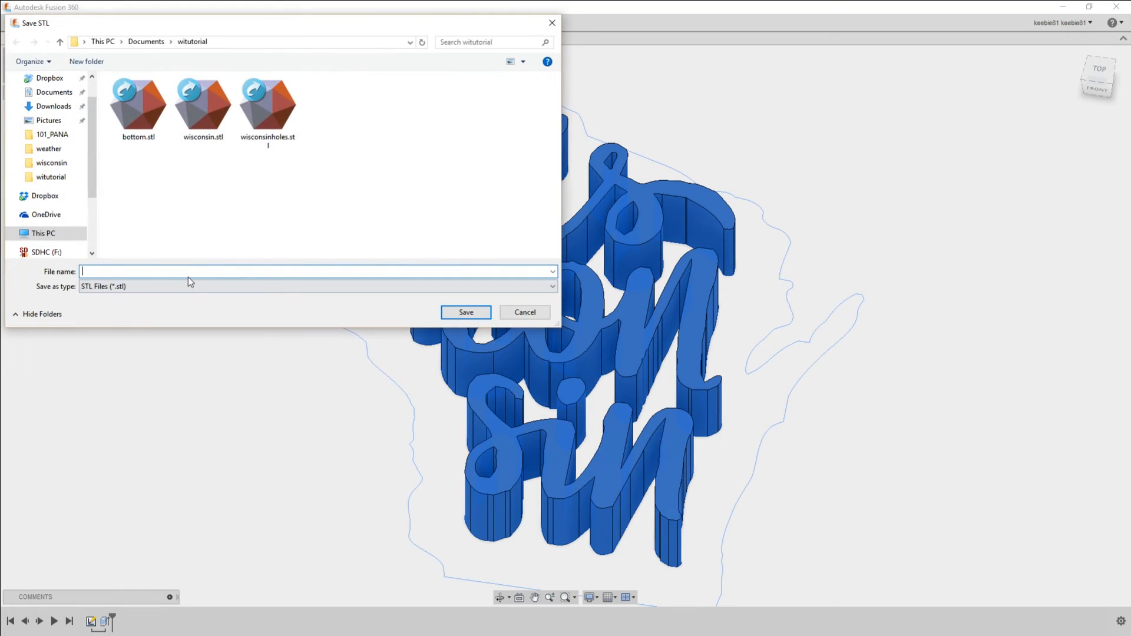
{"action": "type", "text": "lette"}
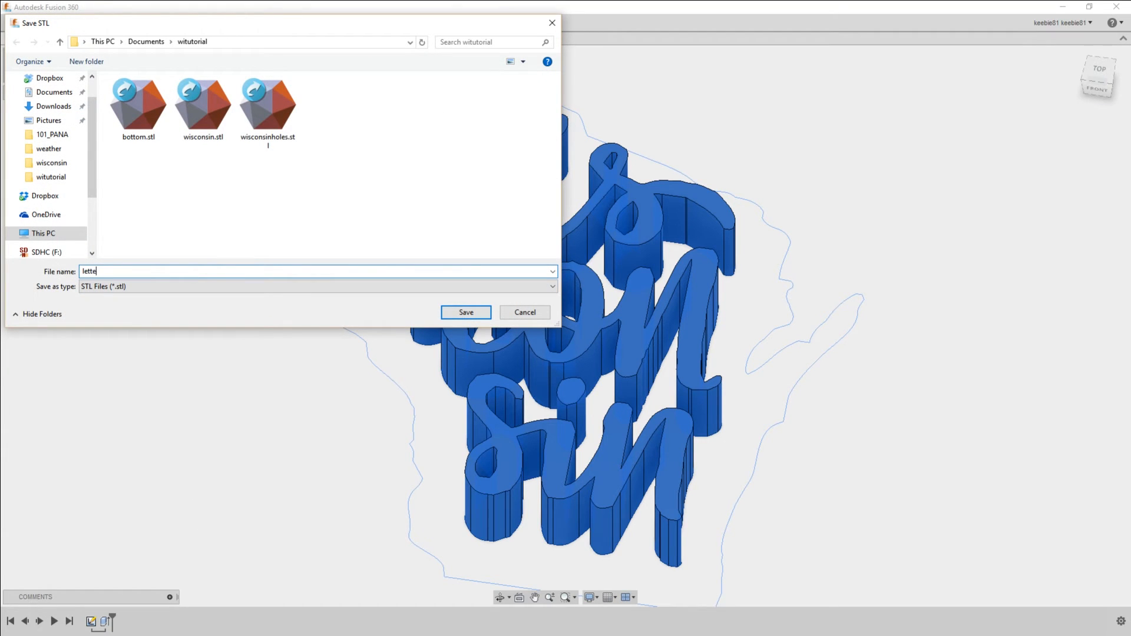
{"action": "type", "text": "rs"}
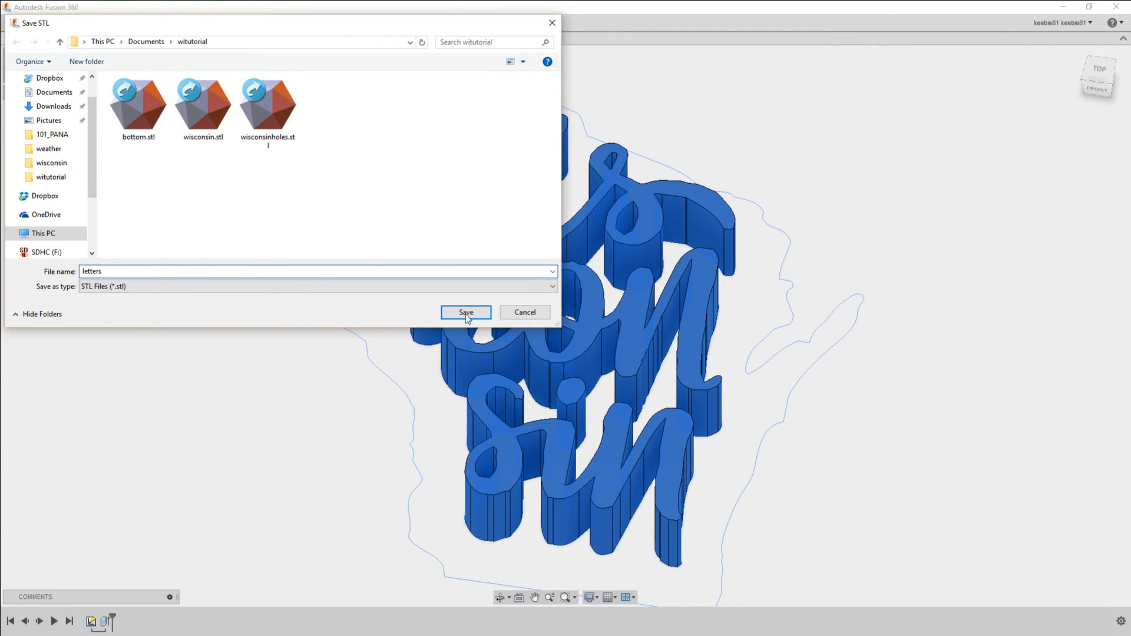
{"action": "left_click", "coordinate": [465, 311]}
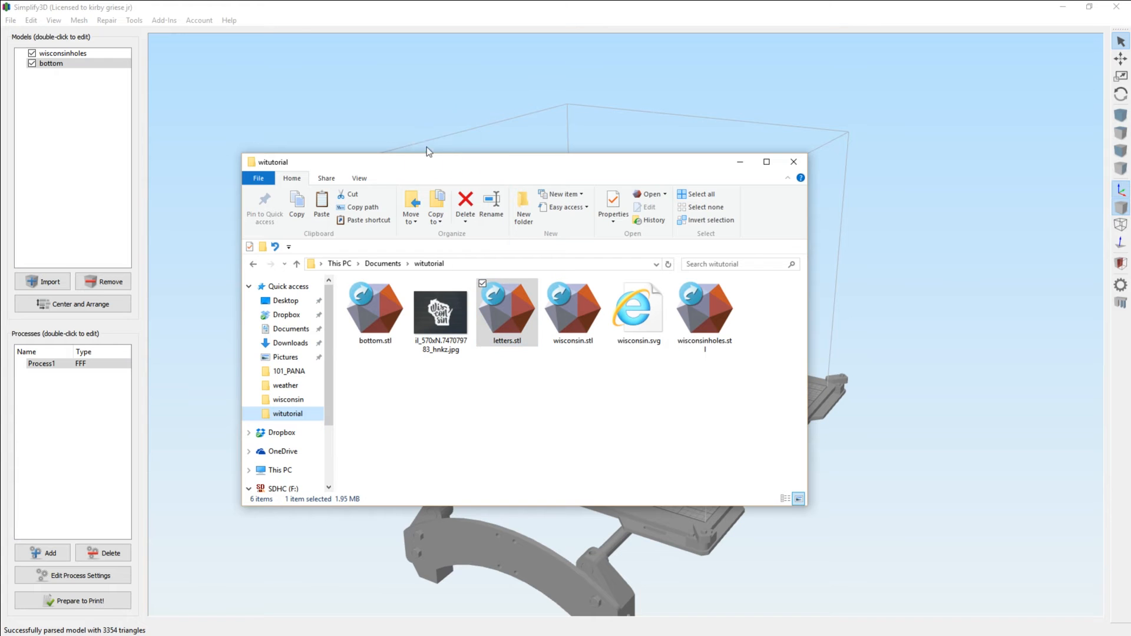
Add letters.stl to the build plate and set its Z offset to 2.5 mm.
{"action": "double_click", "coordinate": [506, 297]}
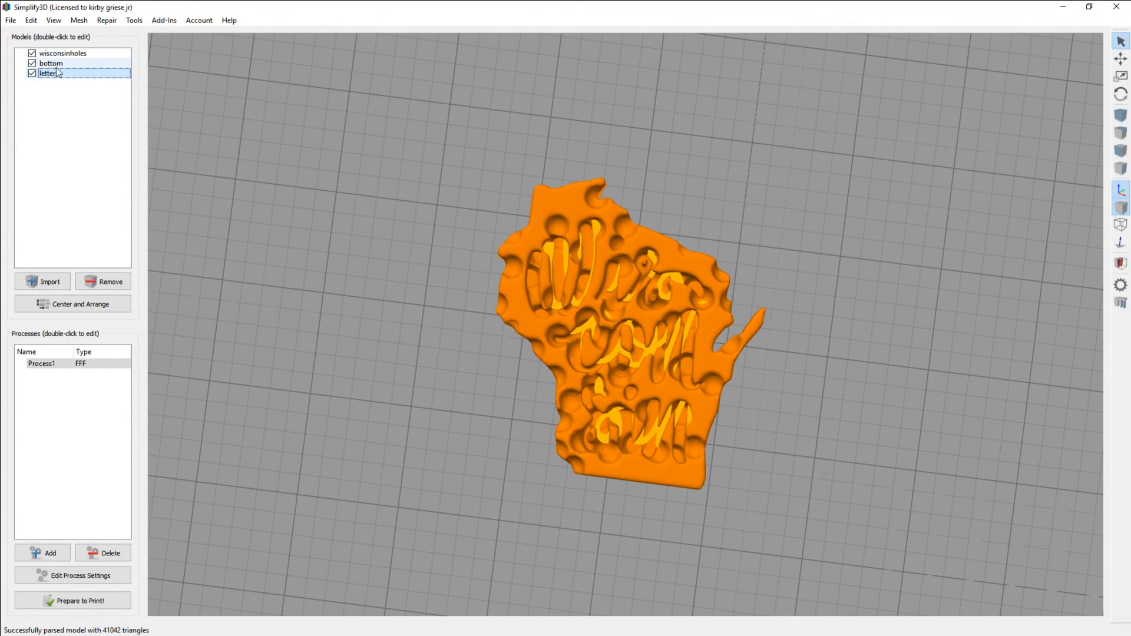
{"action": "double_click", "coordinate": [50, 73]}
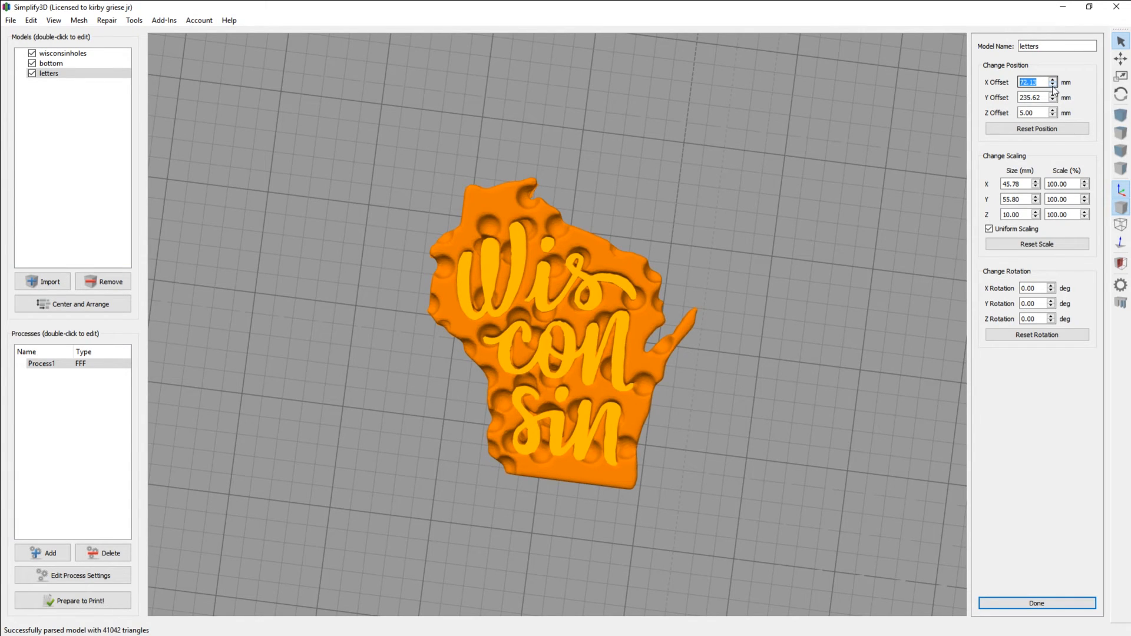
{"action": "mouse_move", "coordinate": [931, 157]}
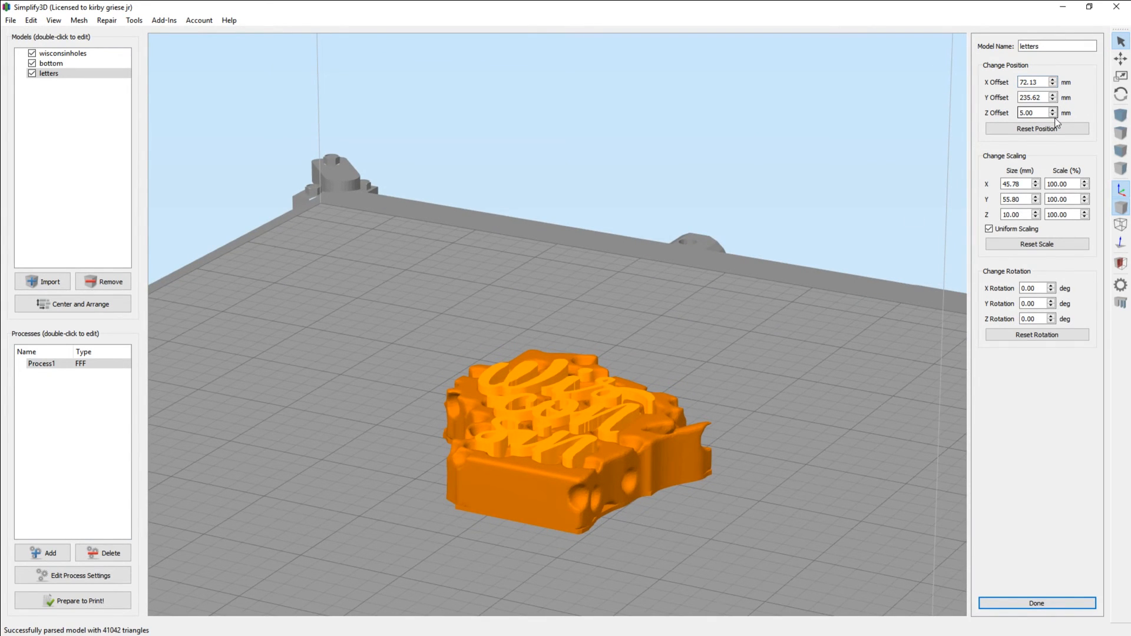
{"action": "triple_click", "coordinate": [1032, 113]}
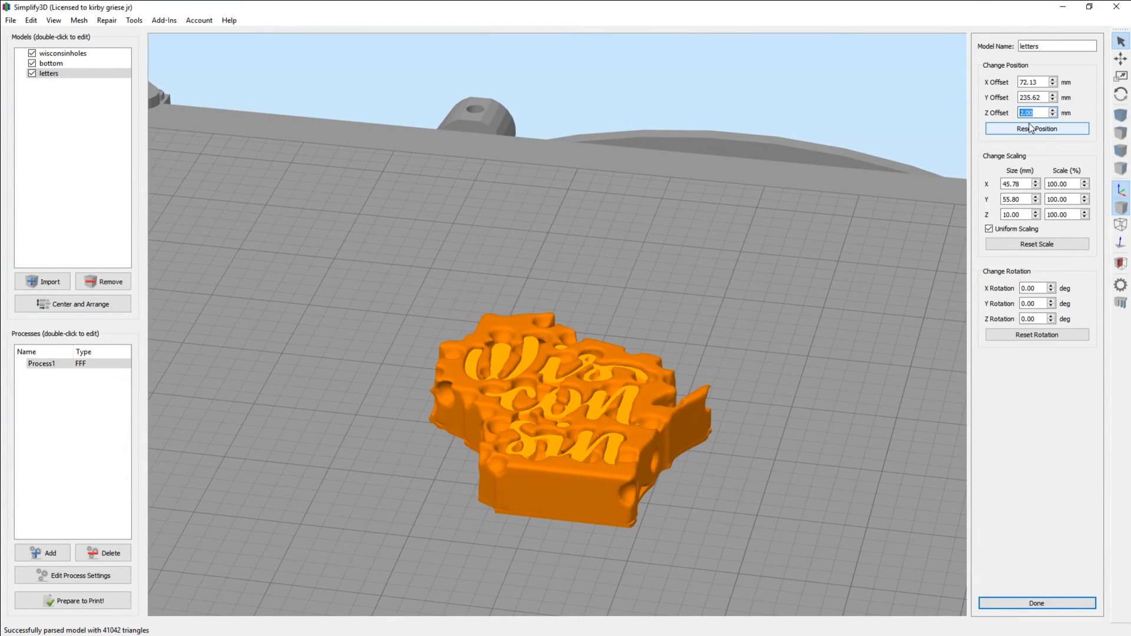
{"action": "type", "text": "2.5"}
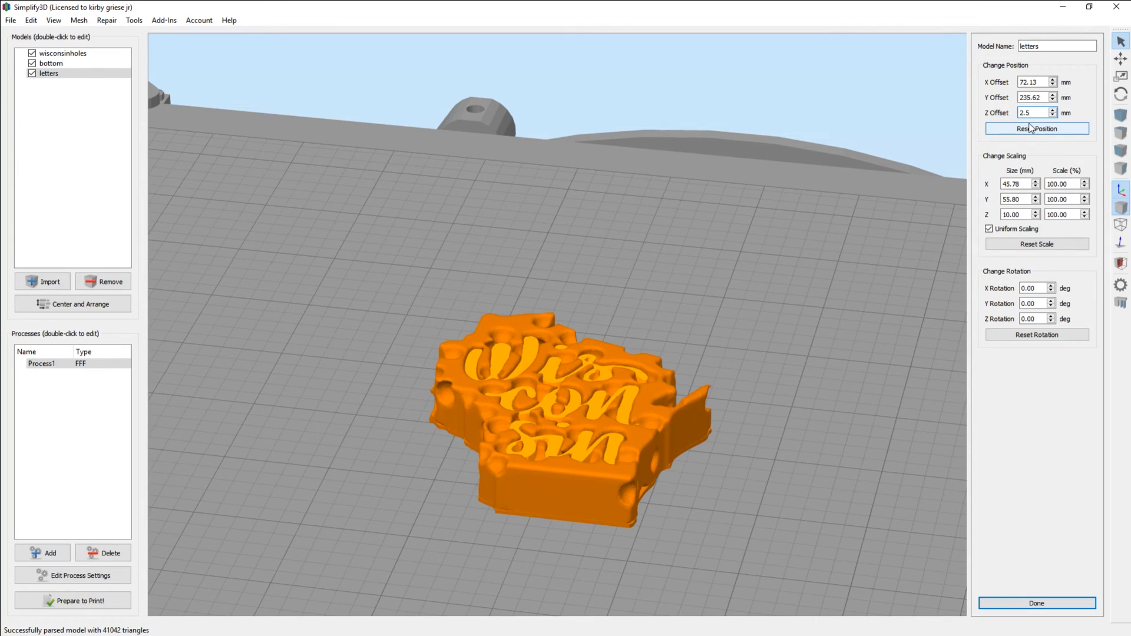
{"action": "triple_click", "coordinate": [1032, 114]}
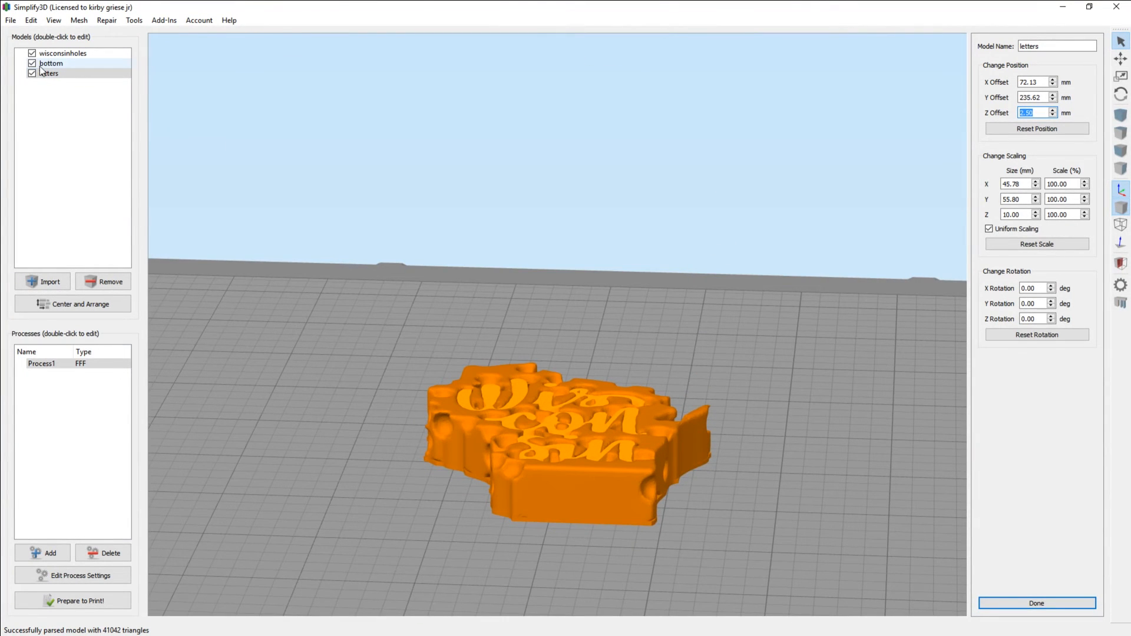
Hide the bottom model and view the wisconsinholes position settings.
{"action": "left_click", "coordinate": [32, 63]}
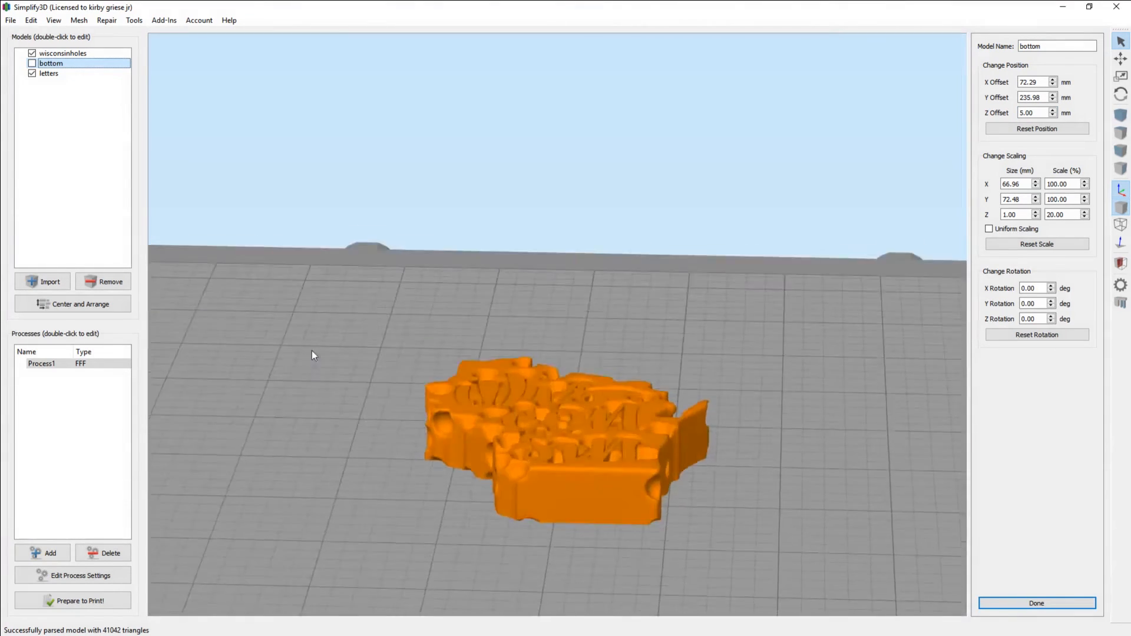
{"action": "left_click", "coordinate": [62, 53]}
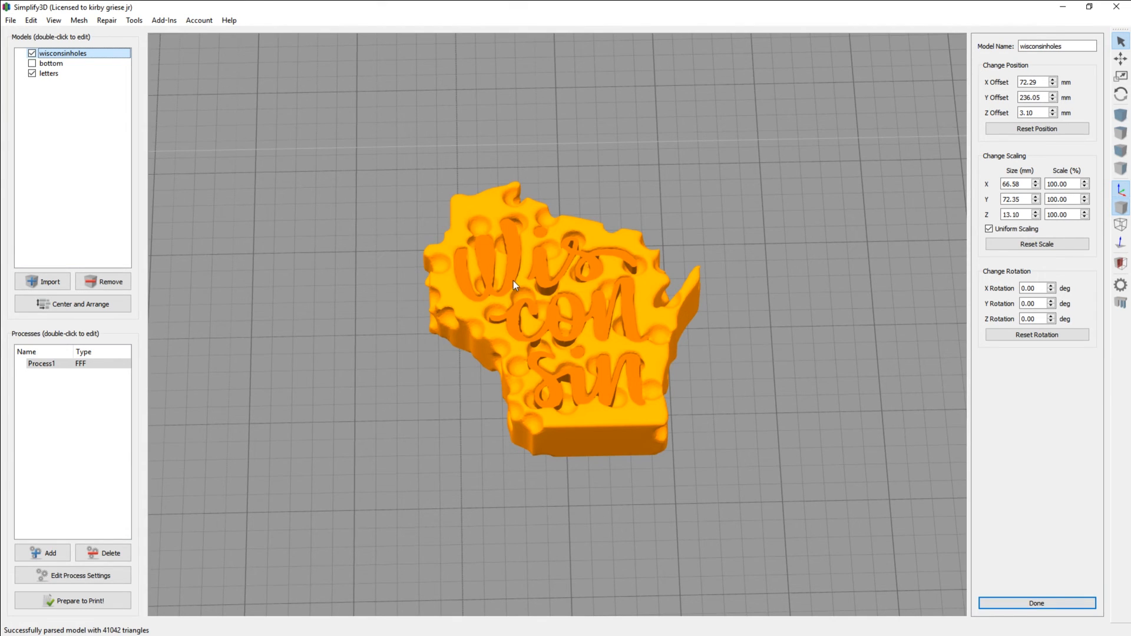
{"action": "mouse_move", "coordinate": [985, 237]}
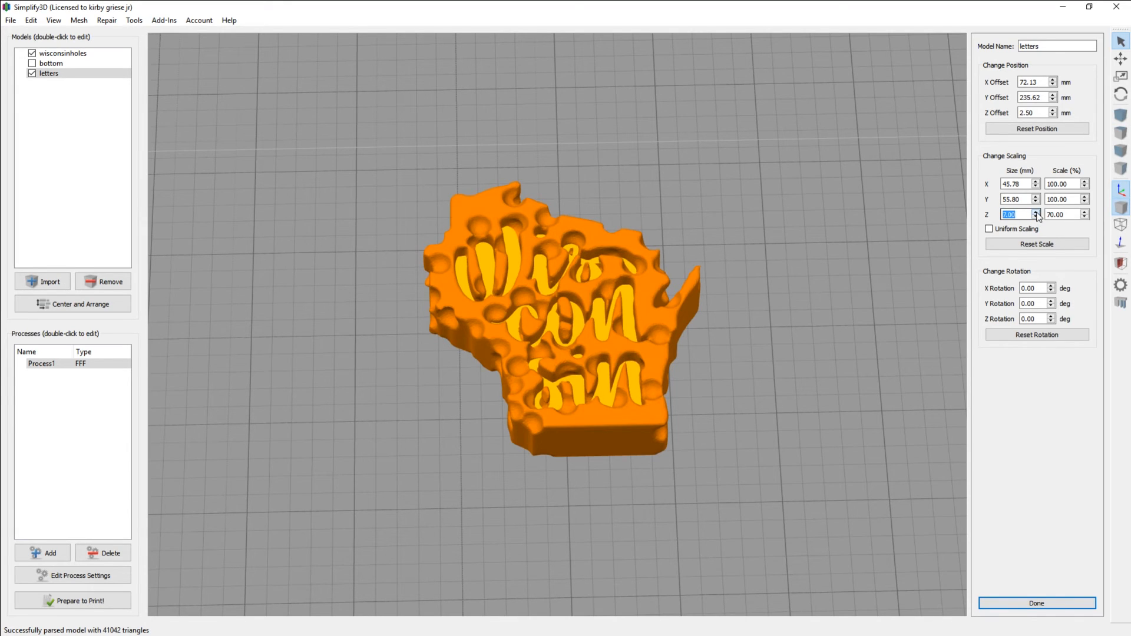
Try the letters at 70% Z scale, then restore 100% with Uniform Scaling on.
{"action": "left_click", "coordinate": [989, 229]}
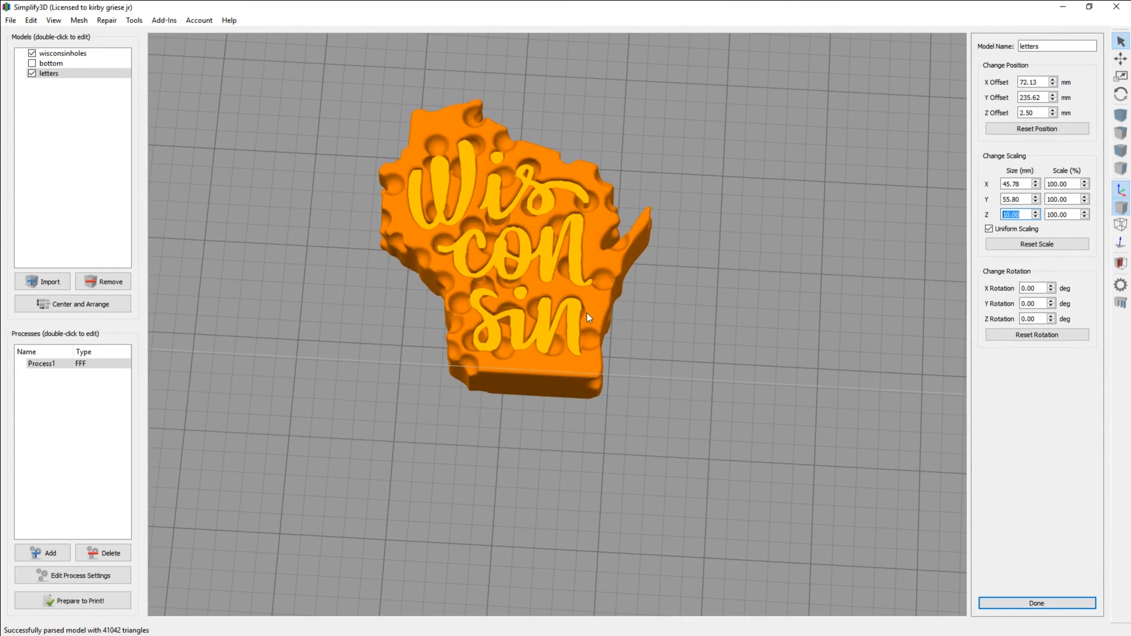
{"action": "mouse_move", "coordinate": [479, 211]}
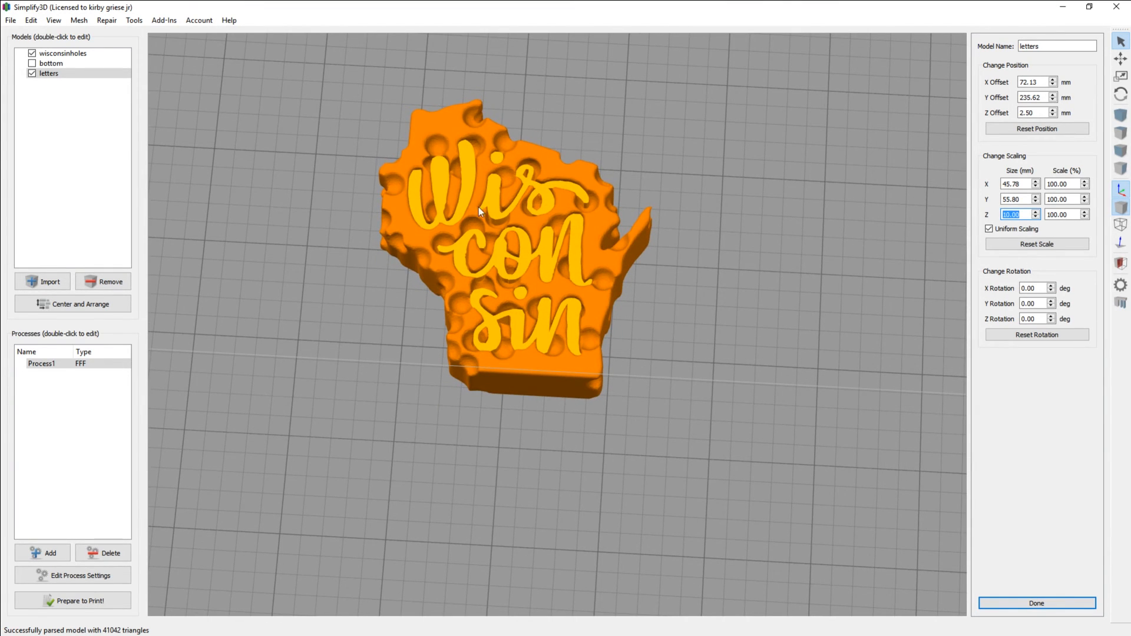
{"action": "mouse_move", "coordinate": [403, 223]}
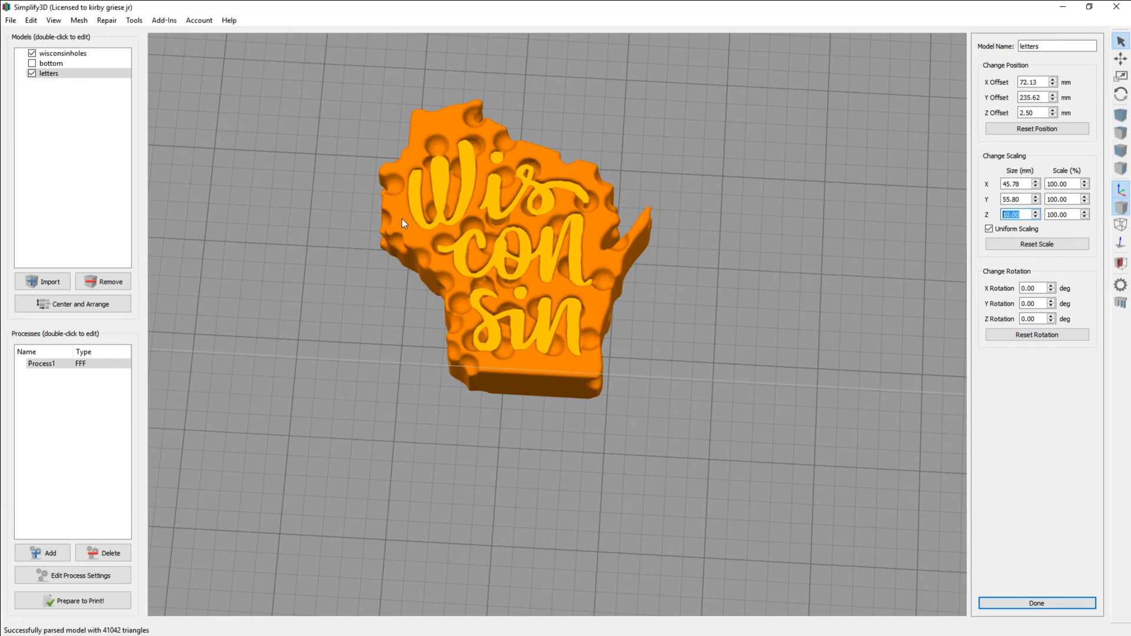
{"action": "left_click", "coordinate": [54, 63]}
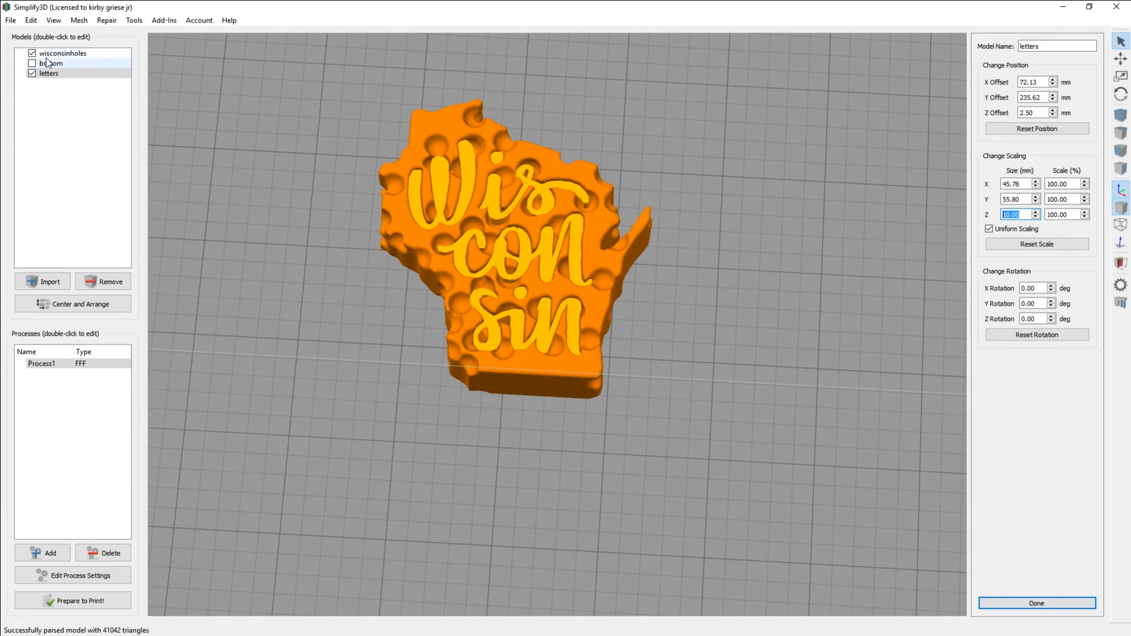
{"action": "left_click", "coordinate": [32, 53]}
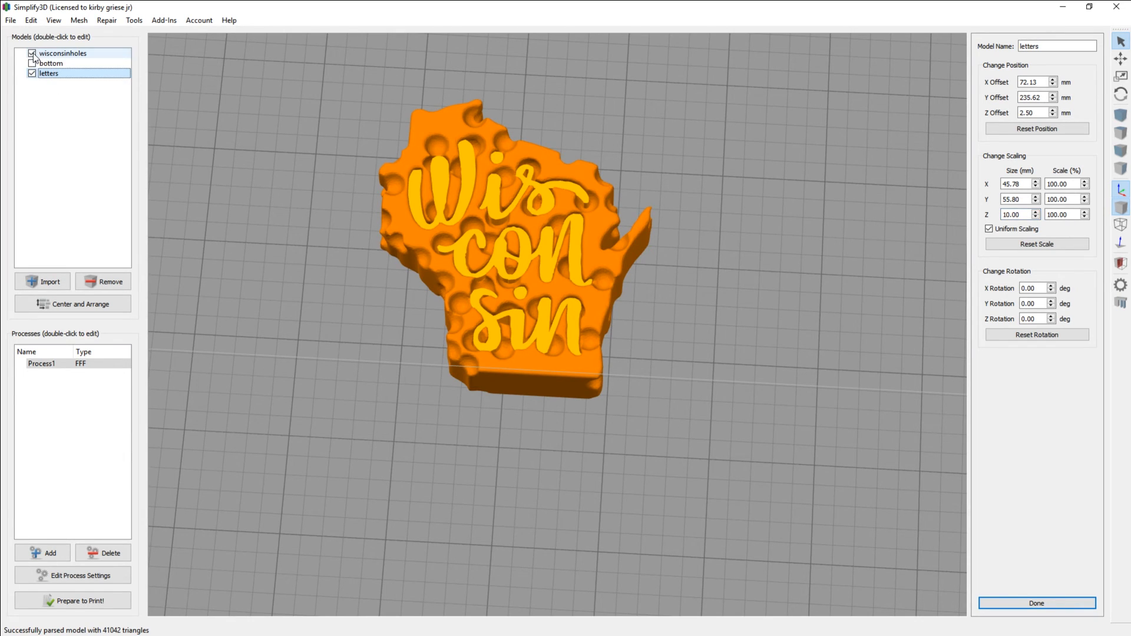
{"action": "left_click", "coordinate": [32, 53]}
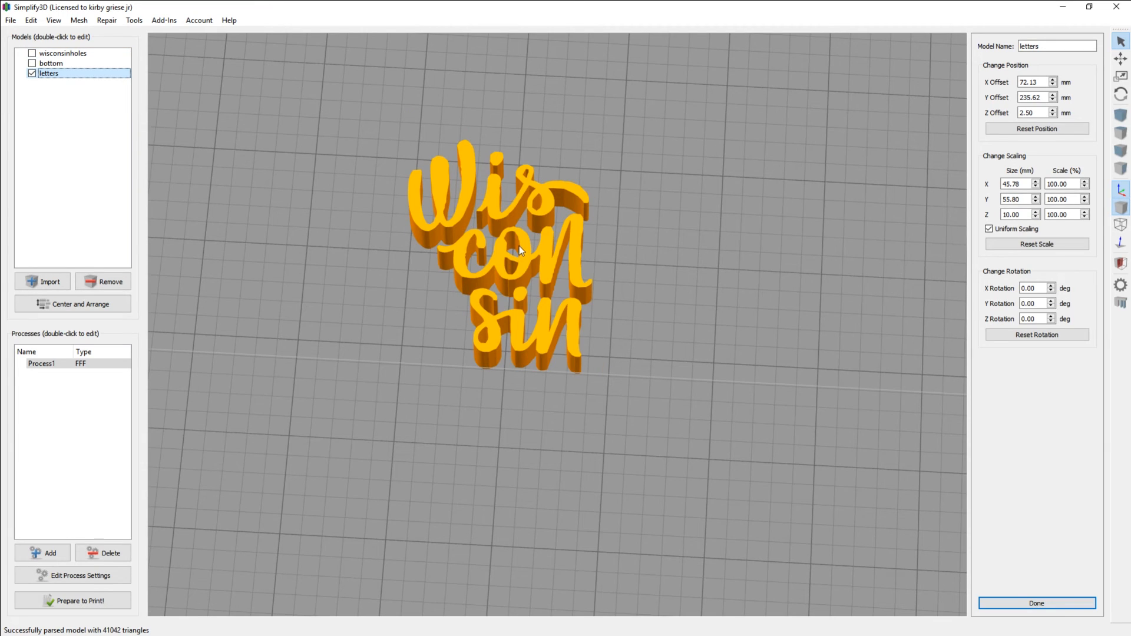
{"action": "mouse_move", "coordinate": [529, 242]}
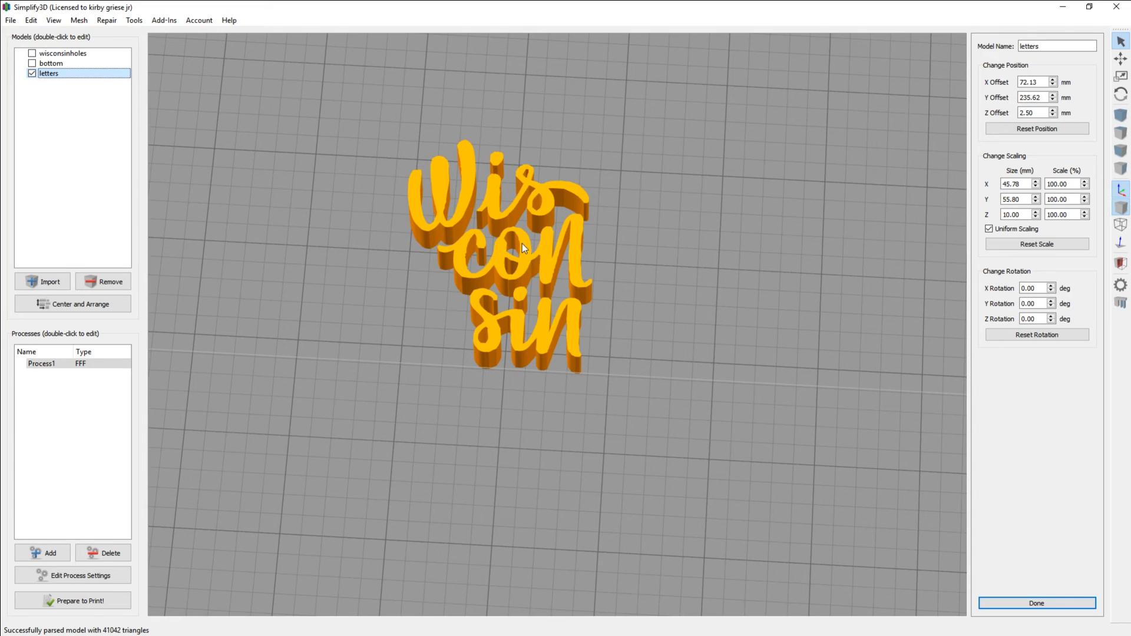
{"action": "mouse_move", "coordinate": [516, 260]}
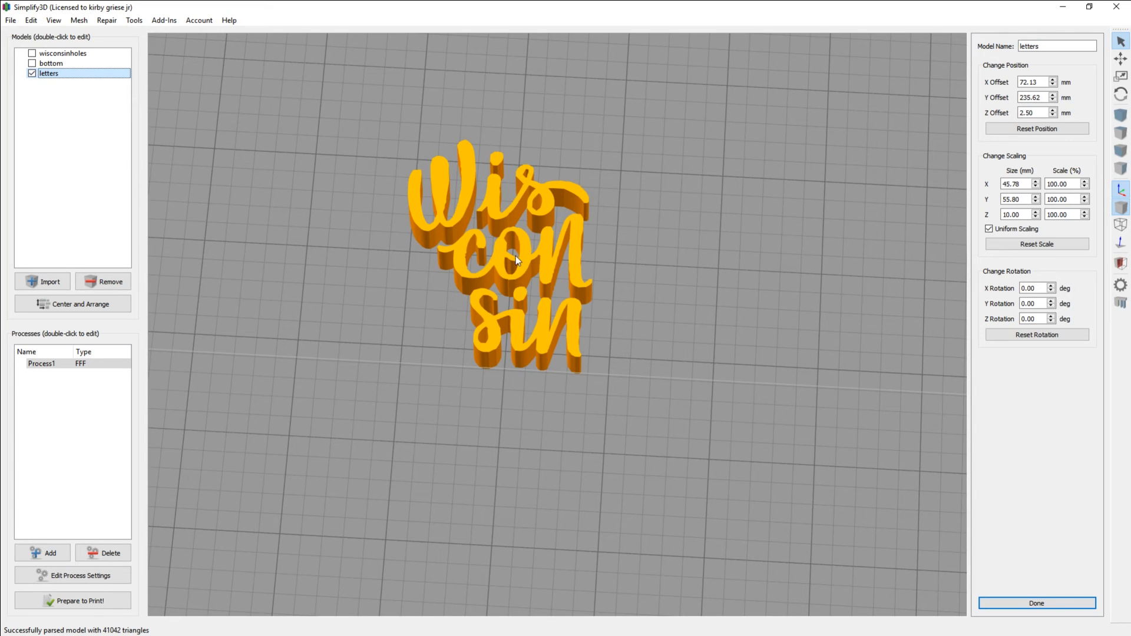
{"action": "mouse_move", "coordinate": [517, 259]}
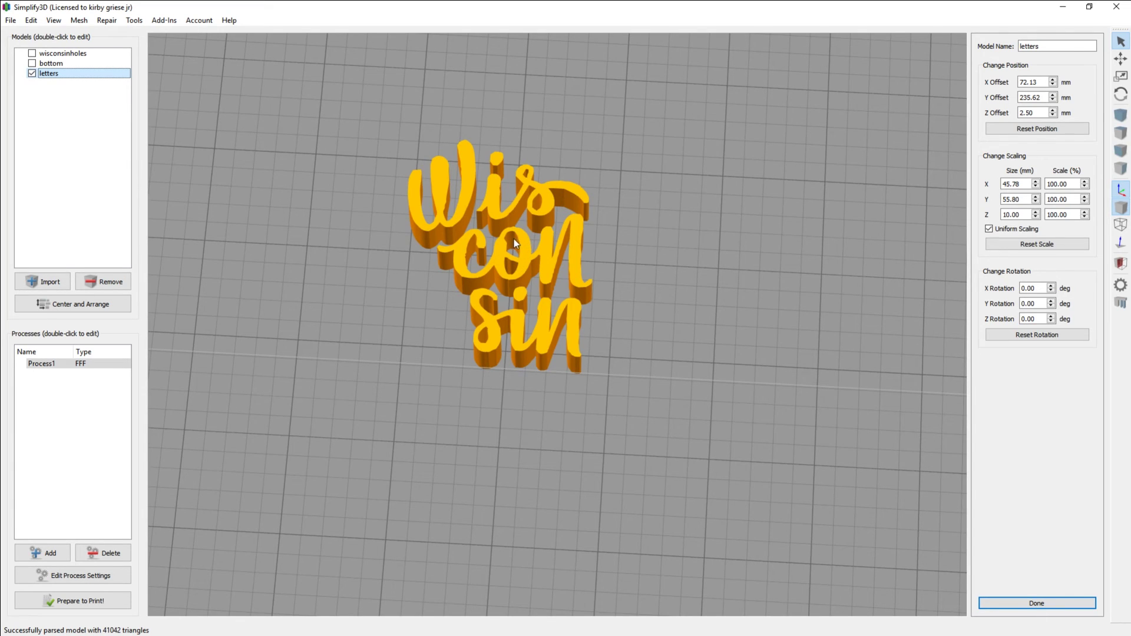
{"action": "mouse_move", "coordinate": [510, 276]}
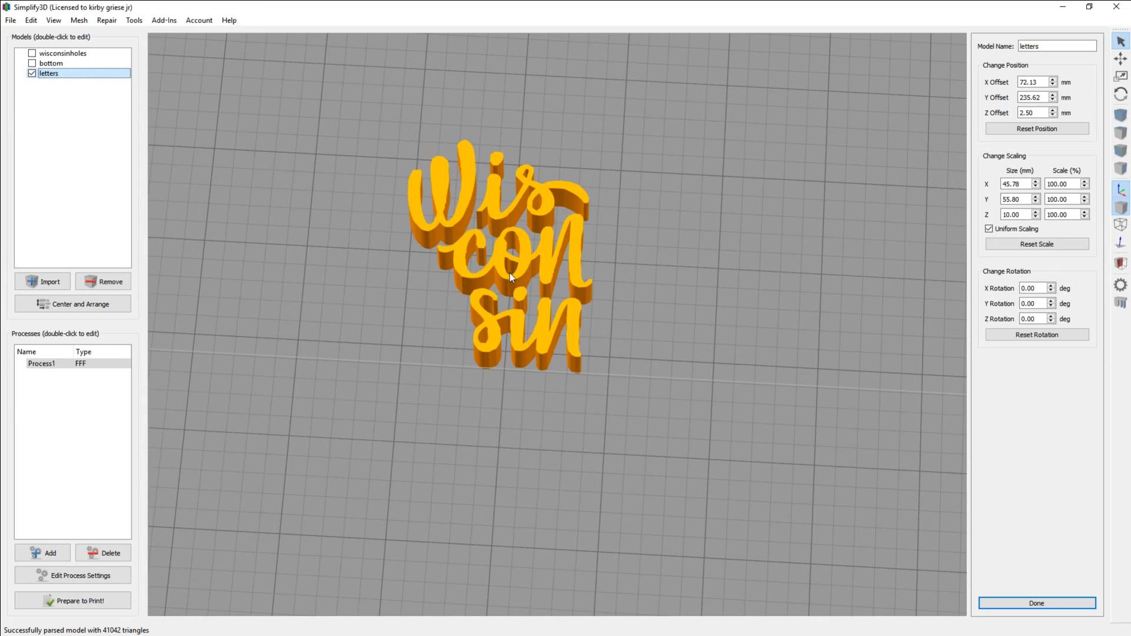
{"action": "mouse_move", "coordinate": [387, 335]}
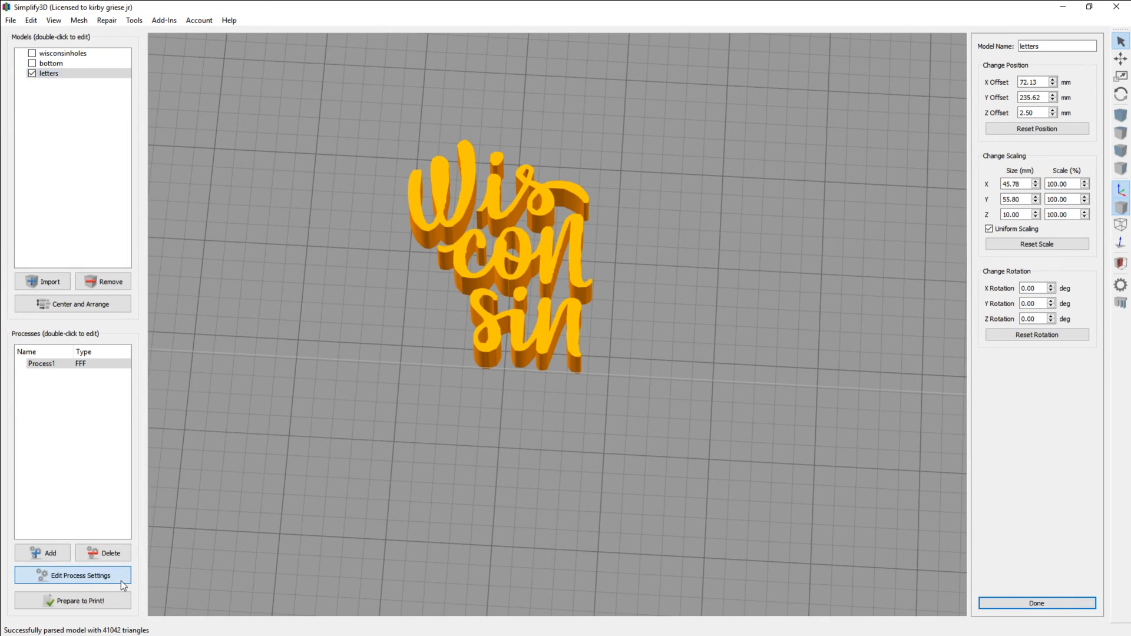
Review the FFF process settings including horizontal size compensation and apply them.
{"action": "left_click", "coordinate": [71, 576]}
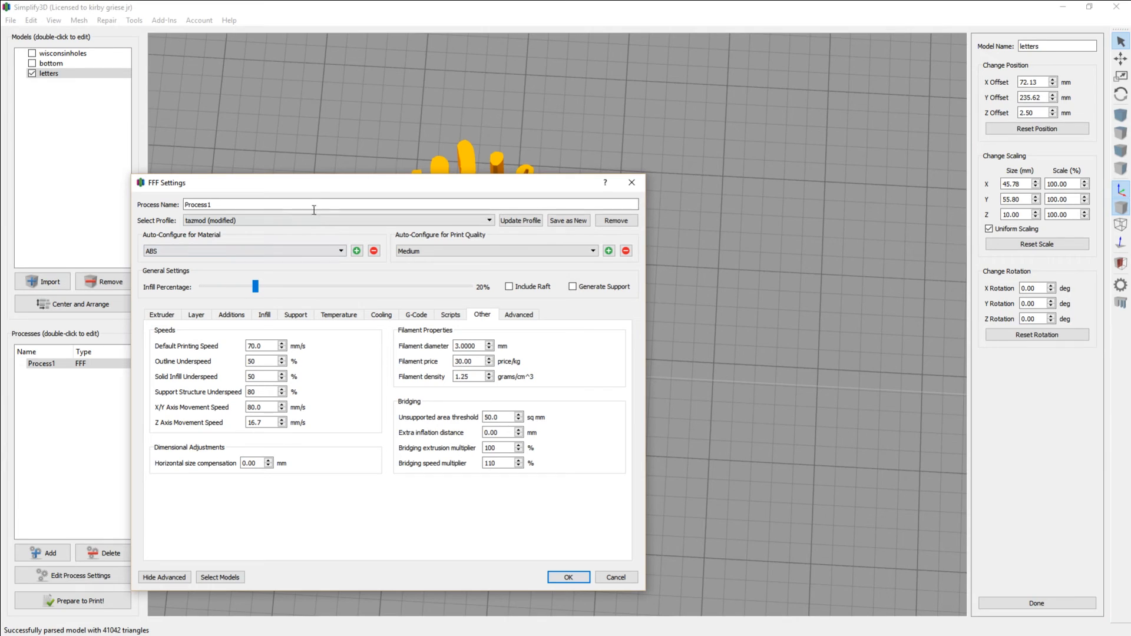
{"action": "left_click_drag", "start_coordinate": [313, 182], "coordinate": [353, 188]}
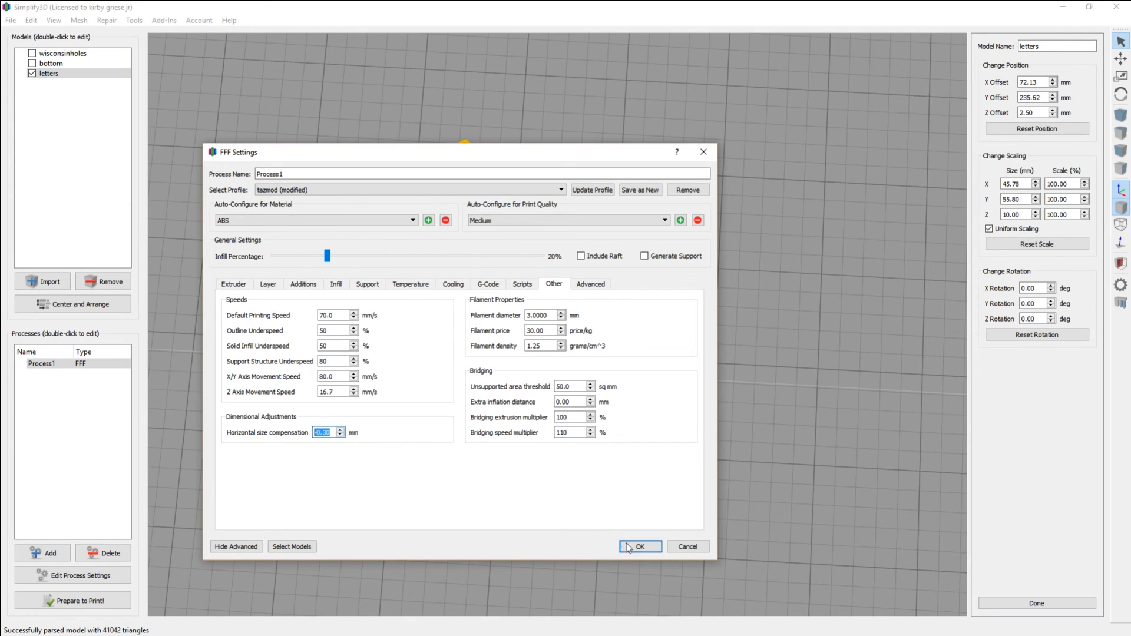
{"action": "left_click", "coordinate": [637, 546]}
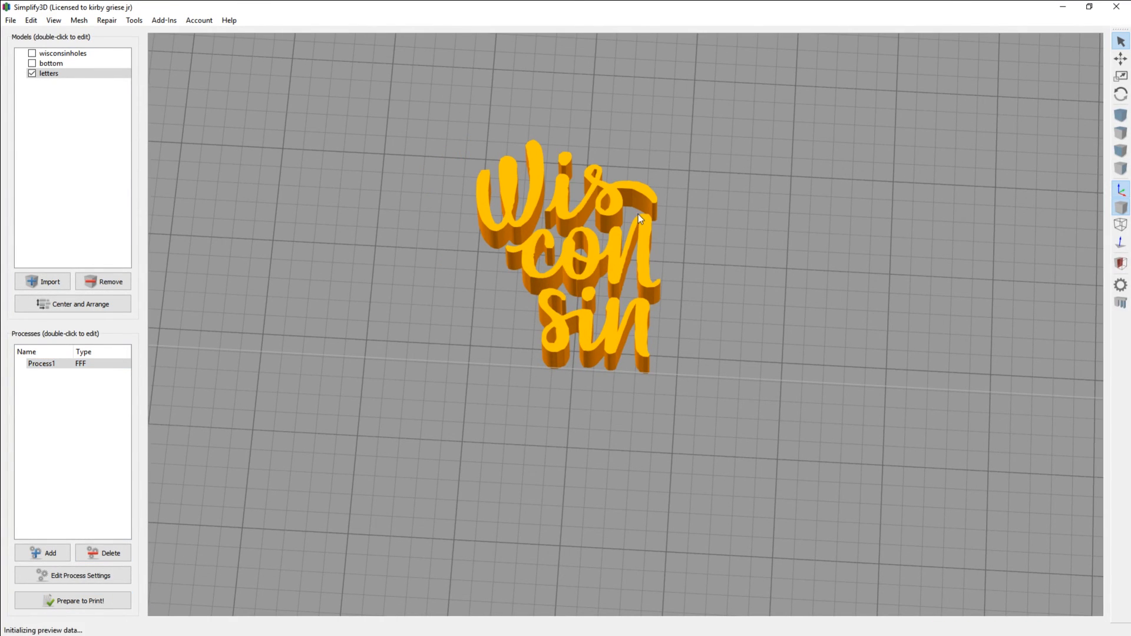
Exit the full block's toolpath preview and view the letters from above the bed.
{"action": "left_click", "coordinate": [72, 599]}
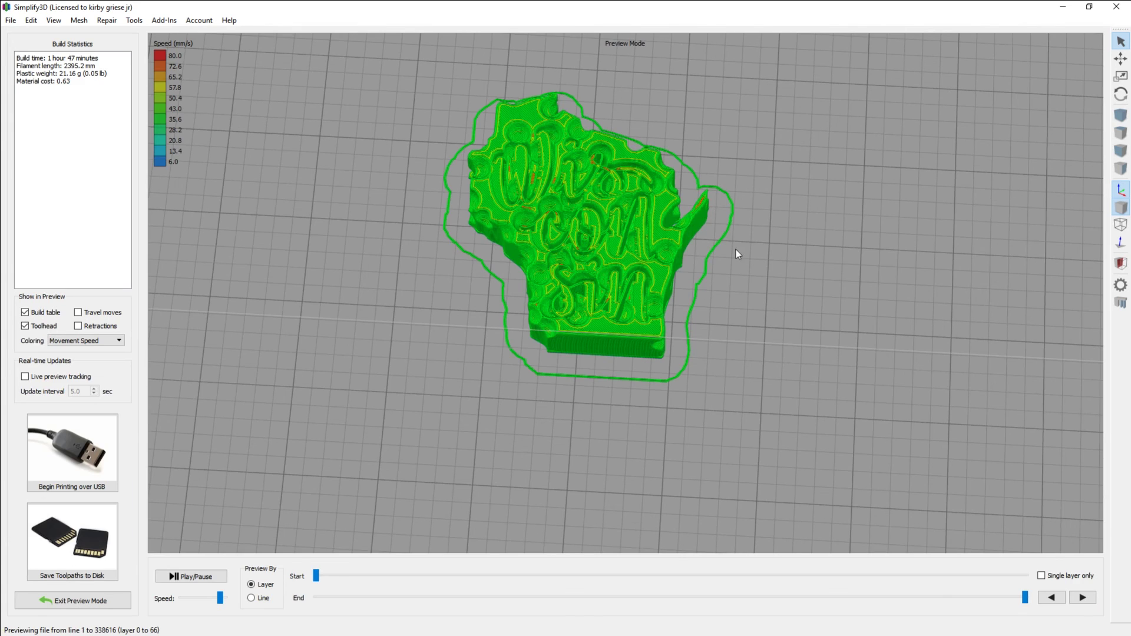
{"action": "mouse_move", "coordinate": [594, 314]}
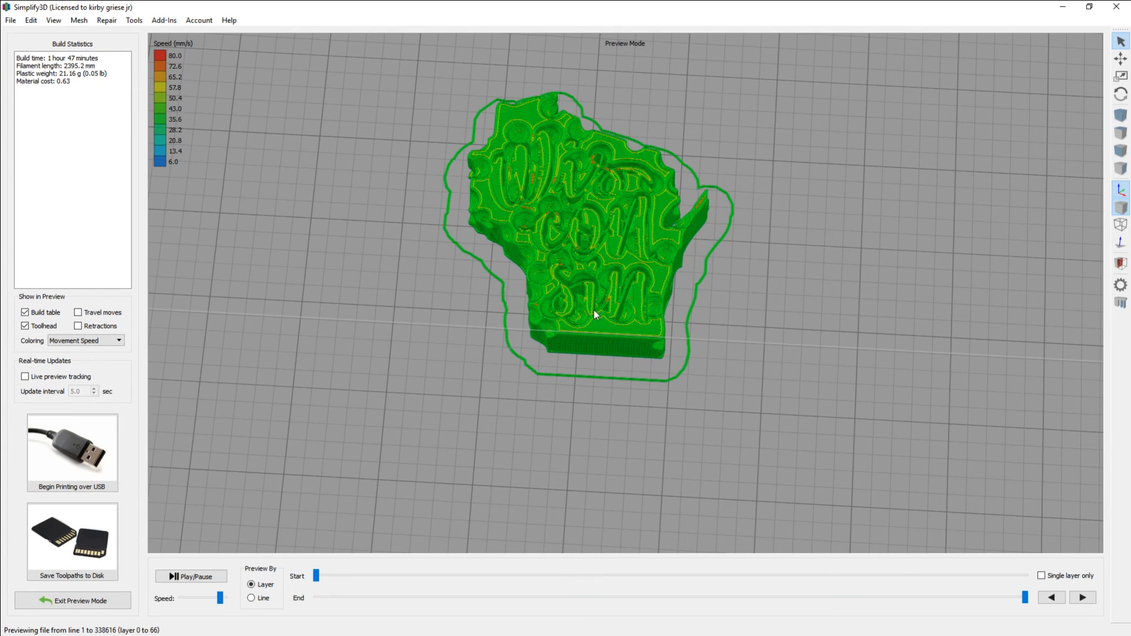
{"action": "left_click", "coordinate": [79, 599]}
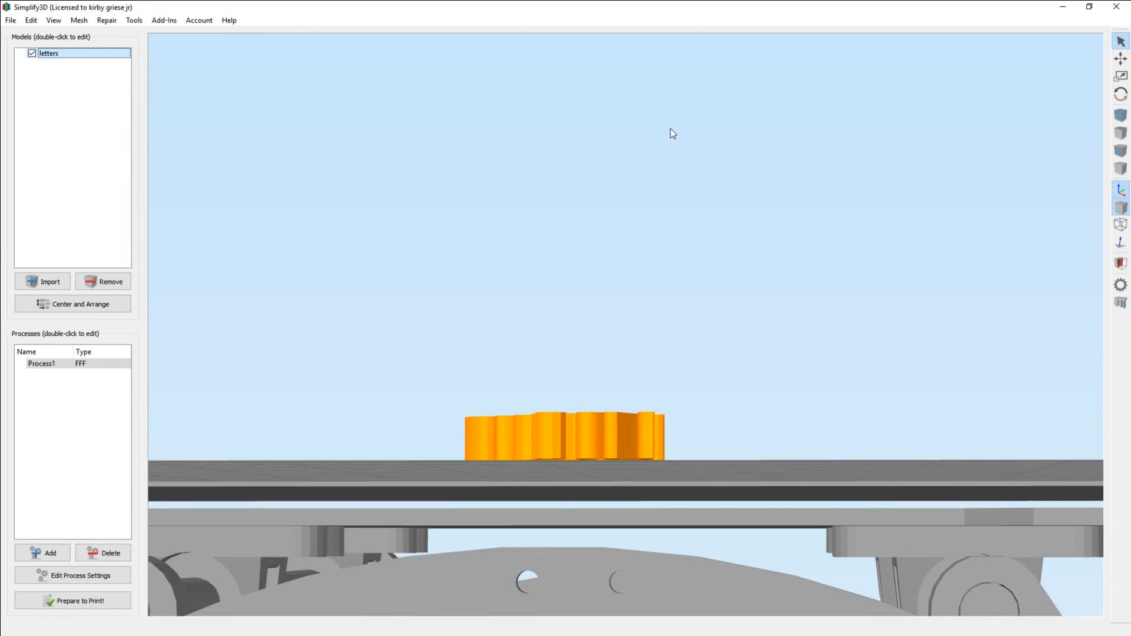
{"action": "left_click", "coordinate": [72, 304]}
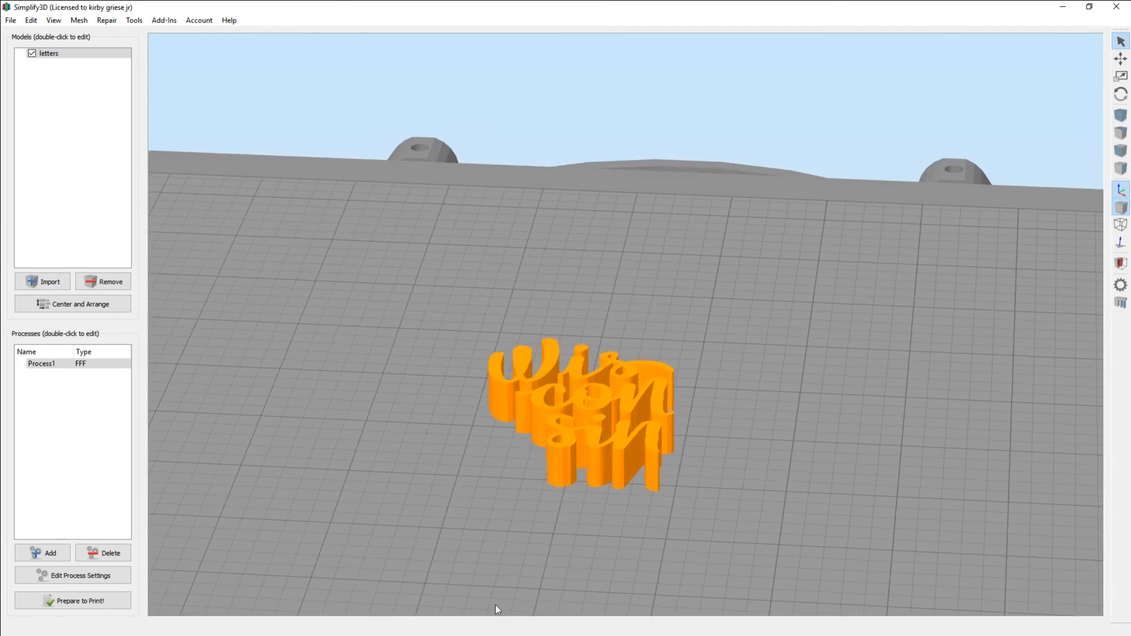
Run Prepare to Print to slice the letters model alone, about 36 minutes and 5.63 g.
{"action": "left_click", "coordinate": [71, 599]}
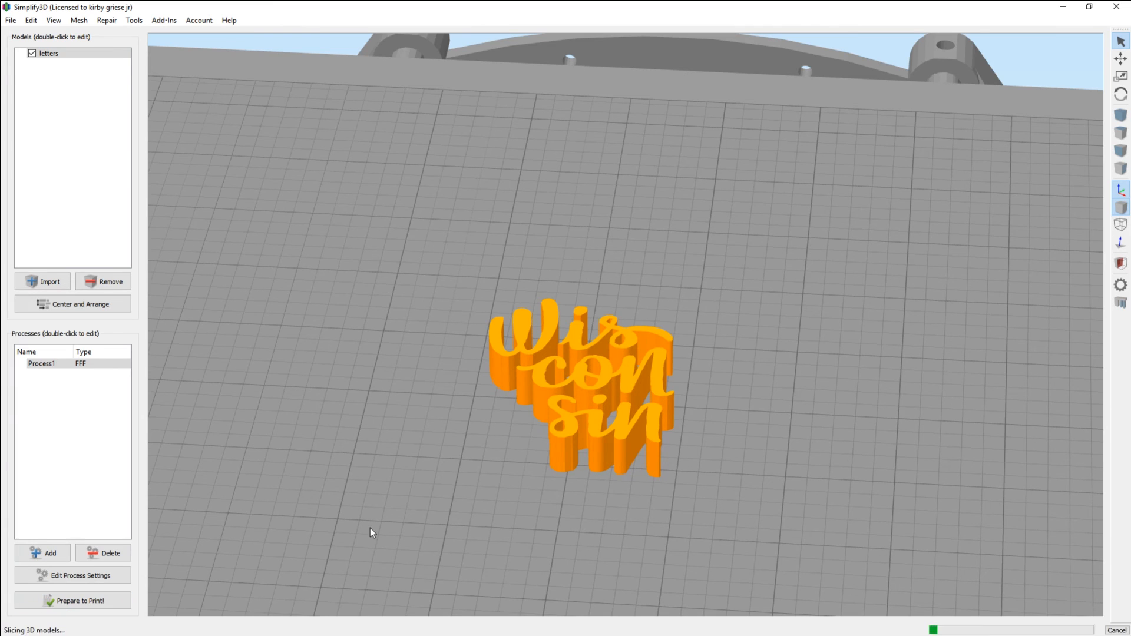
{"action": "left_click", "coordinate": [72, 601]}
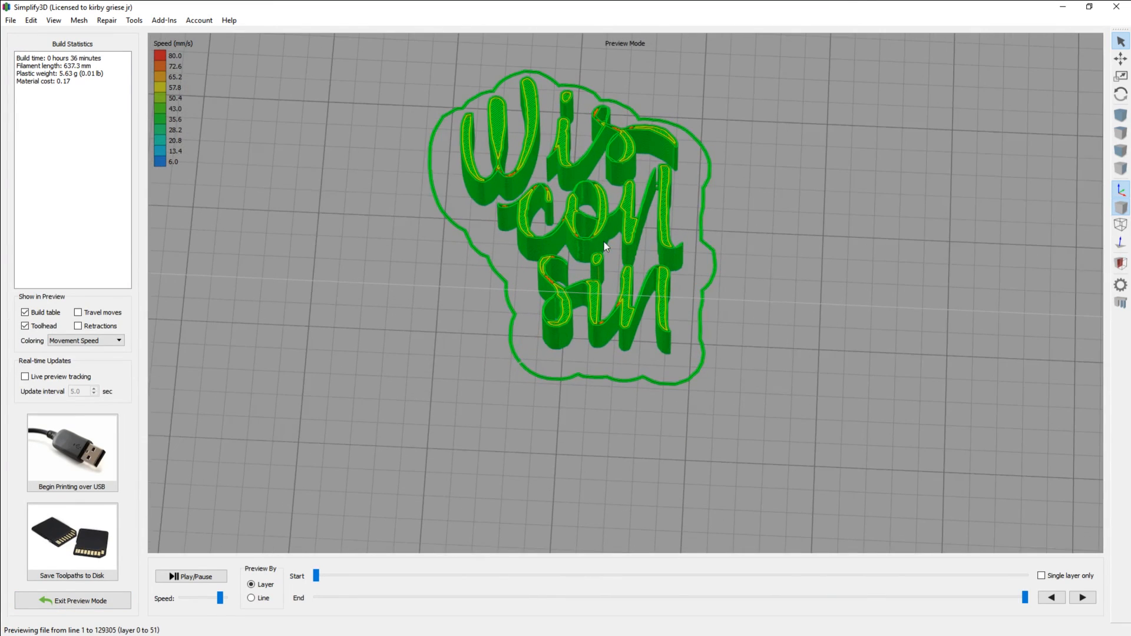
{"action": "mouse_move", "coordinate": [457, 213]}
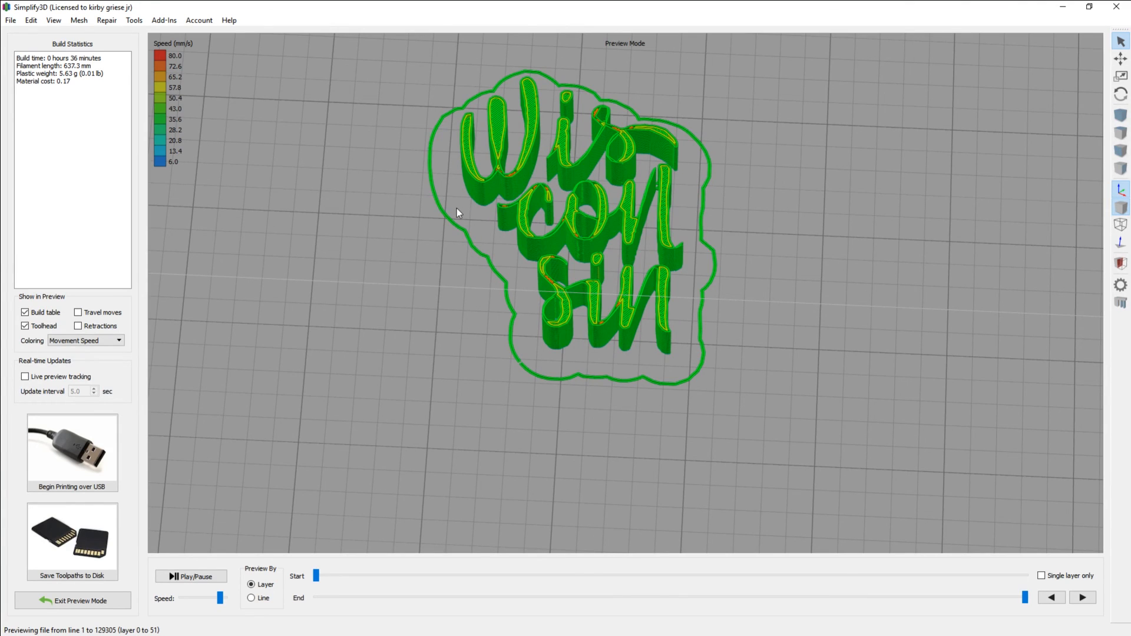
{"action": "mouse_move", "coordinate": [587, 198]}
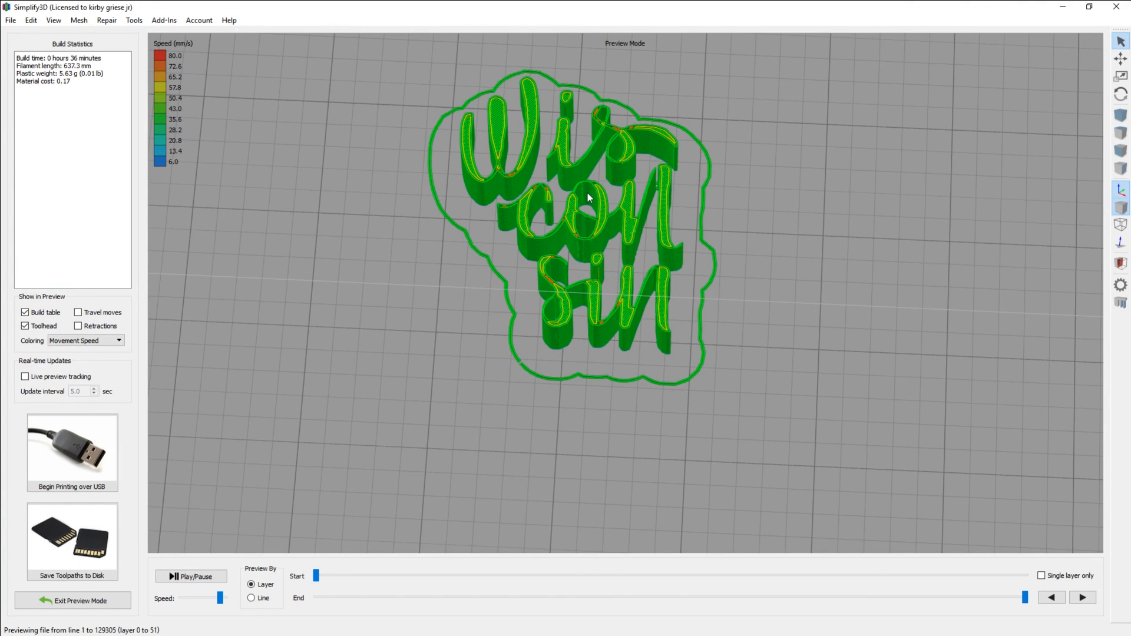
{"action": "mouse_move", "coordinate": [608, 196]}
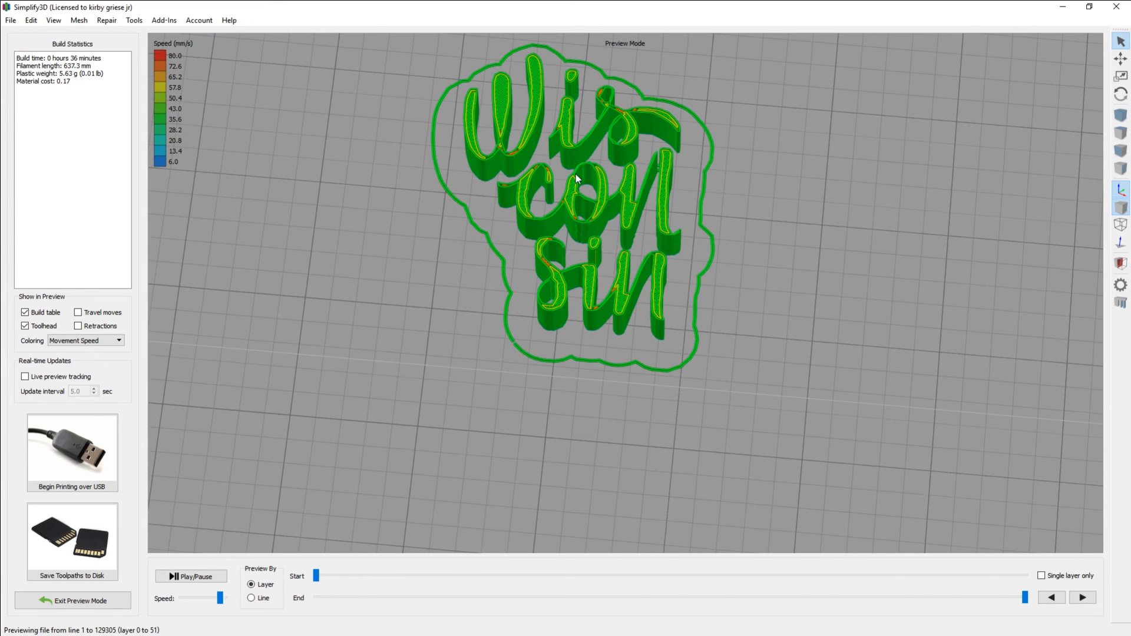
{"action": "mouse_move", "coordinate": [592, 172]}
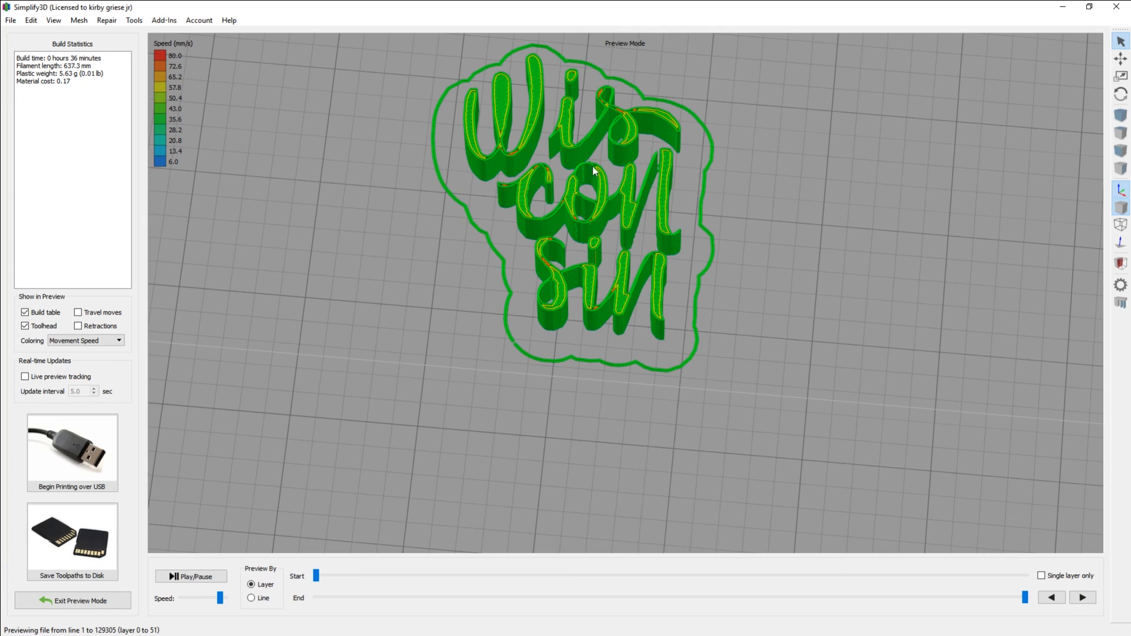
{"action": "mouse_move", "coordinate": [670, 256]}
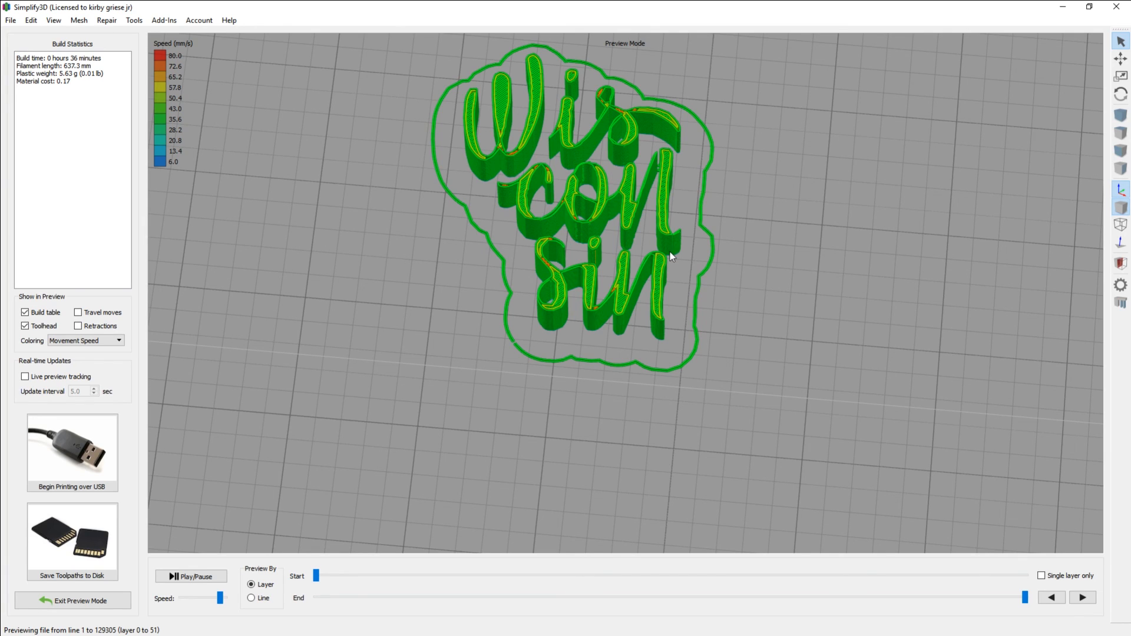
{"action": "mouse_move", "coordinate": [689, 274]}
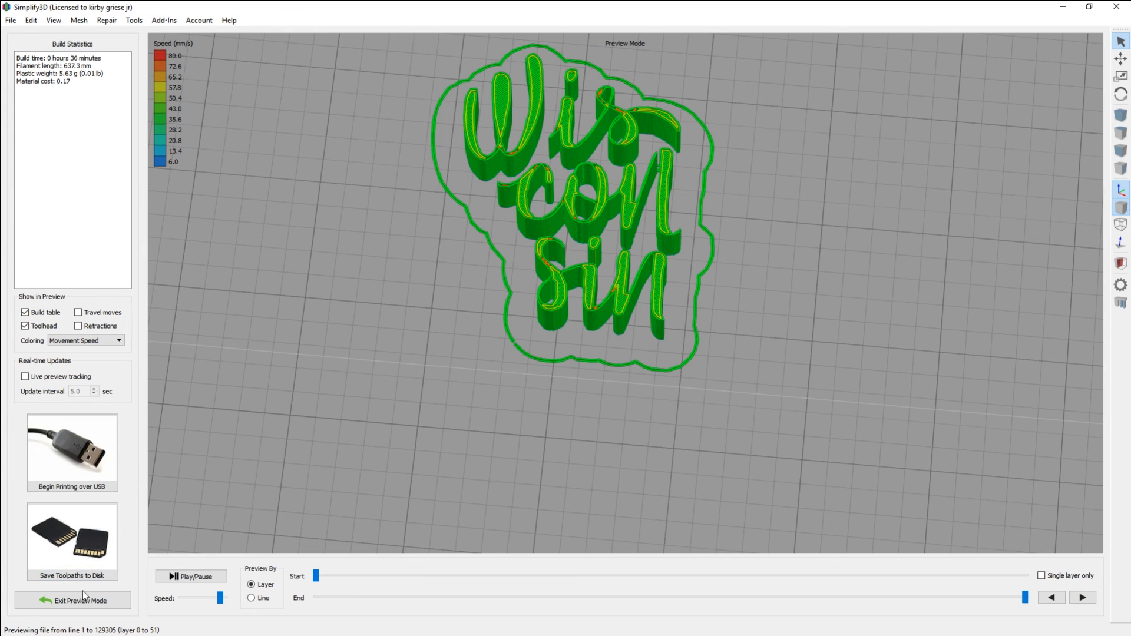
Exit the letters' toolpath preview after reviewing the 36-minute build statistics.
{"action": "left_click", "coordinate": [72, 600]}
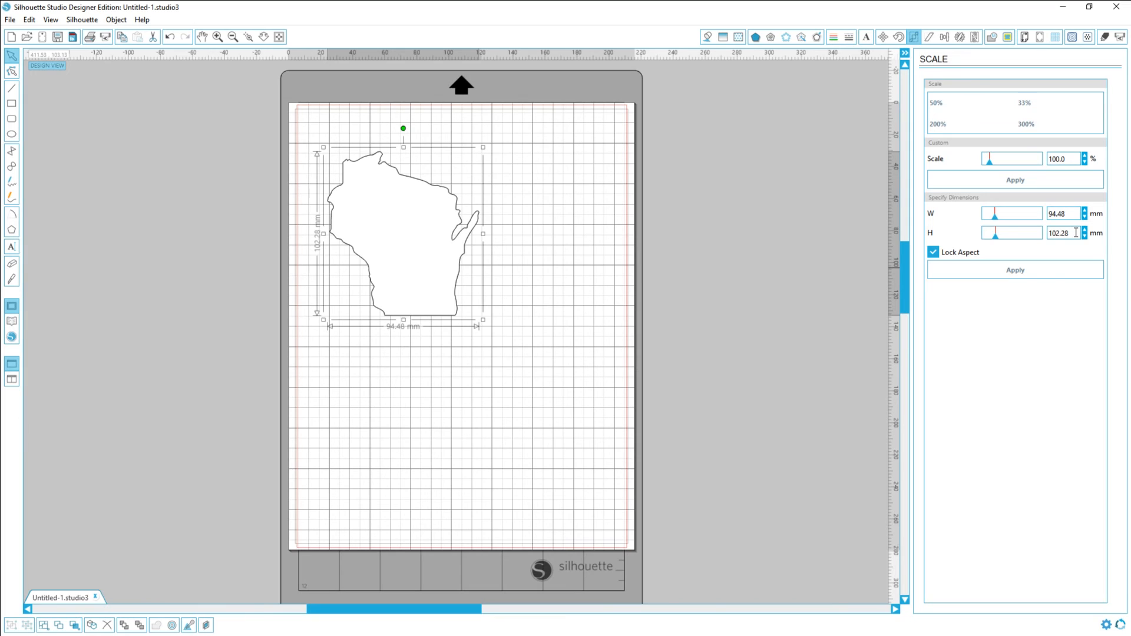
Scale the Wisconsin outline to 72.48 mm high with locked aspect and move it to the mat's top-left.
{"action": "triple_click", "coordinate": [1060, 232]}
{"action": "type", "text": "72.48"}
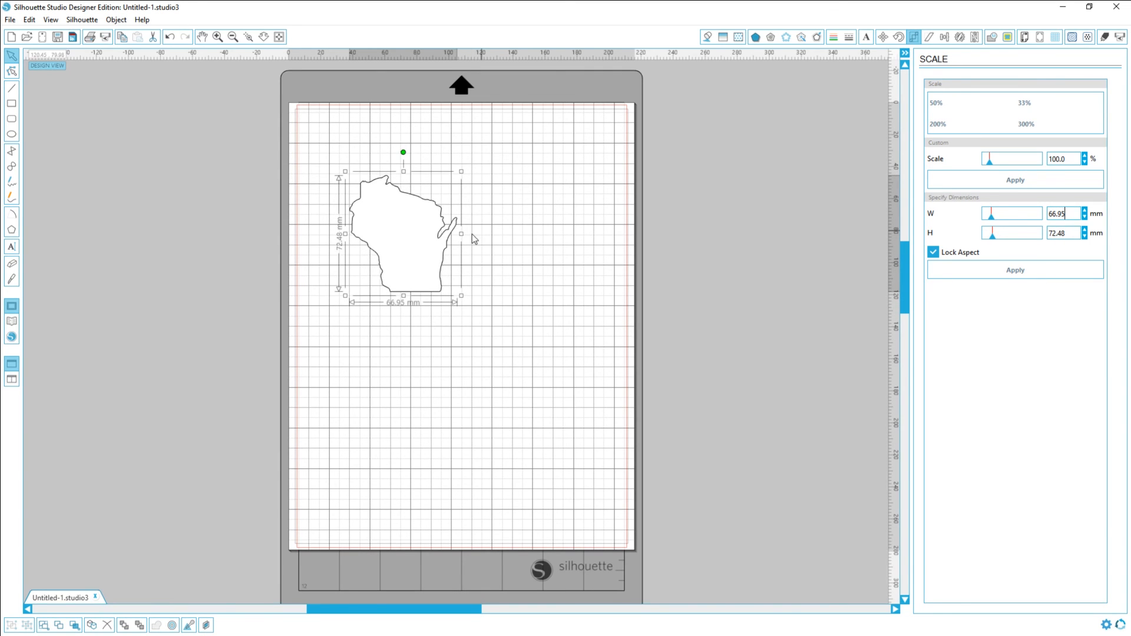
{"action": "left_click_drag", "start_coordinate": [403, 231], "coordinate": [364, 169]}
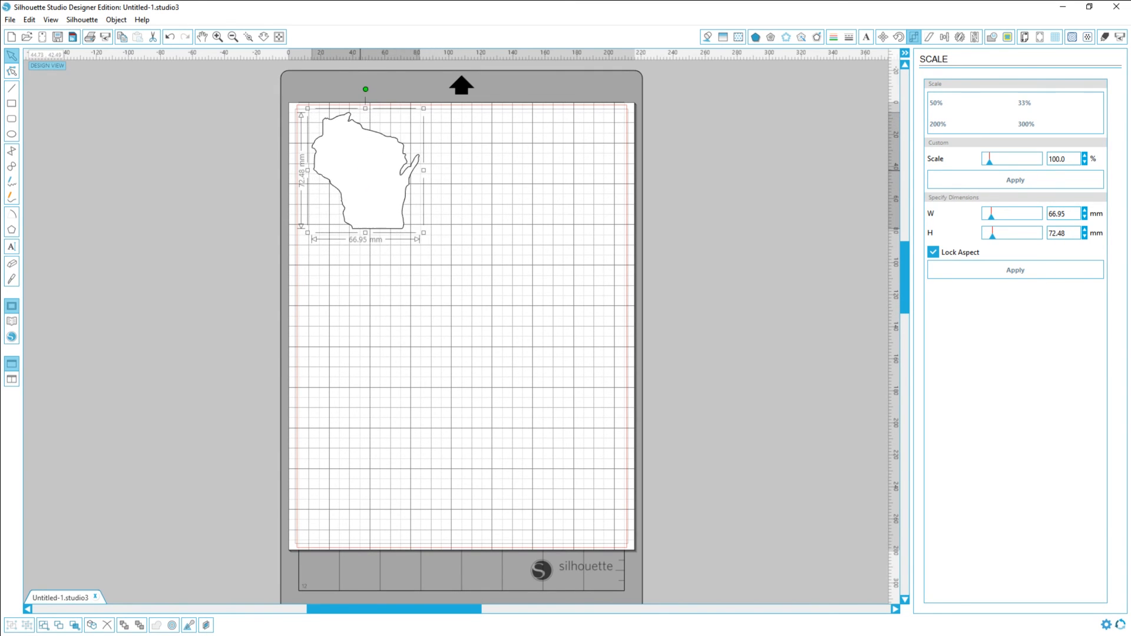
Set the outline's cut style to Cut Edge in Cut Settings.
{"action": "left_click", "coordinate": [1103, 37]}
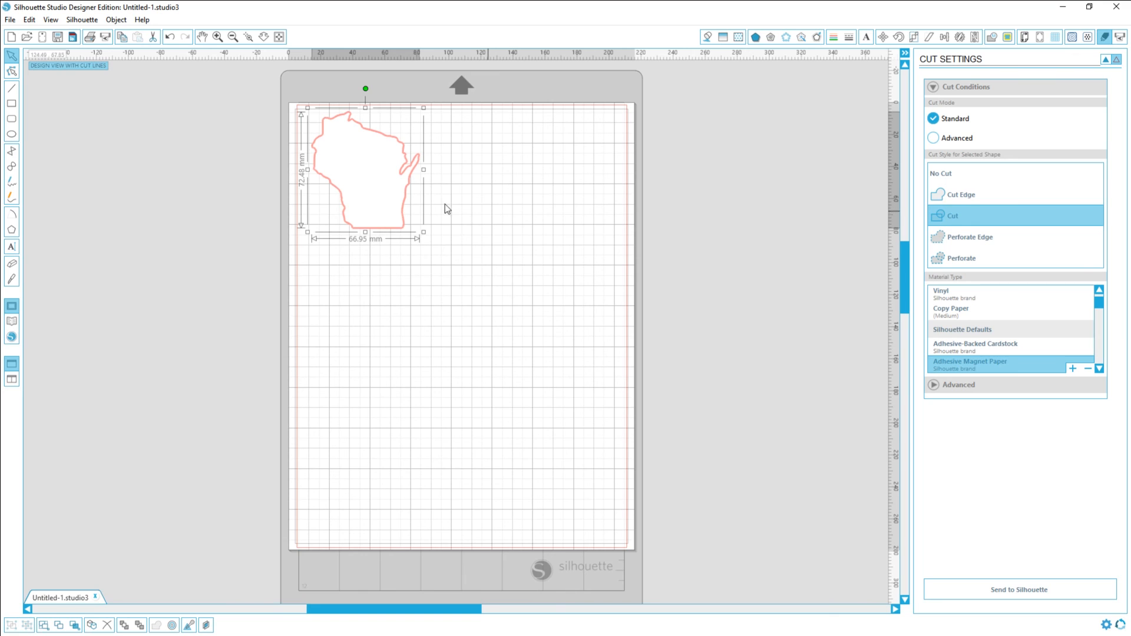
{"action": "mouse_move", "coordinate": [996, 210]}
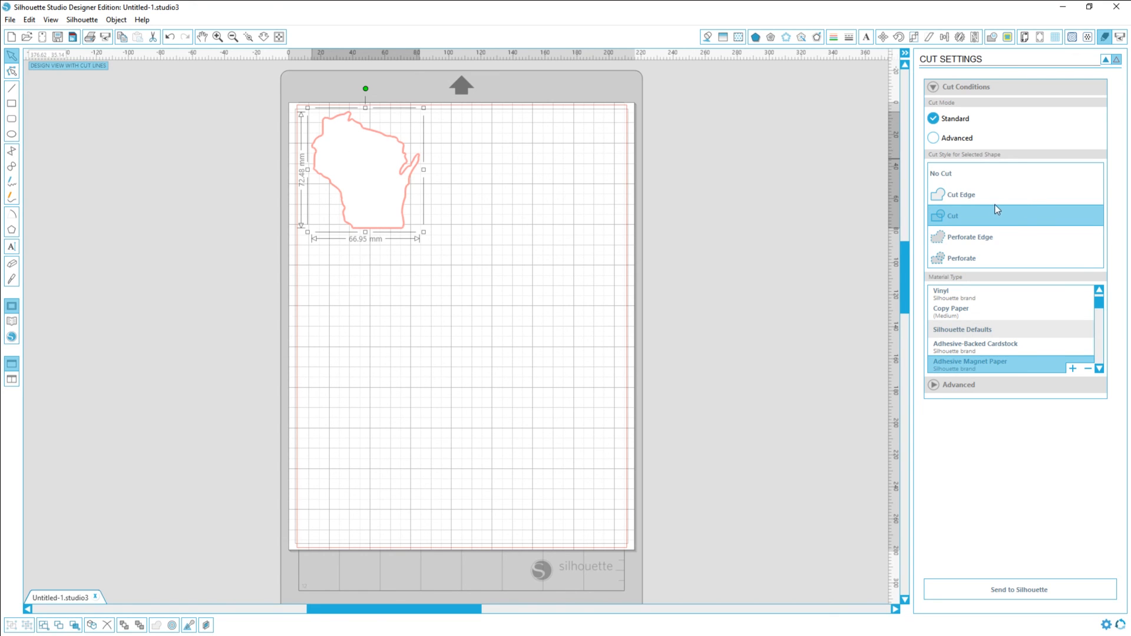
{"action": "left_click", "coordinate": [959, 195]}
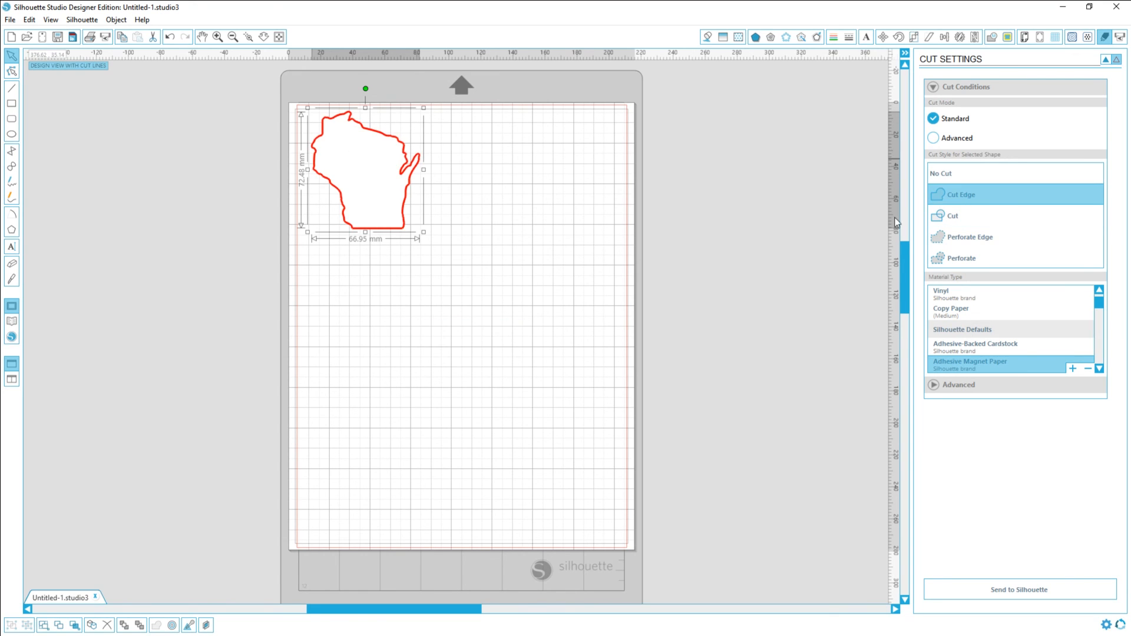